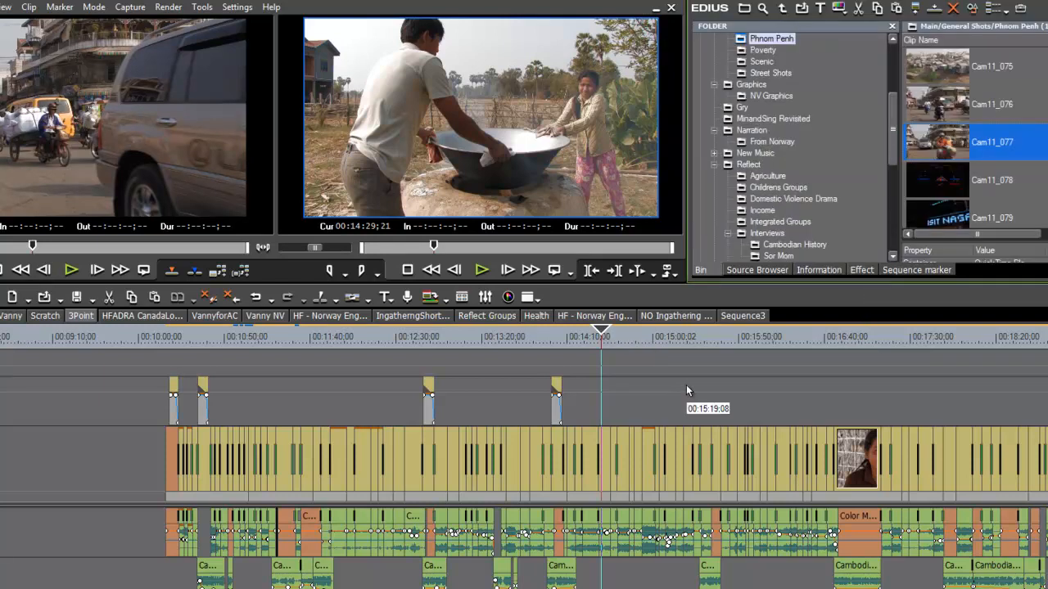
mouse_move(815, 347)
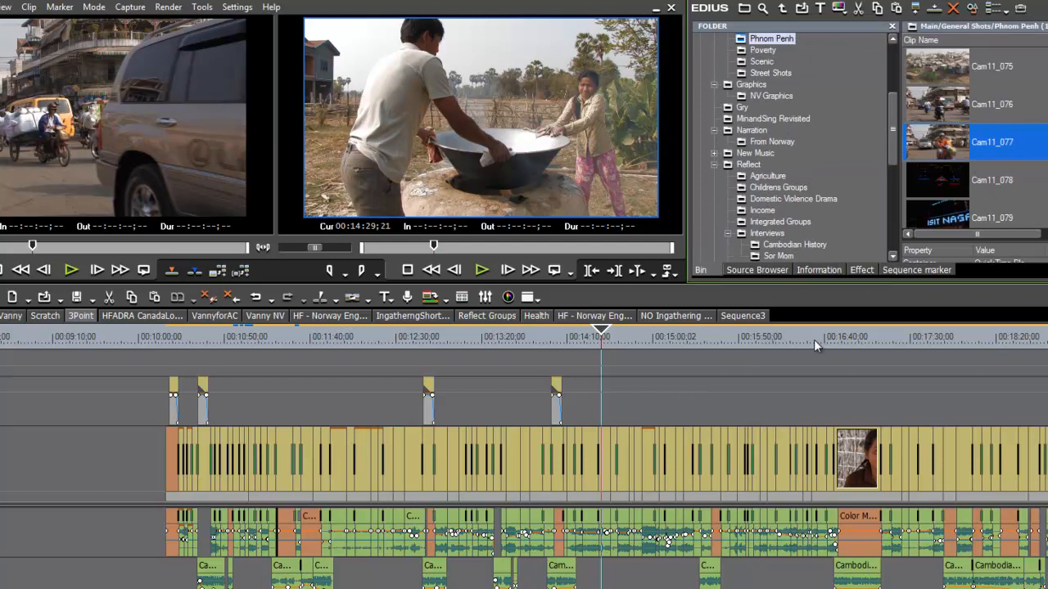
mouse_move(863, 284)
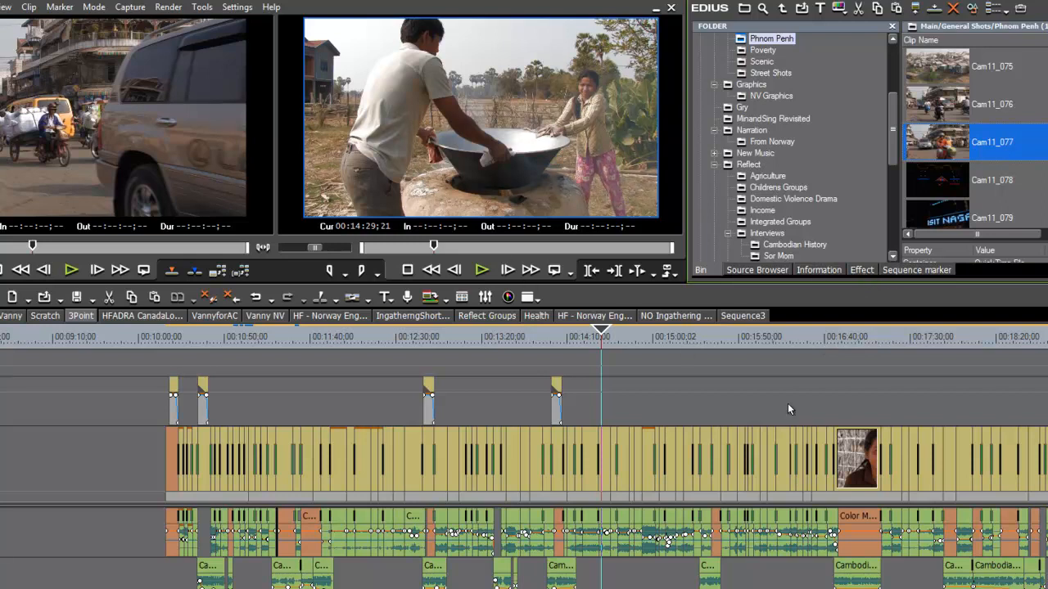
mouse_move(834, 308)
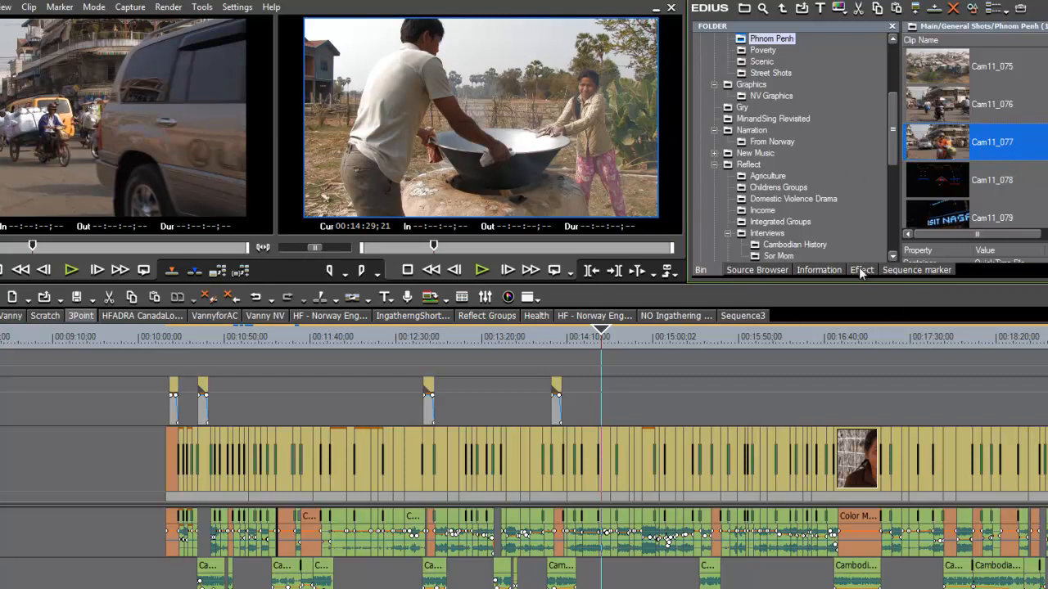
Show the Effect palette with the VideoFilters tree in place of the bin.
click(861, 269)
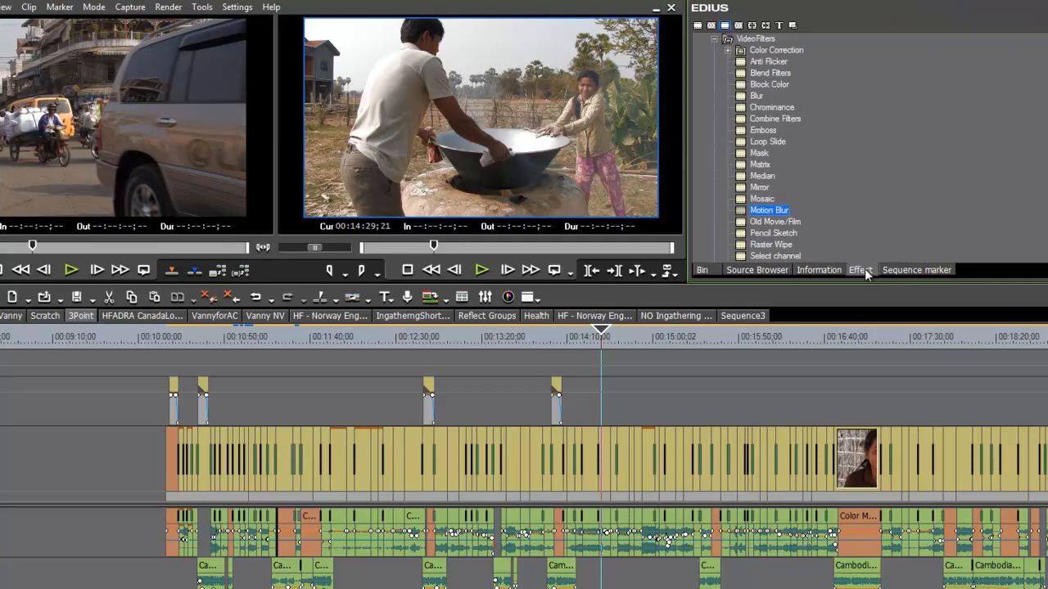
mouse_move(995, 384)
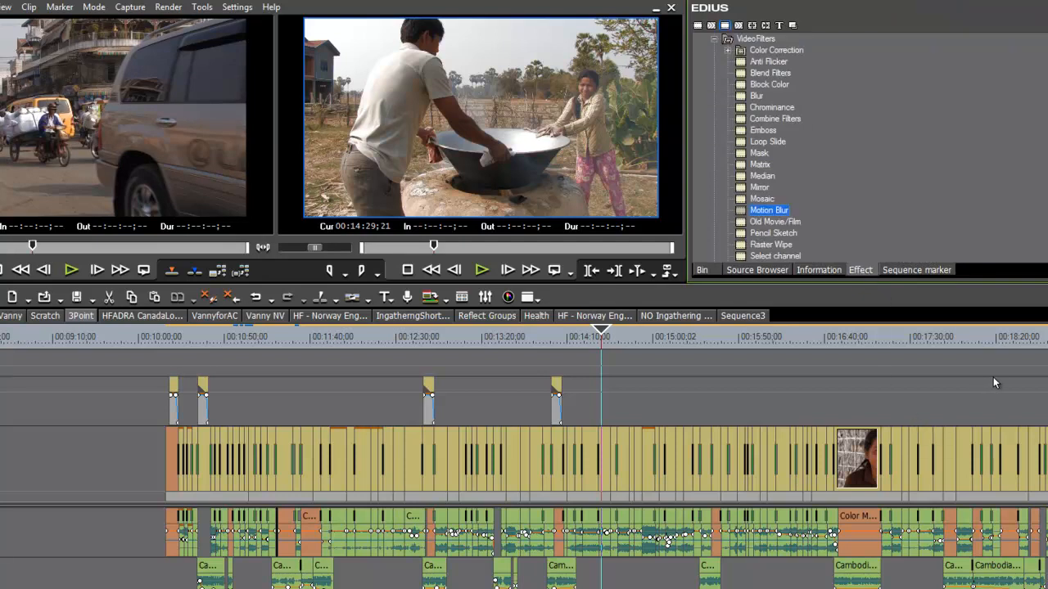
mouse_move(990, 376)
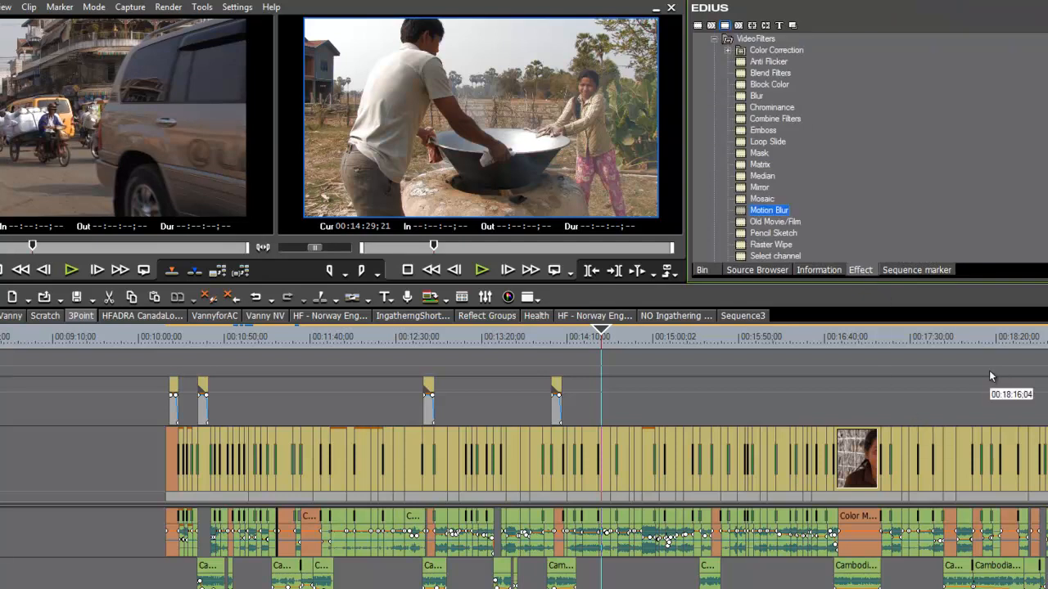
mouse_move(818, 275)
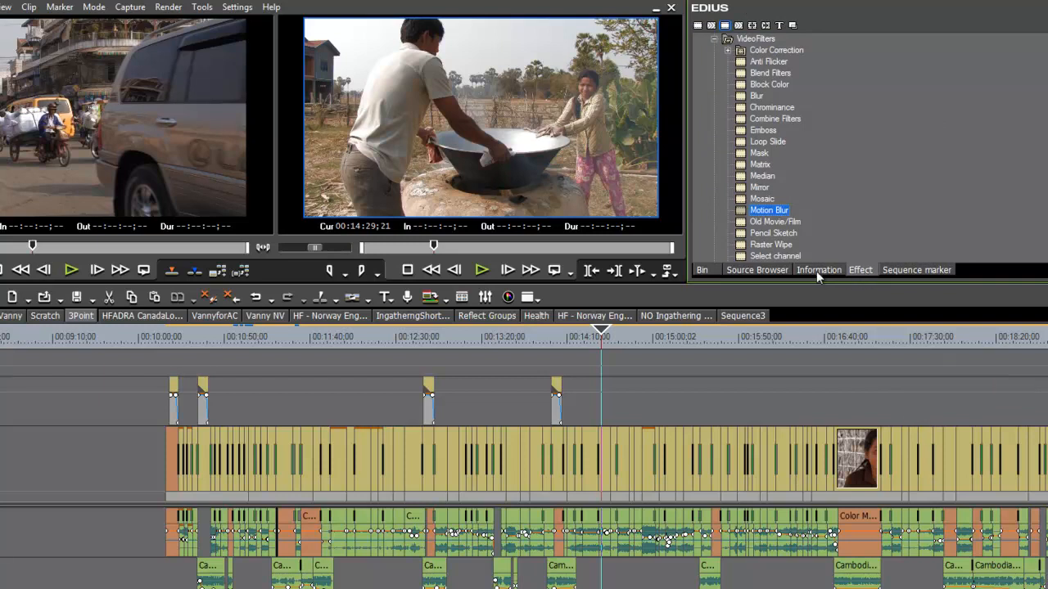
mouse_move(861, 268)
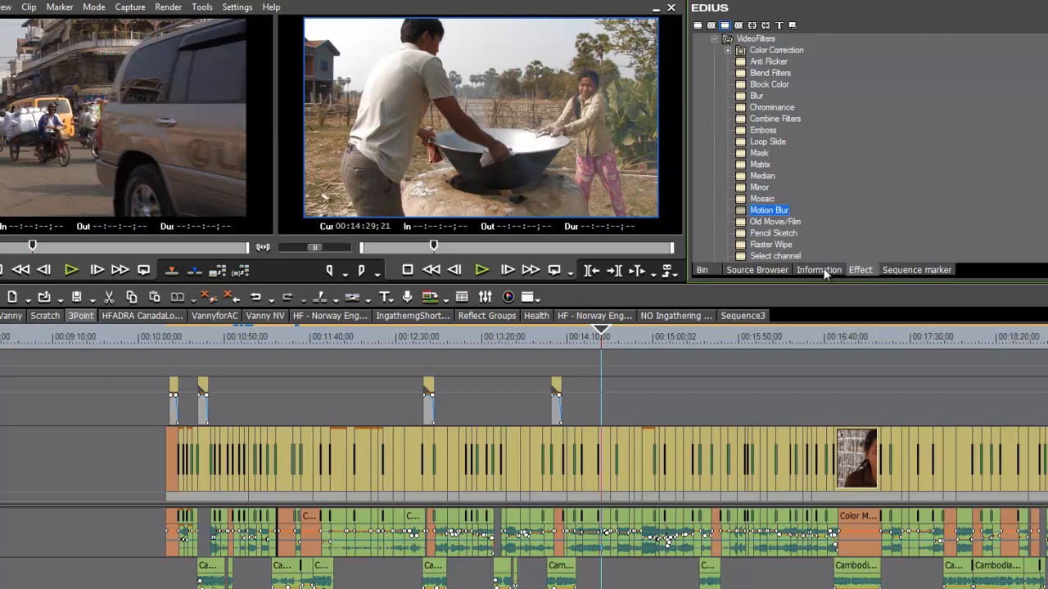
mouse_move(858, 279)
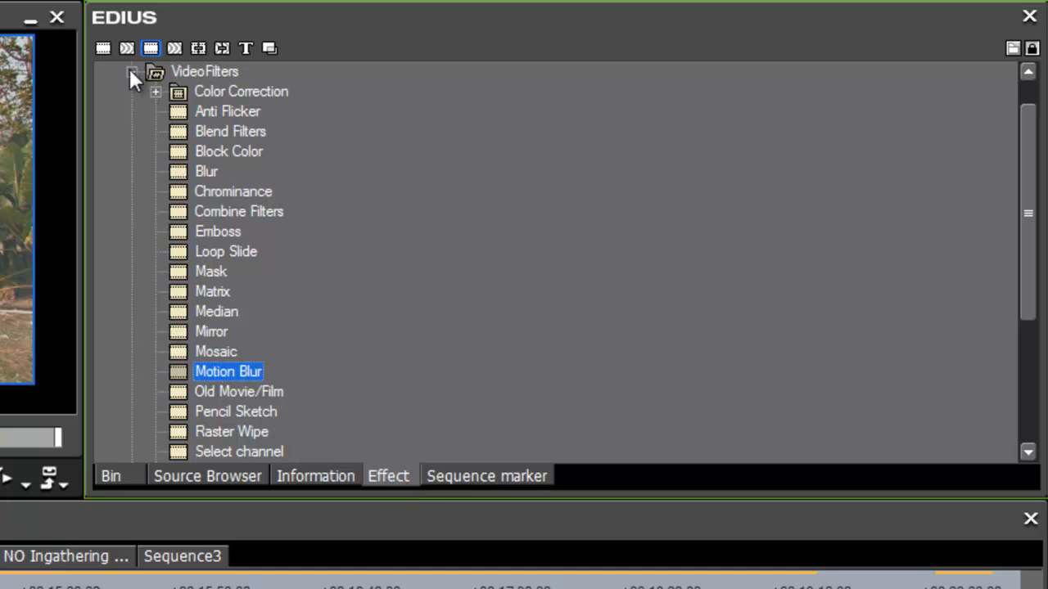
Expand Color Correction so 3-Way, Color Balance, Color Wheel, Monotone and YUV Curve are listed.
click(135, 72)
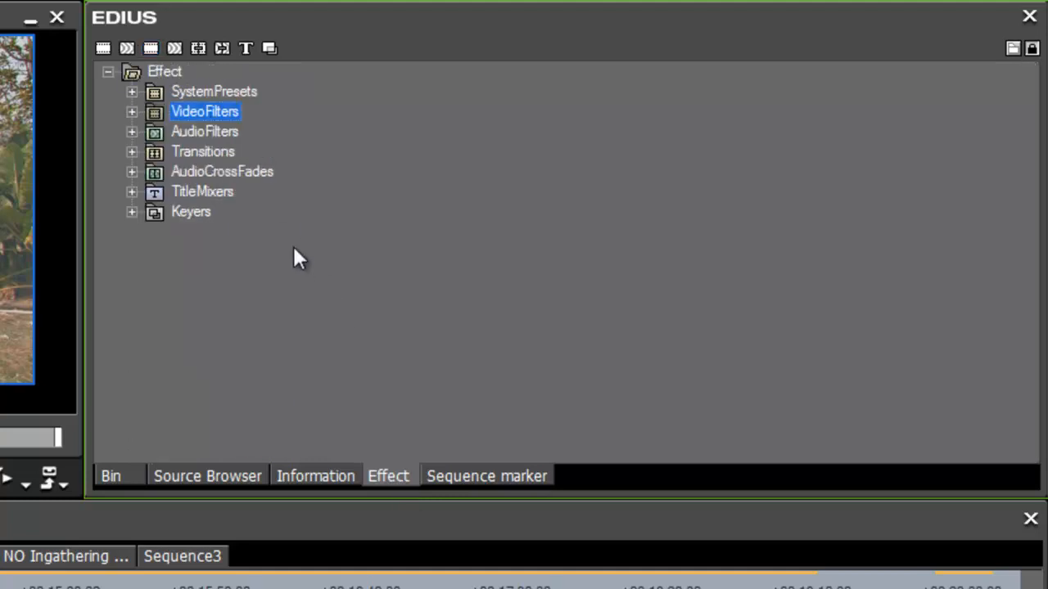
mouse_move(133, 162)
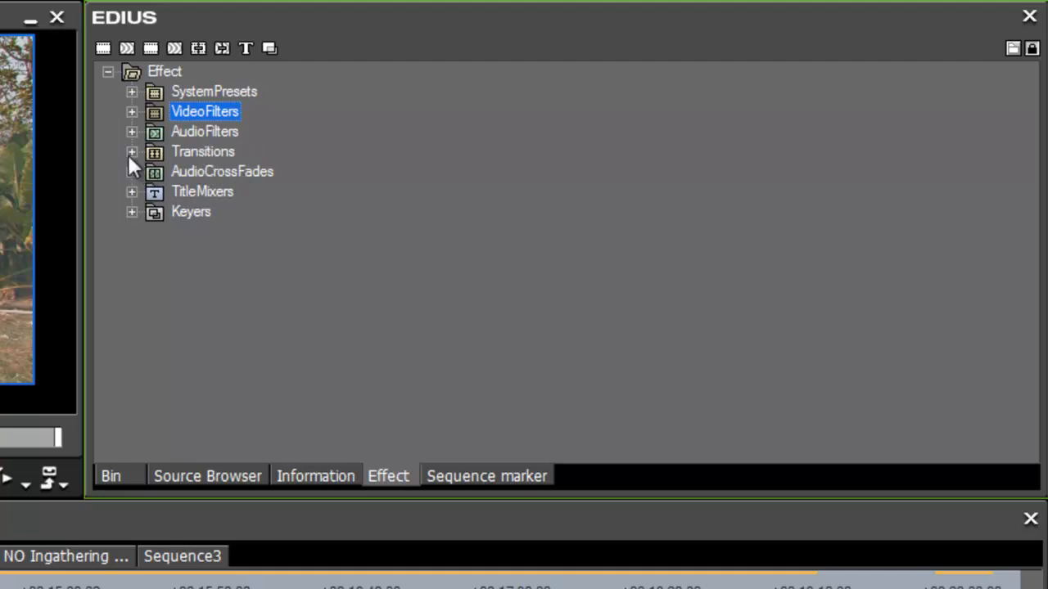
mouse_move(188, 118)
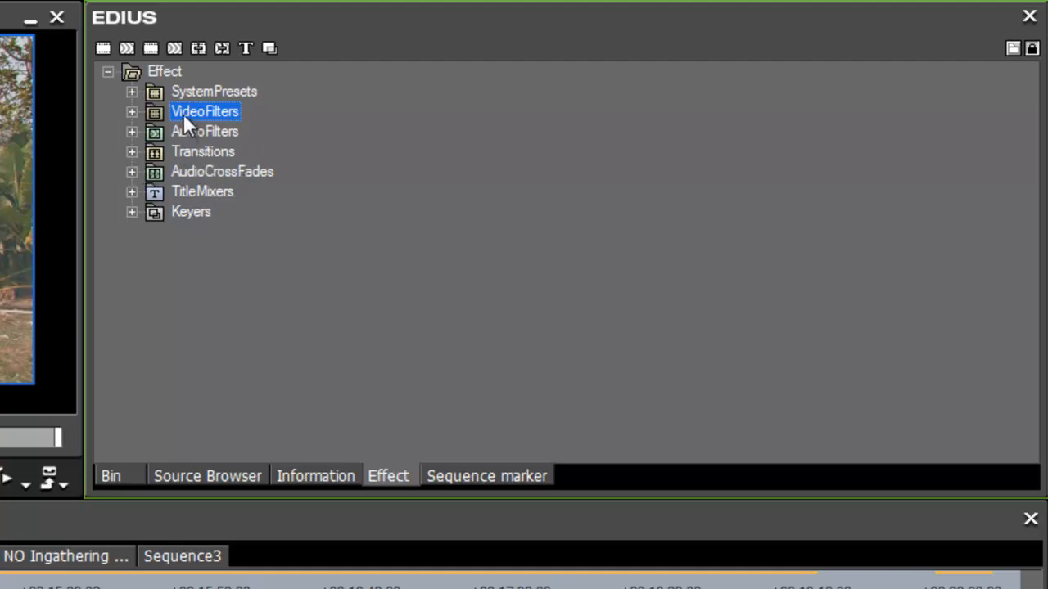
mouse_move(144, 122)
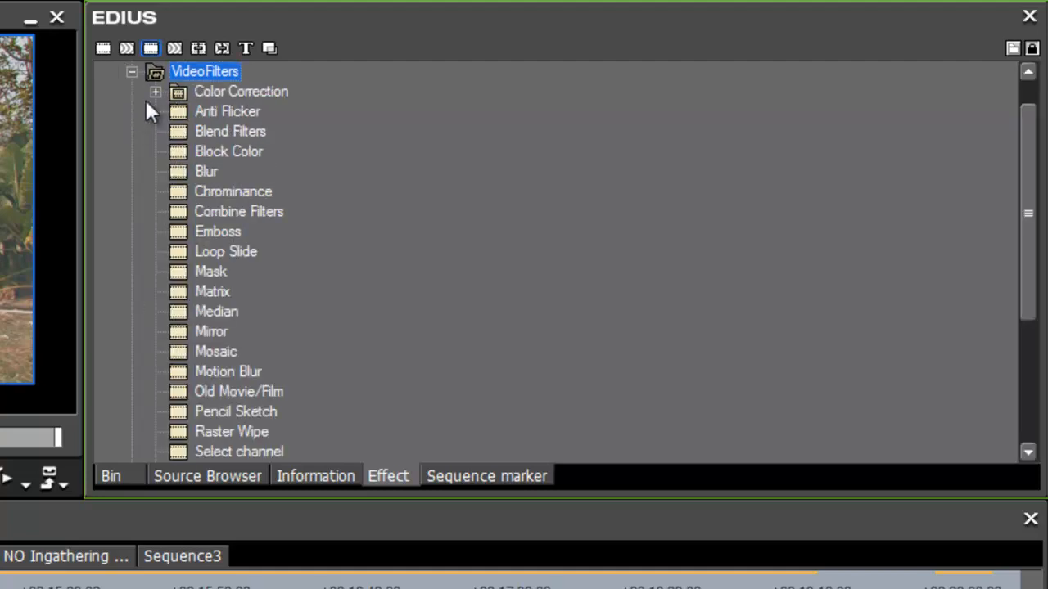
click(157, 92)
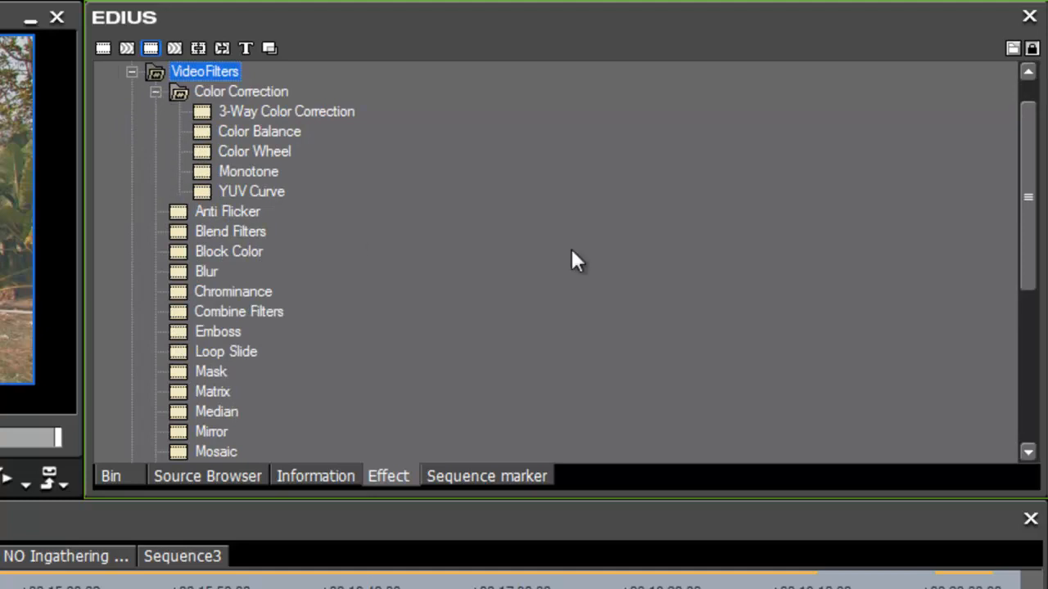
scroll(down, 3)
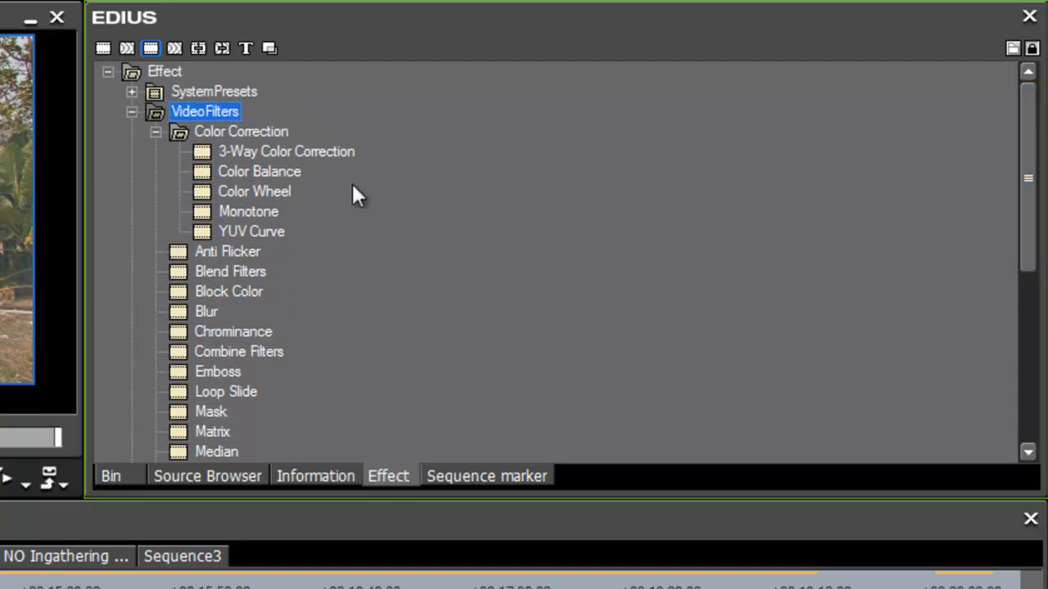
mouse_move(211, 229)
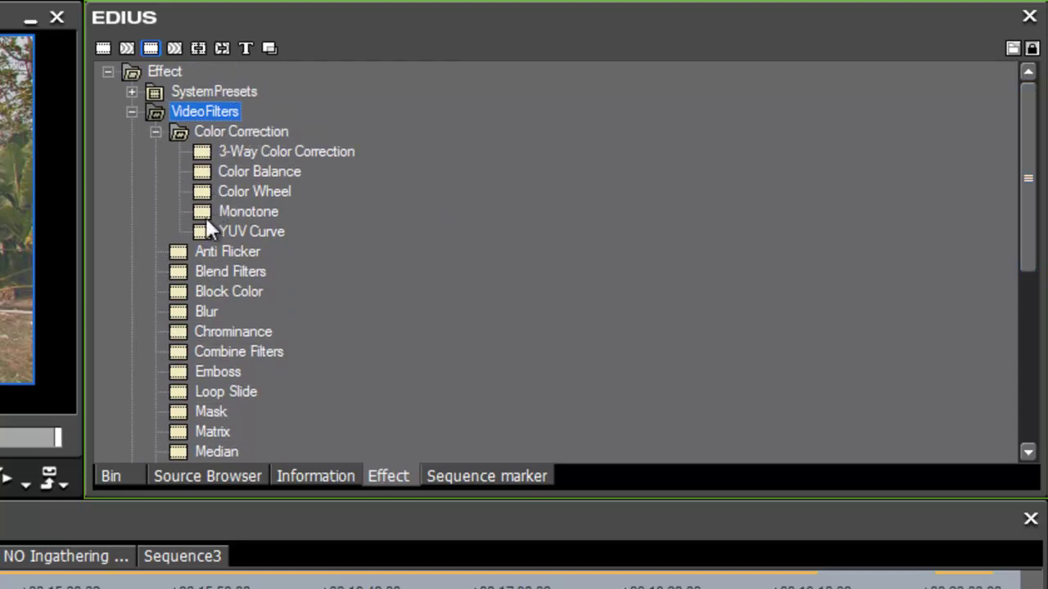
mouse_move(424, 231)
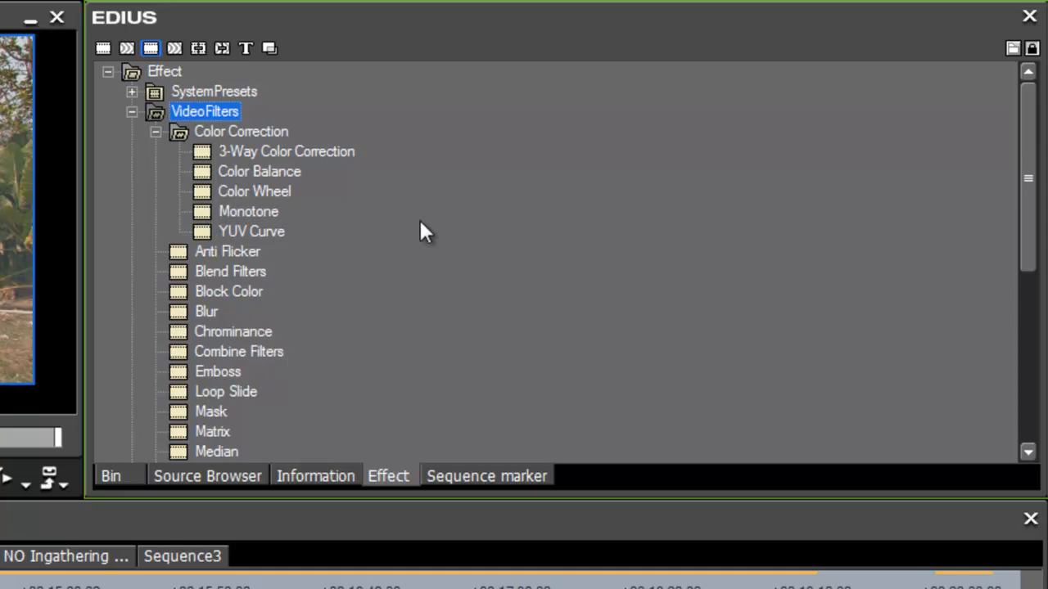
mouse_move(678, 247)
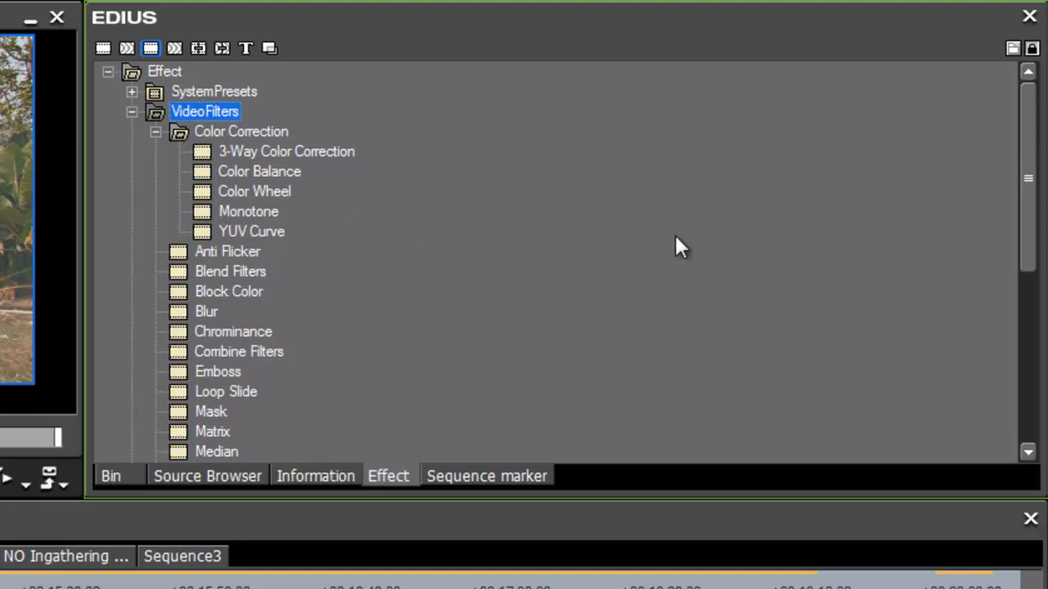
mouse_move(686, 236)
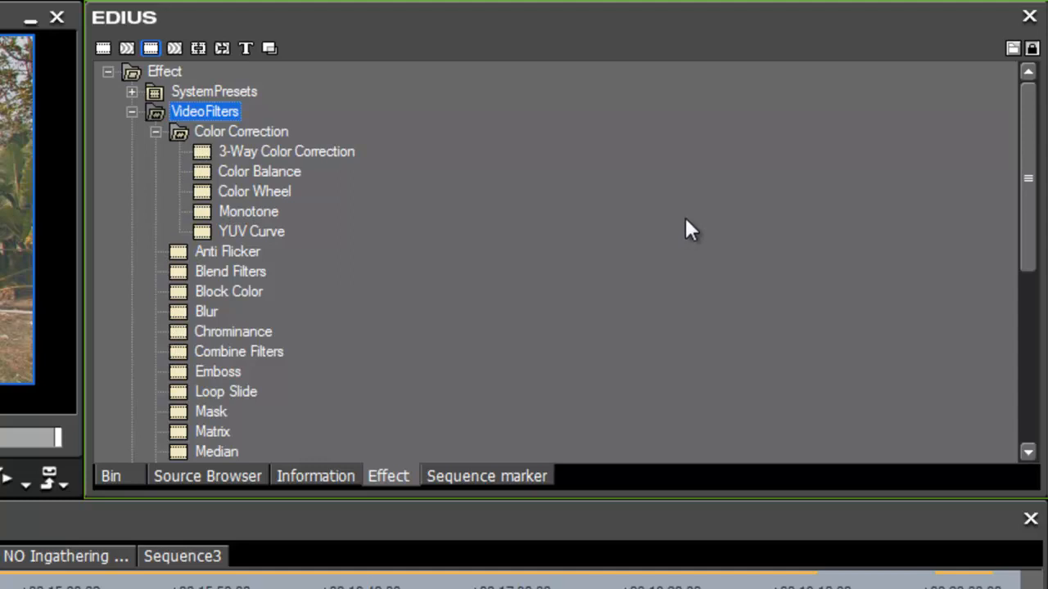
mouse_move(237, 134)
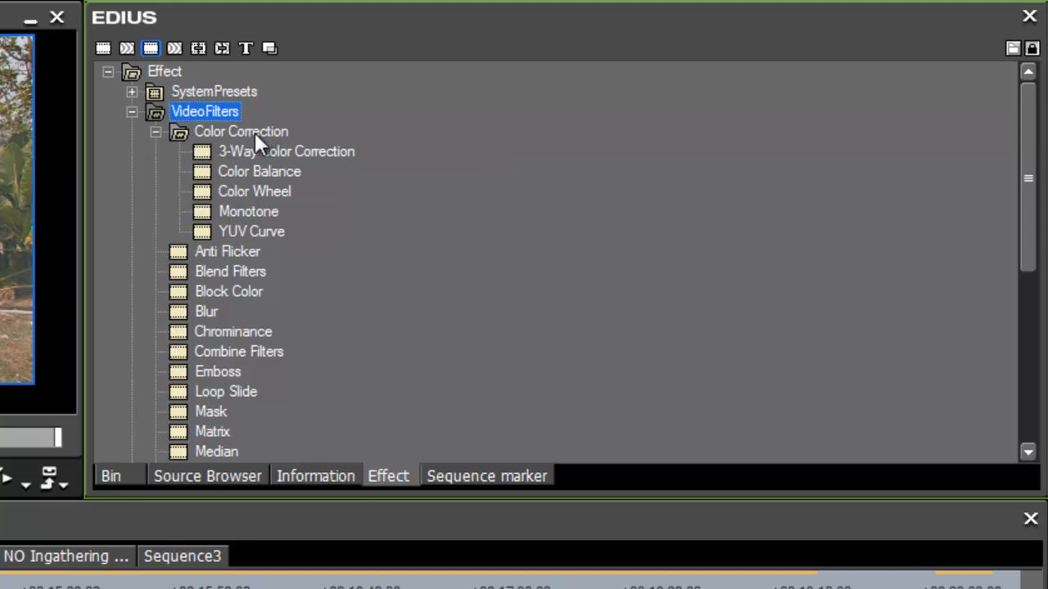
mouse_move(216, 157)
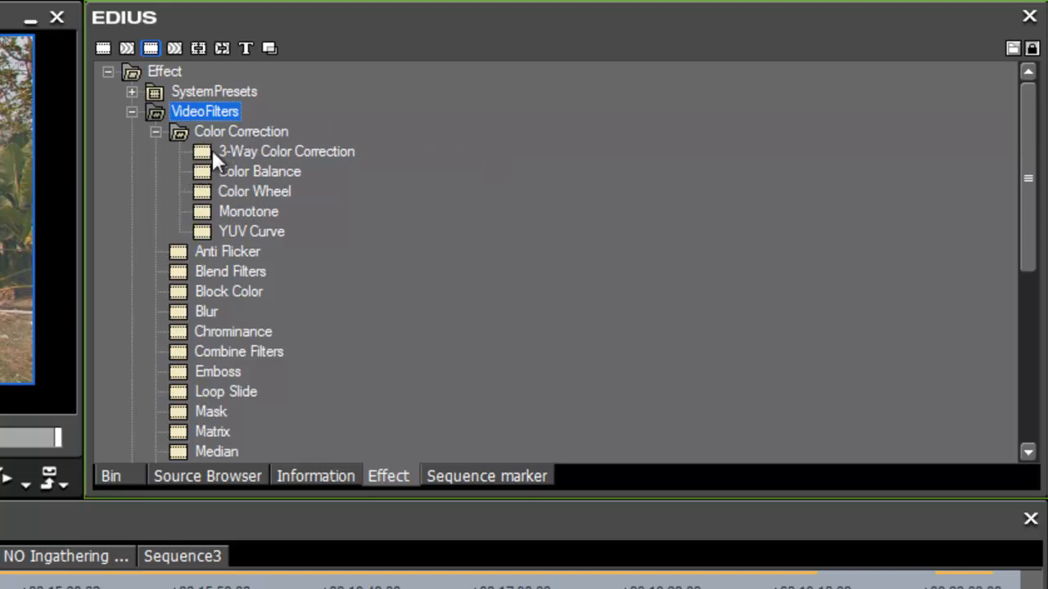
mouse_move(749, 328)
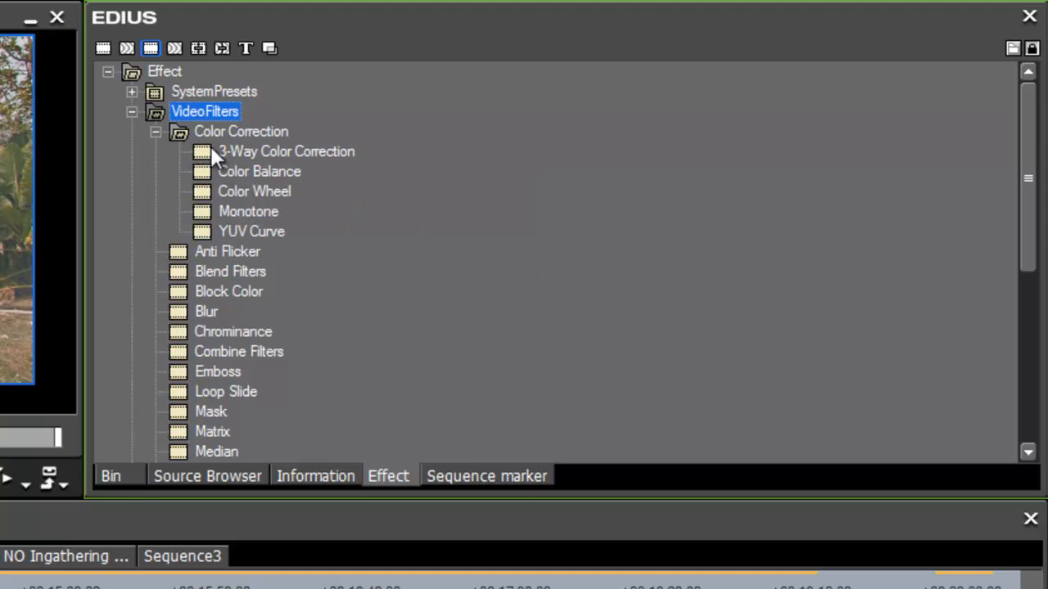
mouse_move(213, 156)
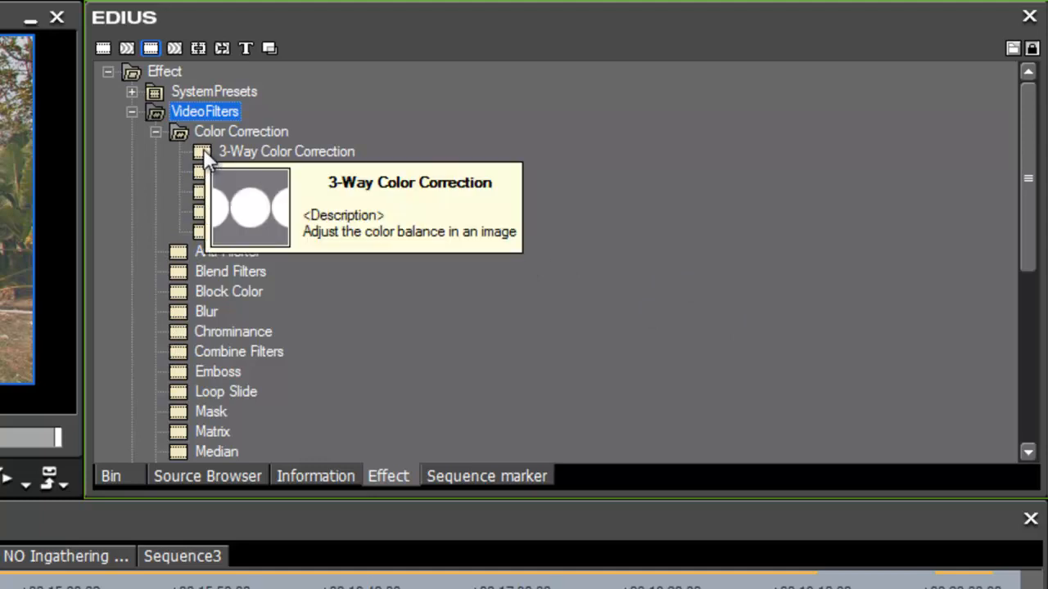
mouse_move(635, 164)
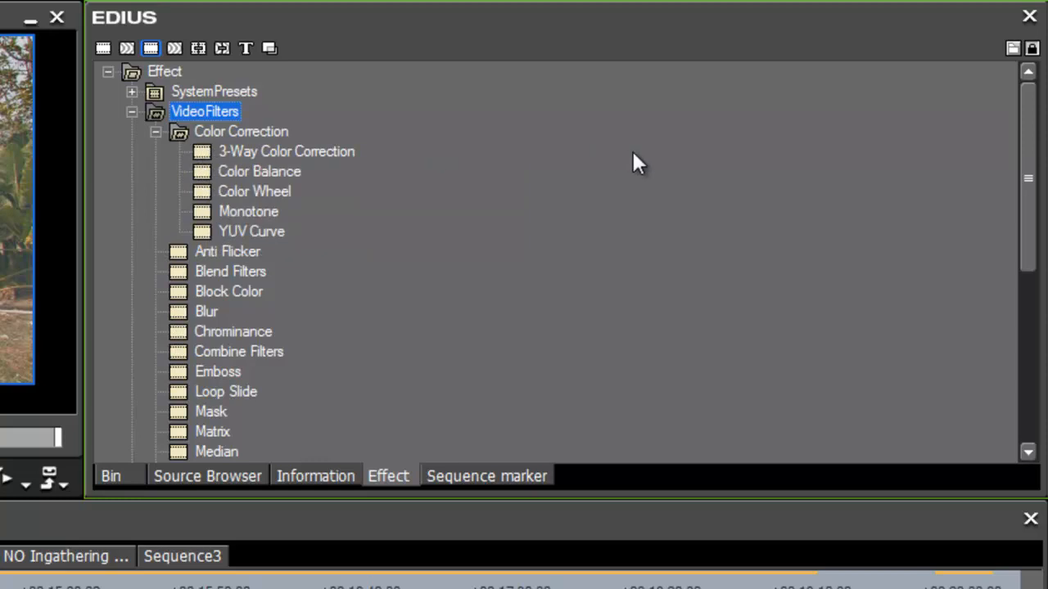
mouse_move(227, 160)
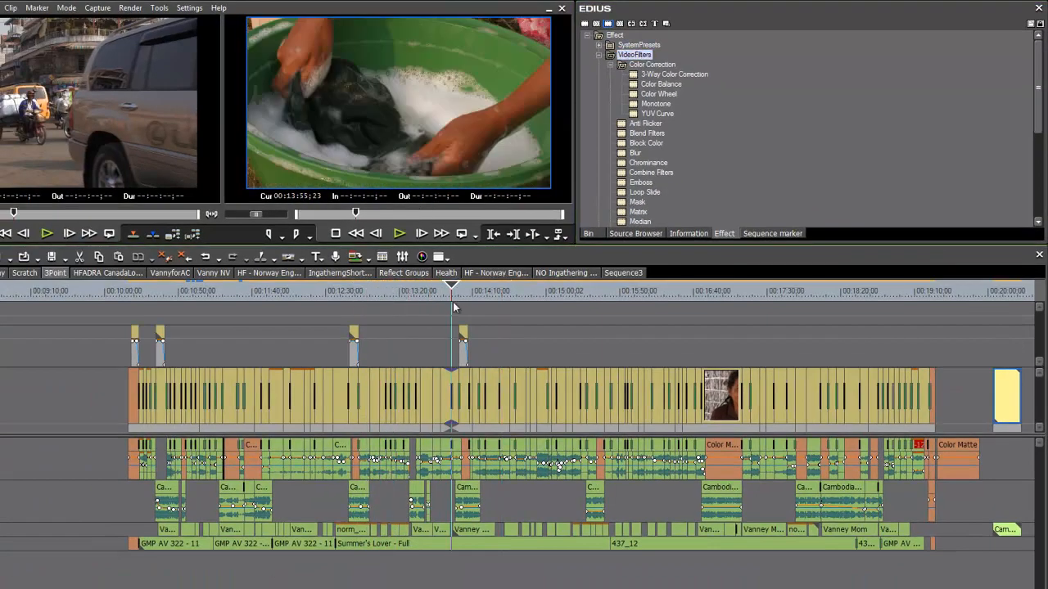
Move the playhead later onto the Cam2011_13 tree-climbing clip.
click(534, 291)
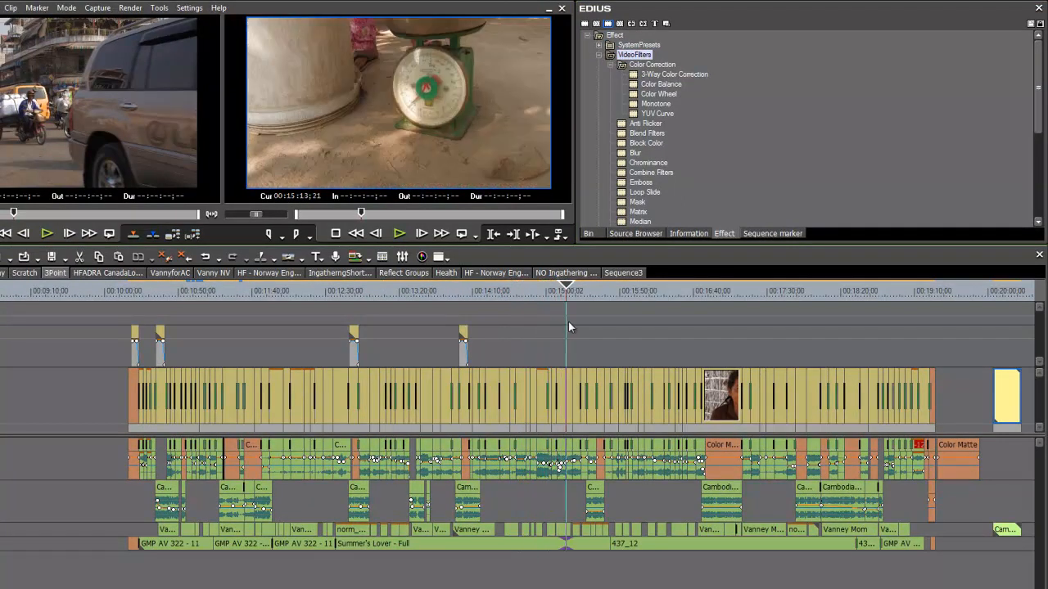
click(586, 292)
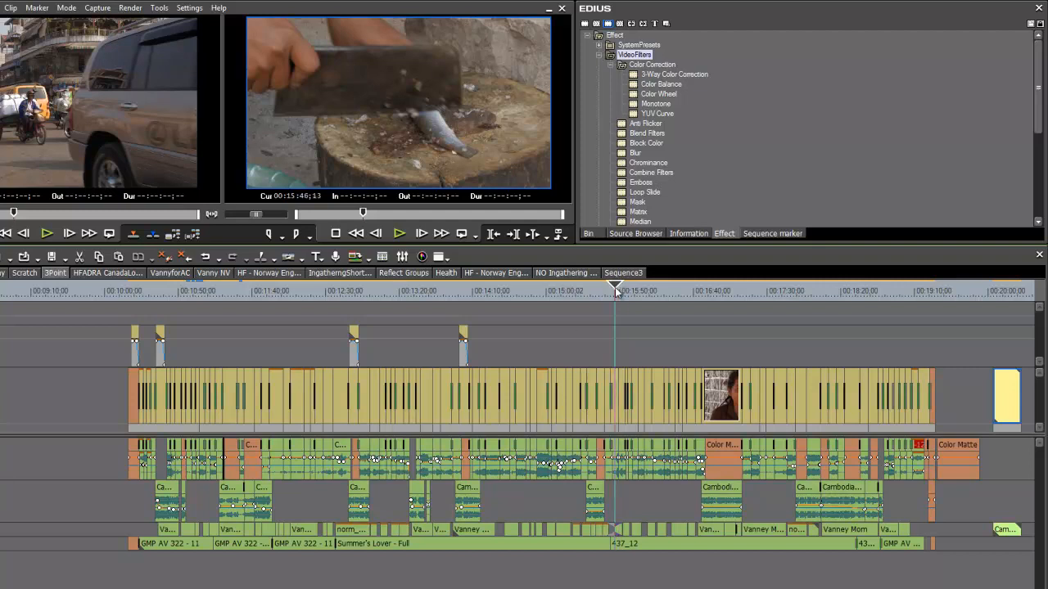
click(606, 291)
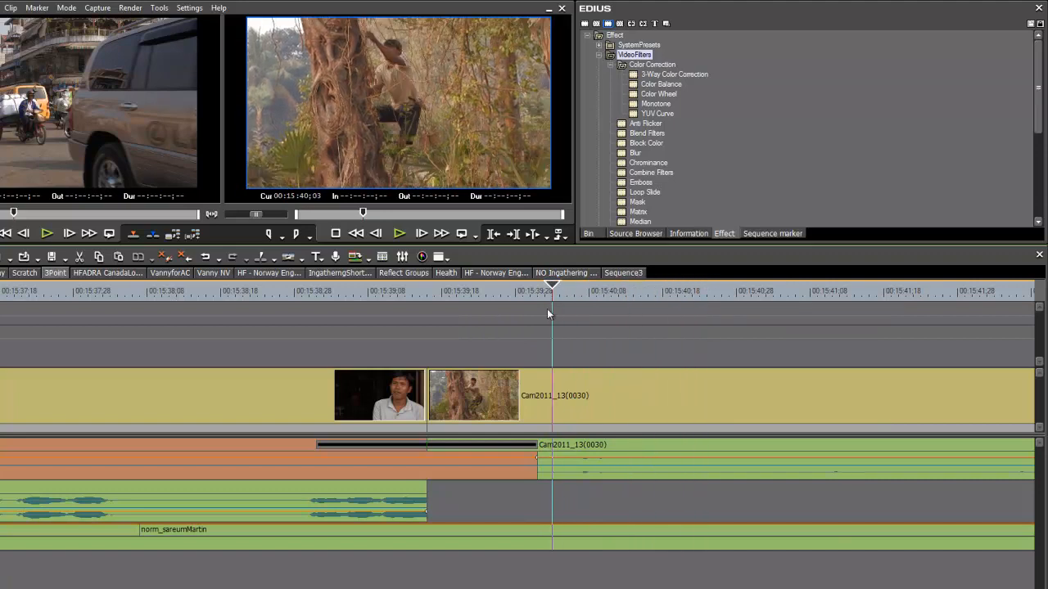
Apply 3-Way Color Correction to the Cam2011_13(0030) clip.
click(507, 292)
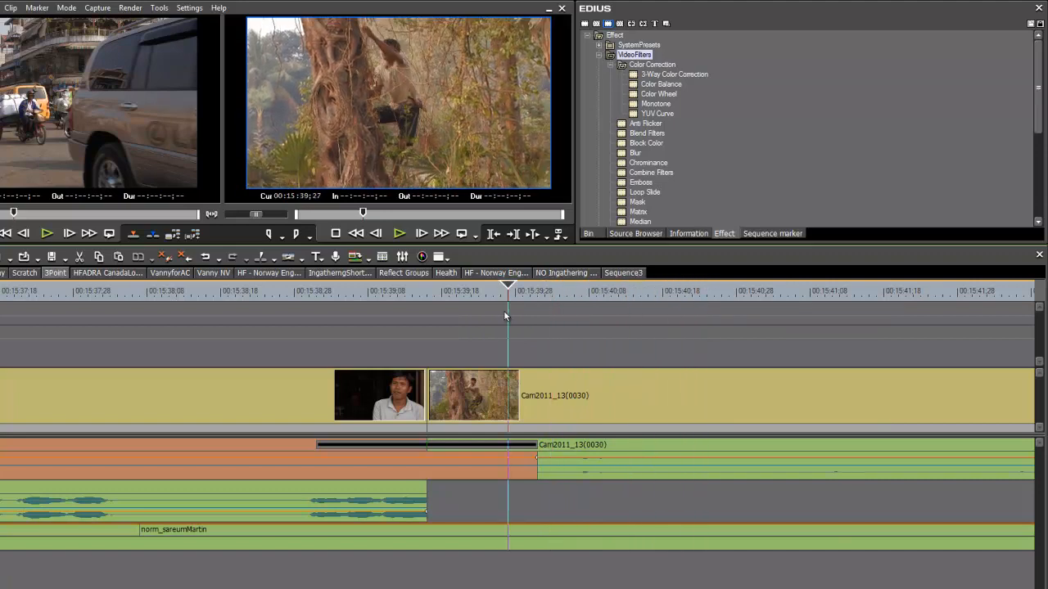
mouse_move(604, 413)
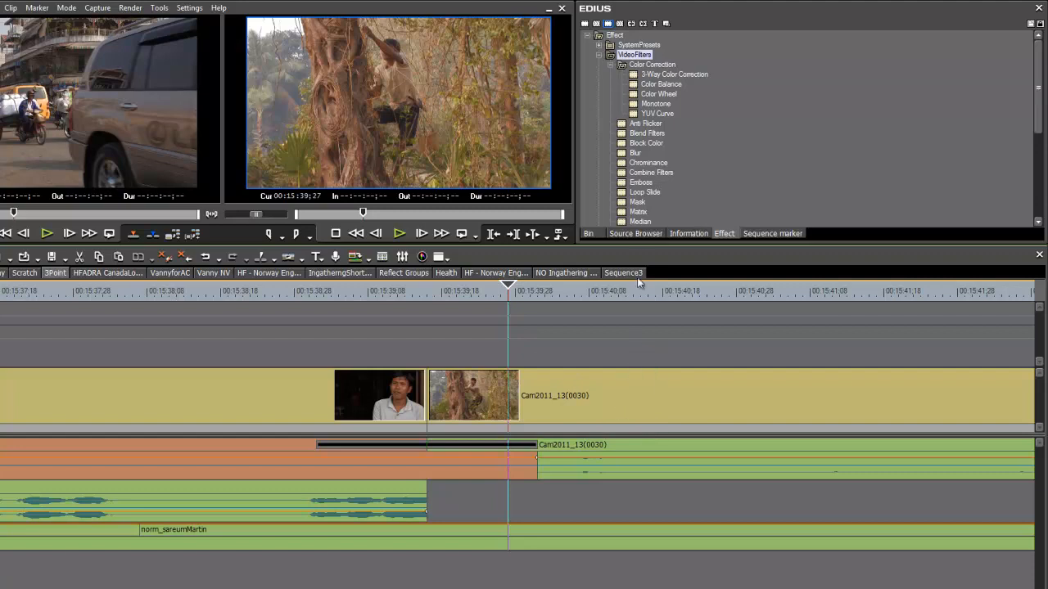
click(670, 73)
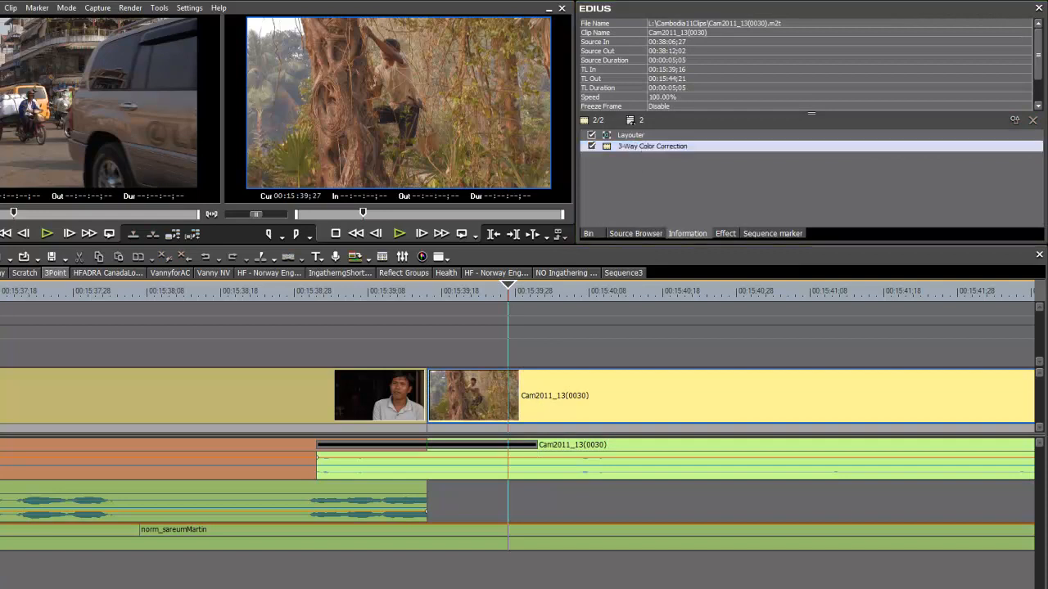
double_click(652, 145)
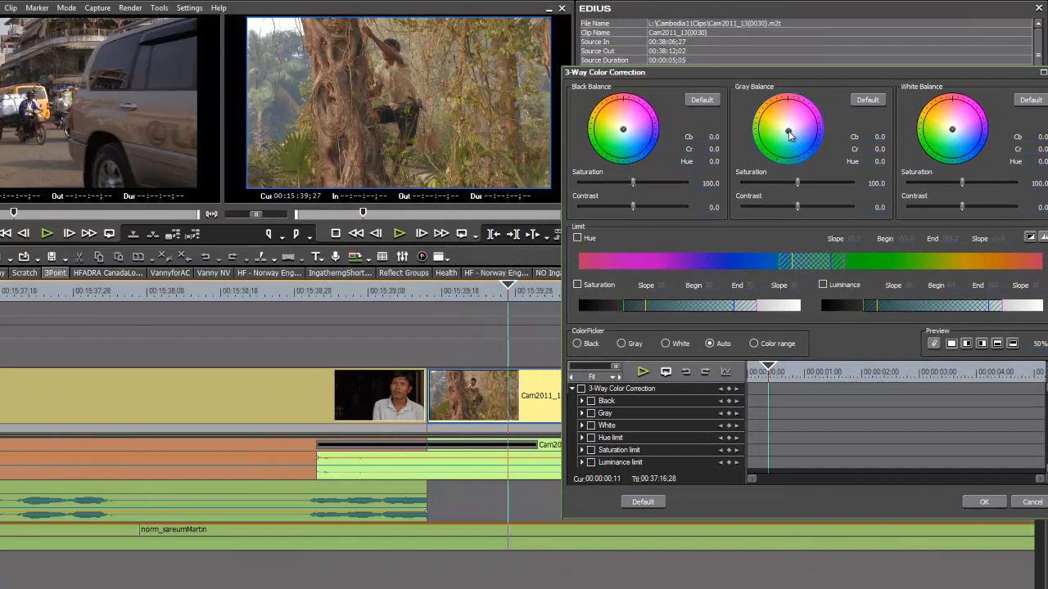
drag(789, 136, 787, 128)
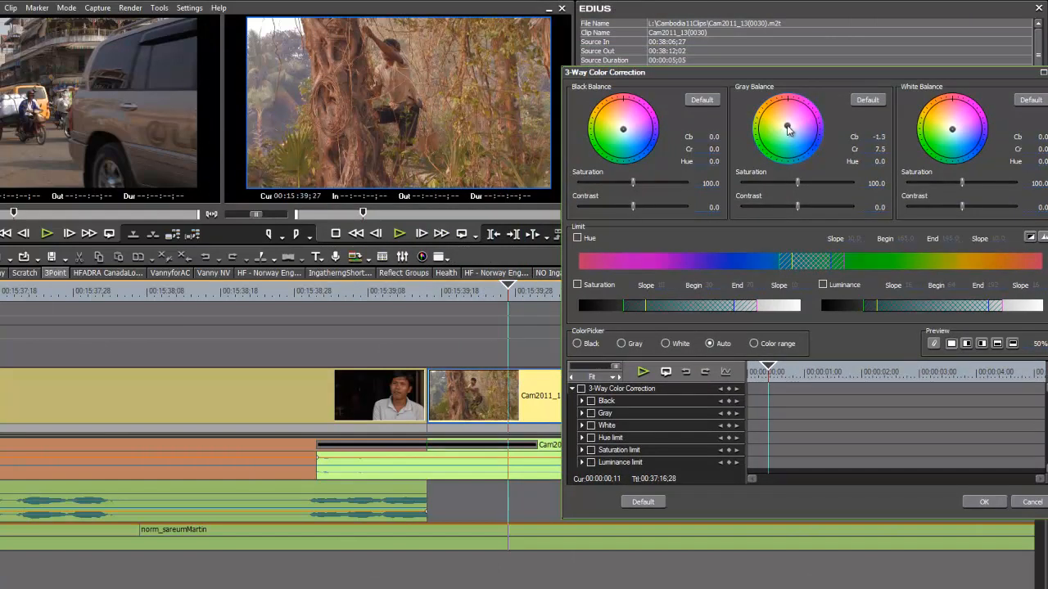
drag(787, 127, 789, 132)
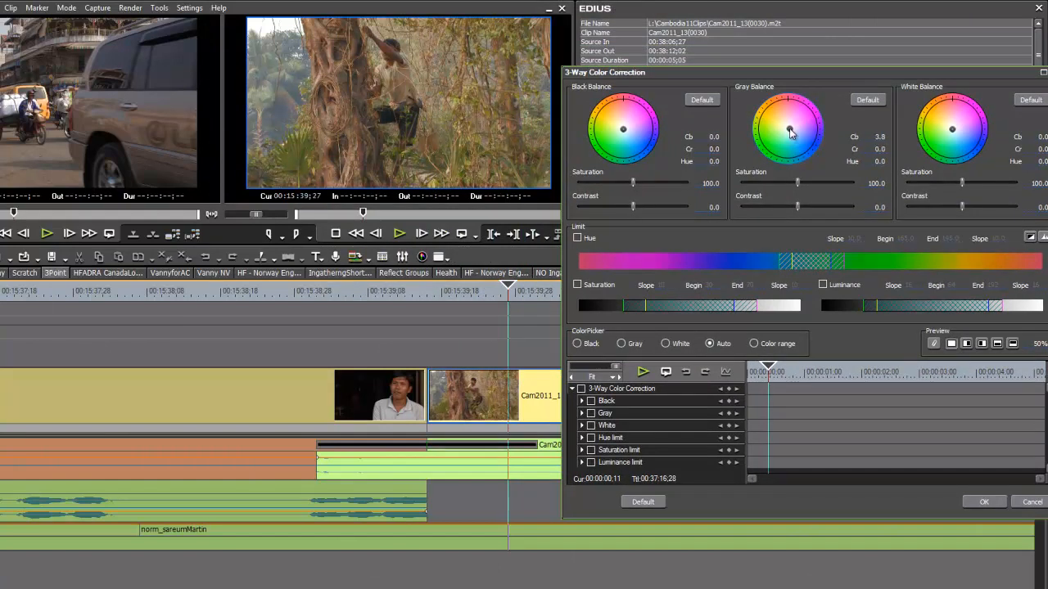
drag(790, 132, 790, 136)
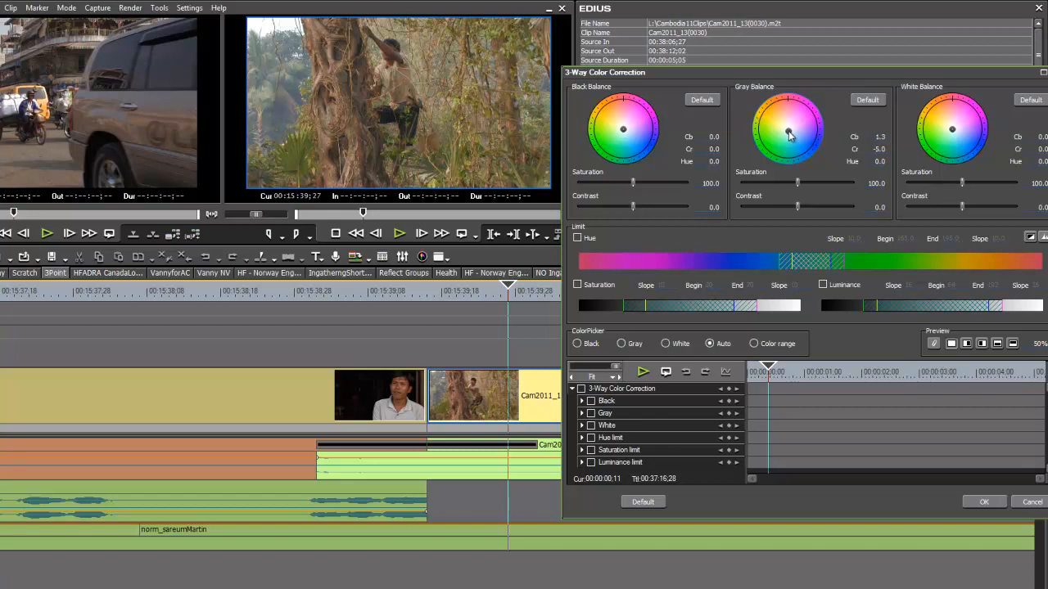
drag(789, 134, 788, 131)
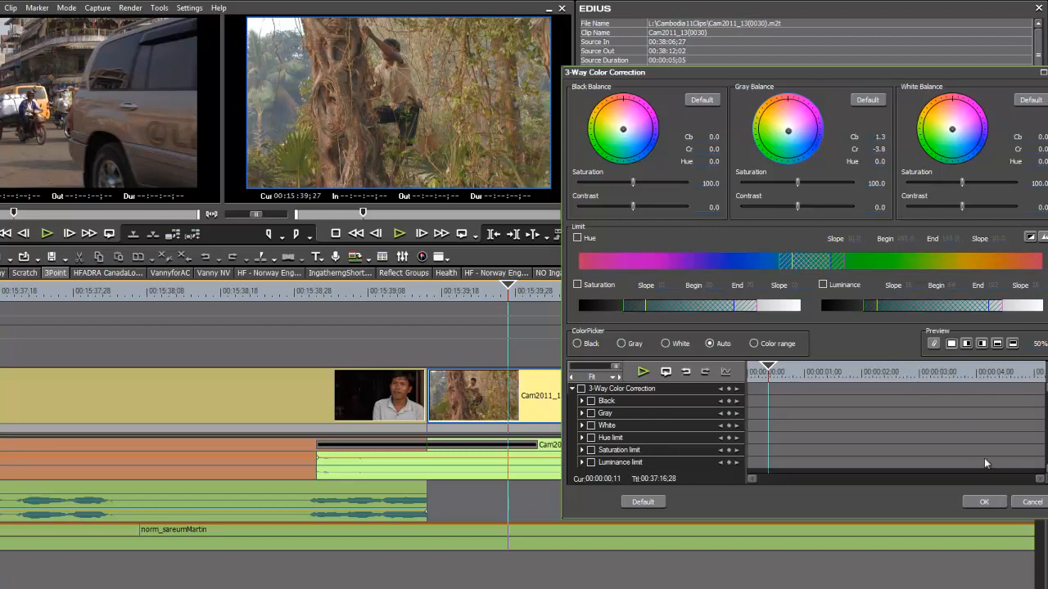
click(984, 501)
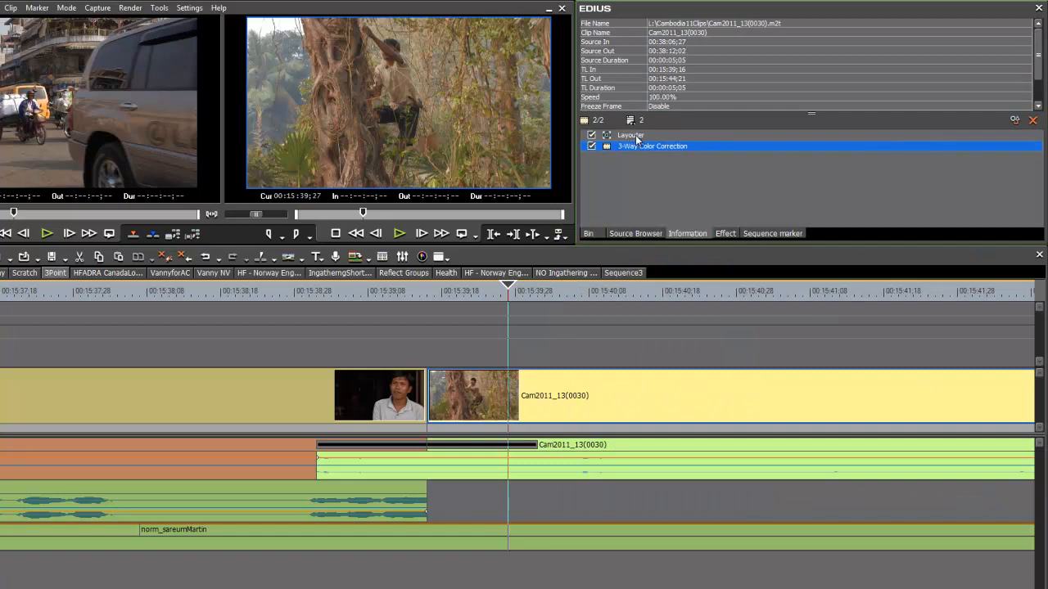
Apply a Color Balance filter to the clip and bring up its settings.
click(724, 232)
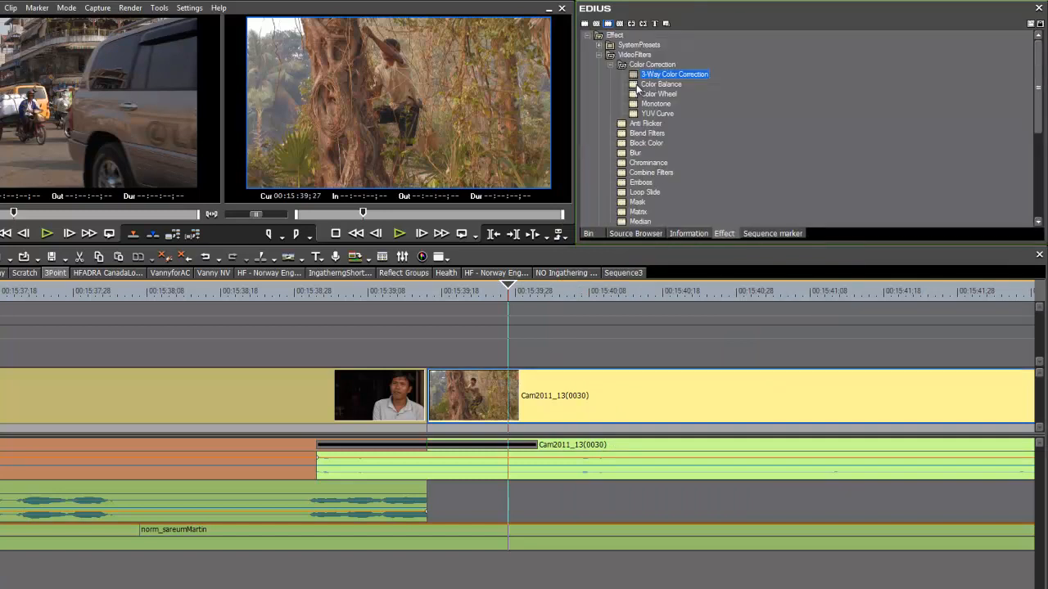
click(662, 84)
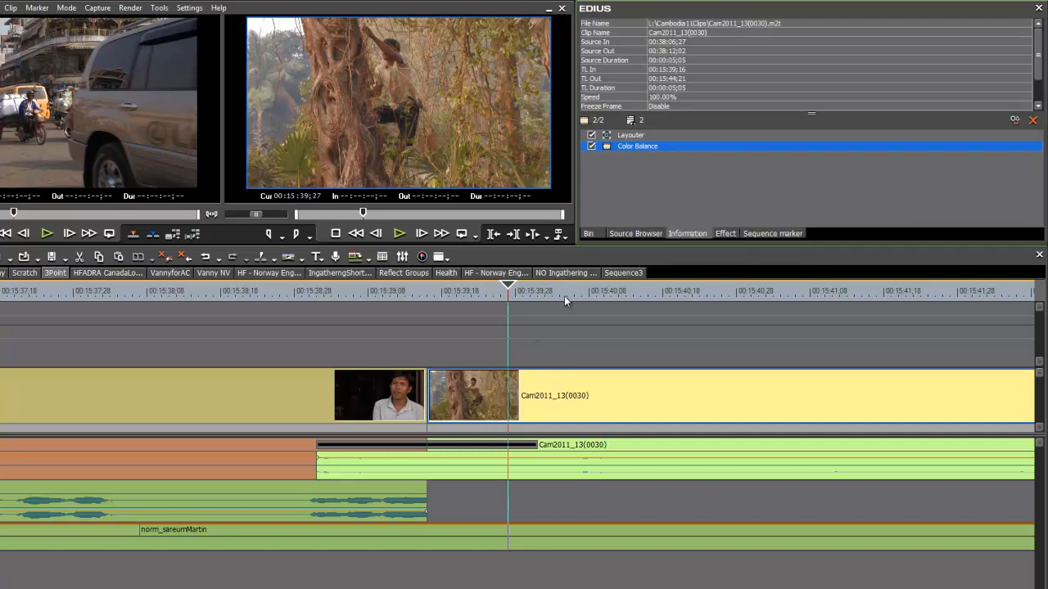
click(635, 146)
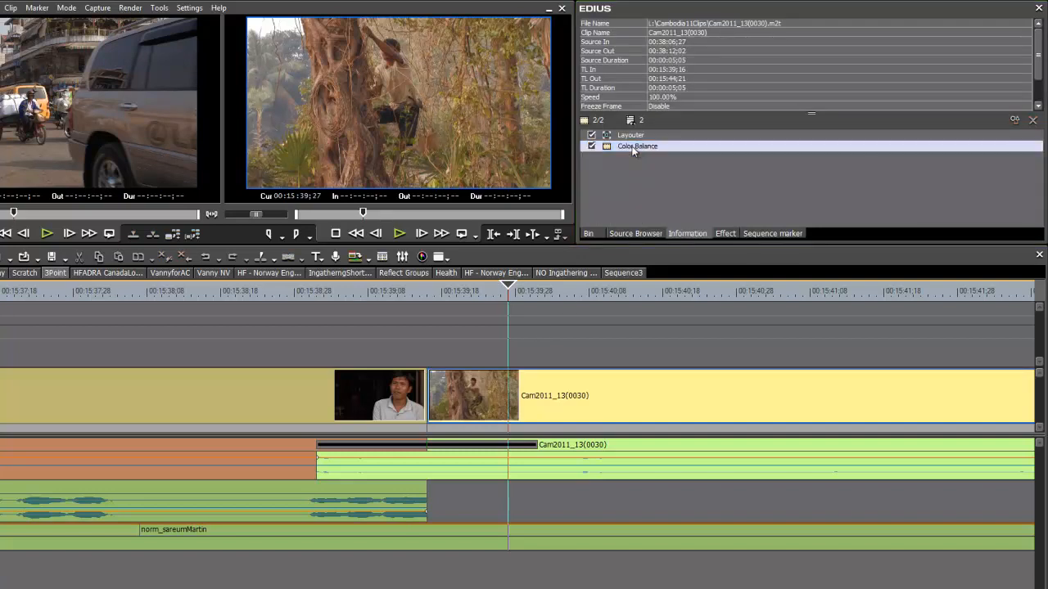
double_click(635, 146)
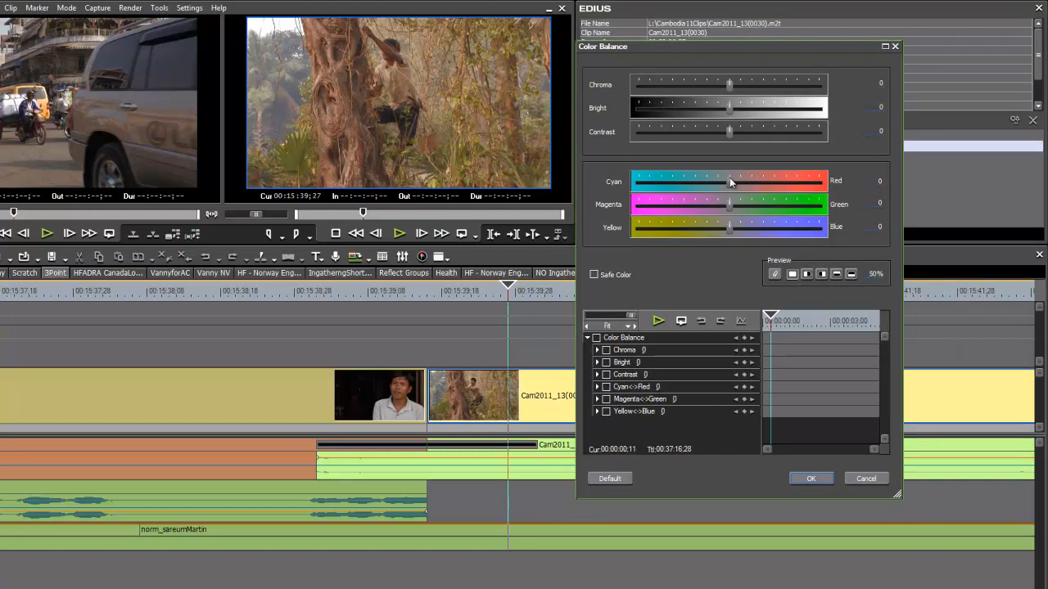
Shift Cyan-Red slightly toward cyan, raise Bright slightly, and confirm.
drag(730, 182, 724, 182)
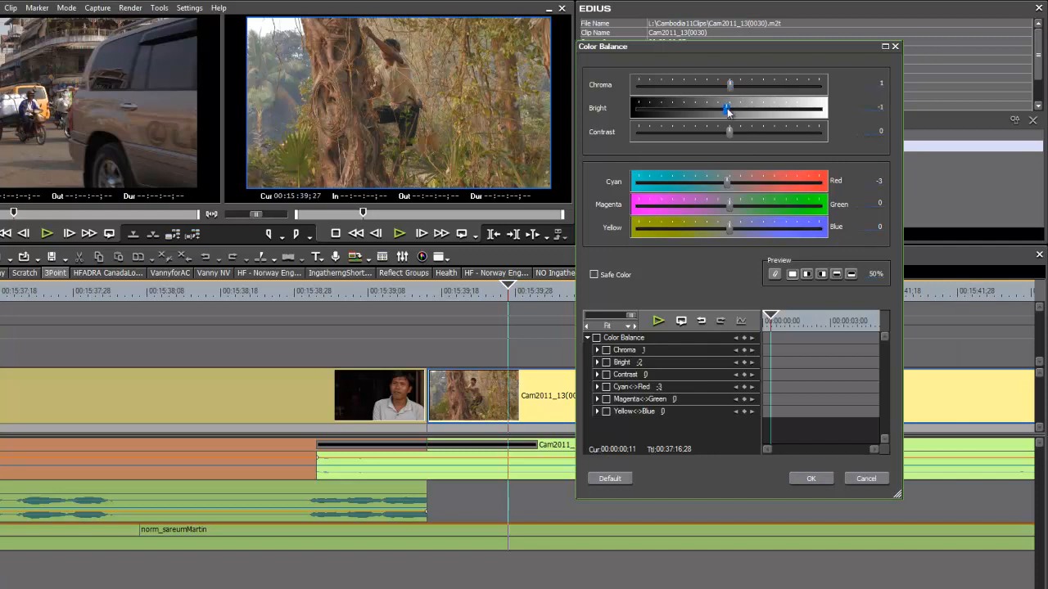
drag(727, 109, 731, 108)
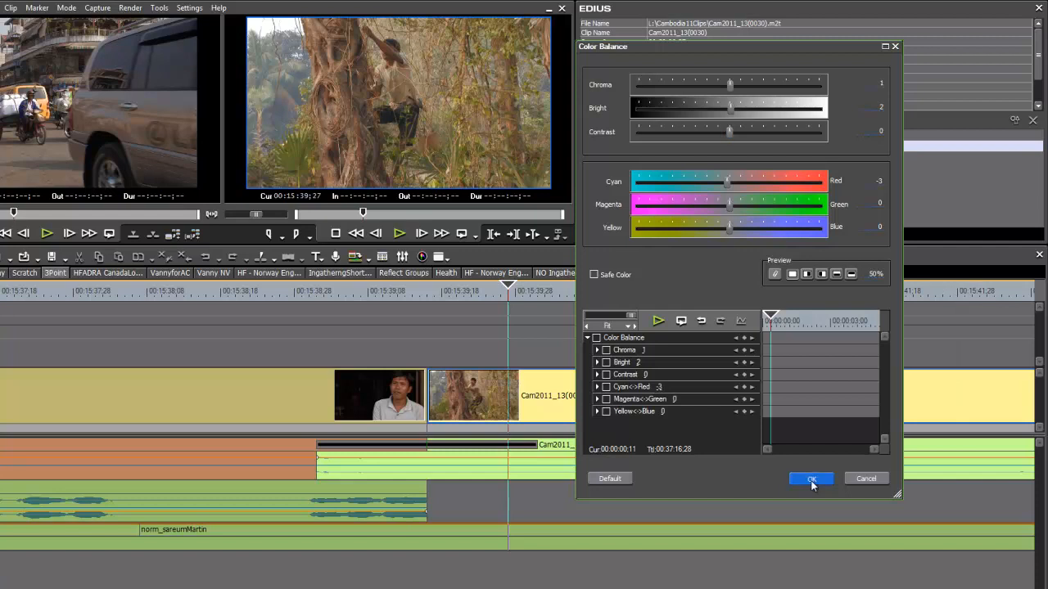
click(811, 479)
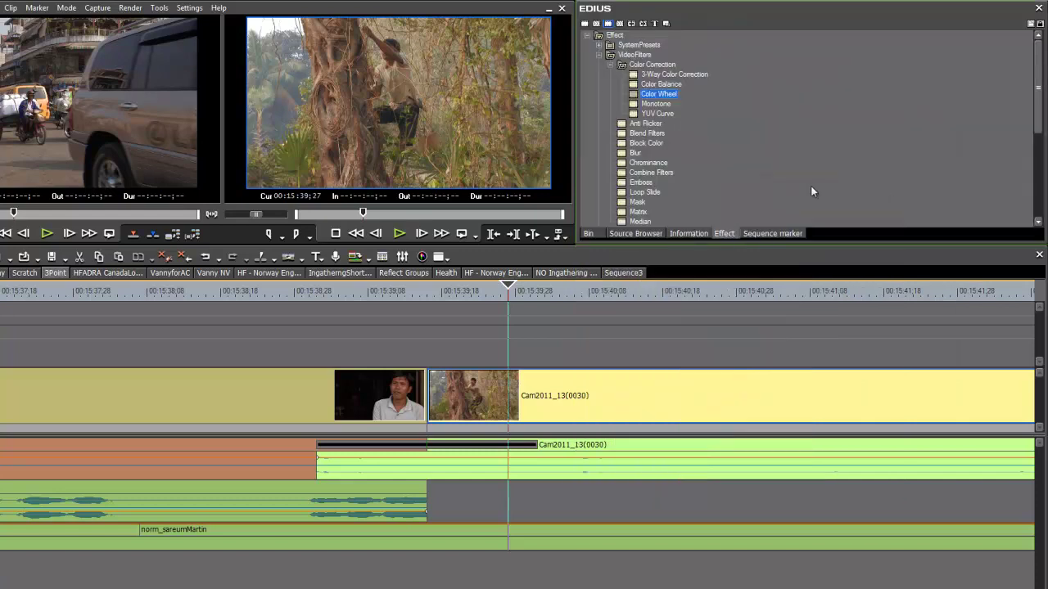
mouse_move(648, 104)
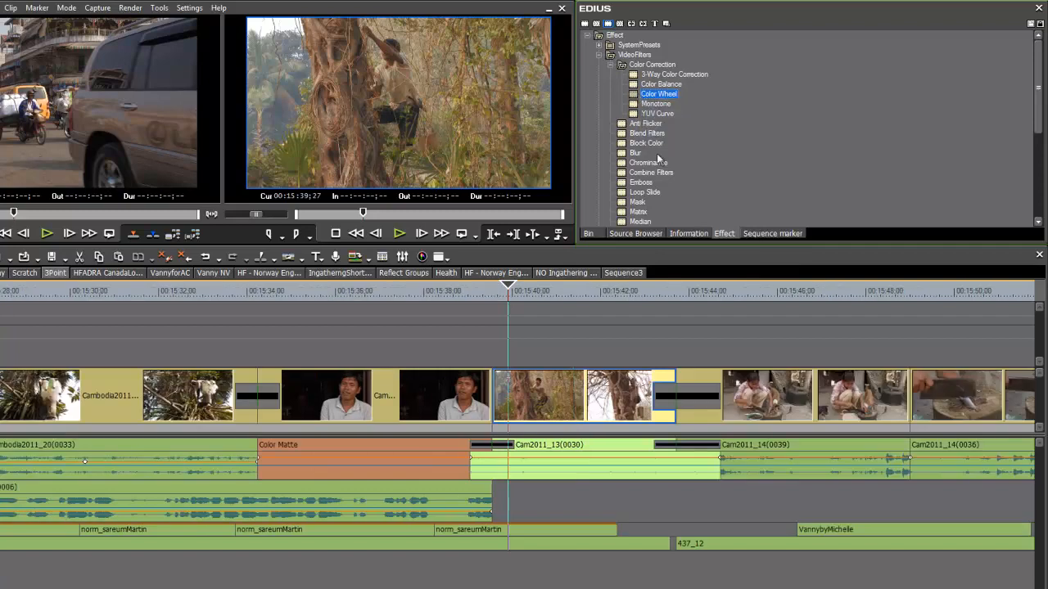
mouse_move(658, 94)
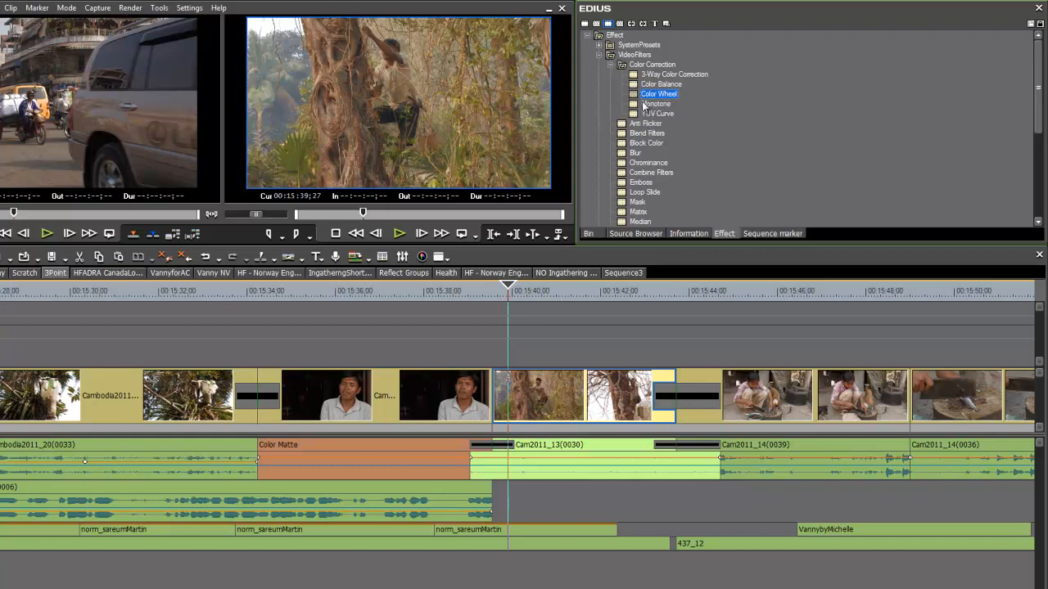
Add the Monotone filter to the Cam2011_13(0030) clip, turning it black and white.
click(655, 103)
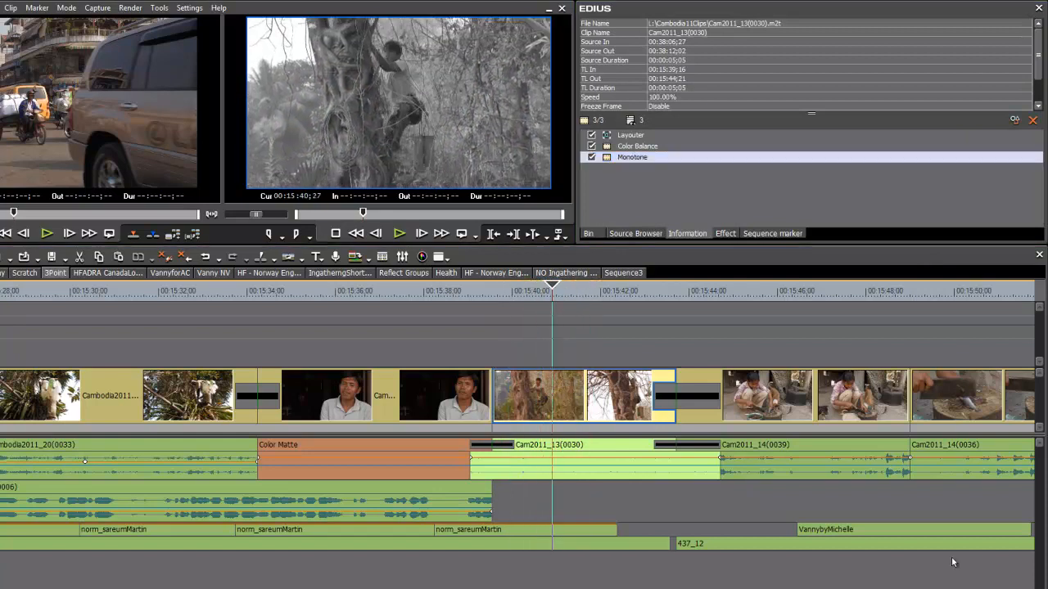
mouse_move(604, 318)
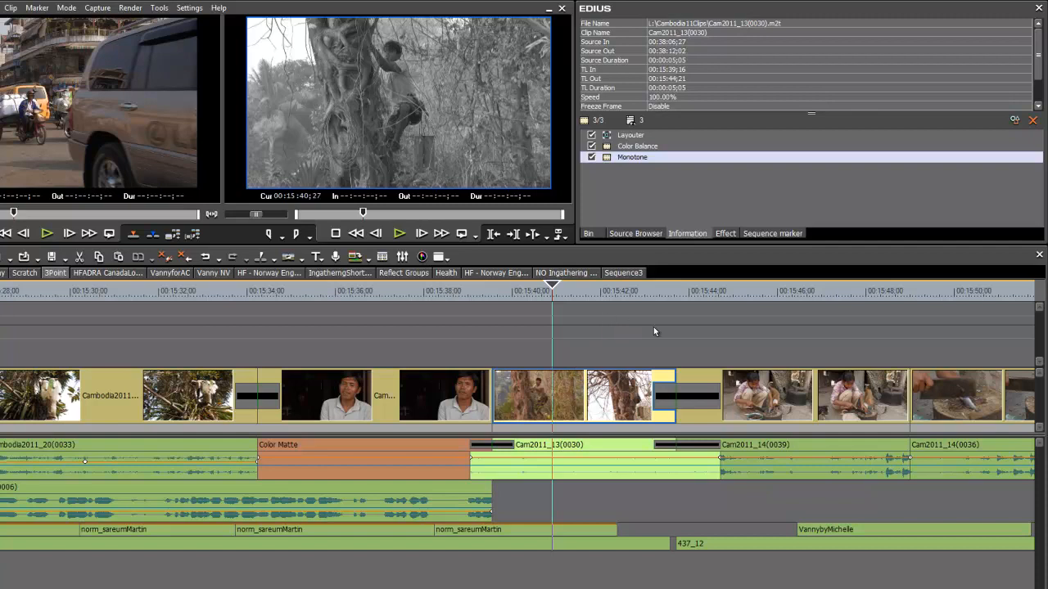
mouse_move(658, 321)
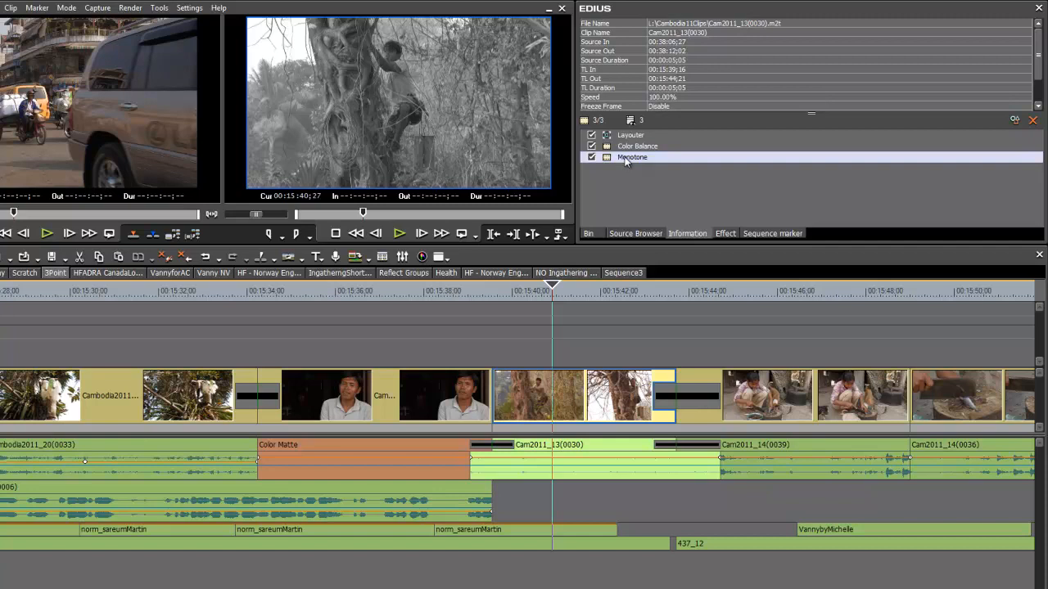
Lower Monotone's U tint and raise V toward a warm sepia brown, then confirm.
double_click(632, 158)
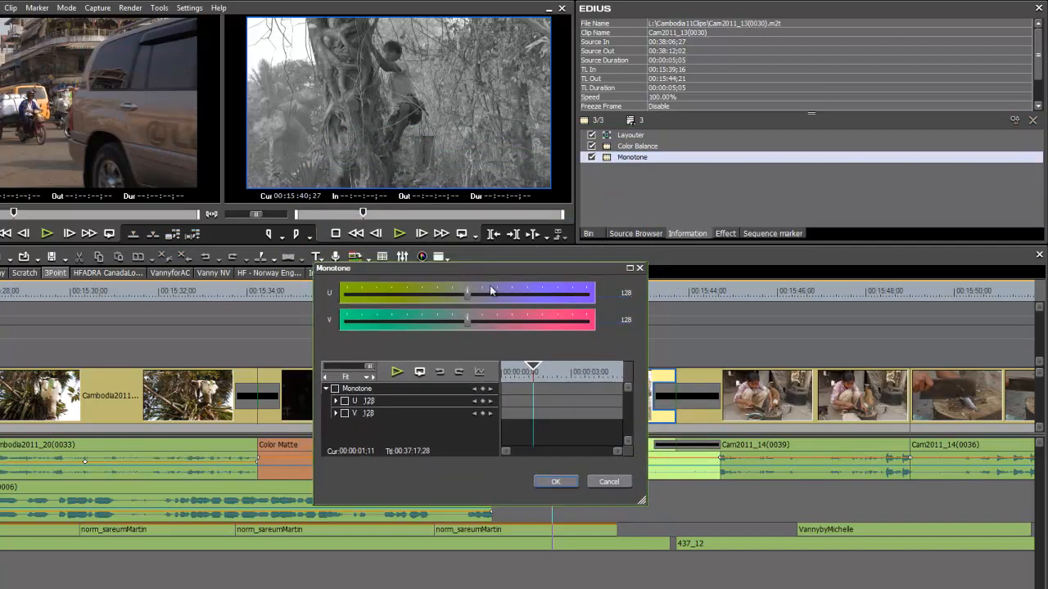
drag(491, 293, 455, 293)
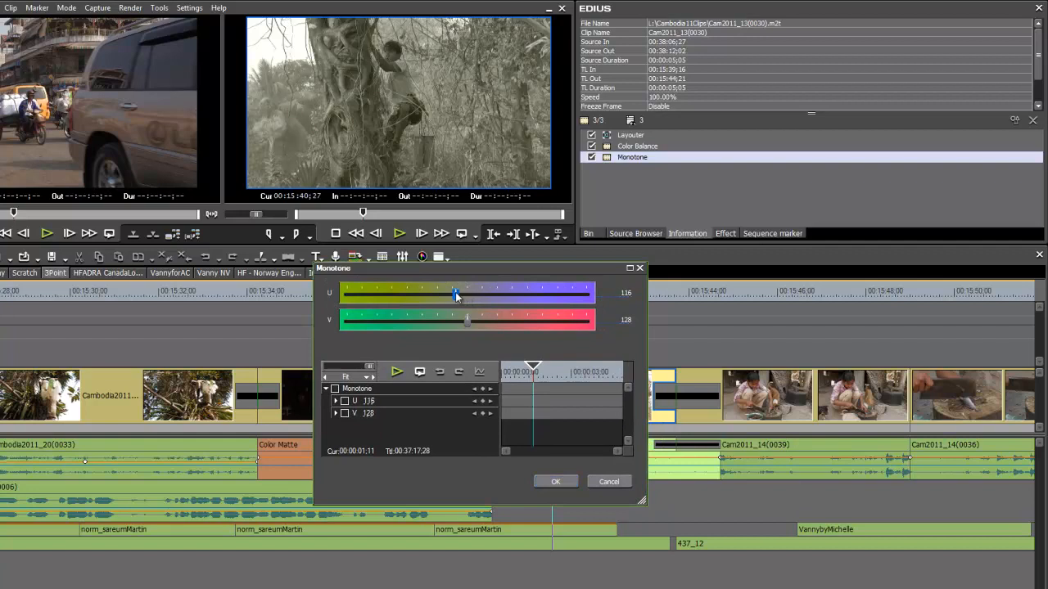
drag(455, 293, 436, 293)
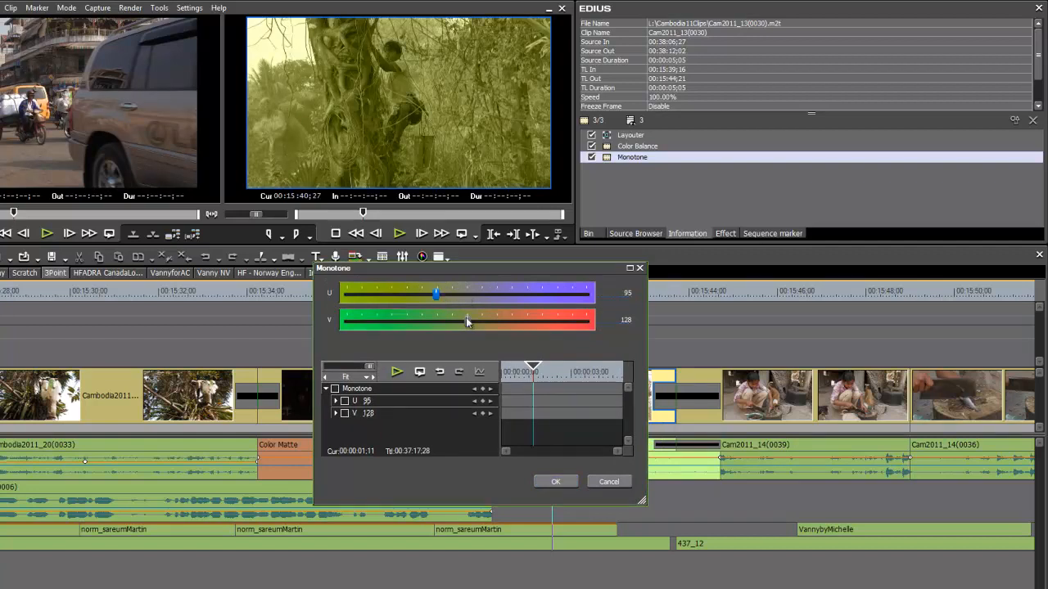
drag(436, 293, 390, 293)
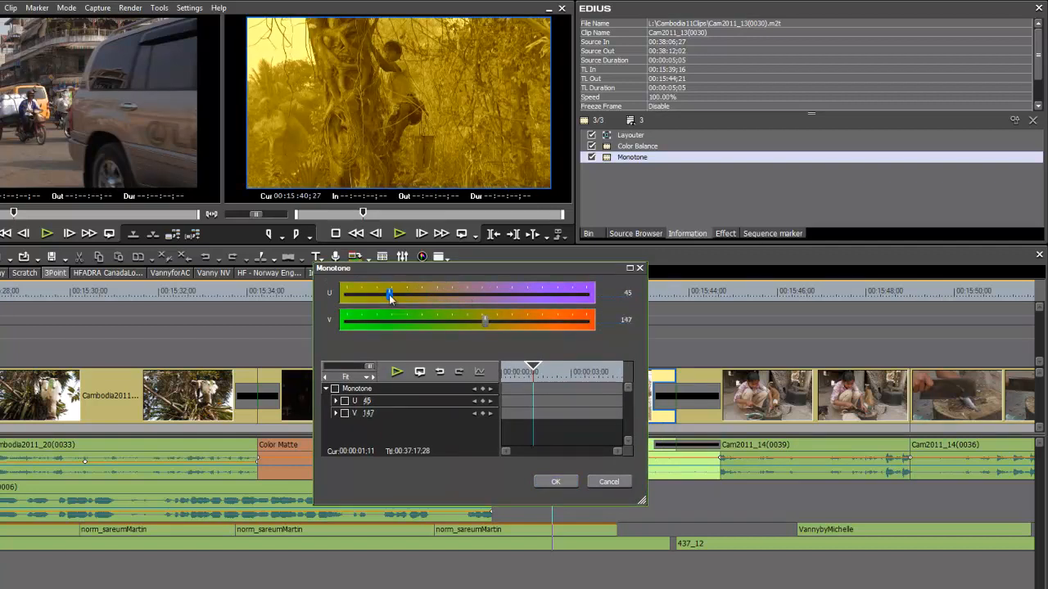
drag(389, 295, 419, 295)
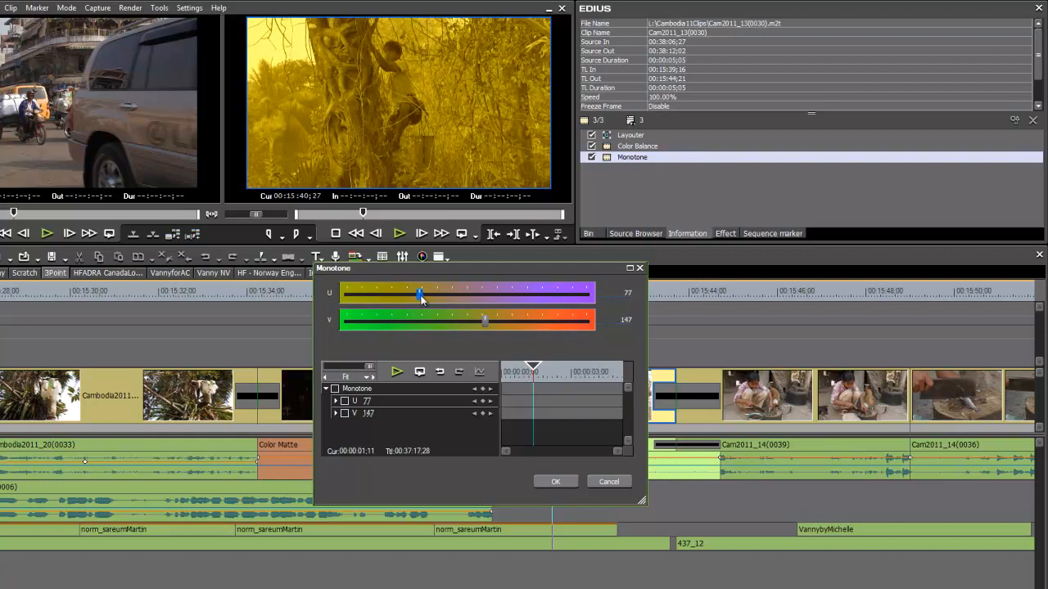
drag(419, 298, 427, 293)
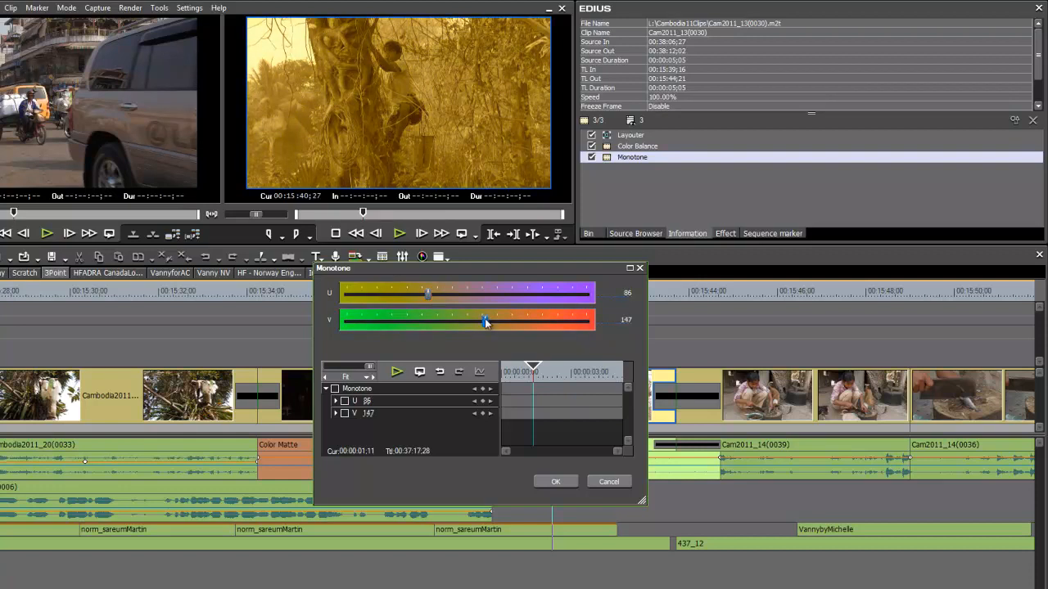
drag(484, 321, 483, 324)
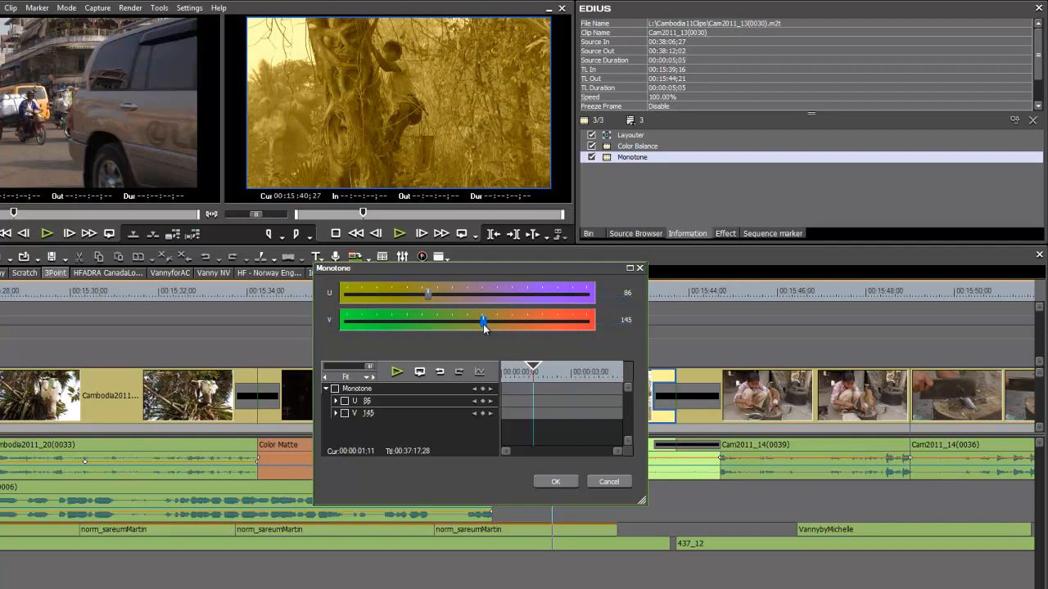
drag(483, 321, 495, 321)
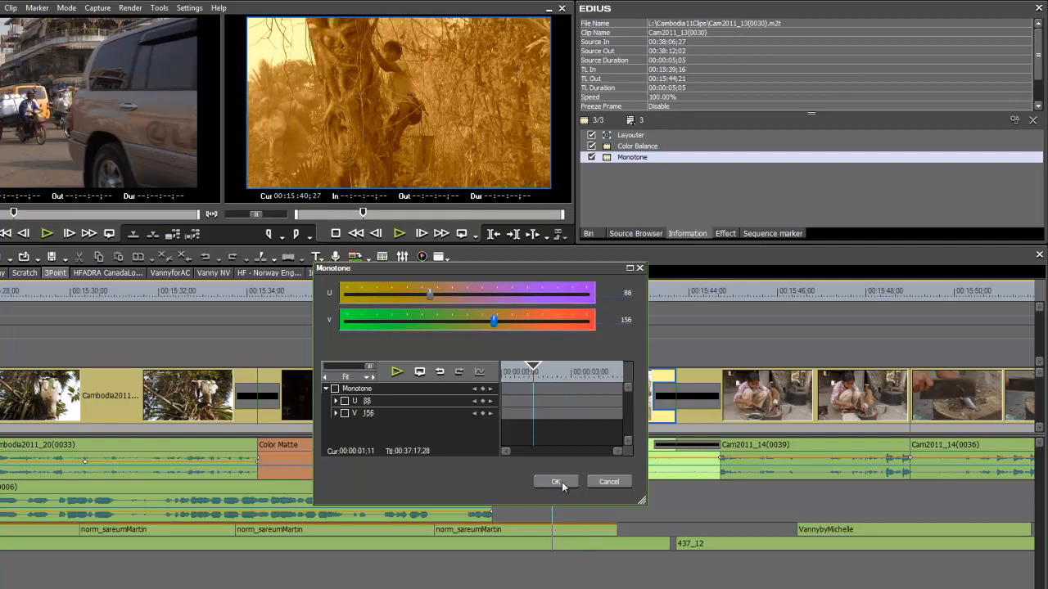
click(556, 481)
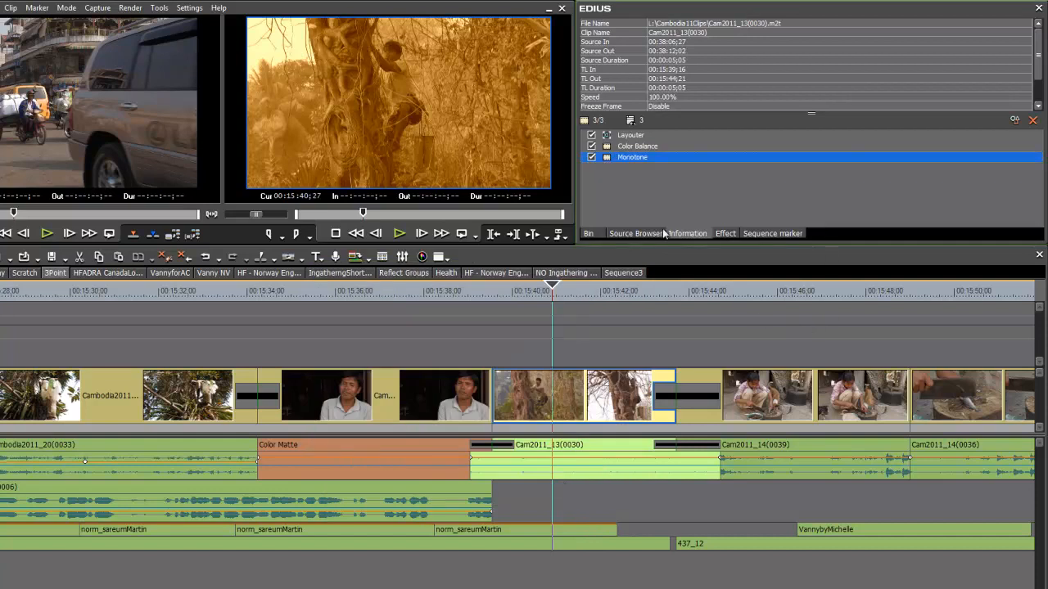
mouse_move(651, 203)
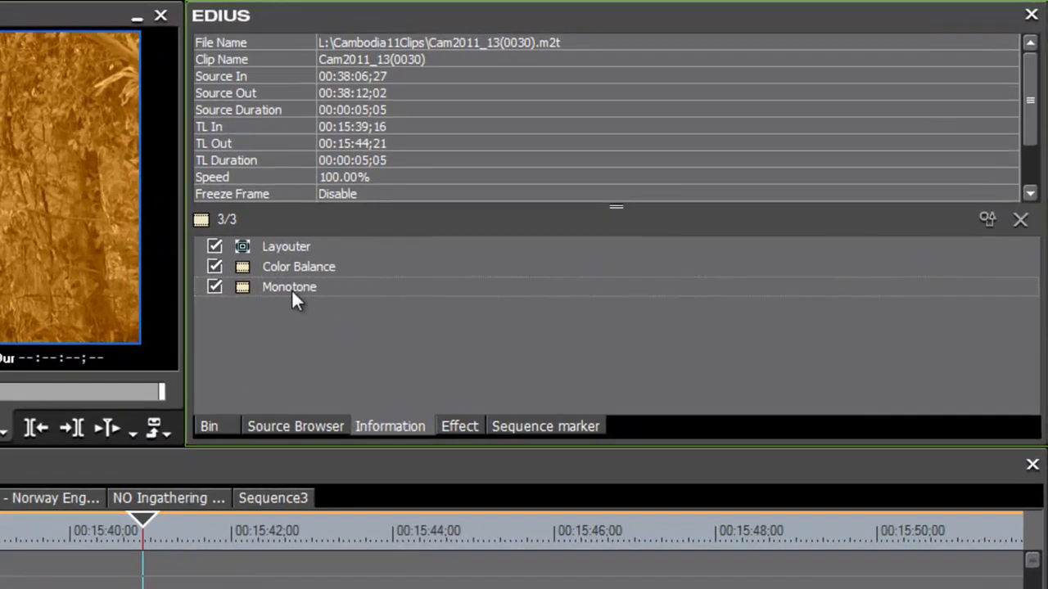
Save the sepia Monotone settings as a user preset, appearing as Monotone1.
right_click(288, 286)
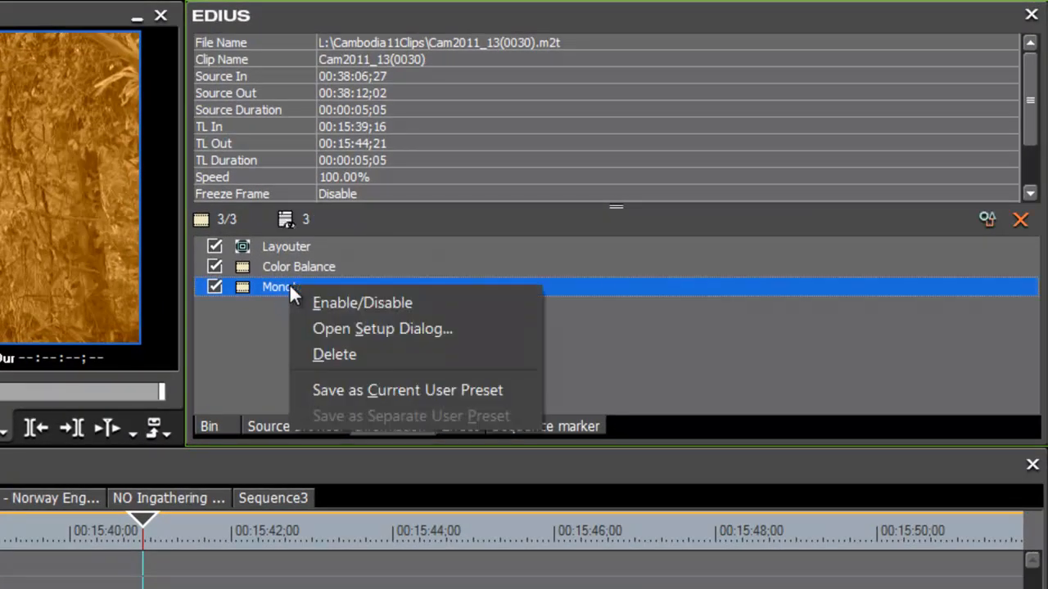
mouse_move(286, 360)
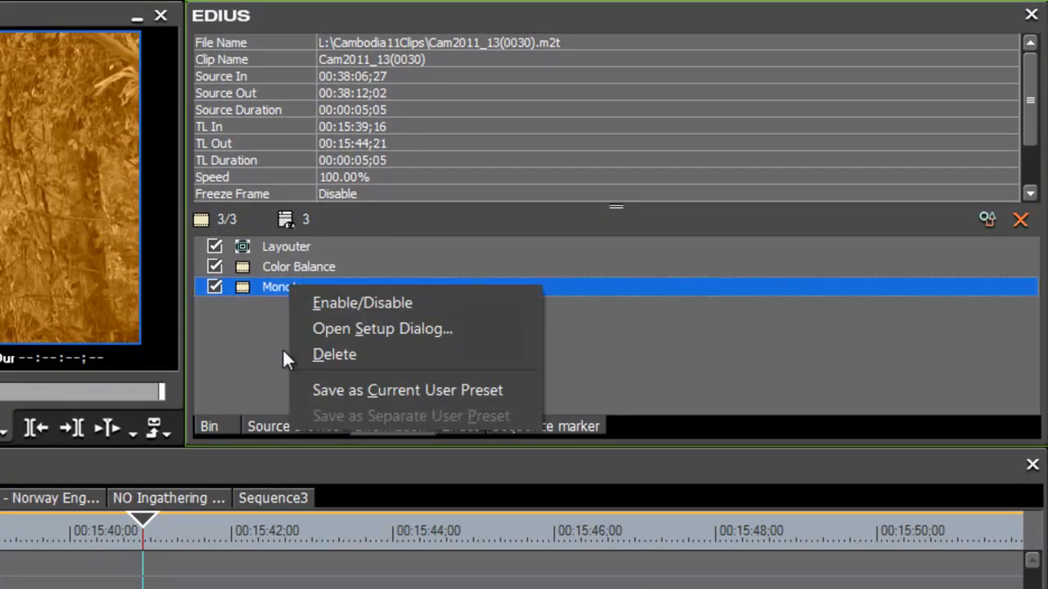
mouse_move(357, 403)
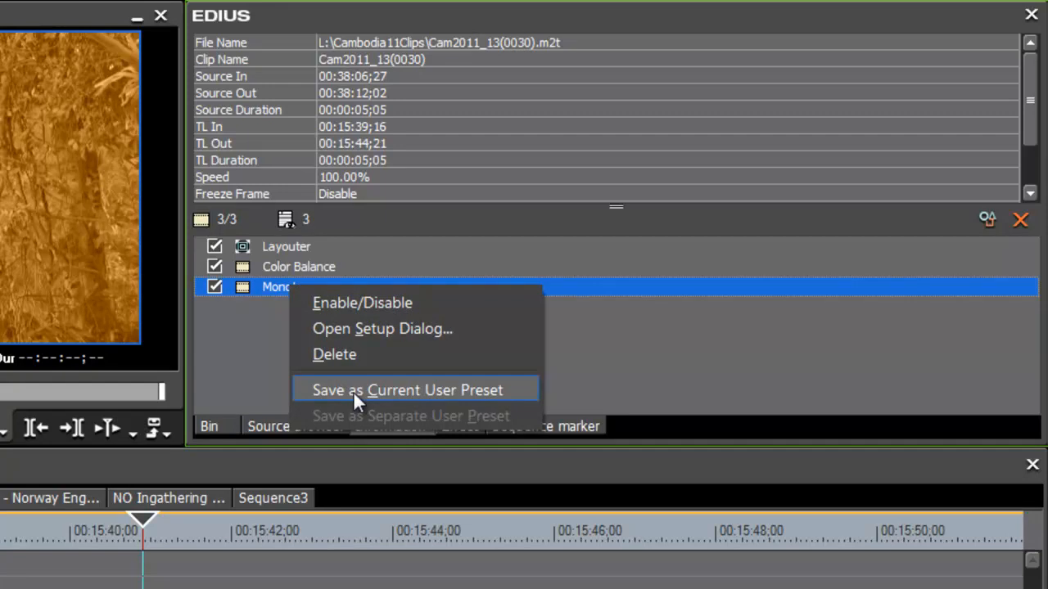
click(402, 390)
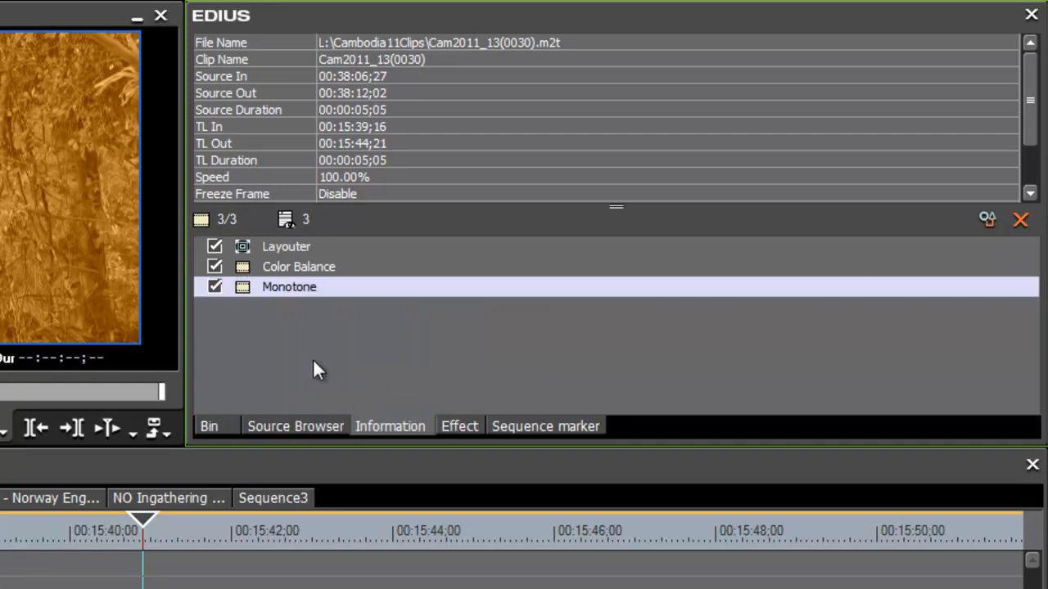
click(458, 426)
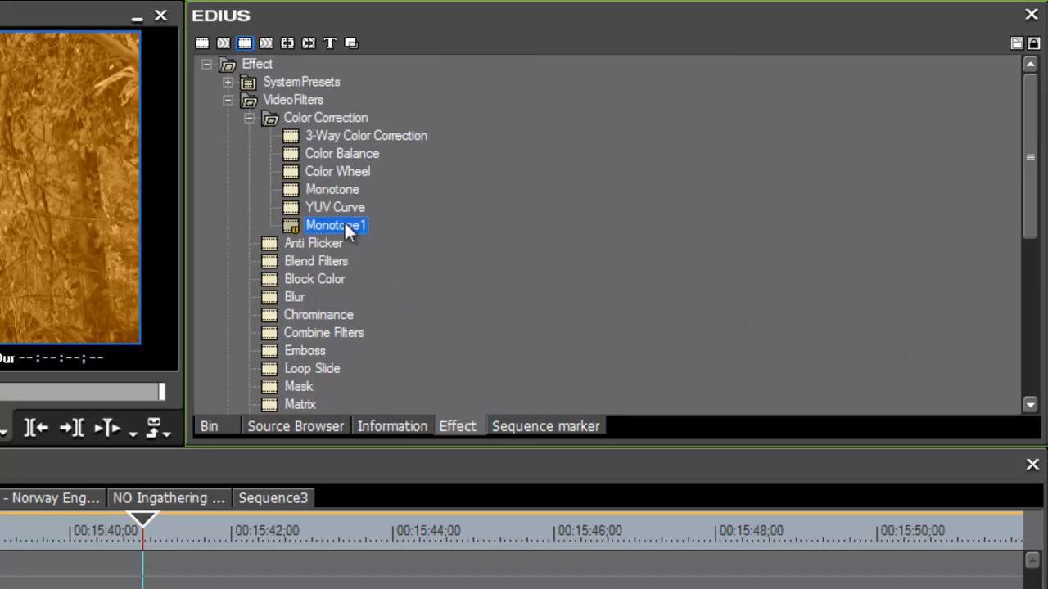
mouse_move(327, 232)
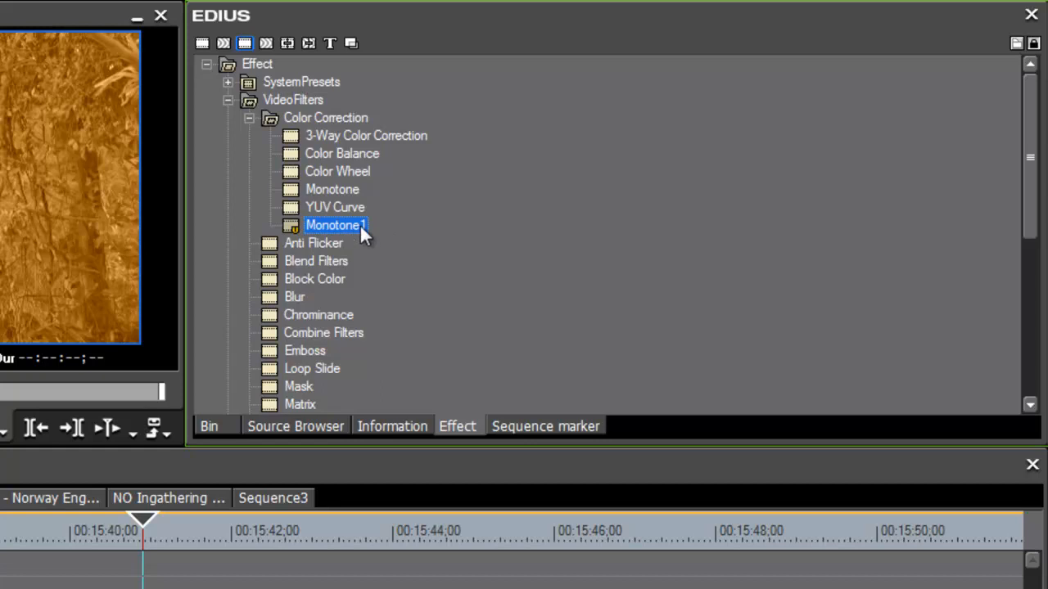
Rename the Monotone1 preset to Sepiatone via Change Name.
right_click(335, 226)
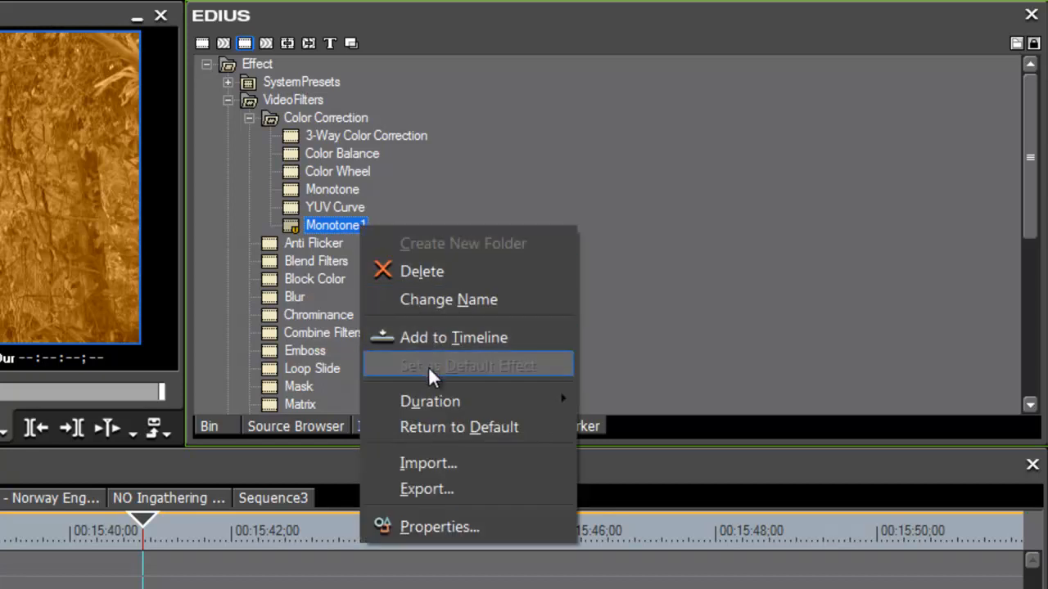
click(449, 299)
text(Sepiatone)
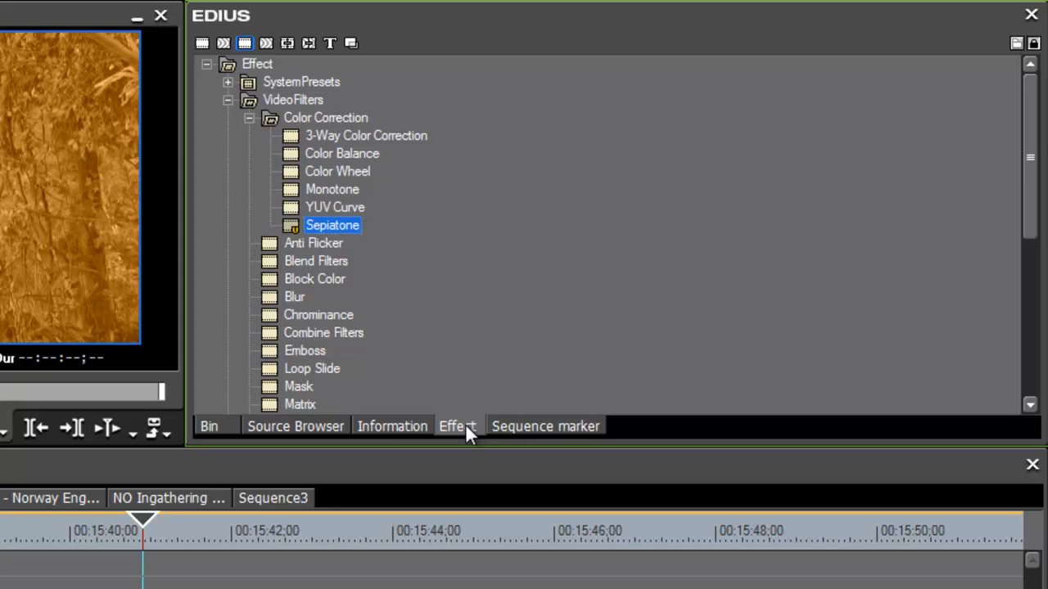
click(392, 426)
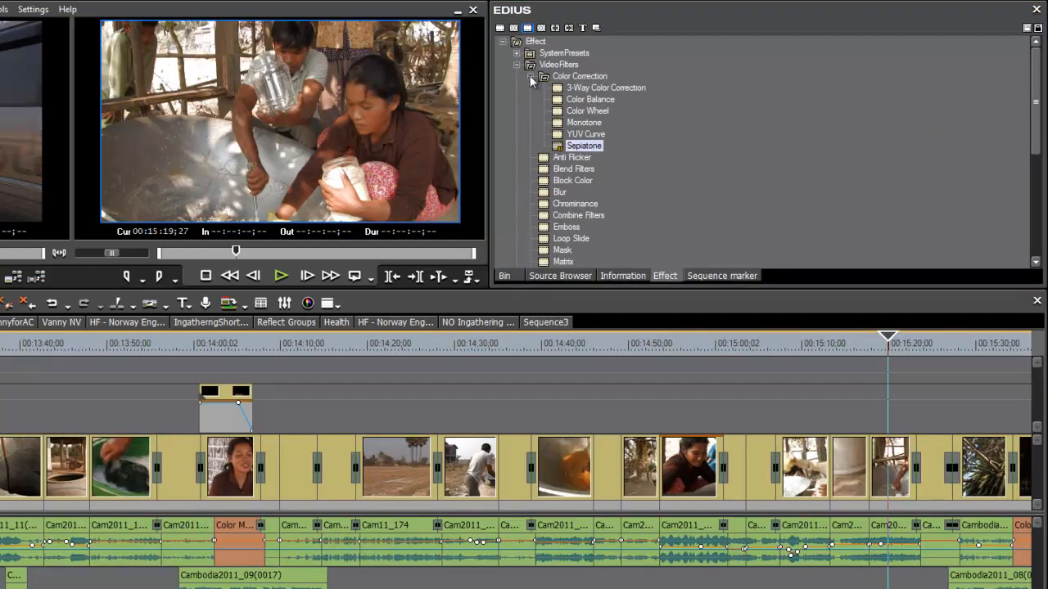
Collapse Color Correction and pick the Anti Flicker filter.
click(534, 77)
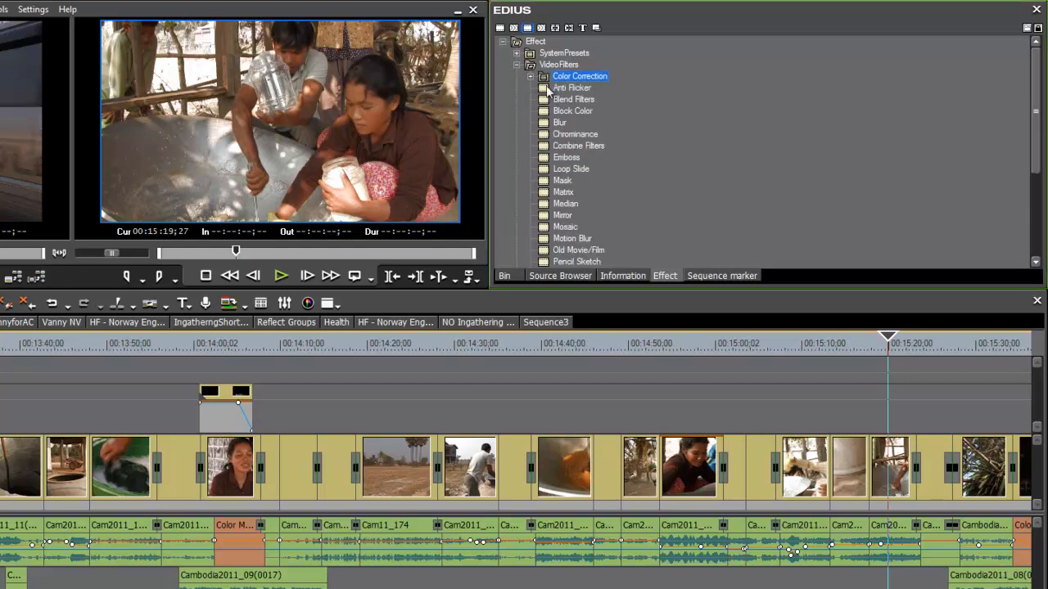
mouse_move(1029, 161)
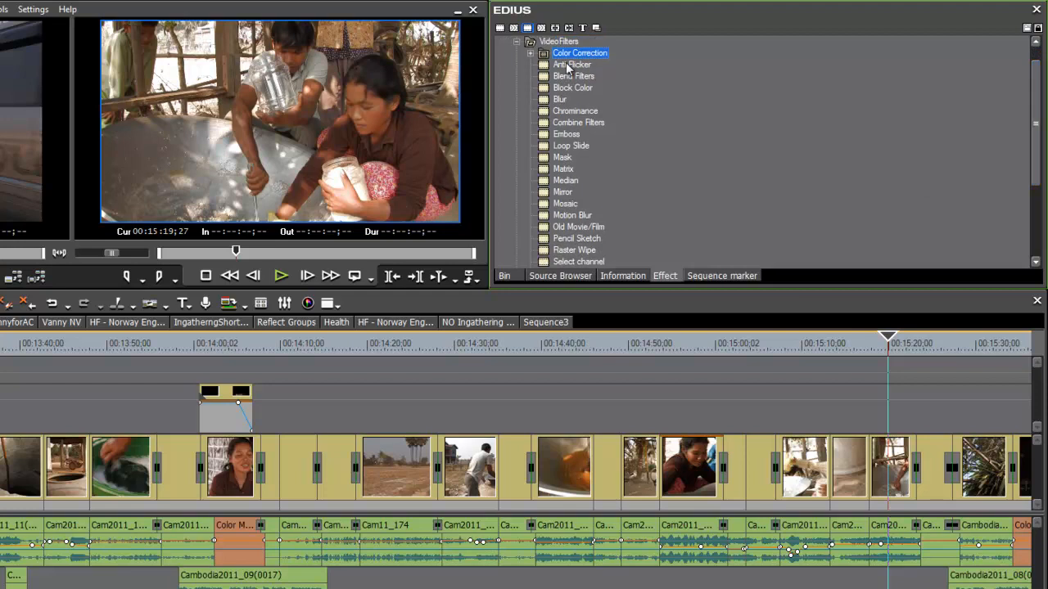
click(571, 64)
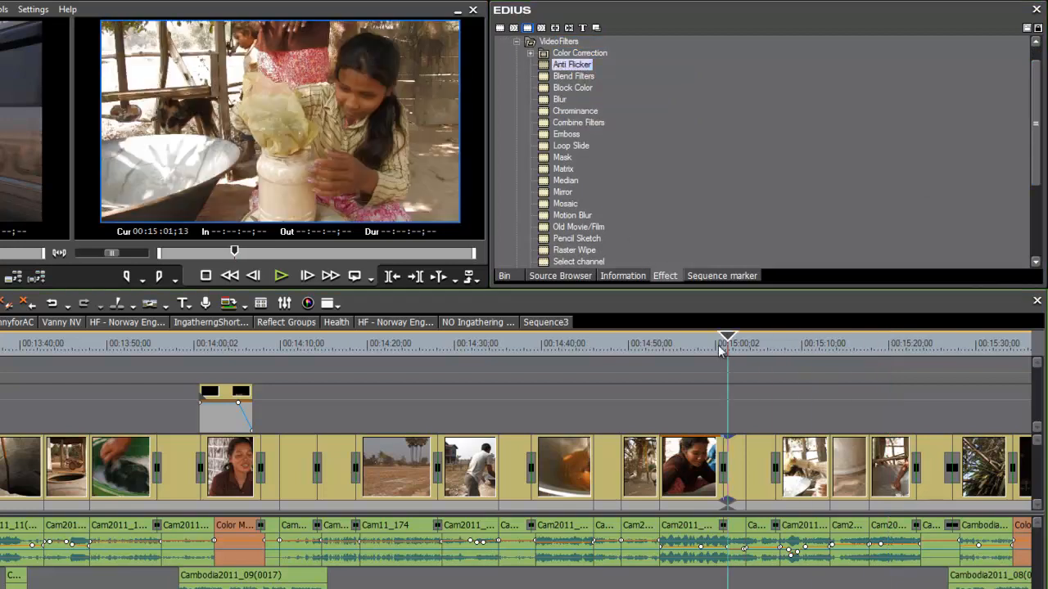
Move the playhead back to the 'My Life in Cambodia' title clip for the filter.
click(216, 344)
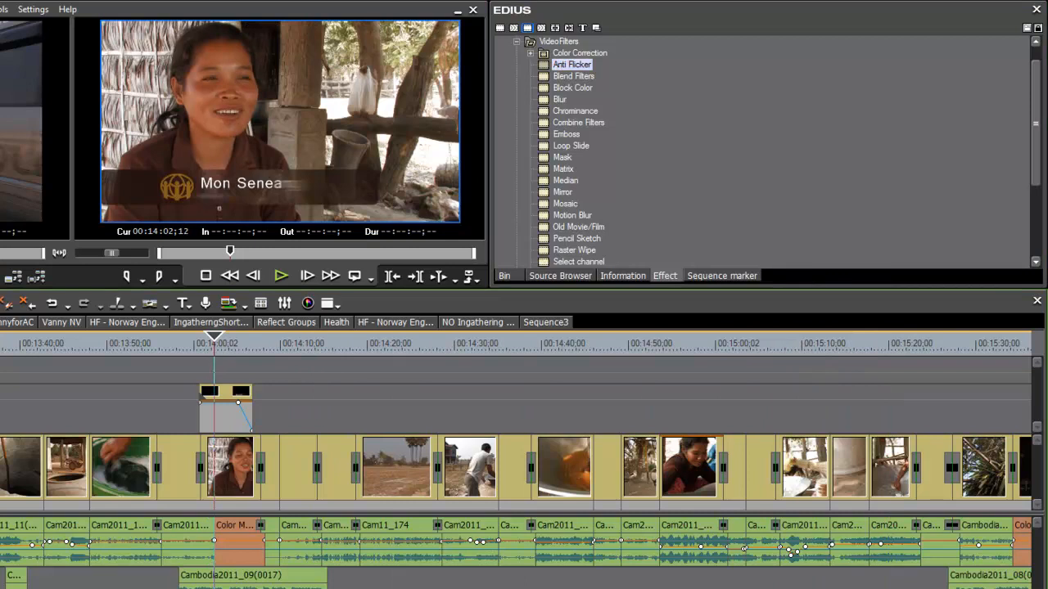
scroll(left, 3)
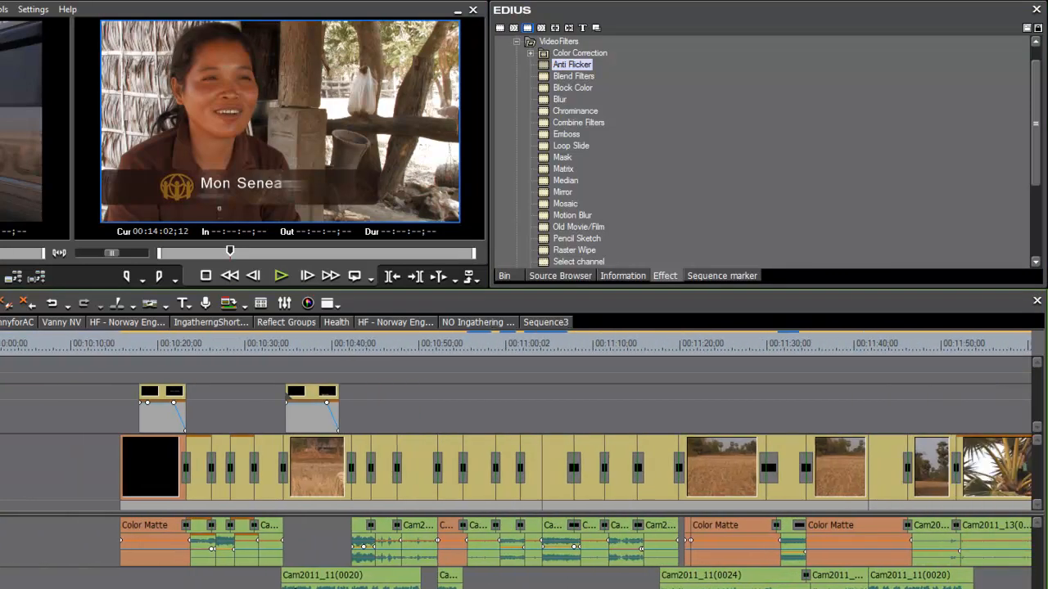
click(128, 355)
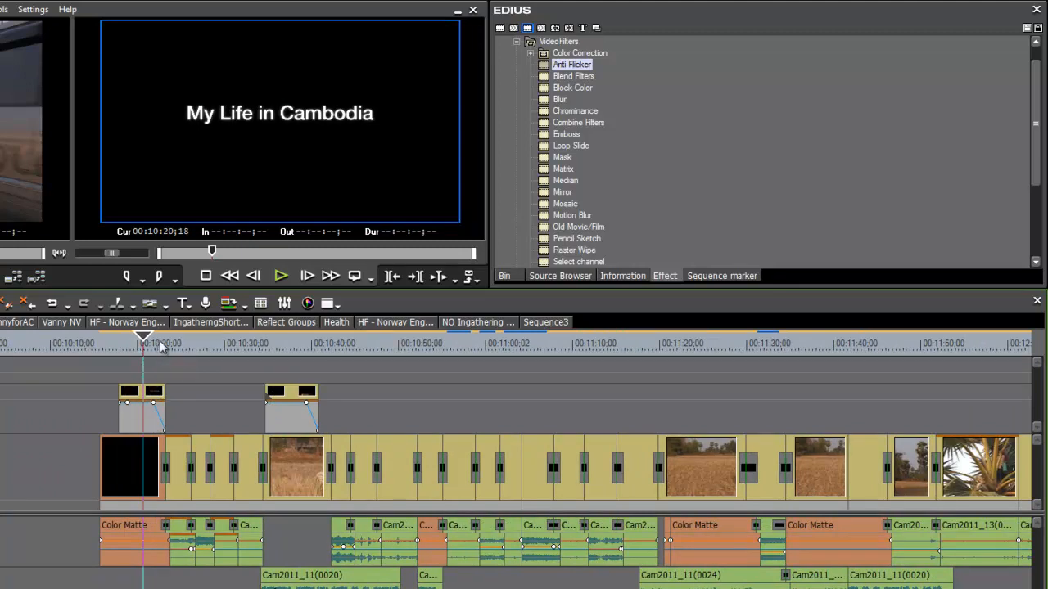
mouse_move(294, 334)
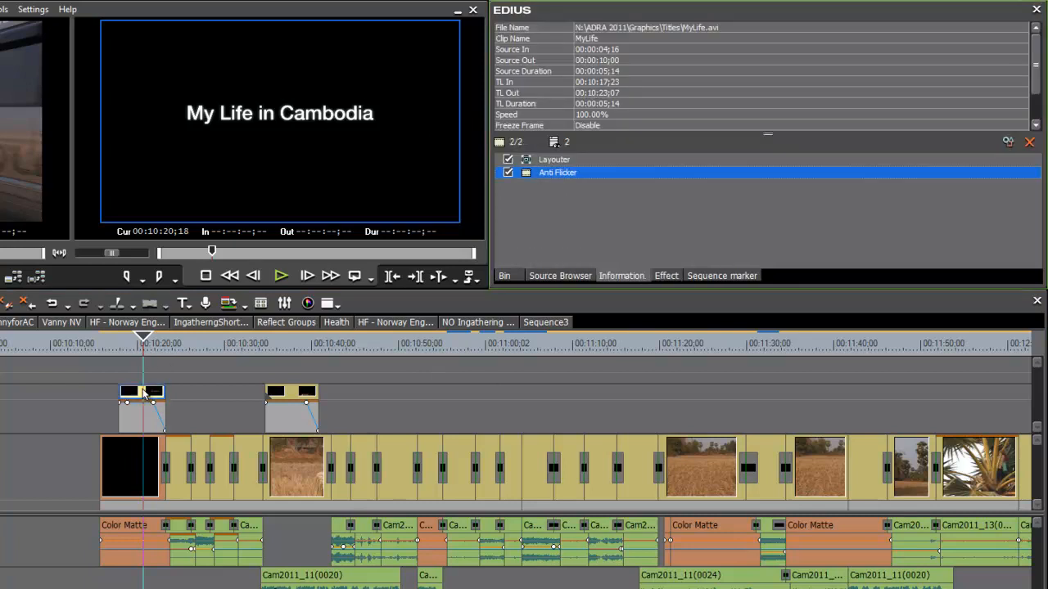
mouse_move(227, 359)
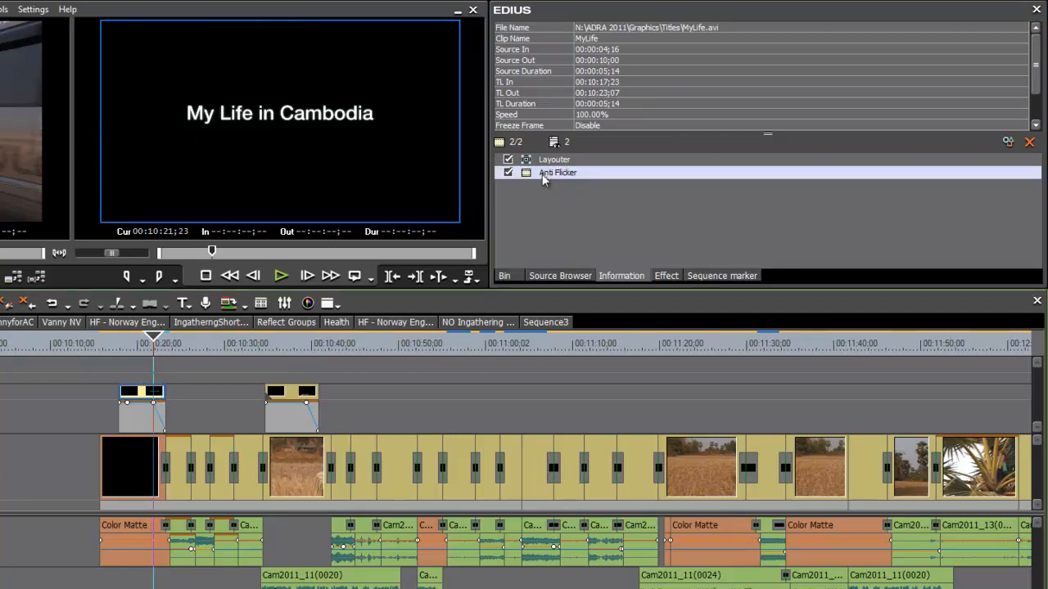
mouse_move(567, 174)
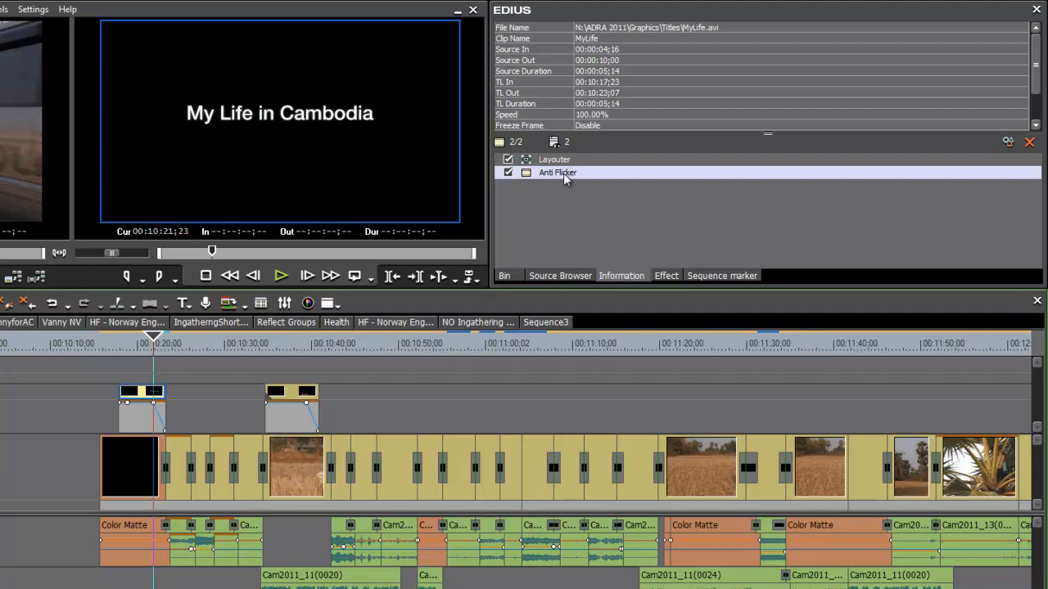
Lower the title clip's Anti Flicker power from default to 83 and confirm it.
double_click(557, 172)
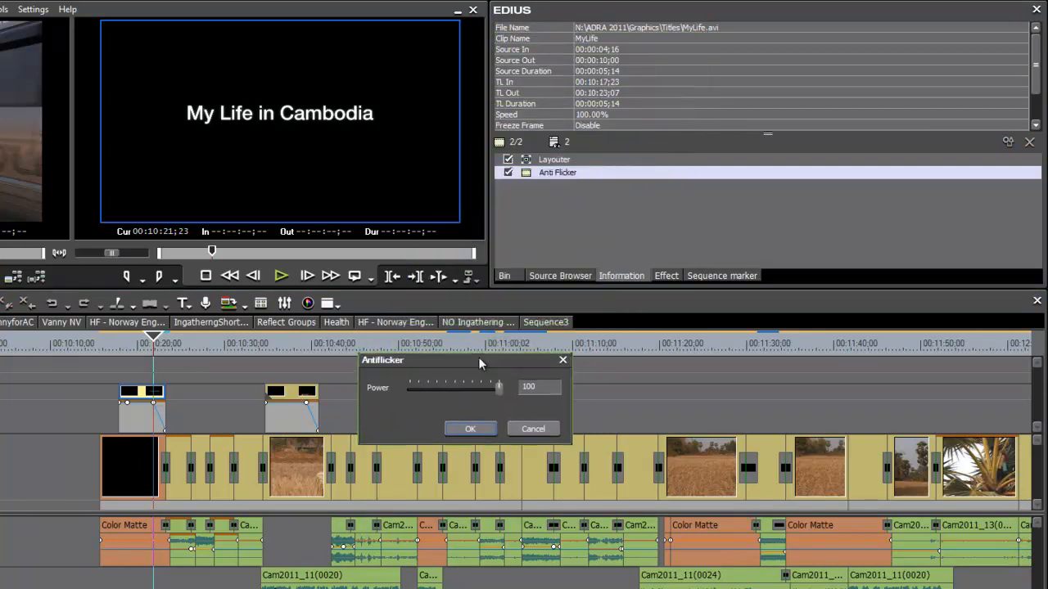
drag(498, 386, 475, 390)
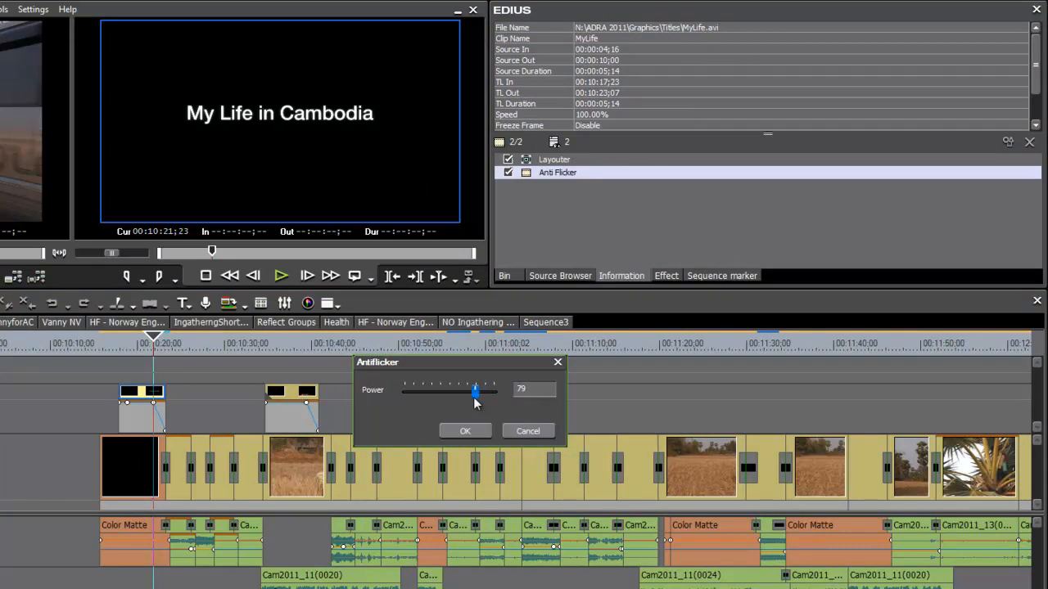
drag(475, 390, 478, 390)
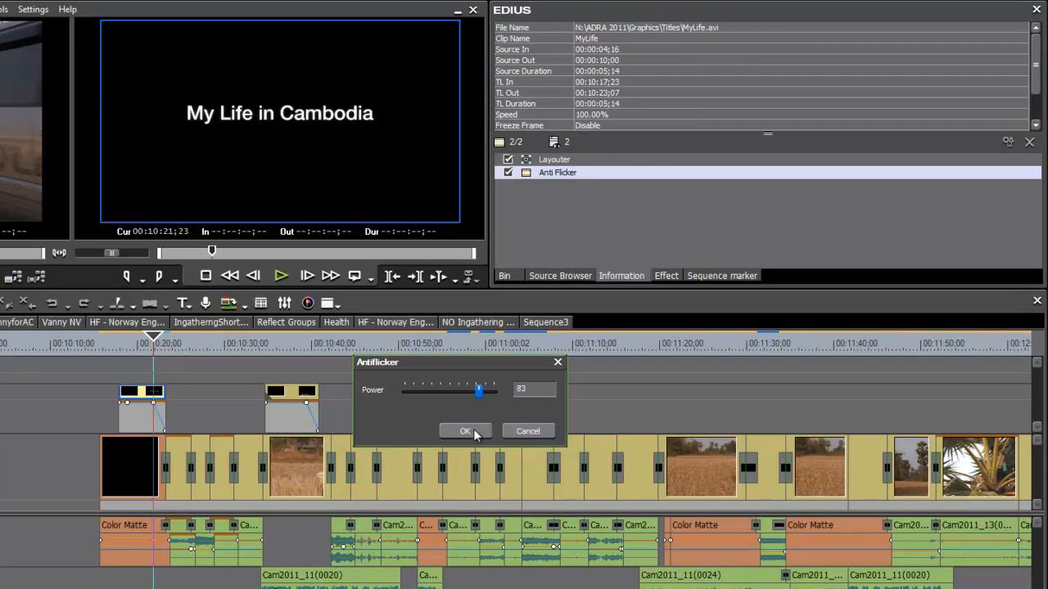
click(465, 430)
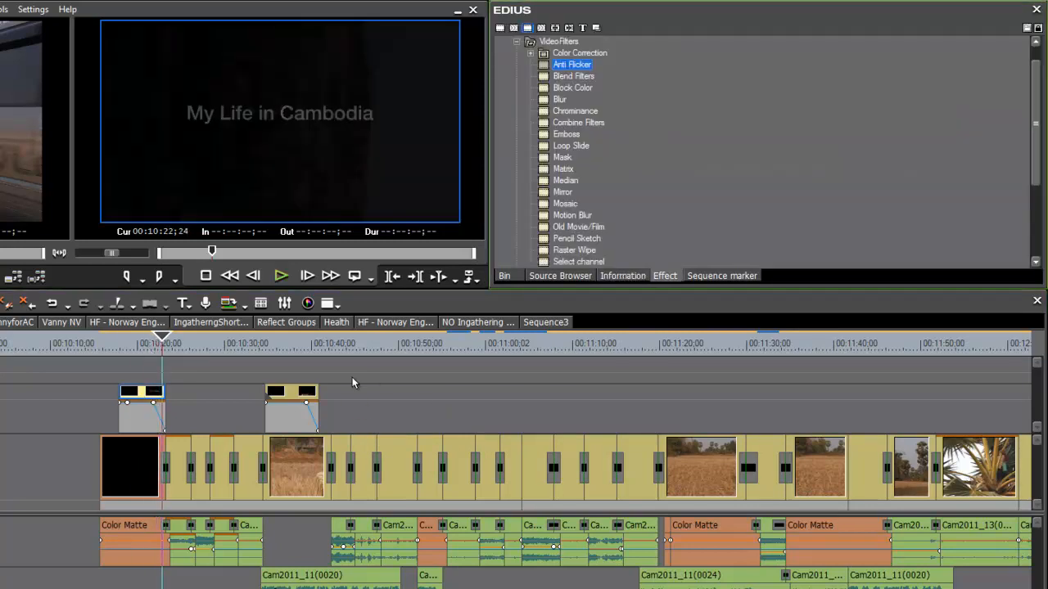
click(207, 342)
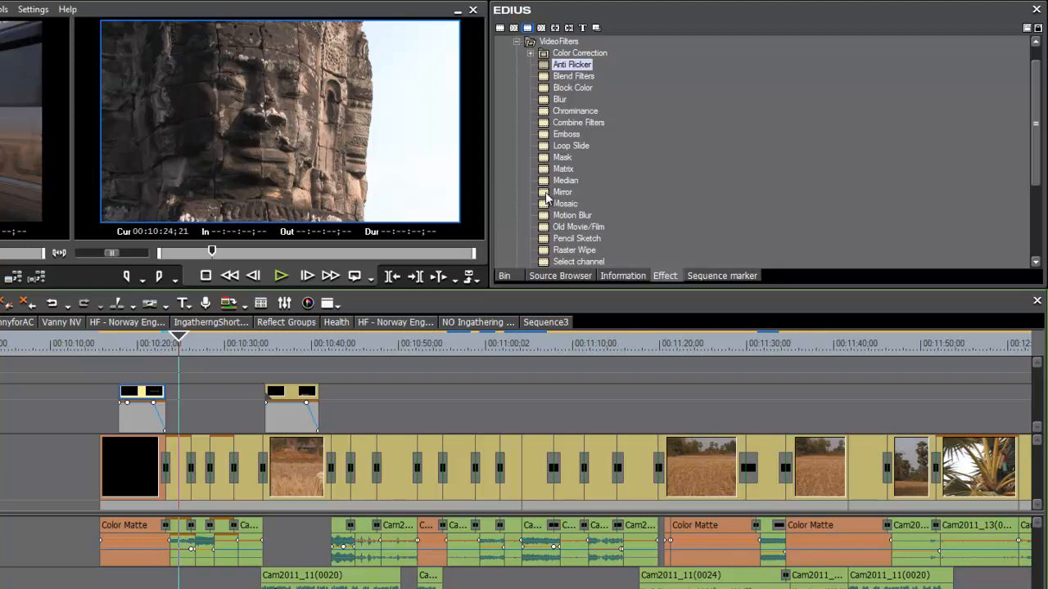
Select the Mirror filter, then switch to the sequence with the street-traffic motorbike clips.
click(563, 191)
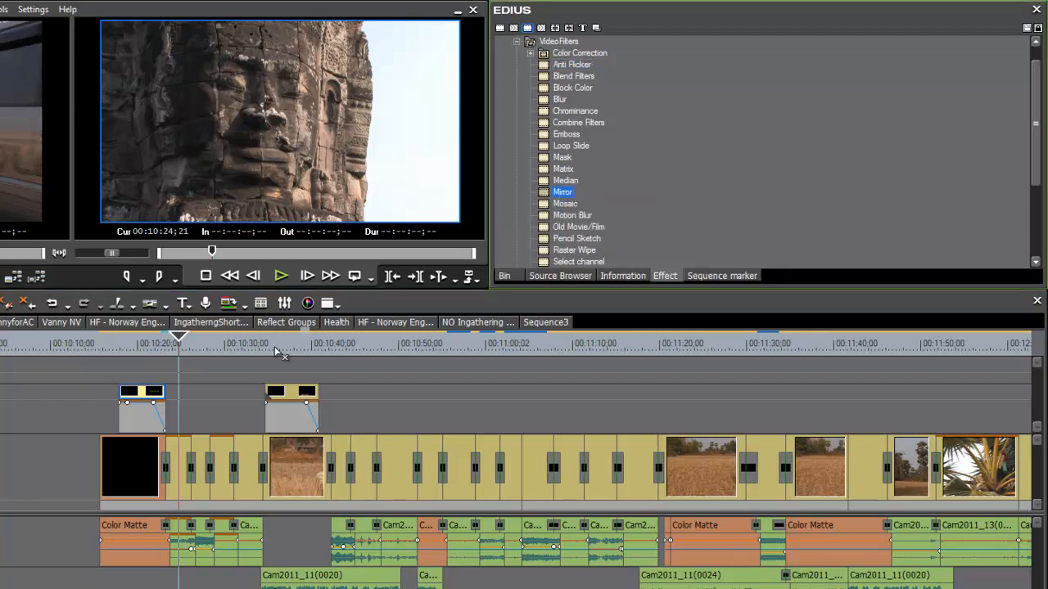
click(177, 474)
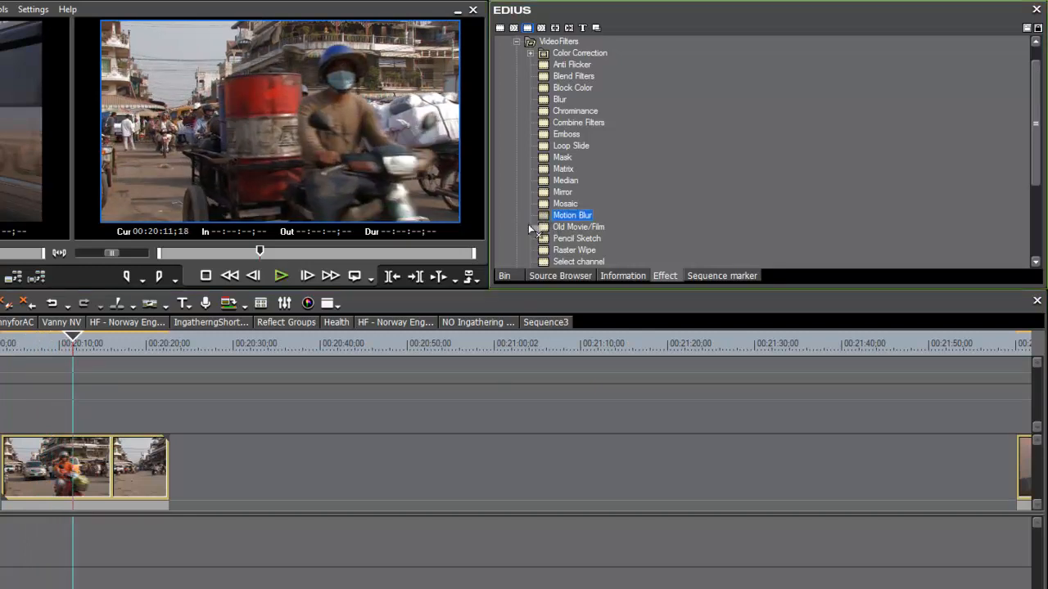
Apply Motion Blur to the street clip and lower its ratio to about 65.
click(622, 275)
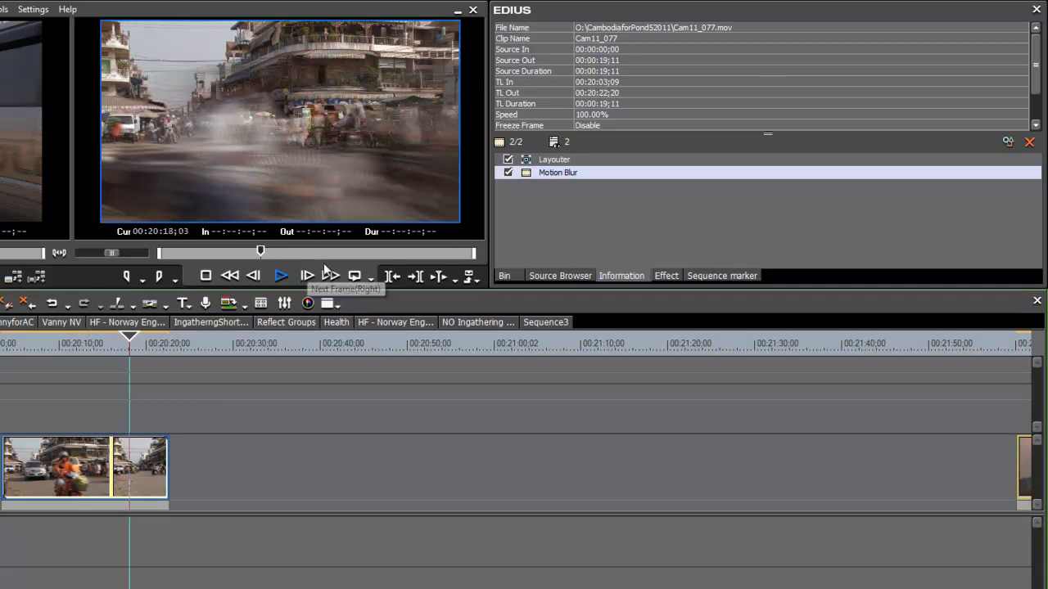
click(281, 275)
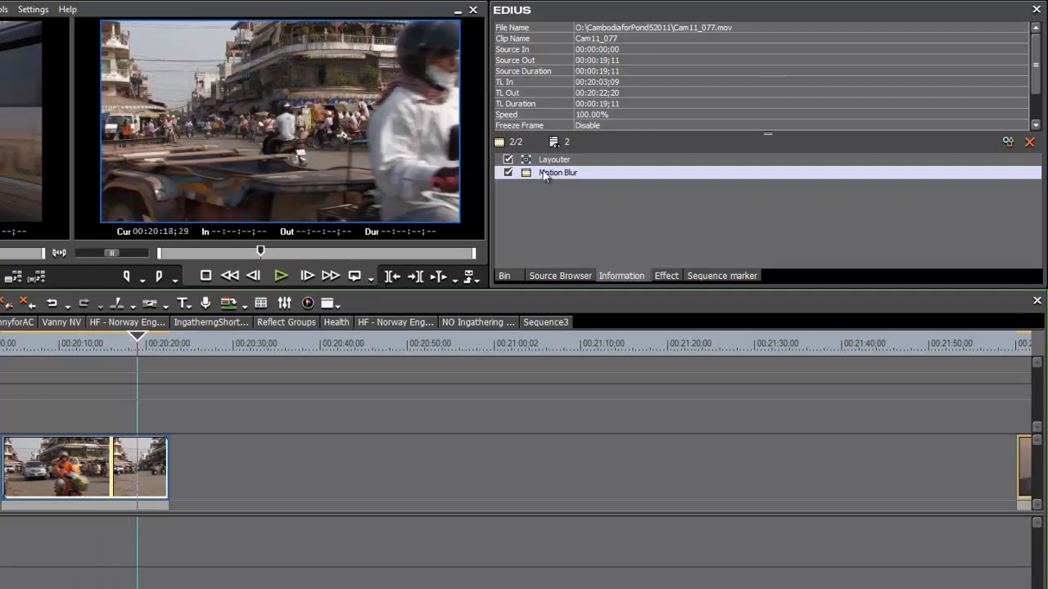
double_click(557, 172)
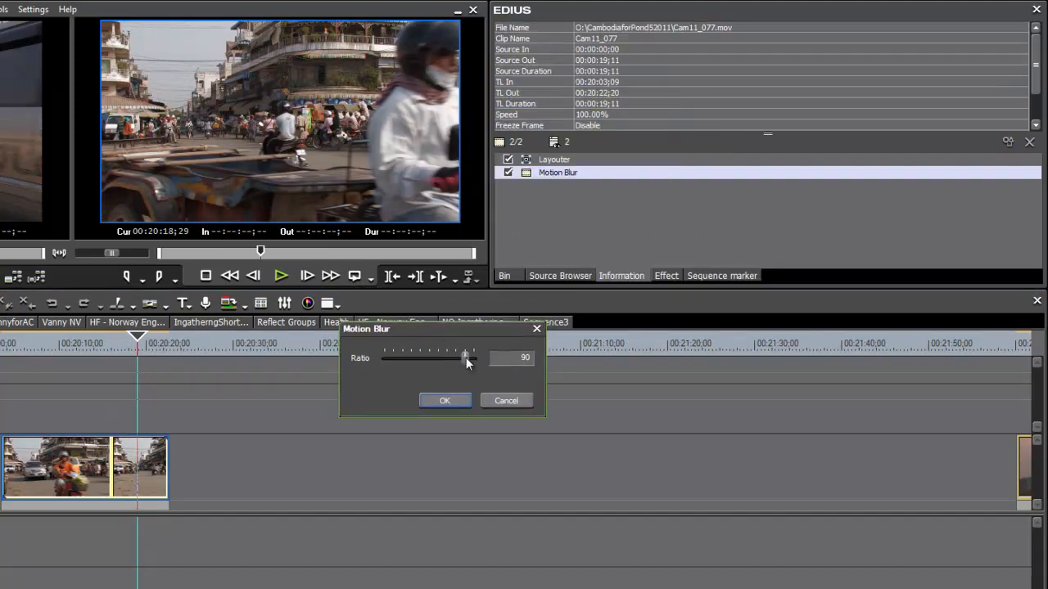
drag(466, 356, 460, 357)
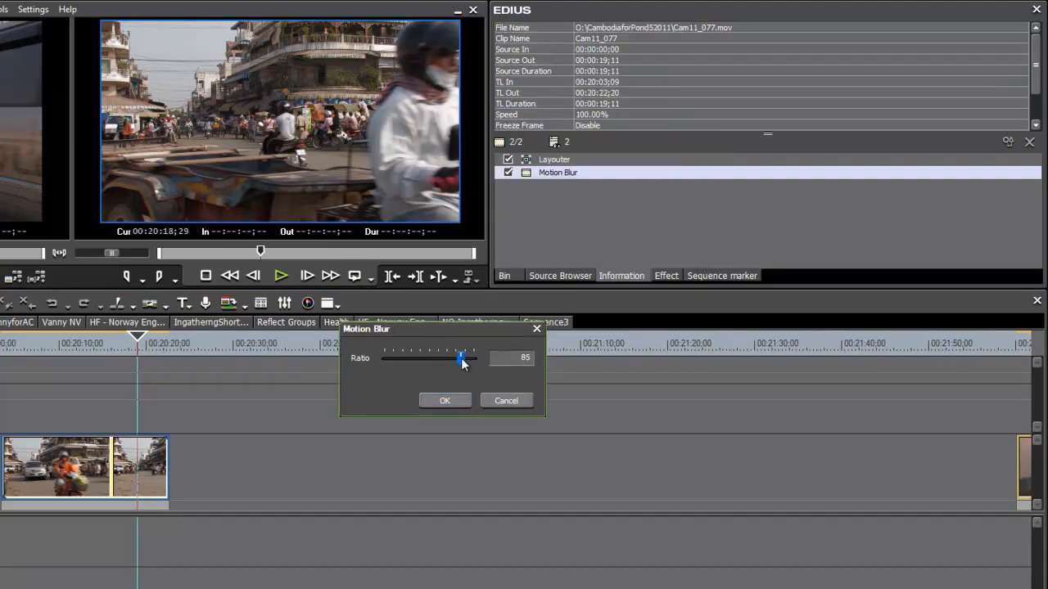
drag(461, 359, 442, 359)
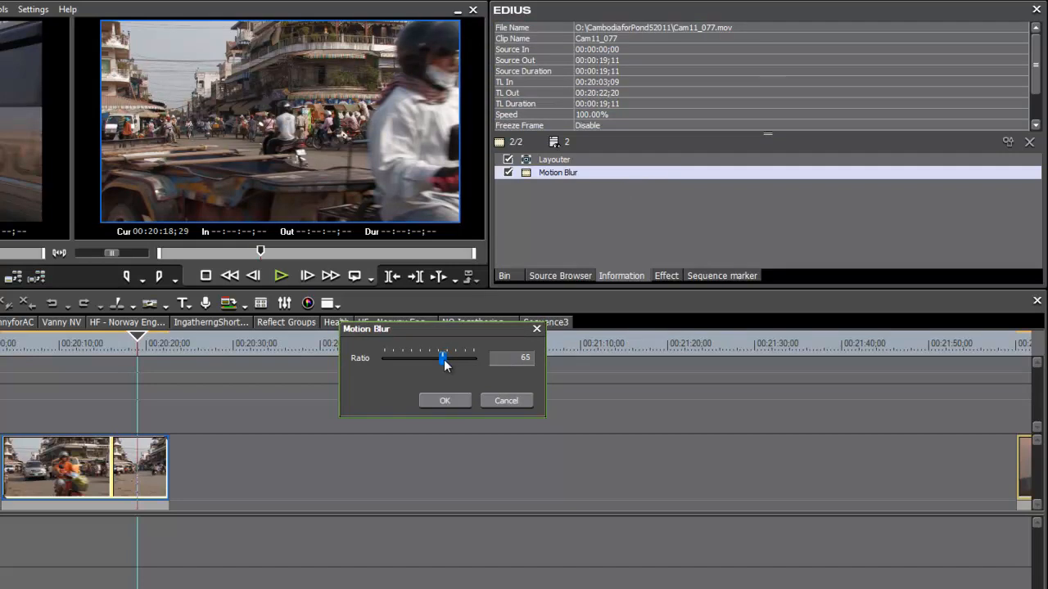
click(445, 399)
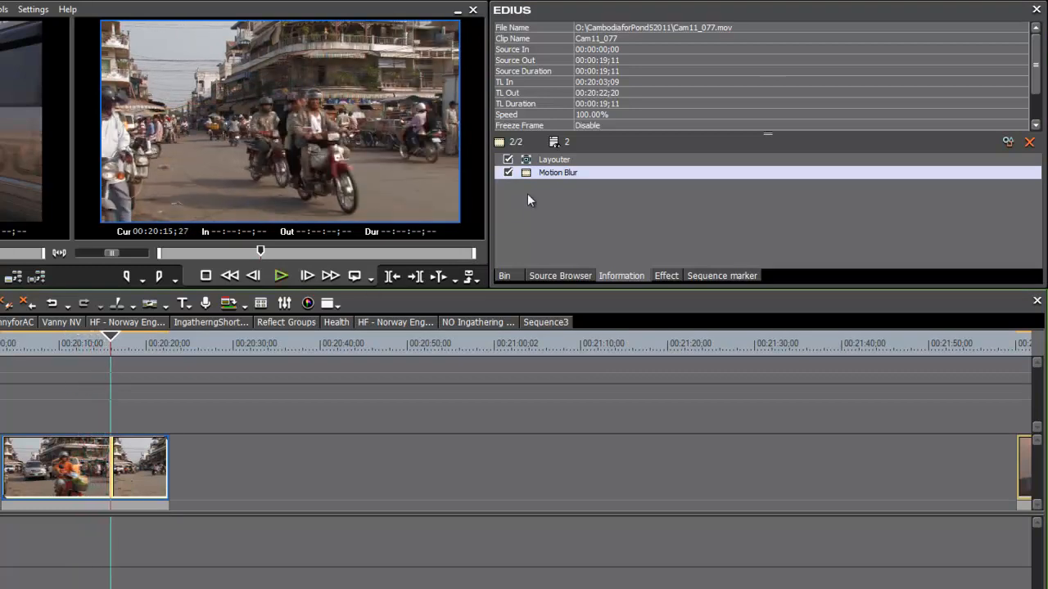
Revisit the Motion Blur settings and confirm a blur ratio of 76.
double_click(557, 172)
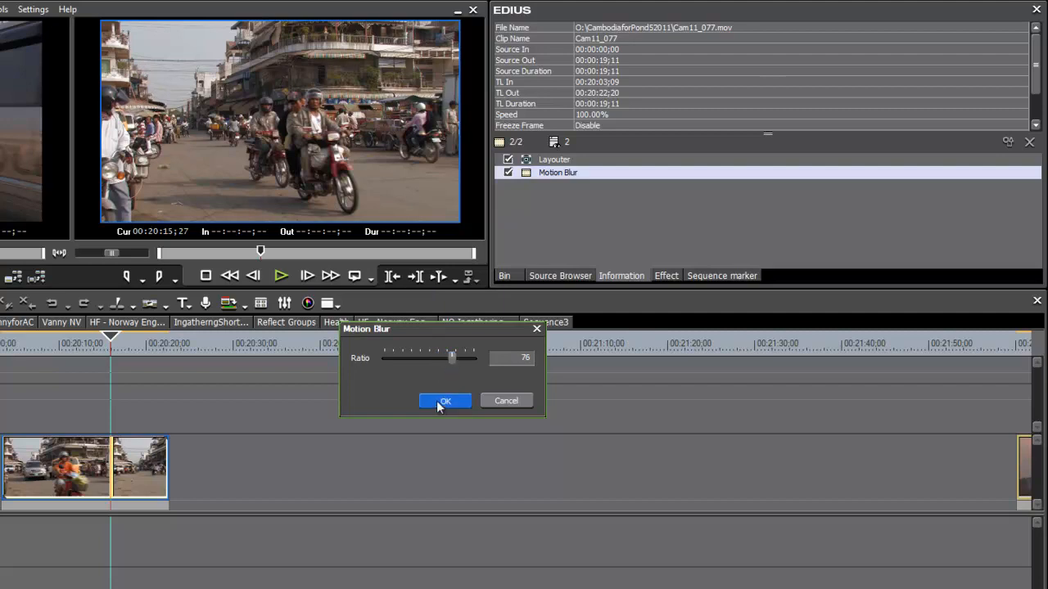
click(445, 399)
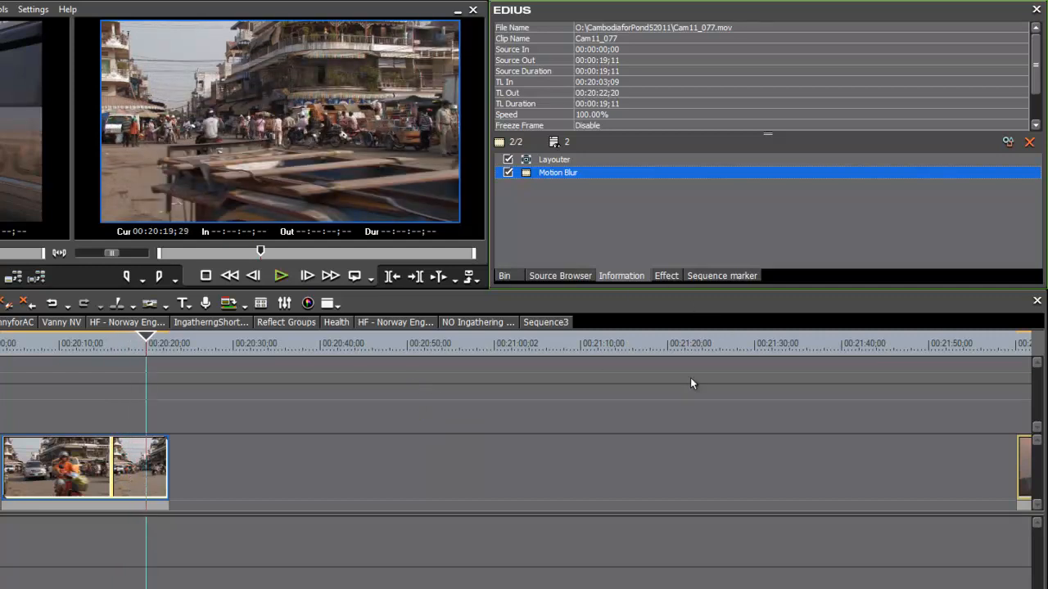
mouse_move(514, 481)
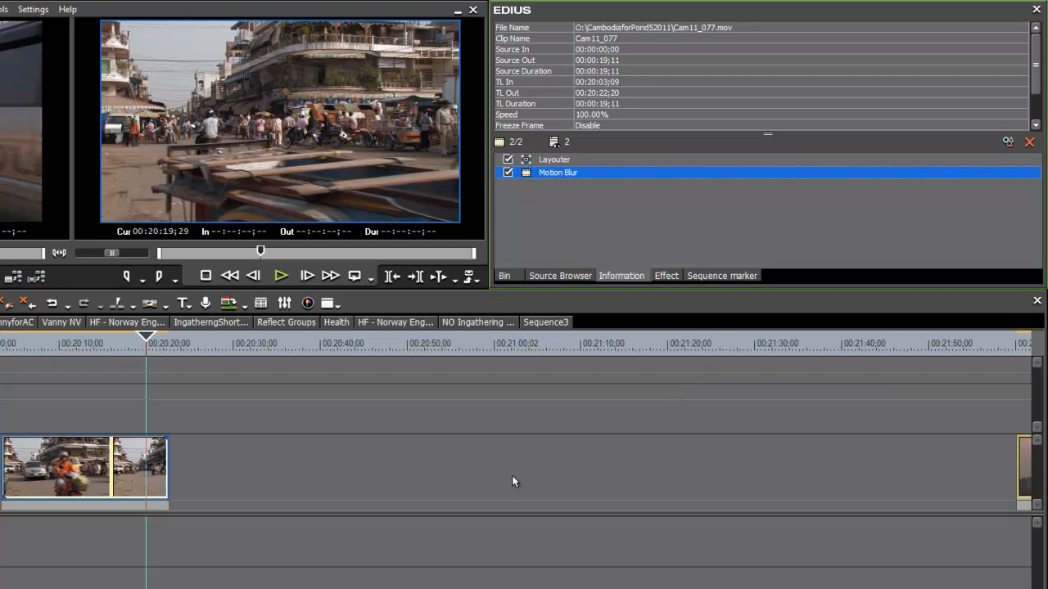
Add the Soft Focus filter to the street clip from the video filter list.
click(664, 275)
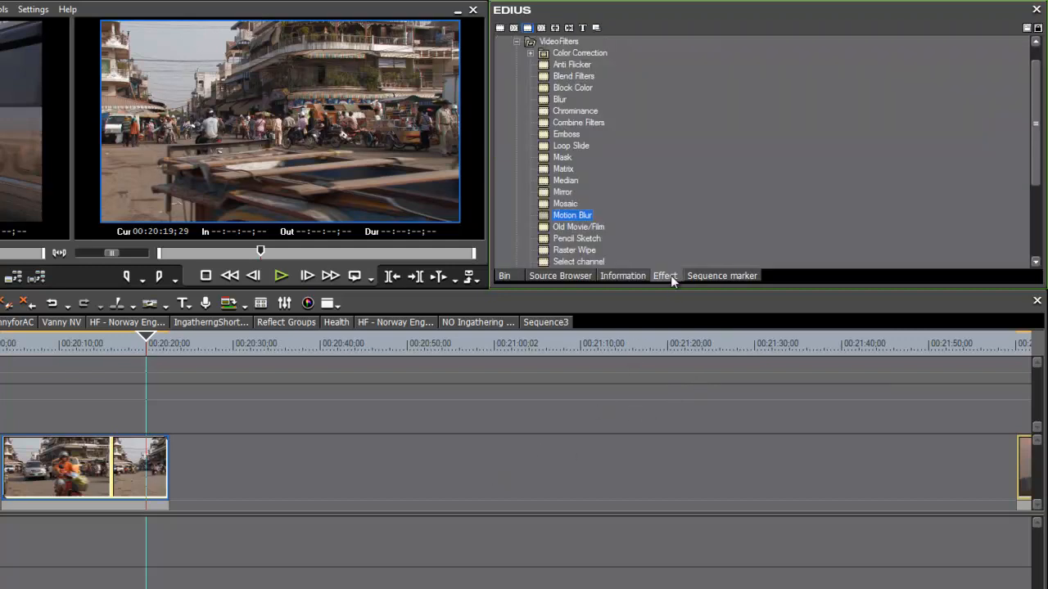
scroll(down, 3)
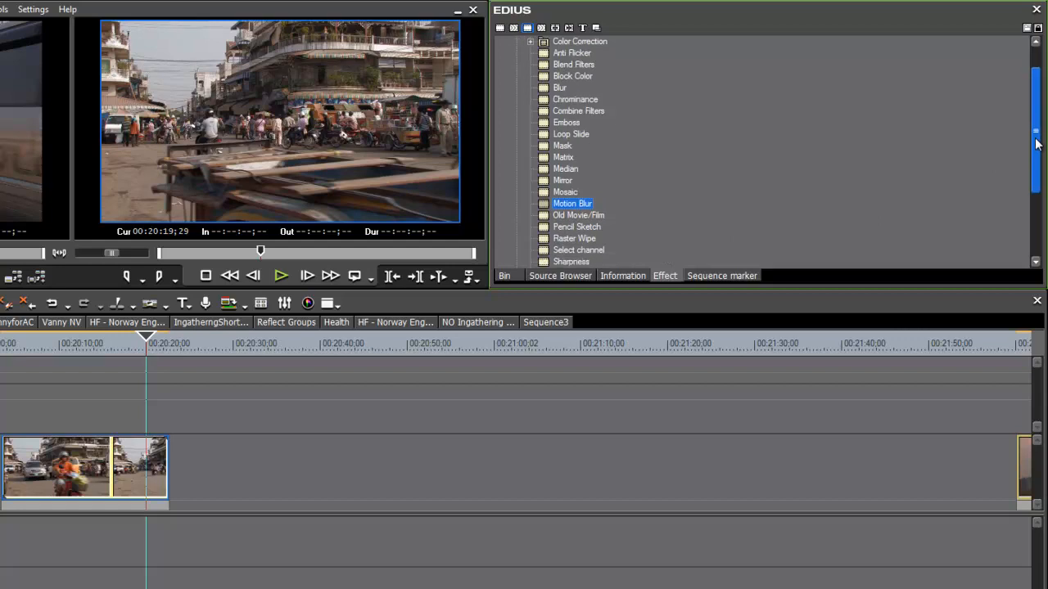
scroll(down, 3)
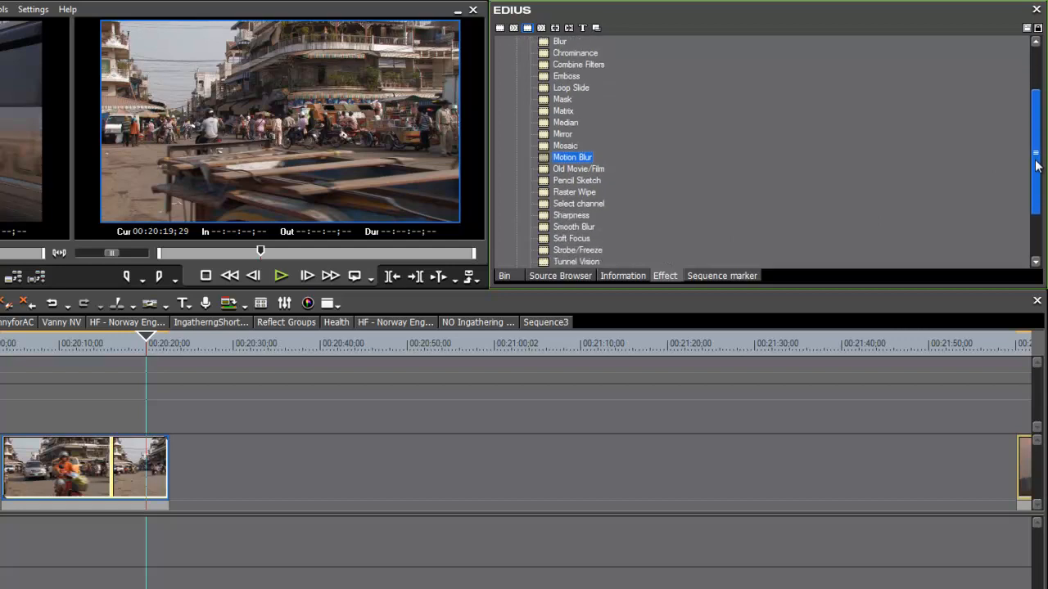
click(571, 239)
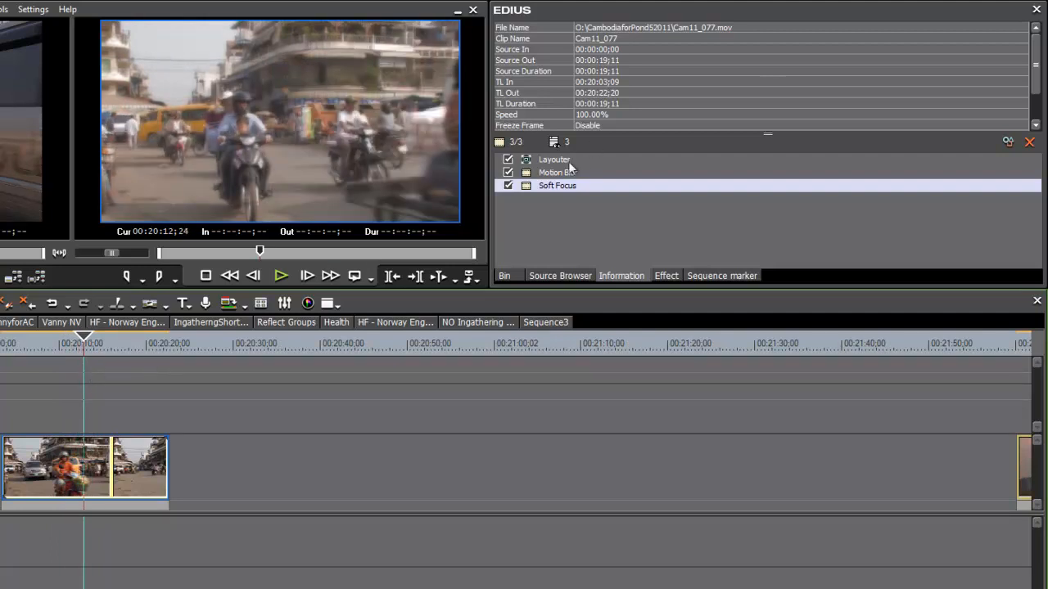
Raise the street clip's Motion Blur ratio from 76 to 84 and confirm it.
double_click(556, 171)
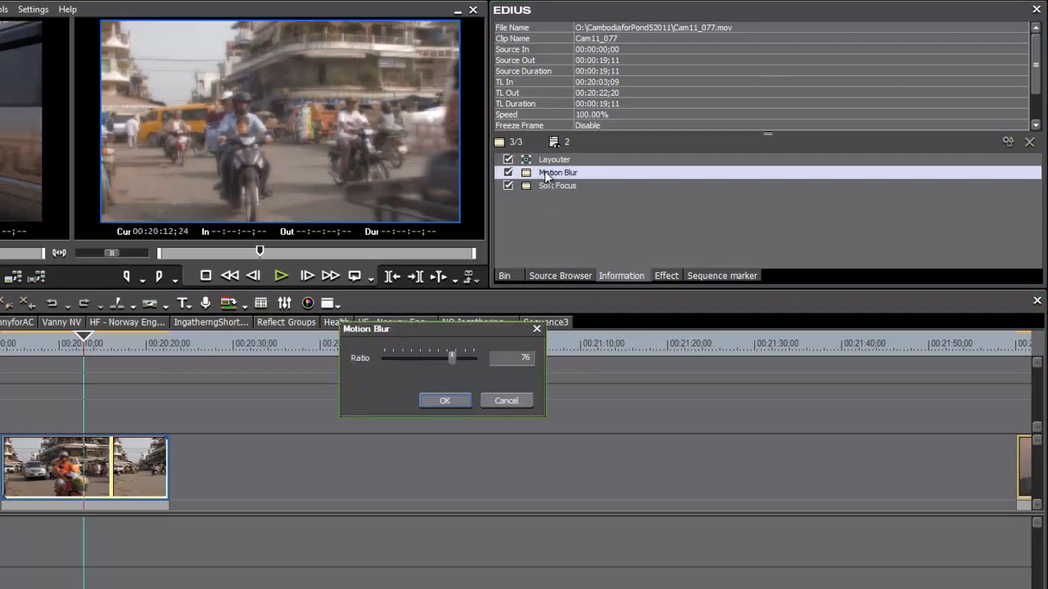
drag(451, 356, 458, 357)
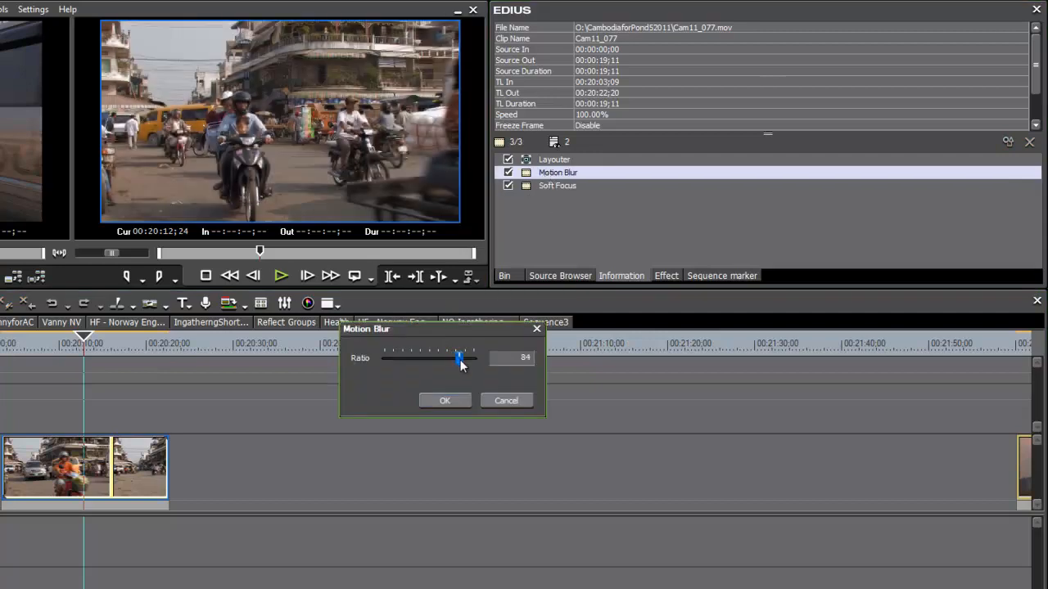
click(445, 399)
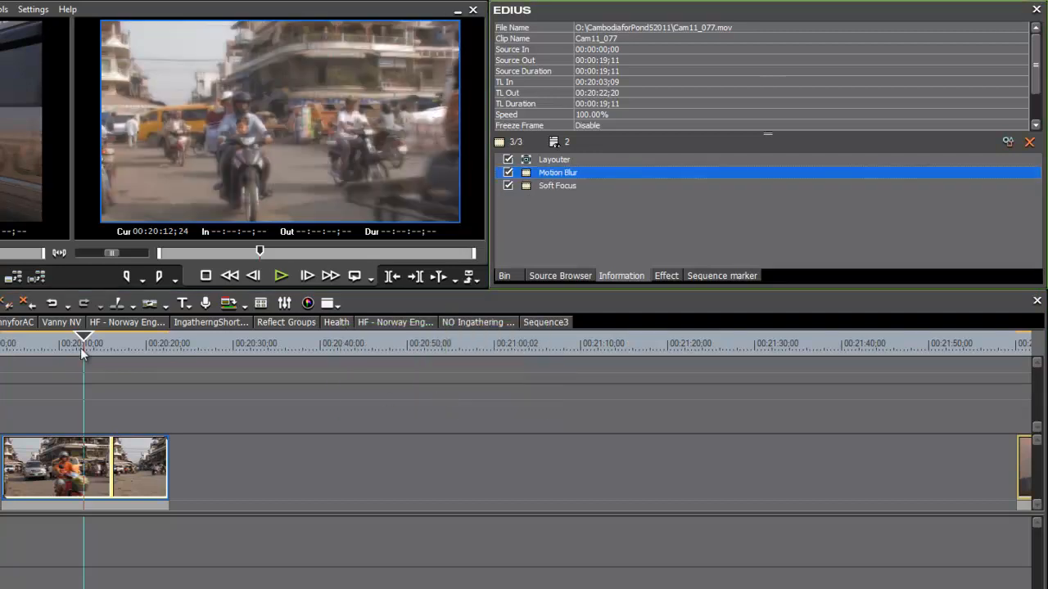
click(51, 344)
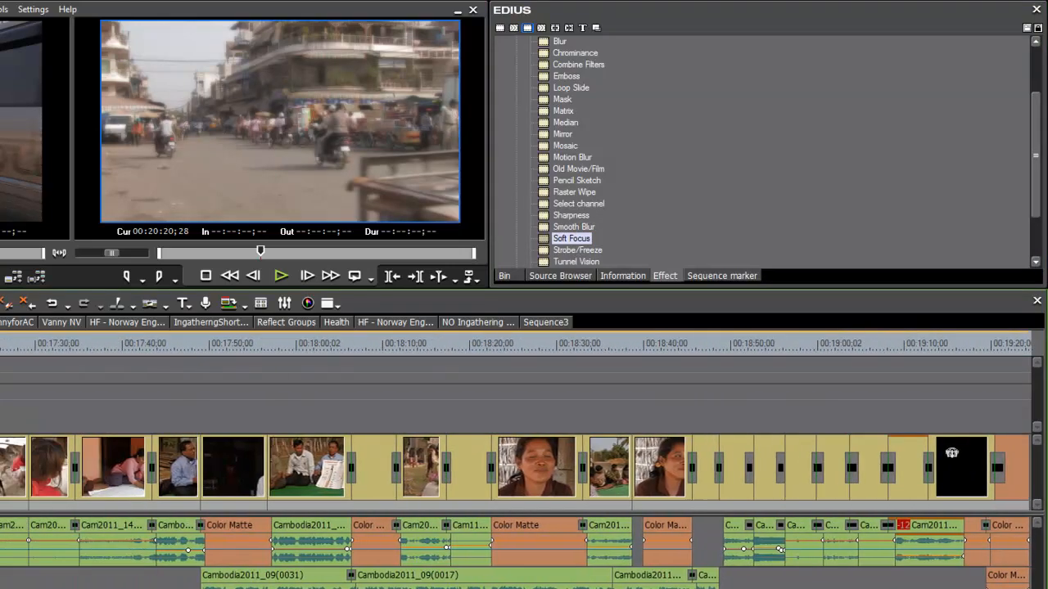
Apply the Mosaic filter to the smiling woman's interview clip.
scroll(left, 3)
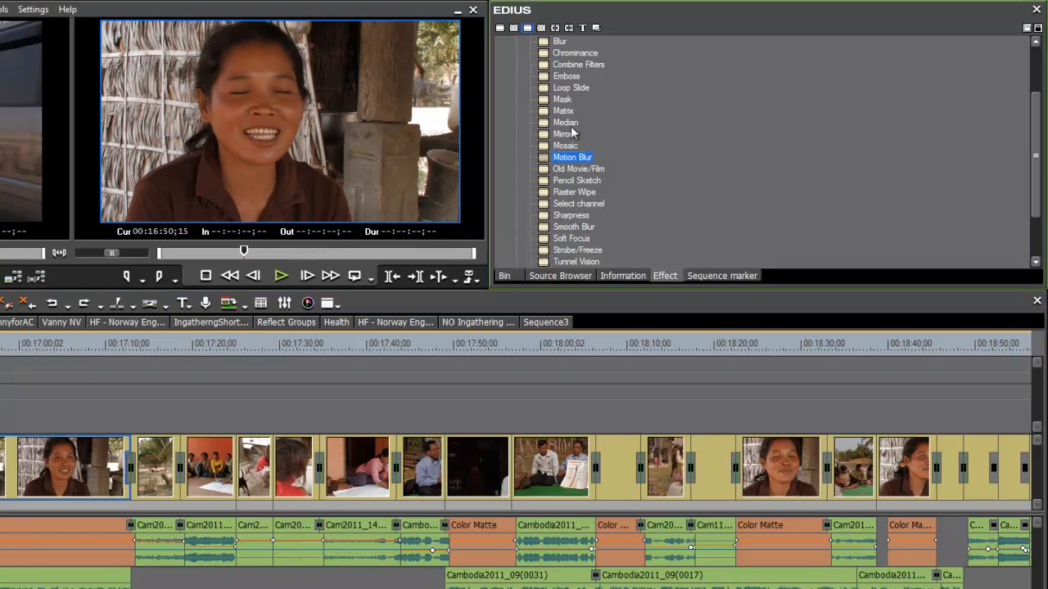
click(565, 146)
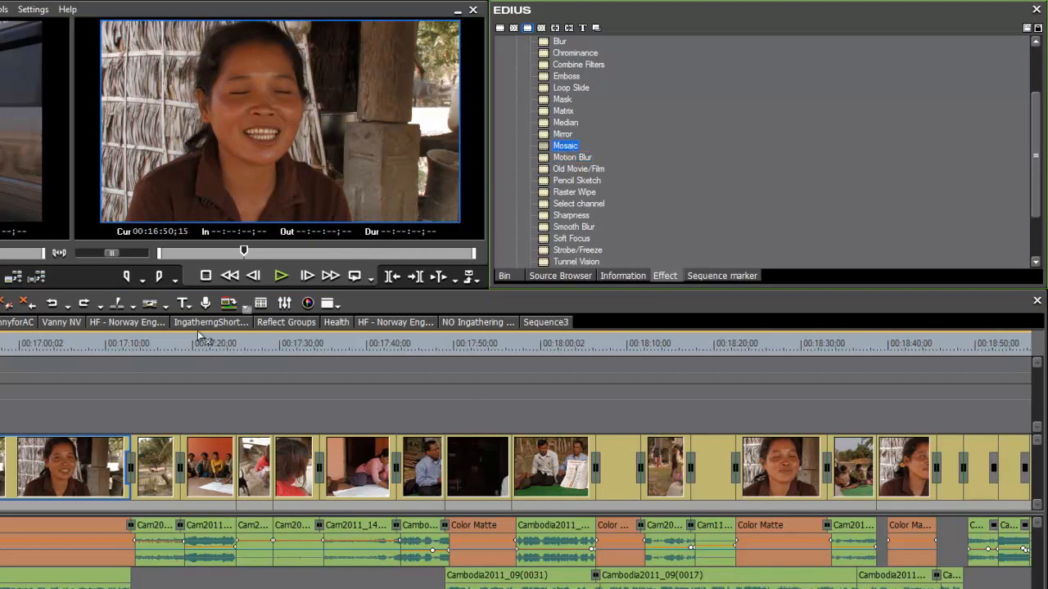
click(622, 275)
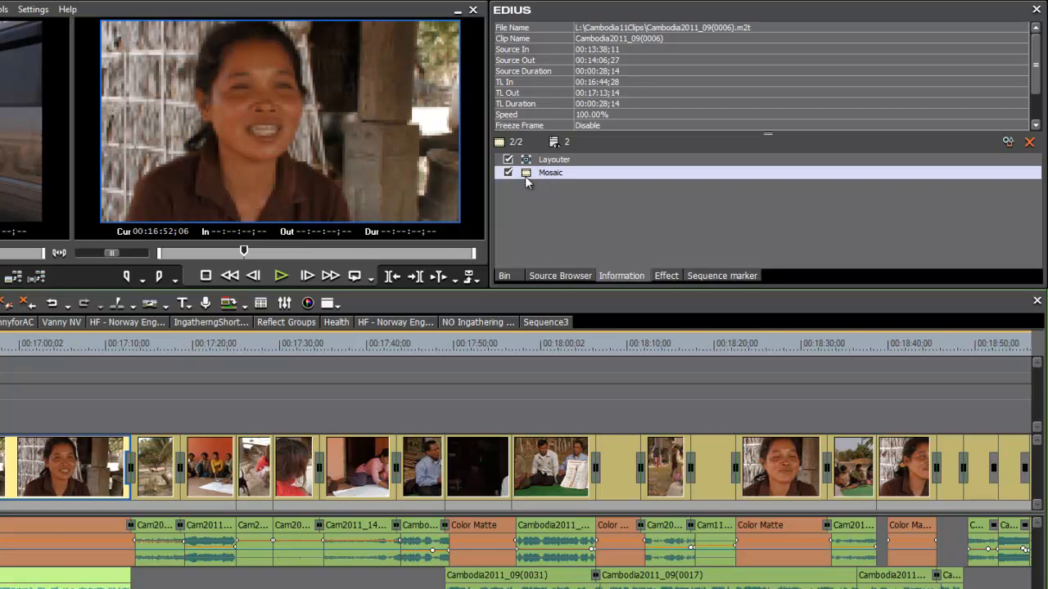
Experiment with the Mosaic block size, sweeping it between 15 and the 1024 maximum.
double_click(550, 172)
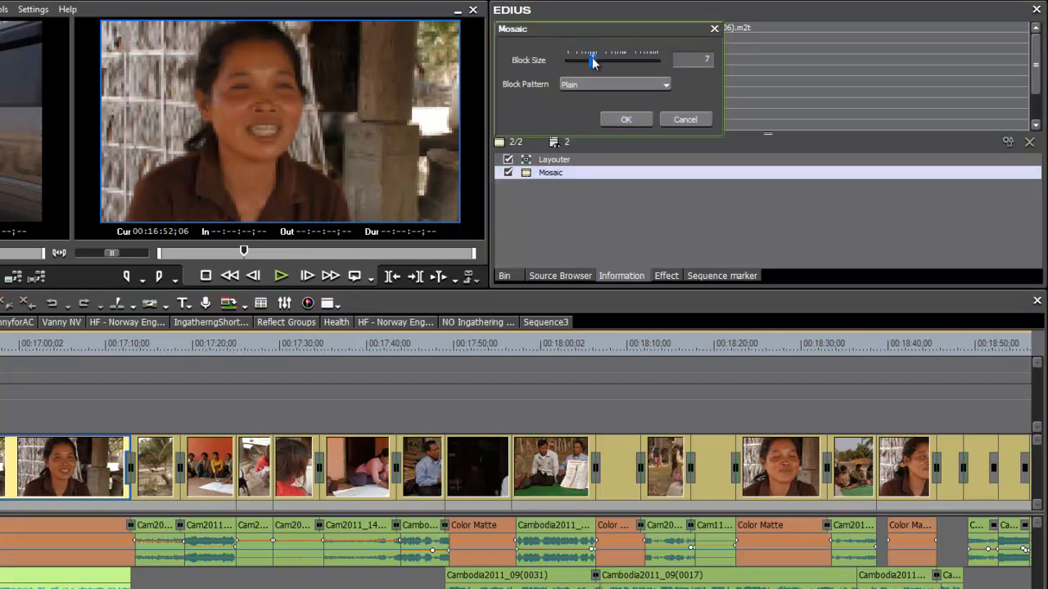
drag(591, 62, 609, 62)
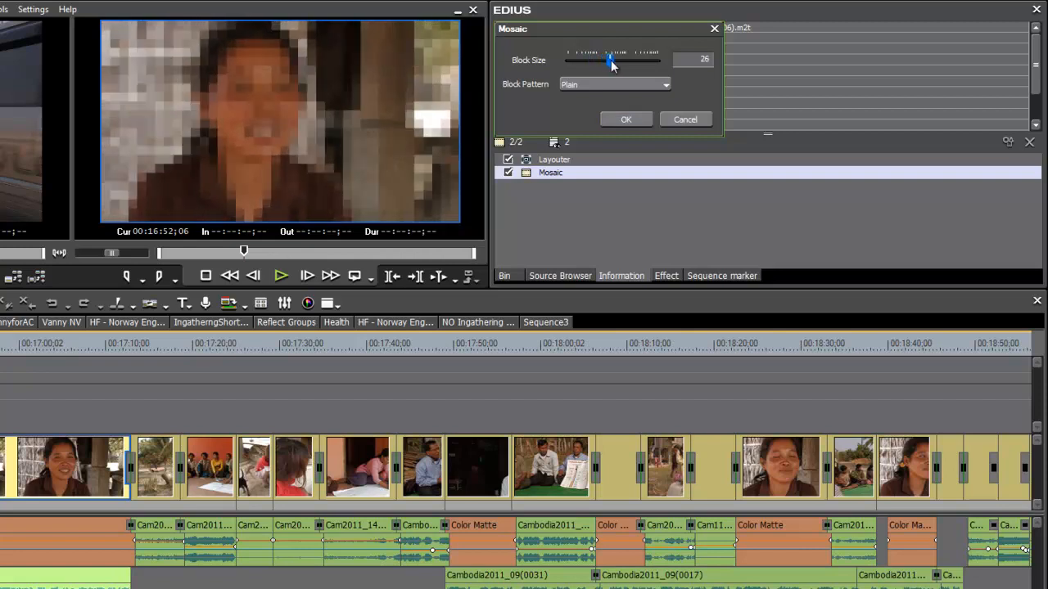
drag(612, 59, 609, 59)
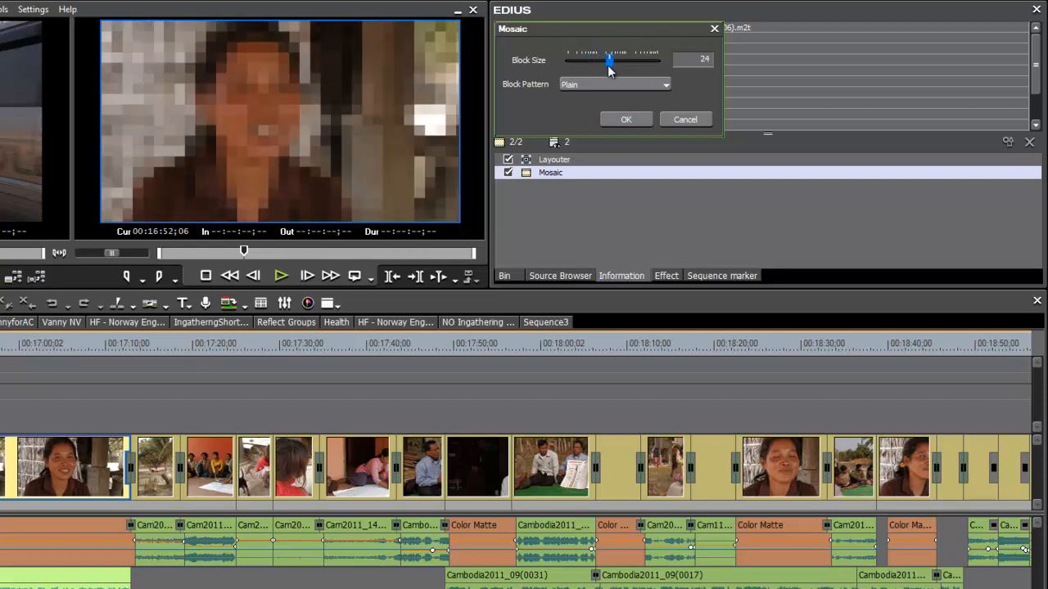
drag(609, 60, 657, 61)
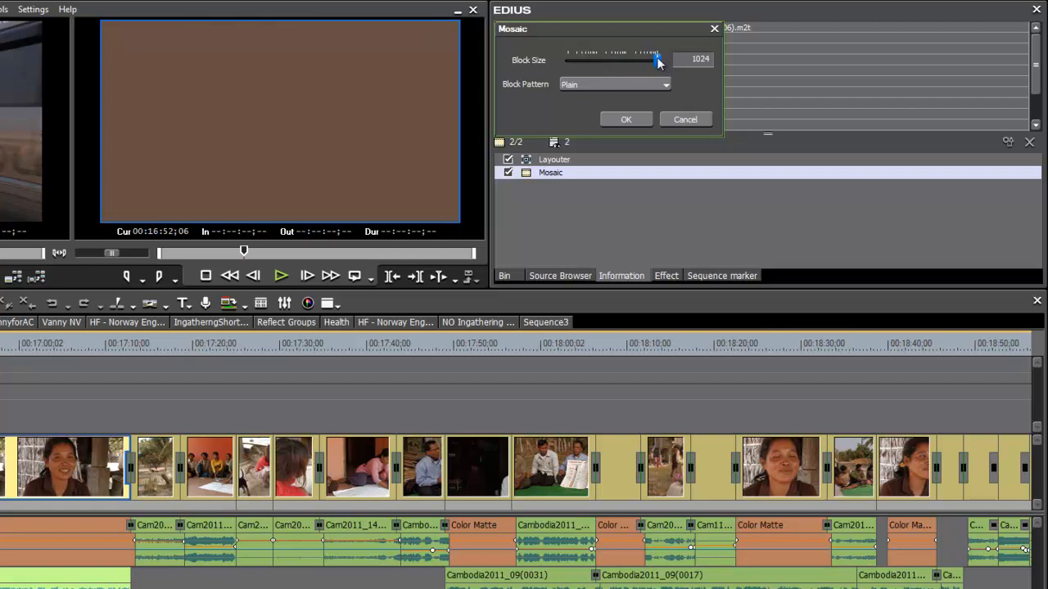
drag(655, 62, 615, 62)
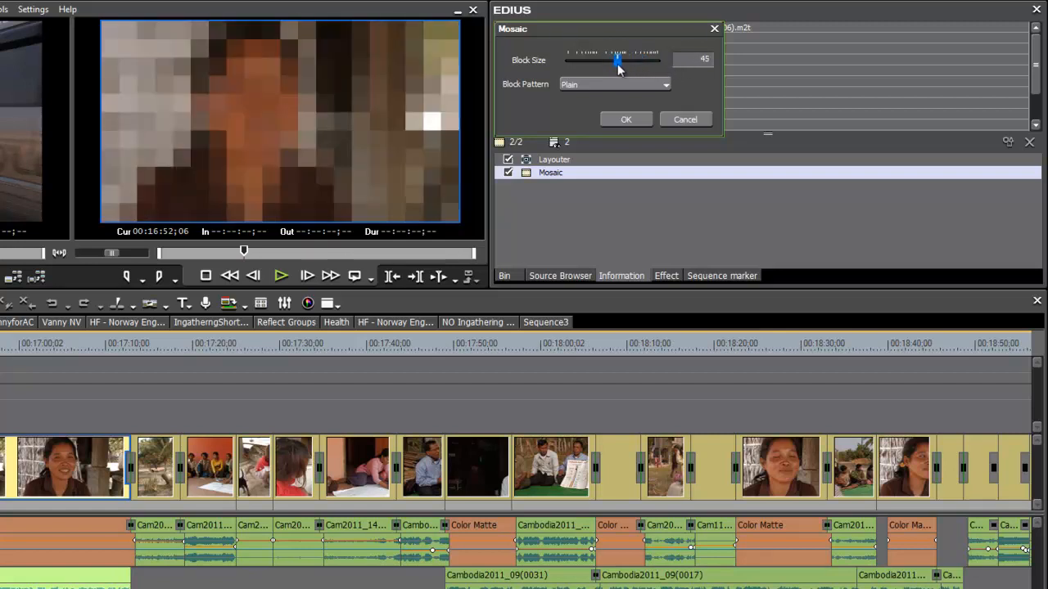
drag(616, 60, 602, 61)
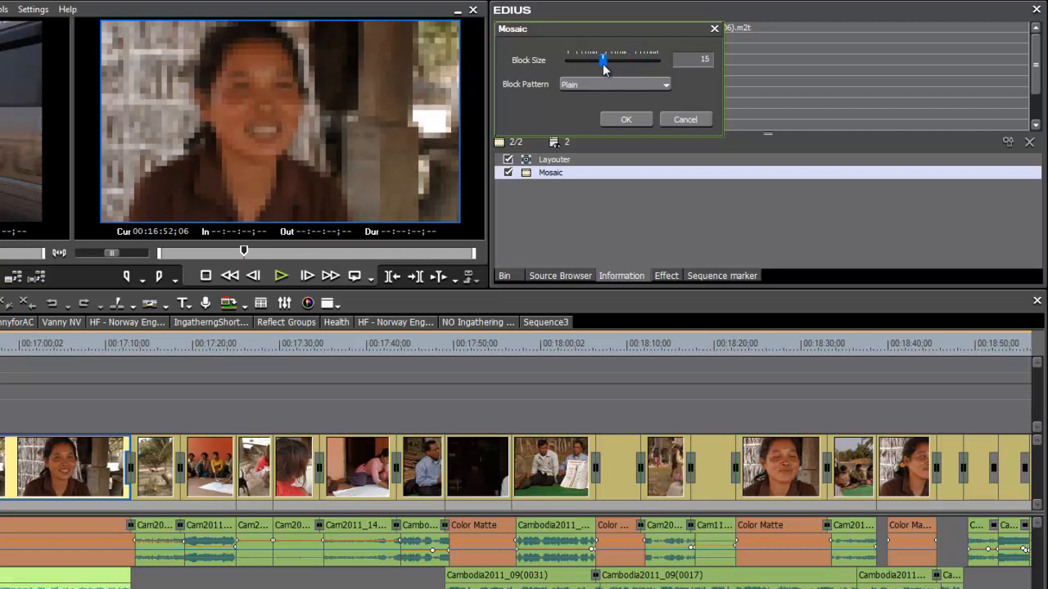
drag(603, 59, 606, 59)
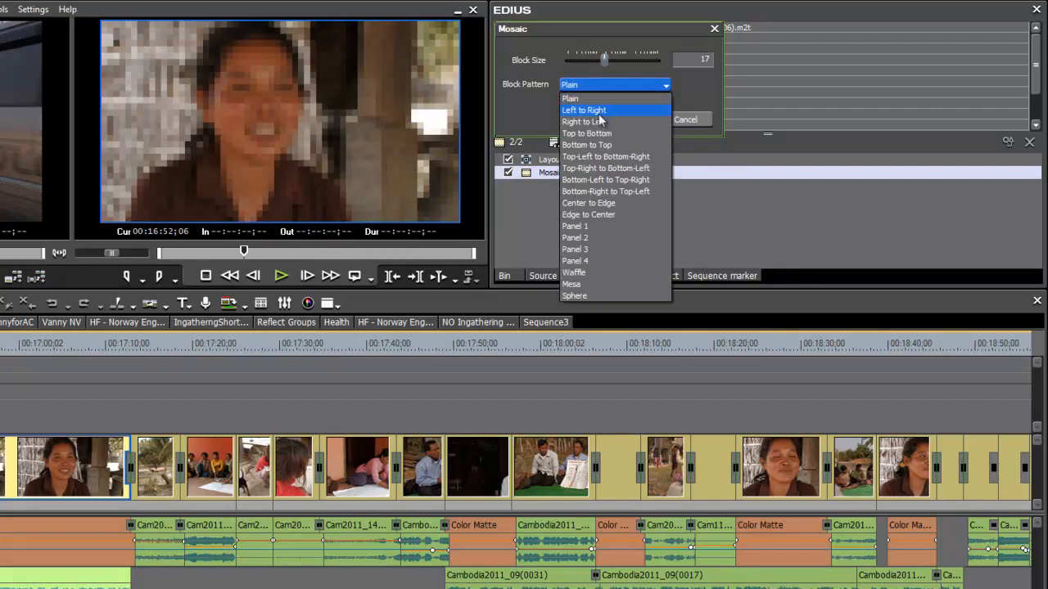
Set the Mosaic to block size 32 with a Center to Edge pattern and confirm.
click(587, 134)
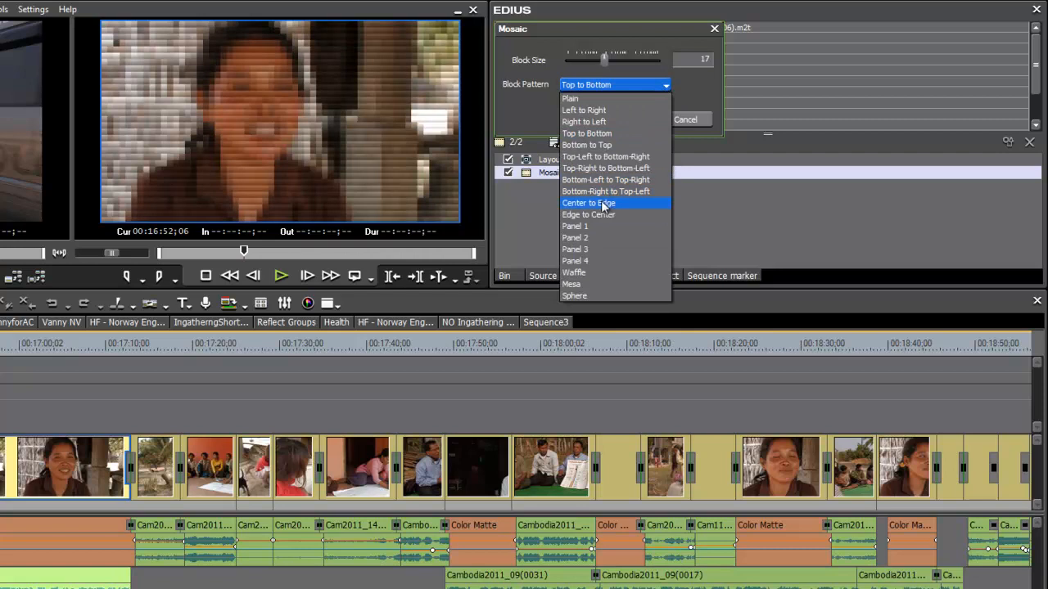
click(589, 203)
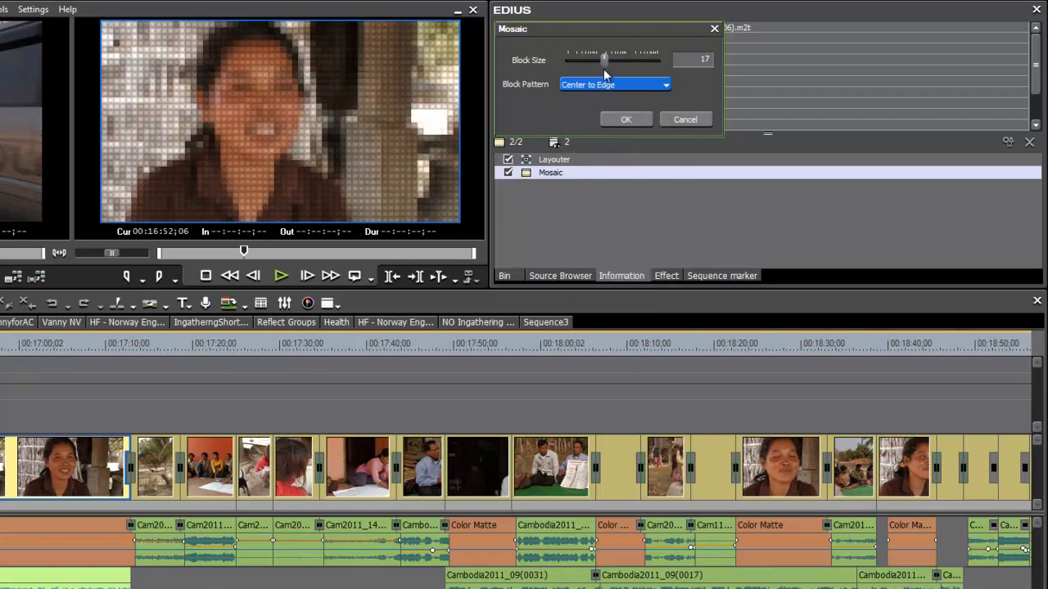
drag(604, 59, 612, 59)
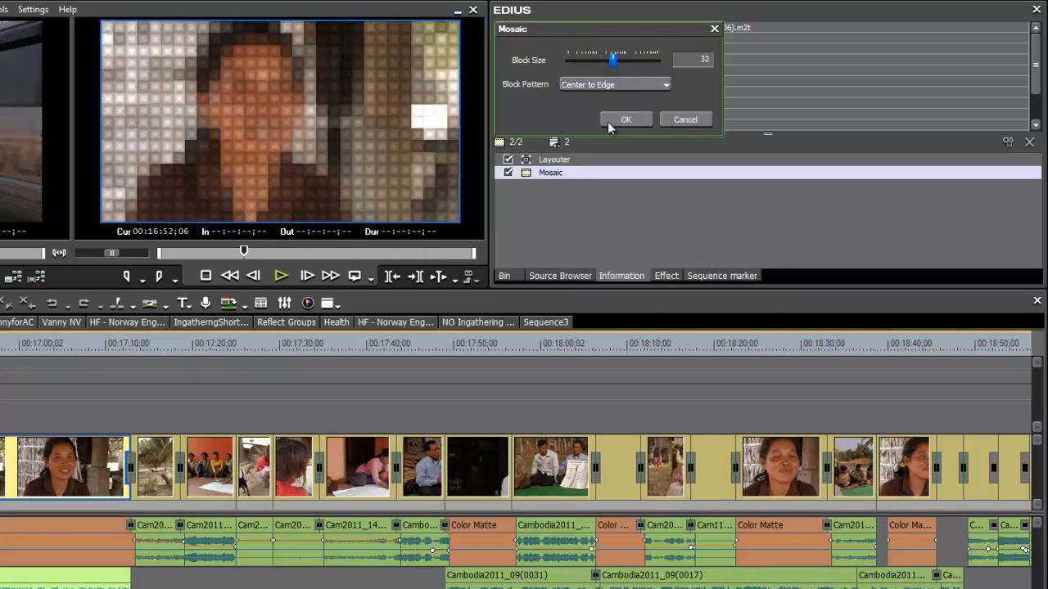
click(626, 118)
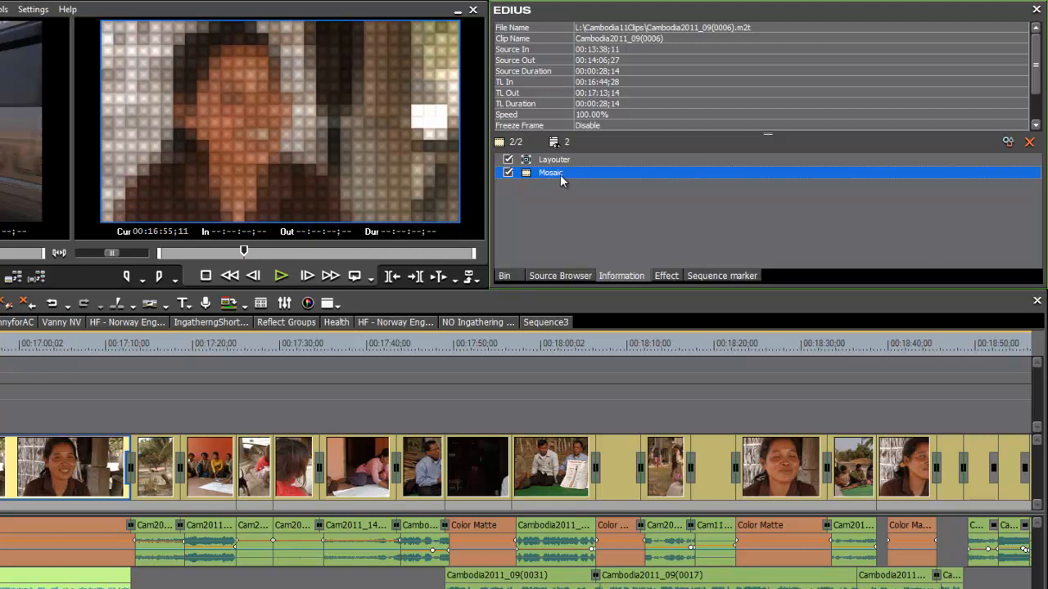
mouse_move(560, 175)
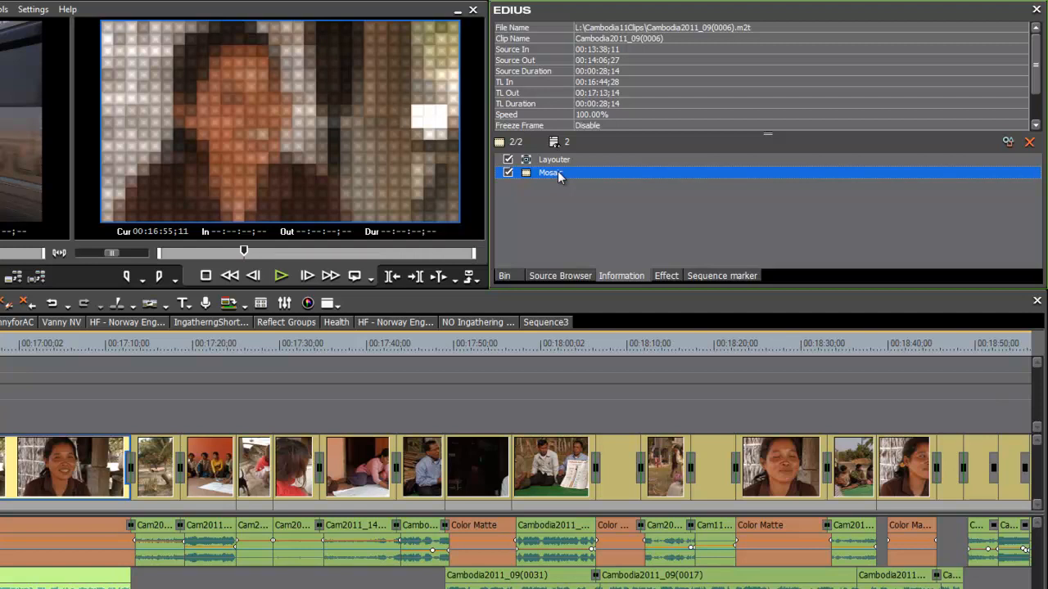
click(664, 275)
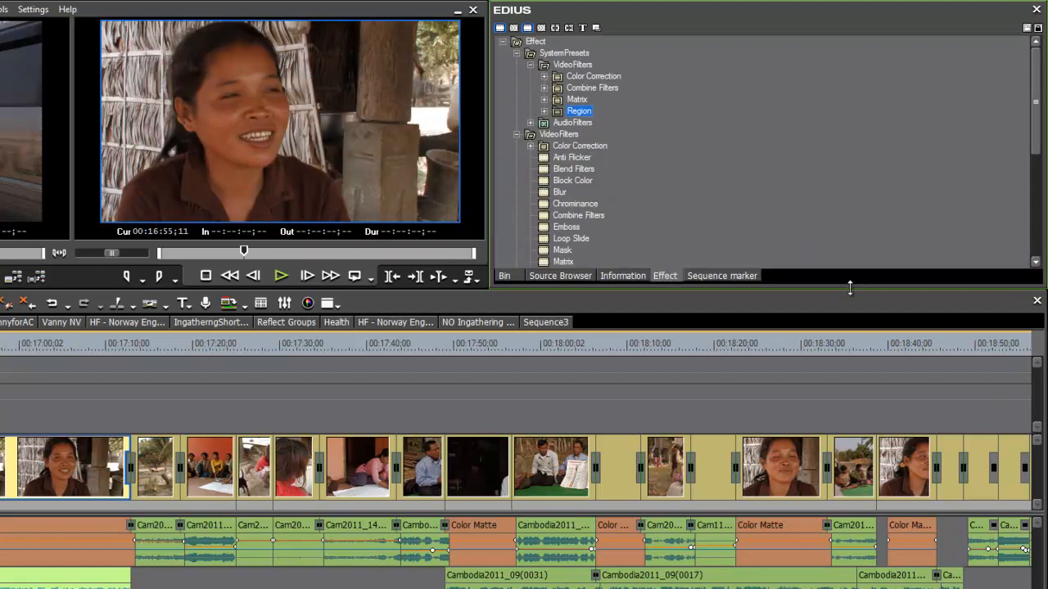
Add the Mask filter to the interview clip alongside Layouter and Mosaic.
drag(849, 288, 864, 344)
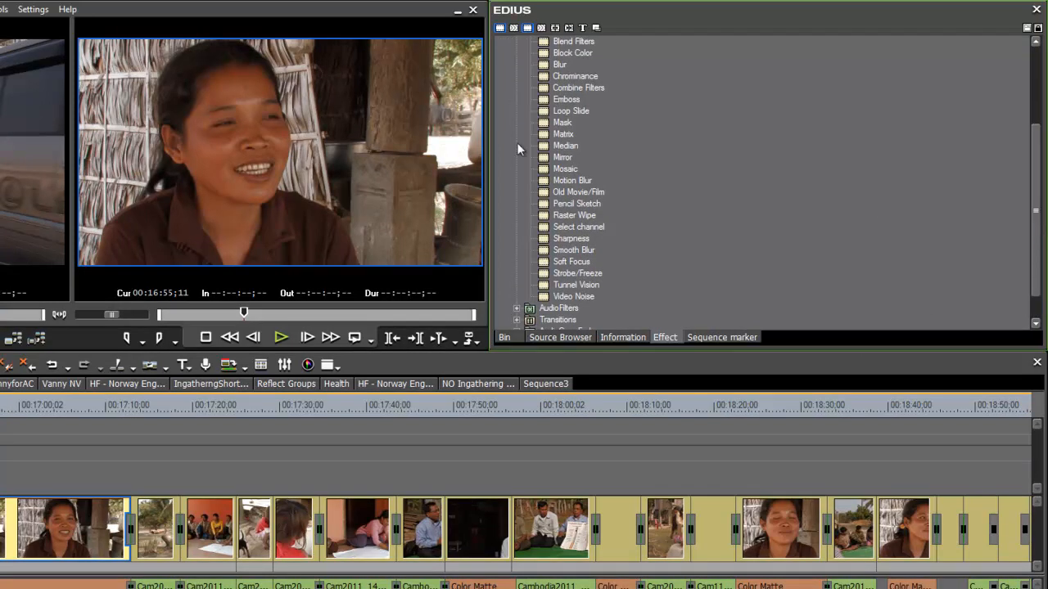
mouse_move(279, 167)
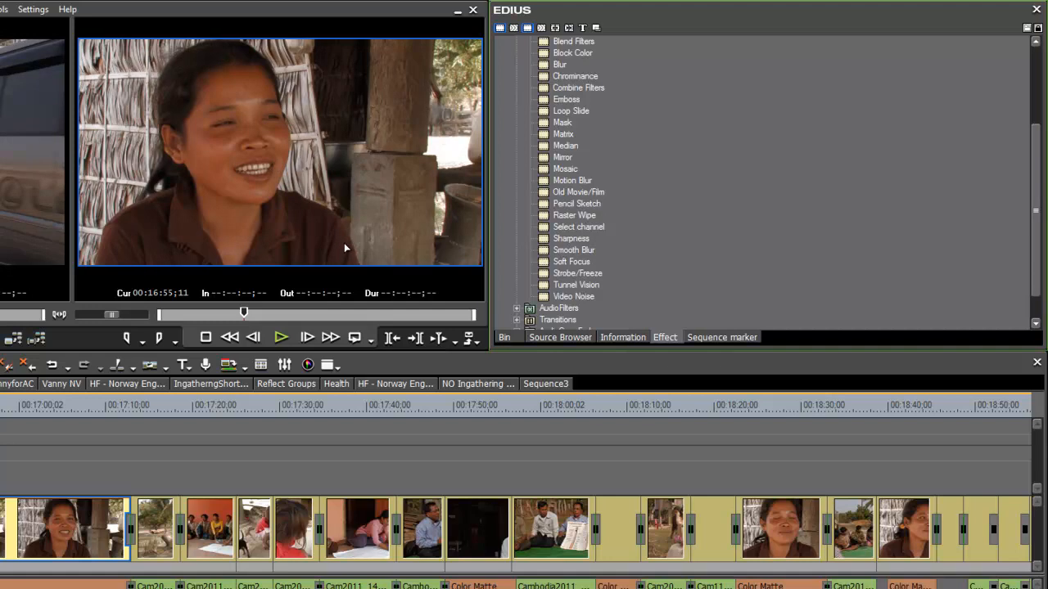
mouse_move(571, 262)
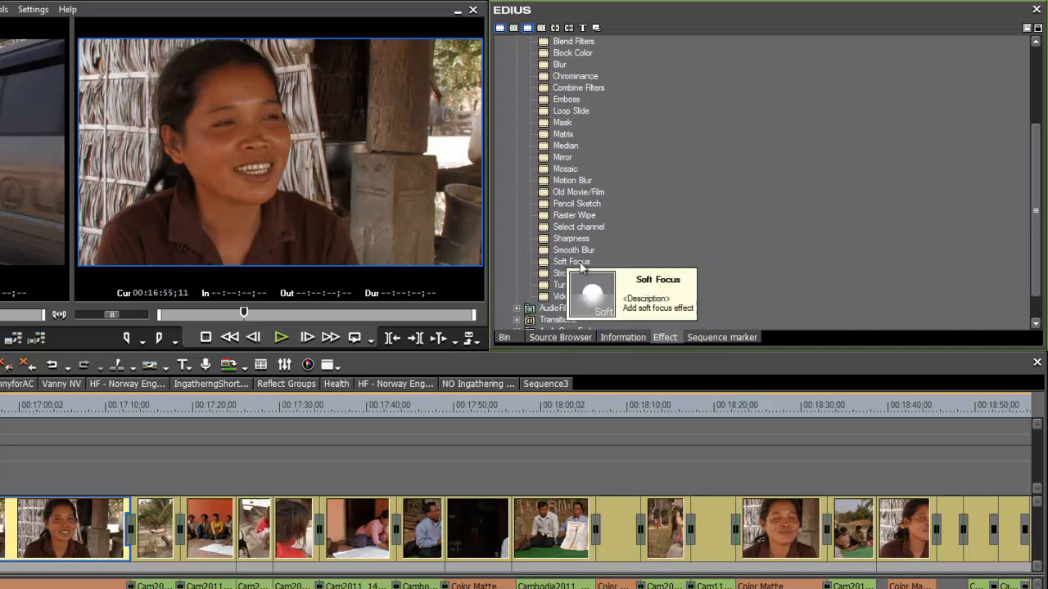
mouse_move(835, 159)
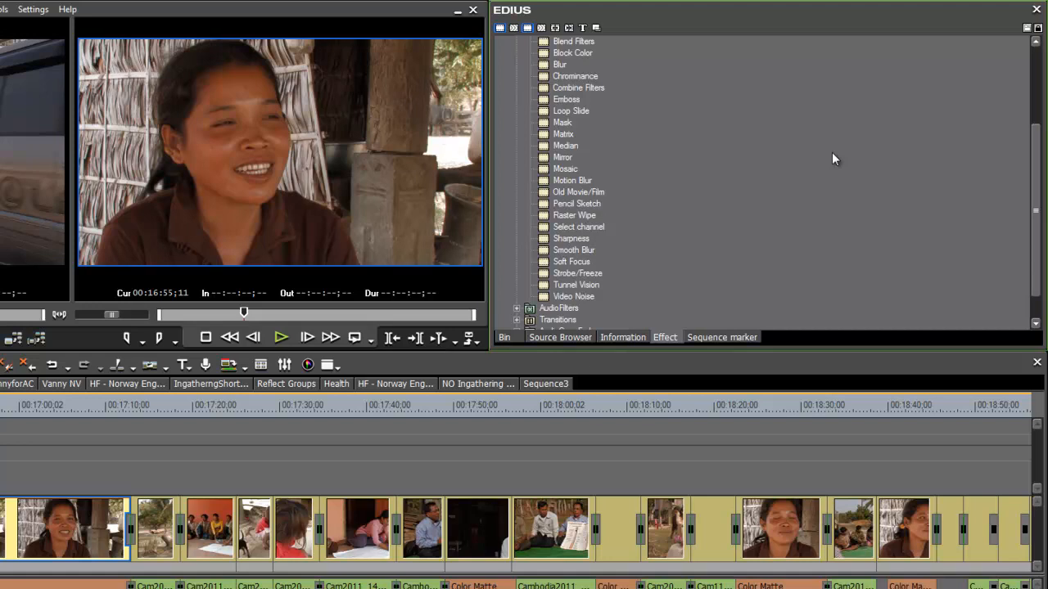
mouse_move(702, 180)
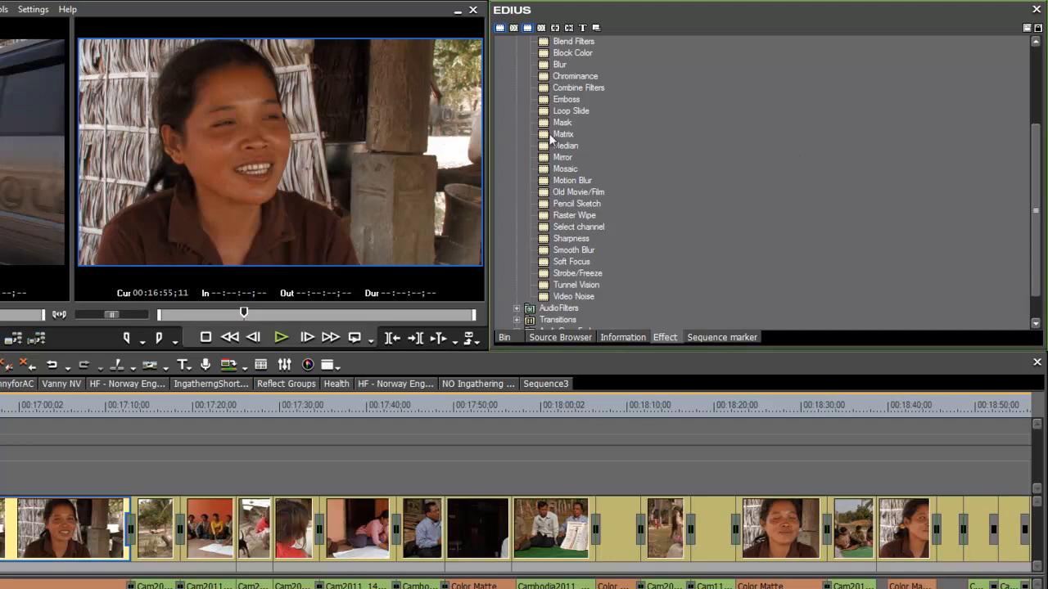
click(563, 121)
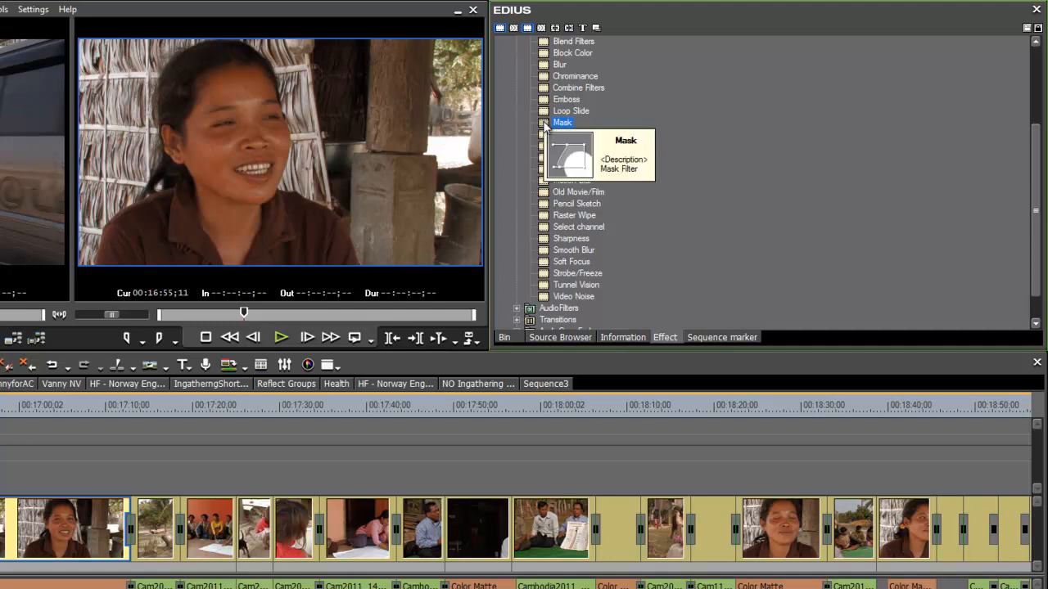
mouse_move(529, 131)
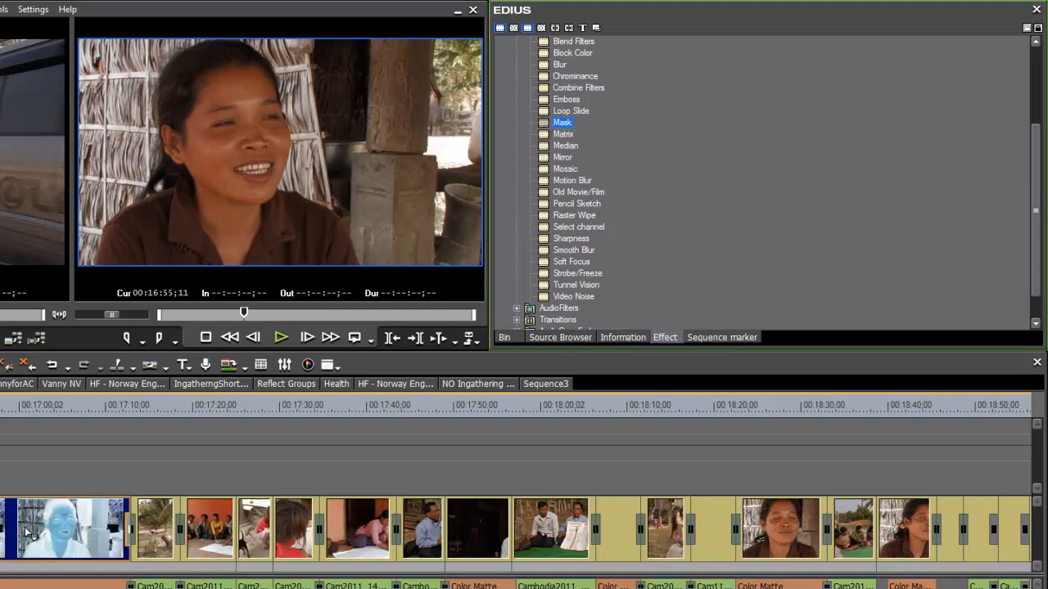
click(622, 338)
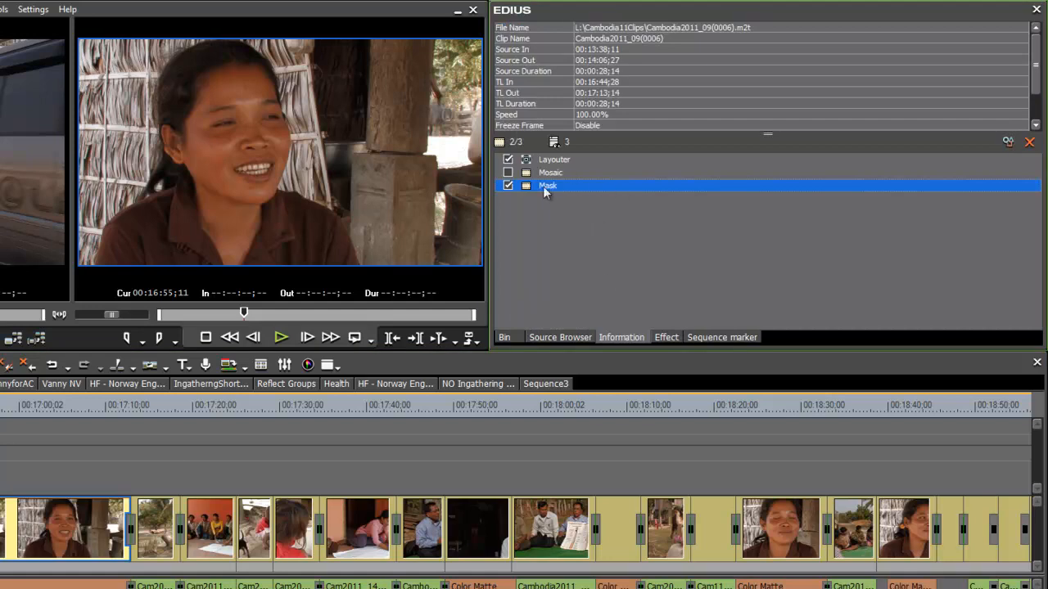
In the Mask settings enable the Inside Filter and draw an oval around the woman's face.
double_click(547, 185)
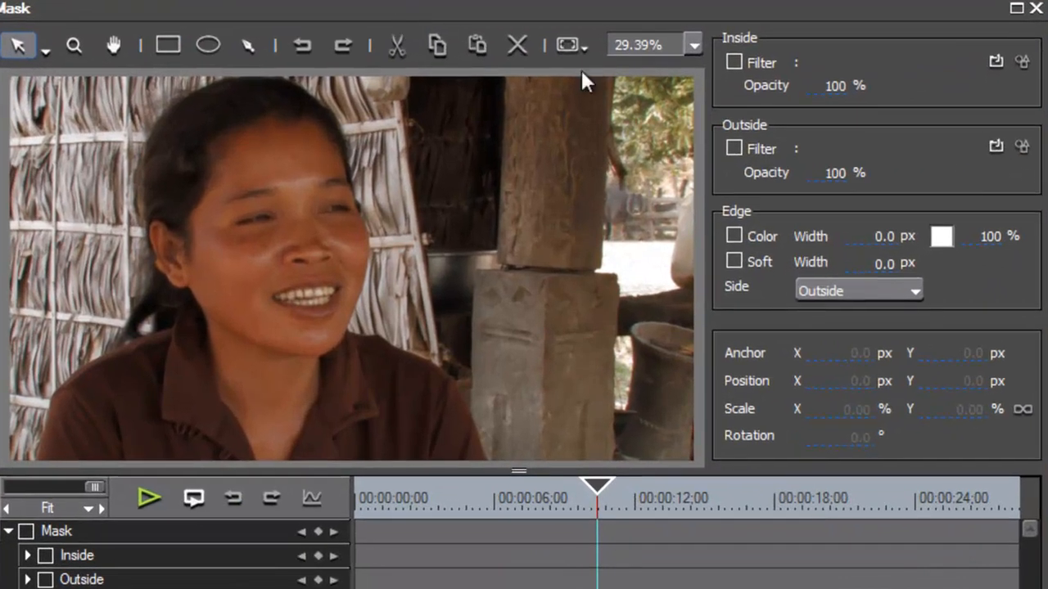
click(731, 62)
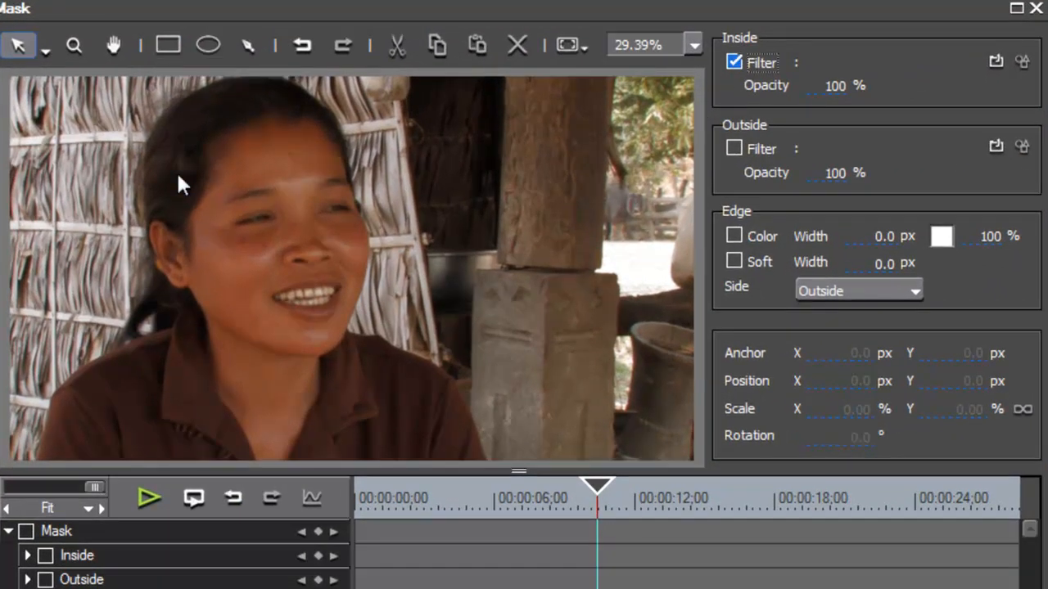
click(203, 45)
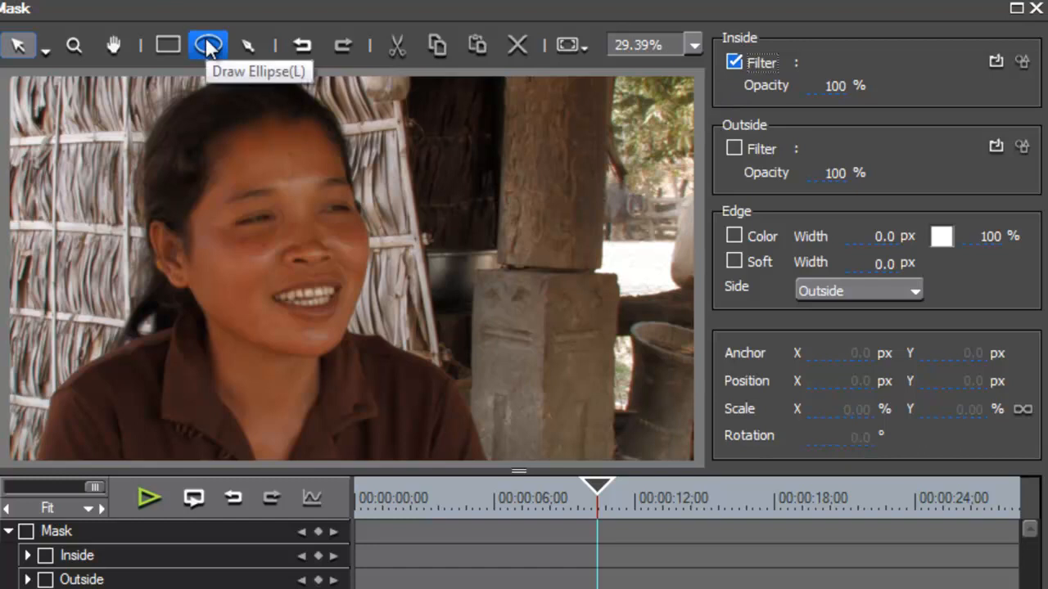
click(206, 45)
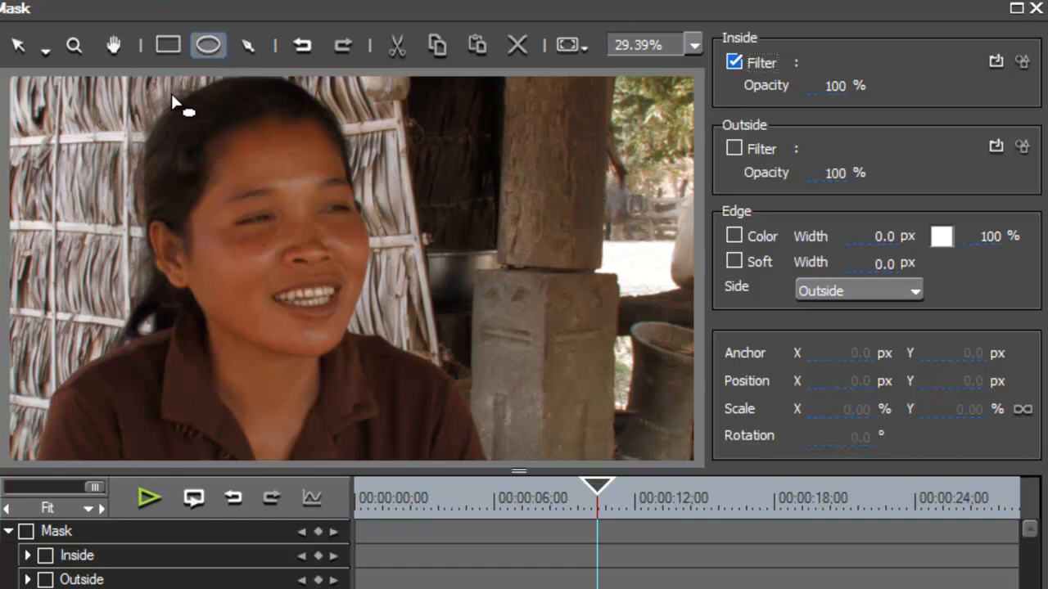
mouse_move(155, 115)
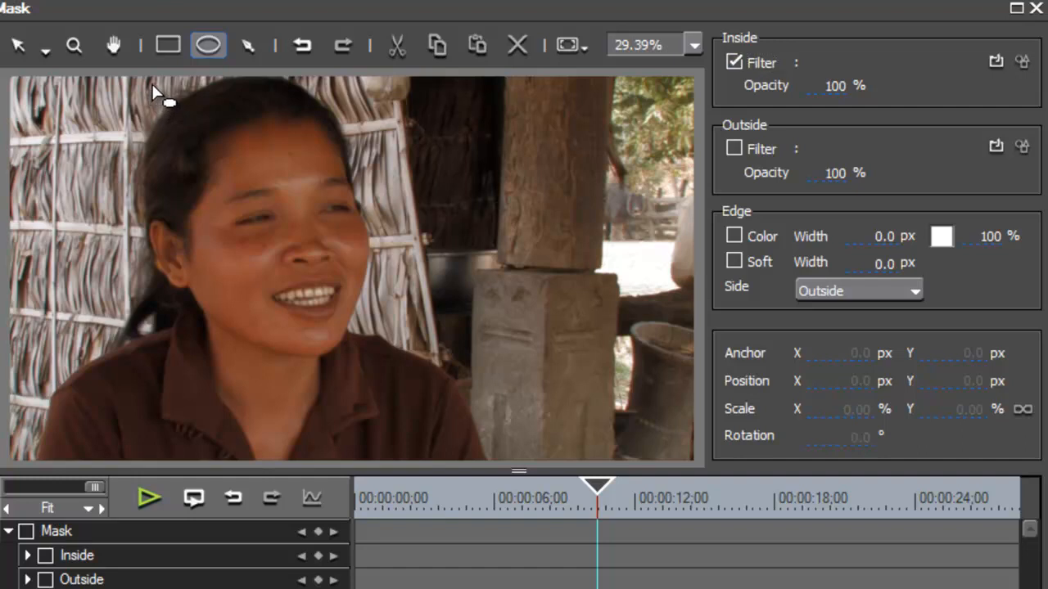
drag(163, 90, 344, 328)
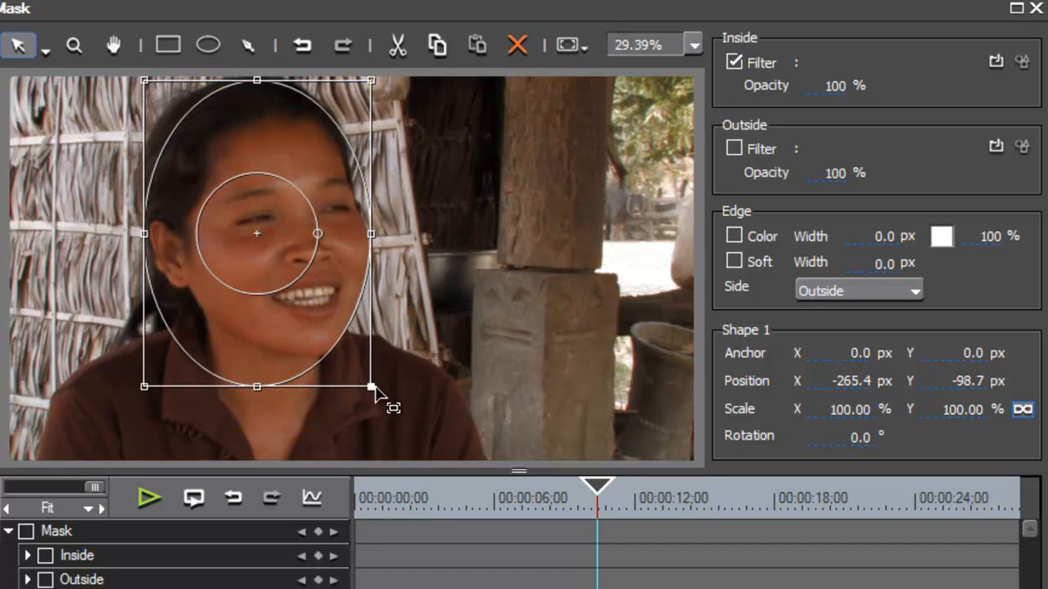
drag(373, 389, 377, 398)
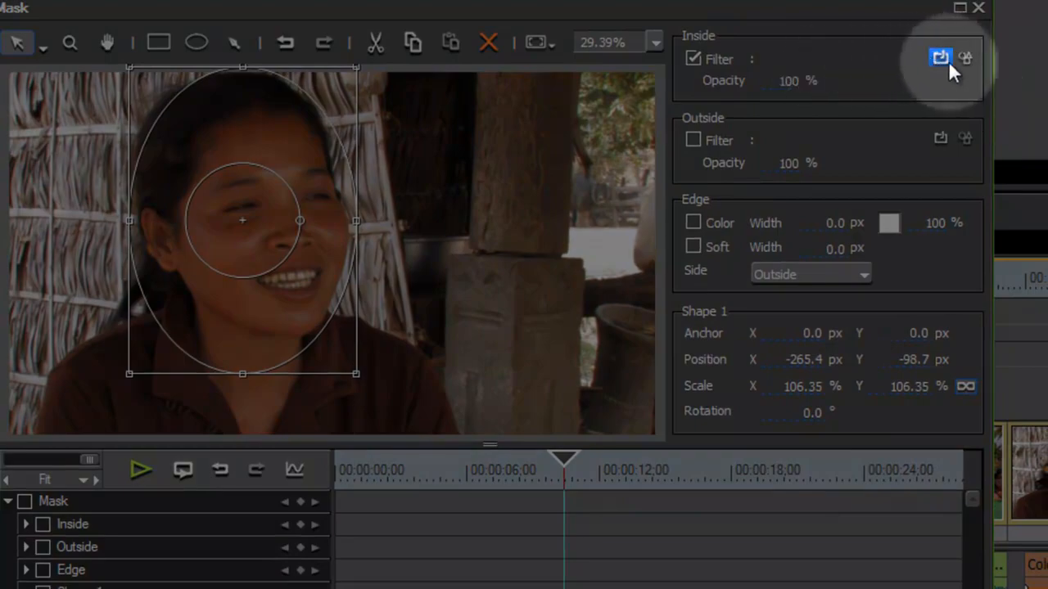
mouse_move(938, 59)
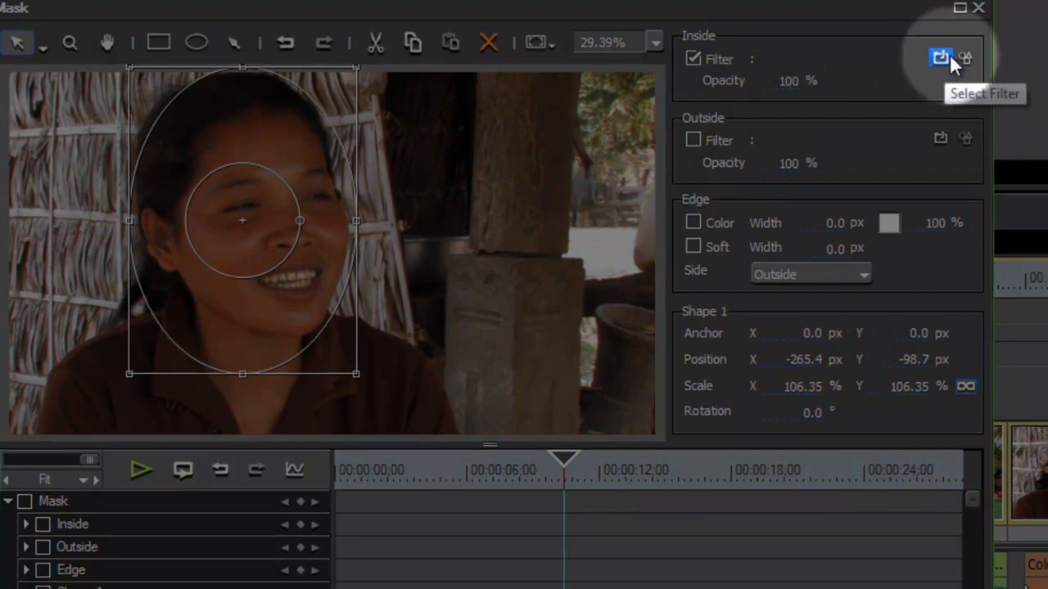
Assign Mosaic as the filter applied inside the oval mask.
click(936, 58)
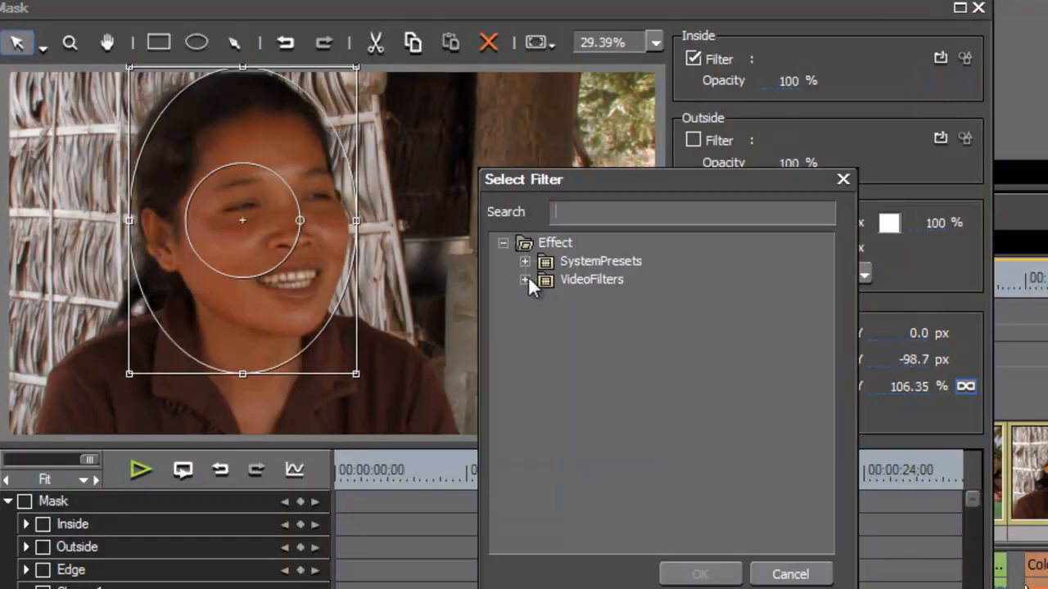
click(523, 278)
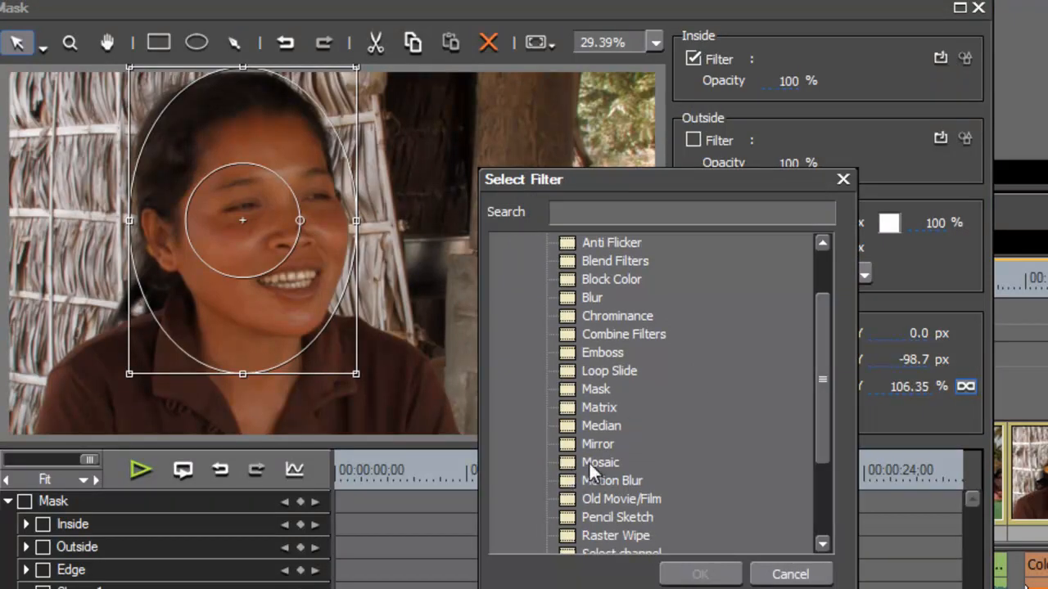
click(601, 462)
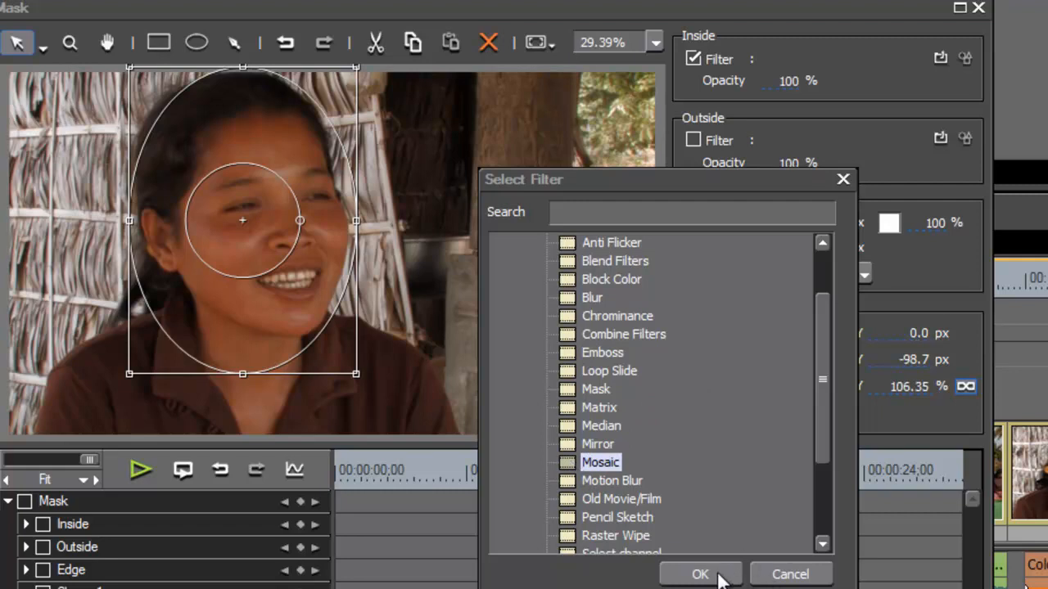
click(698, 573)
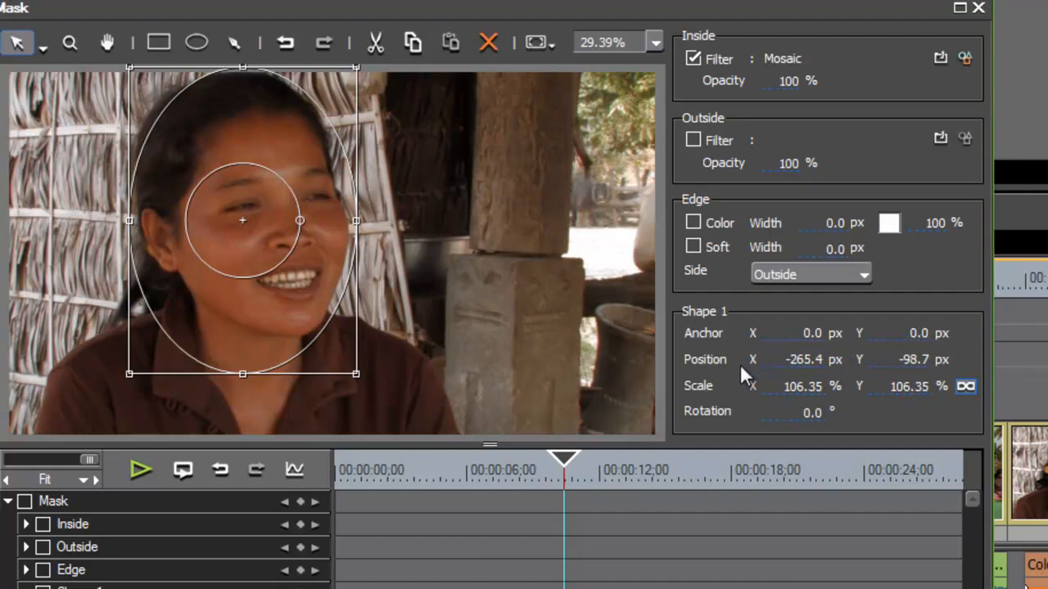
mouse_move(471, 347)
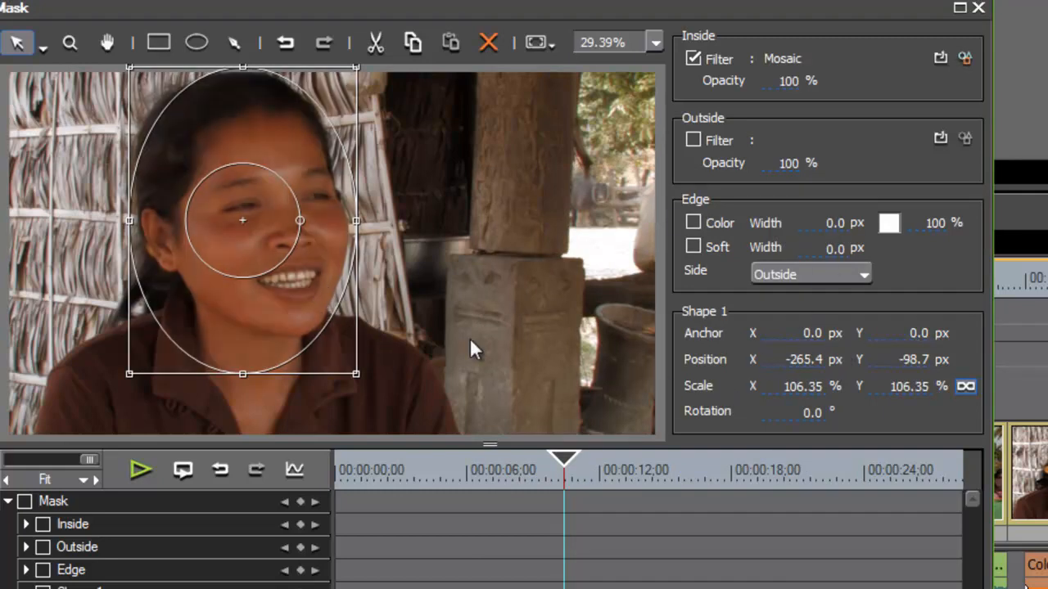
mouse_move(524, 390)
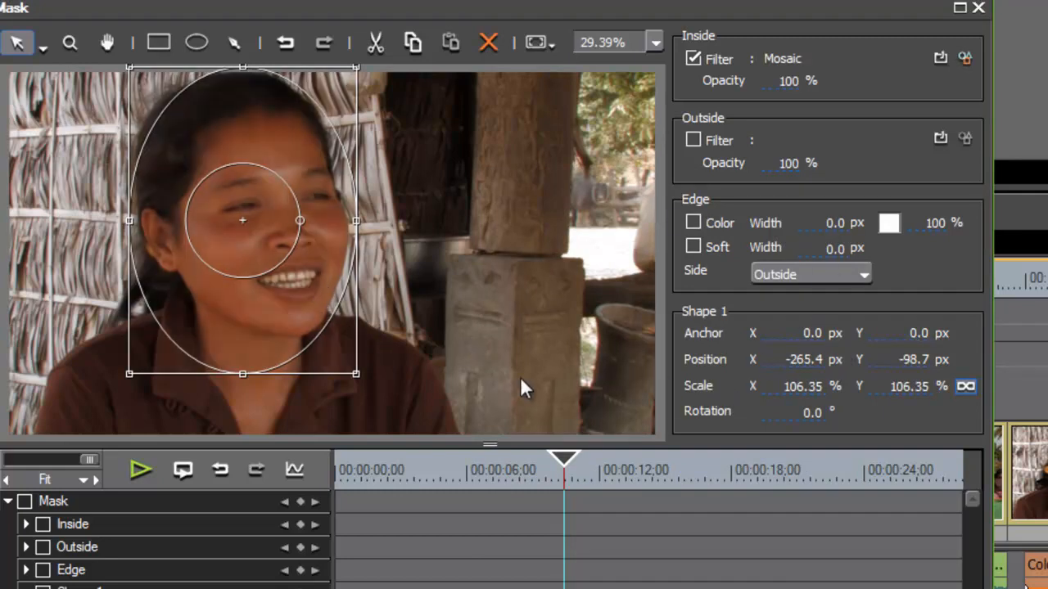
mouse_move(599, 335)
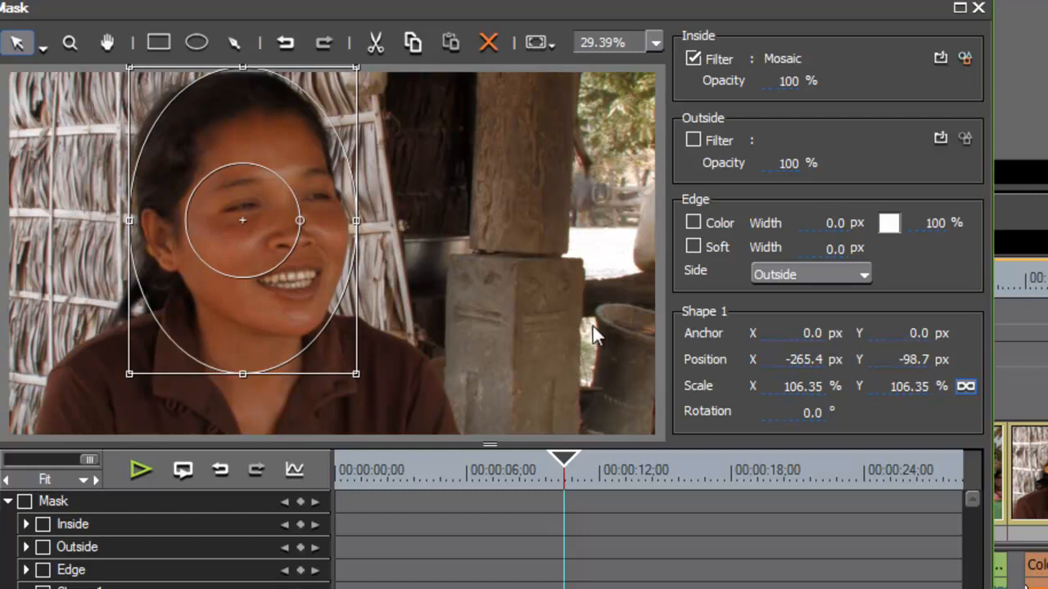
mouse_move(920, 135)
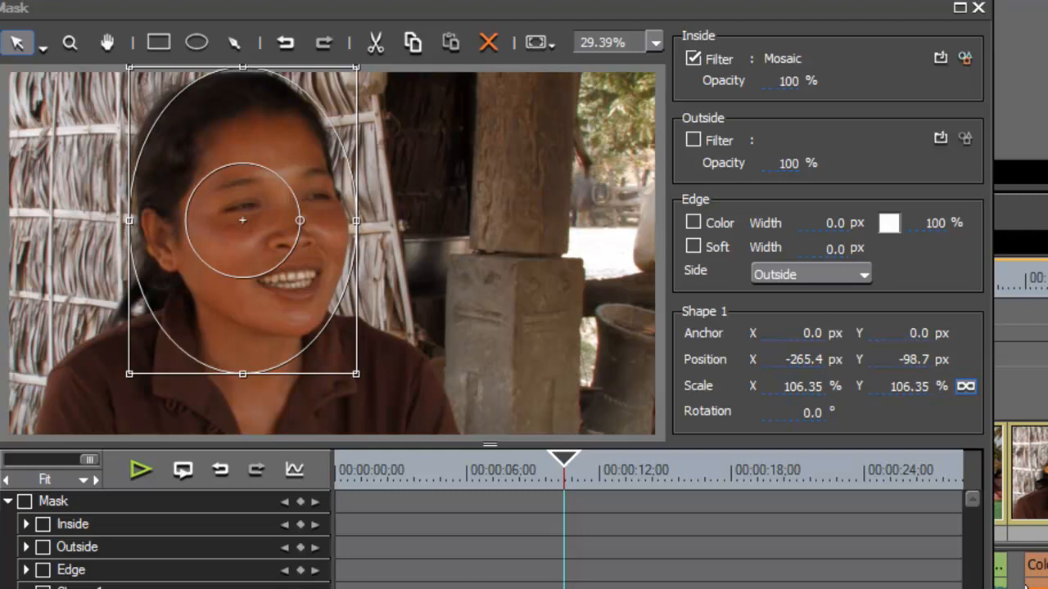
mouse_move(492, 8)
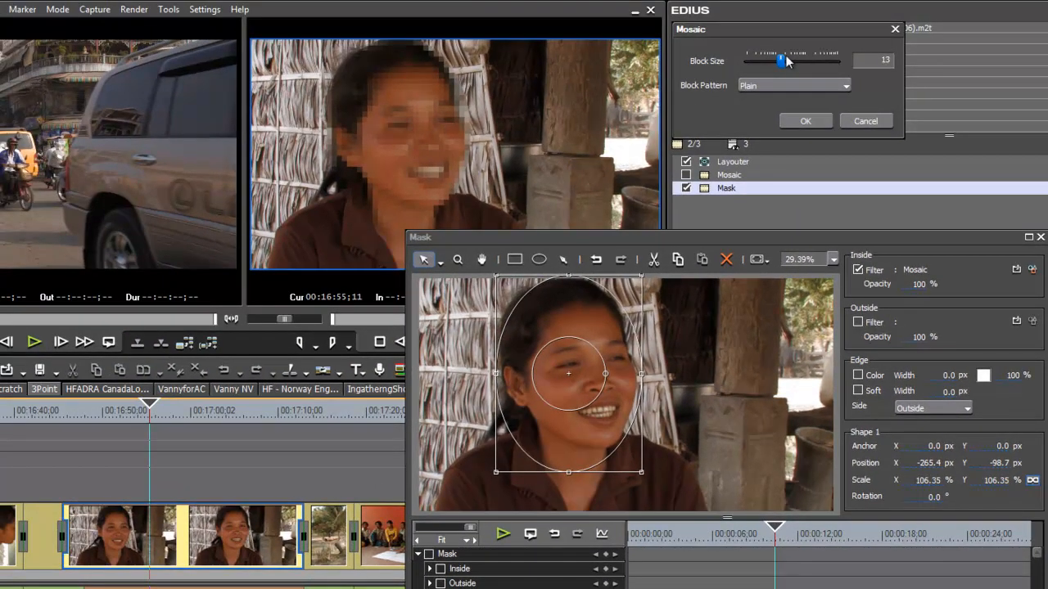
Try Top to Bottom and diagonal block patterns, then settle on Plain with larger mosaic blocks over the face.
drag(782, 62, 792, 62)
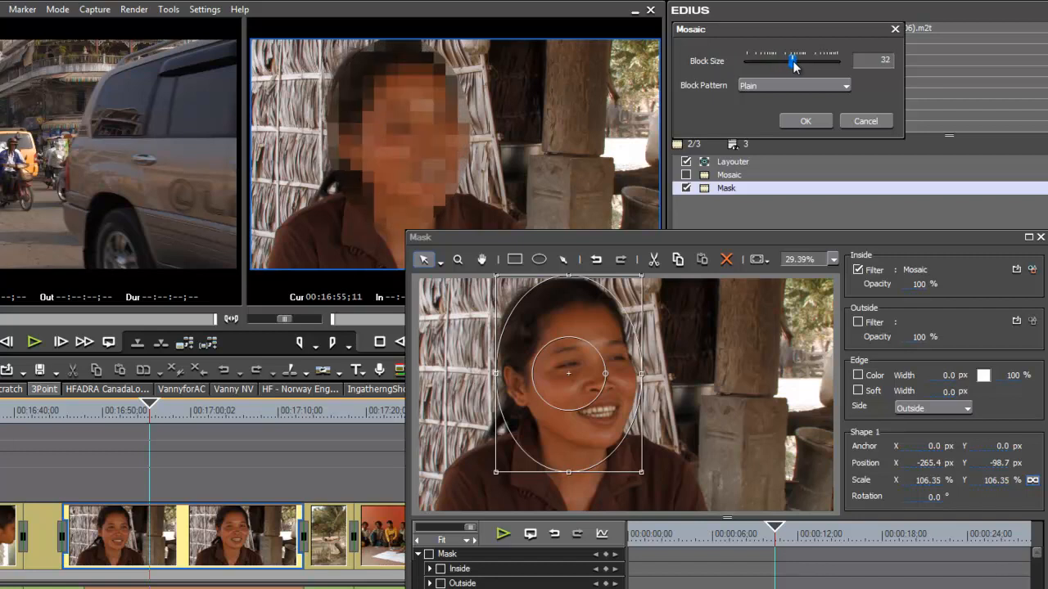
drag(792, 63, 780, 62)
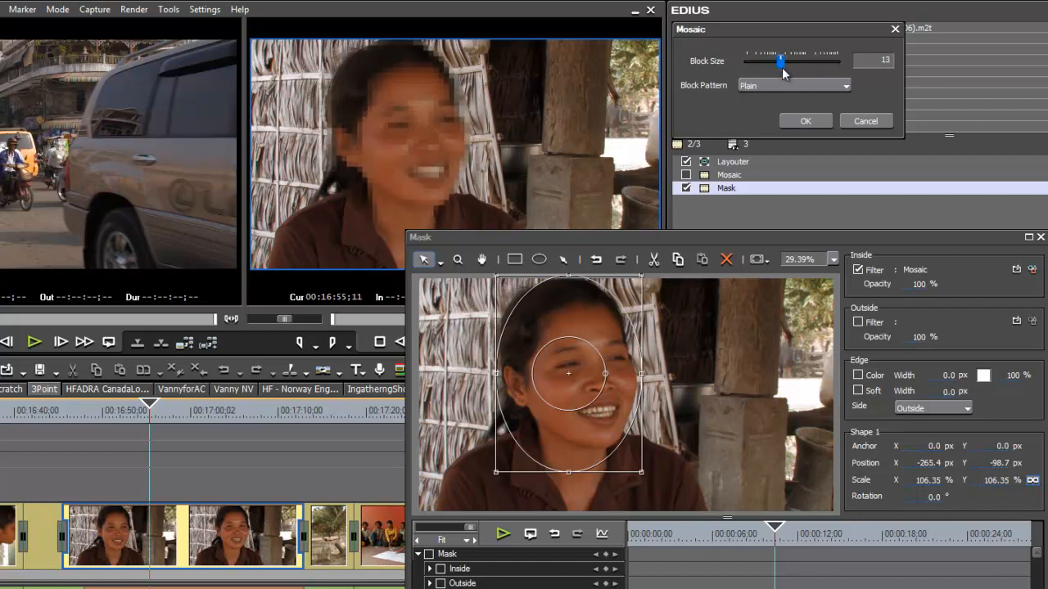
drag(779, 62, 784, 62)
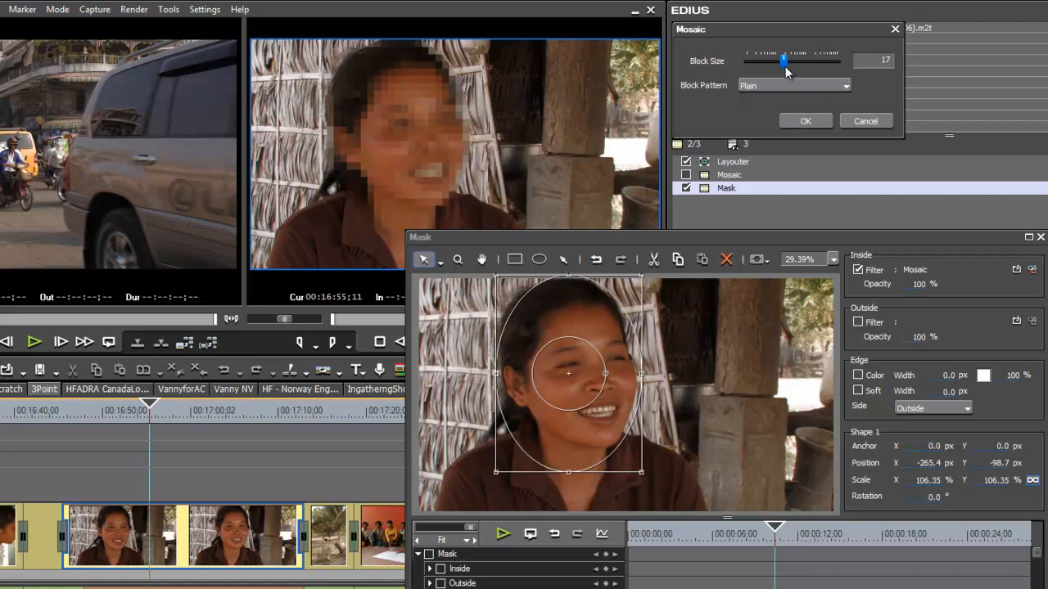
mouse_move(848, 88)
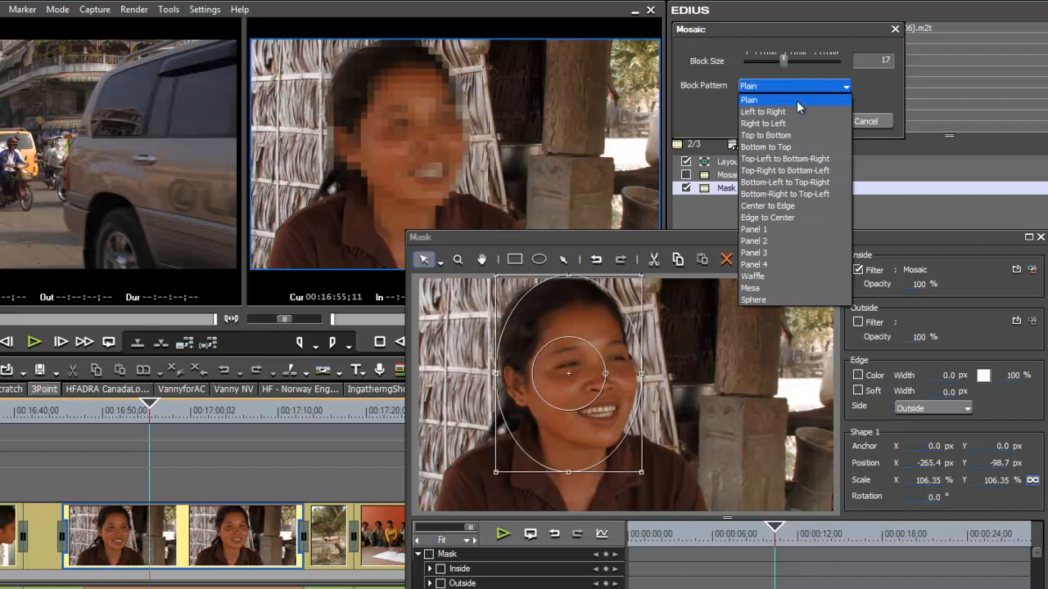
mouse_move(772, 206)
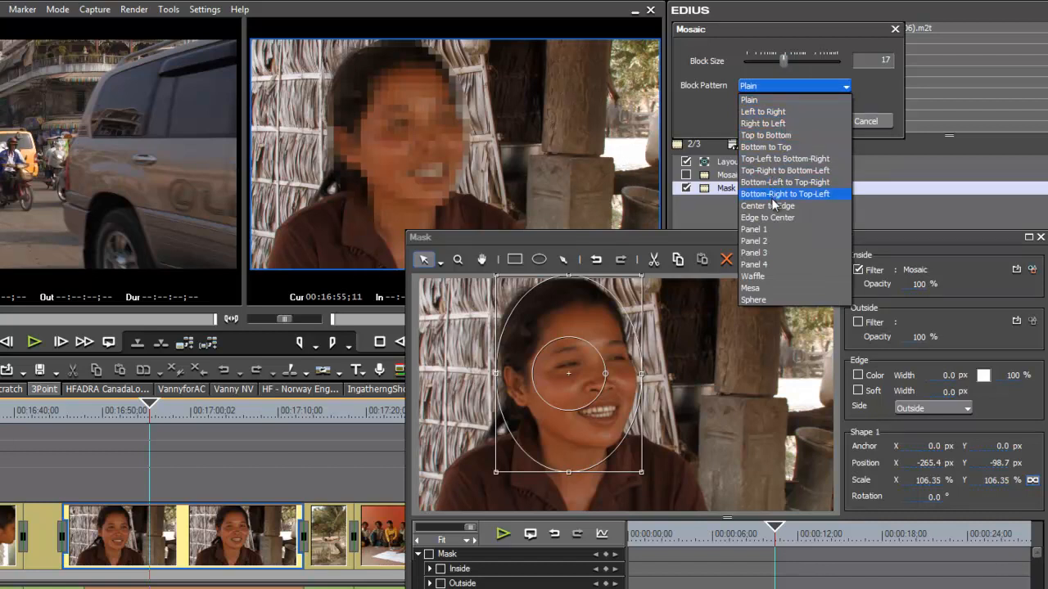
mouse_move(766, 134)
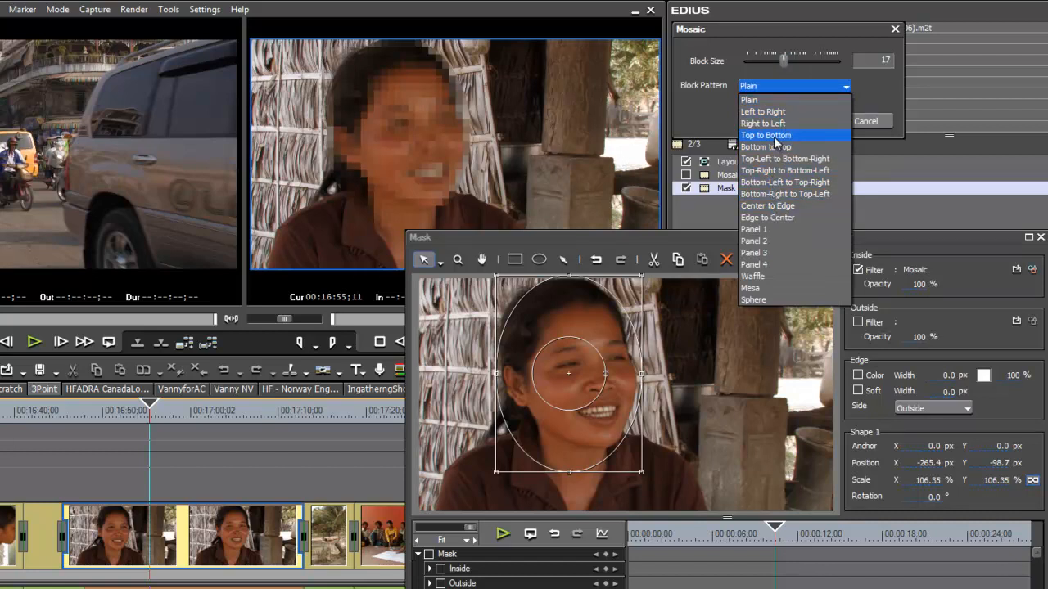
click(766, 134)
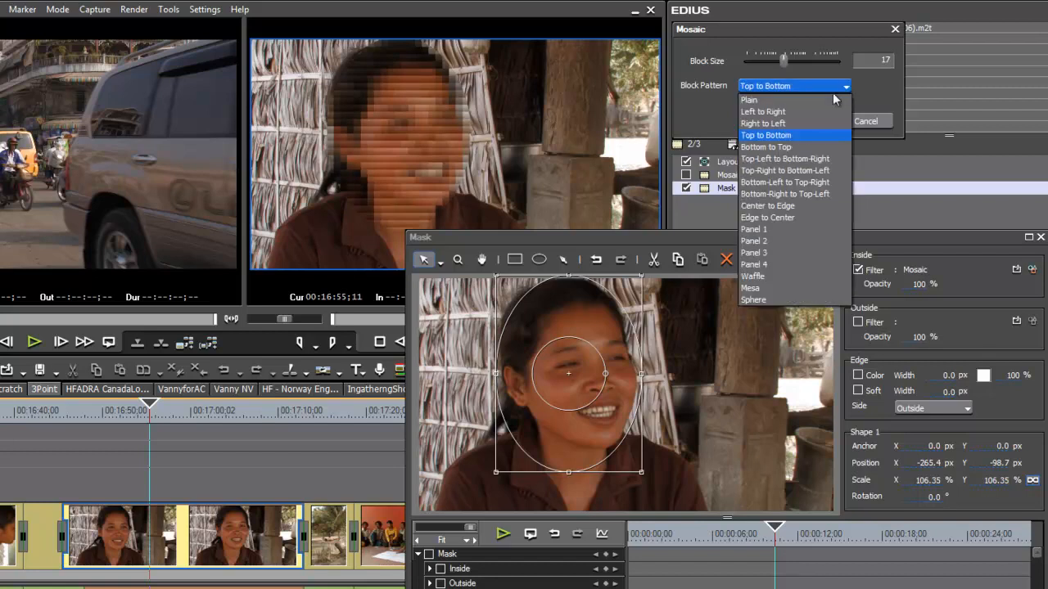
click(786, 158)
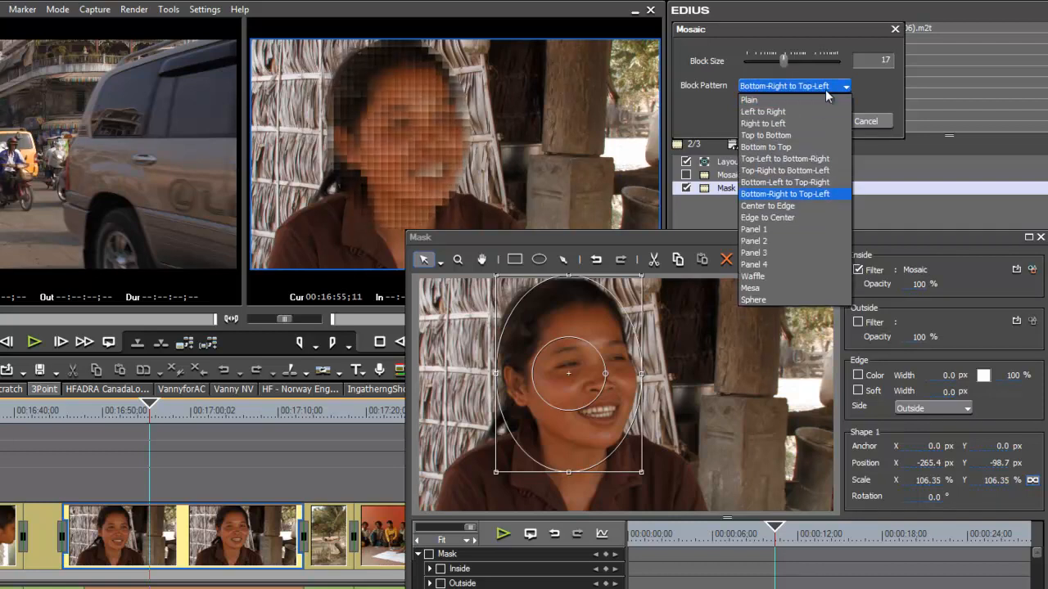
click(750, 99)
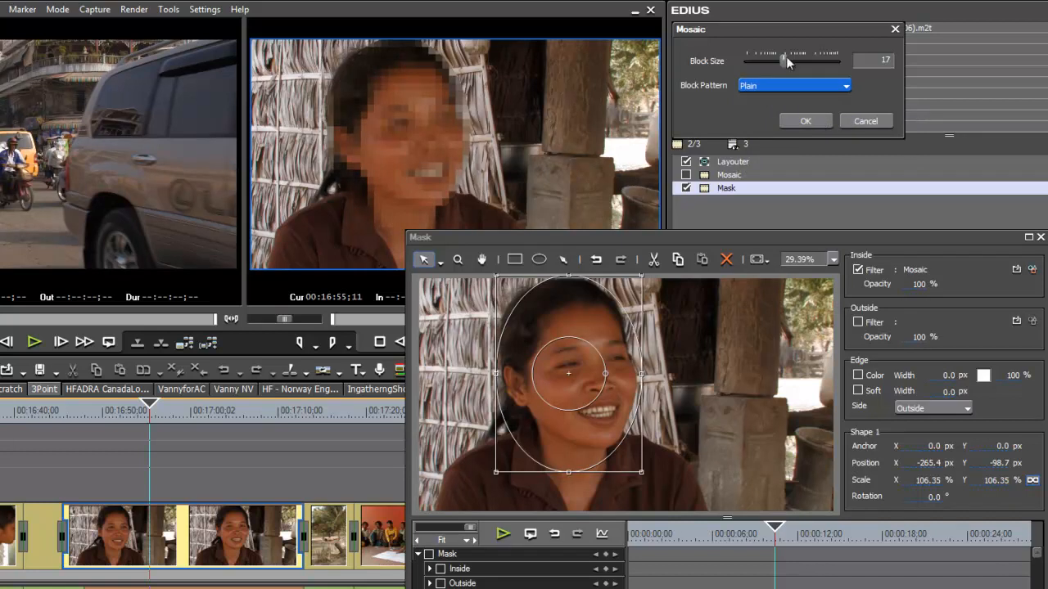
drag(783, 60, 792, 61)
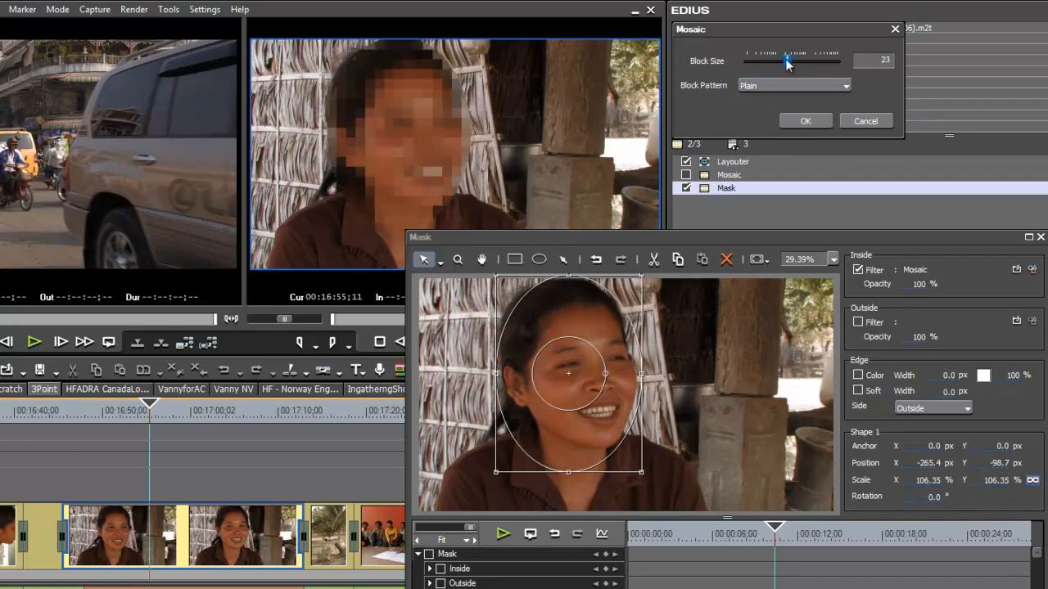
drag(799, 61, 784, 60)
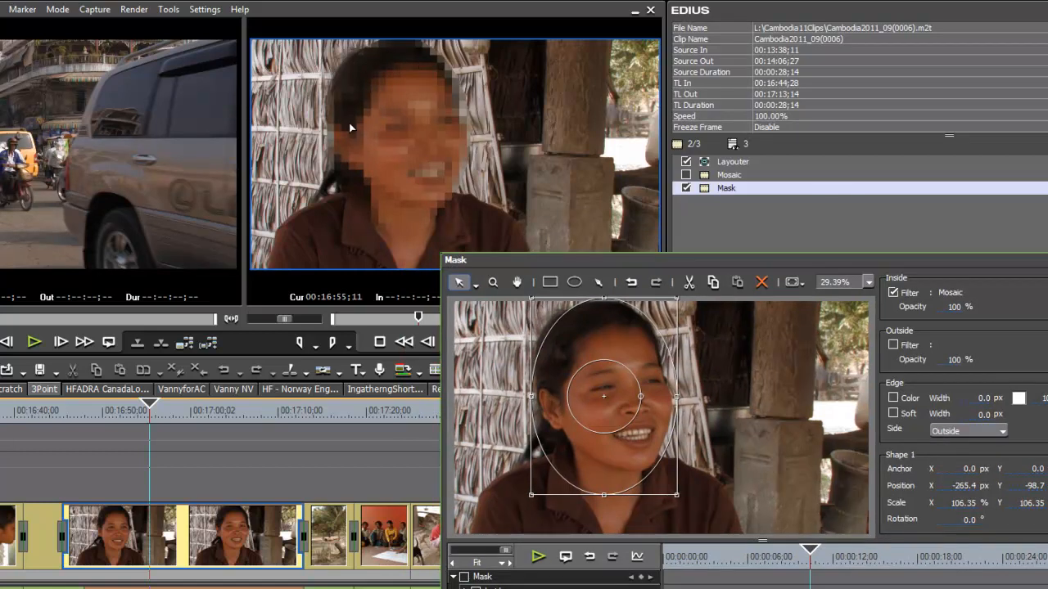
mouse_move(319, 97)
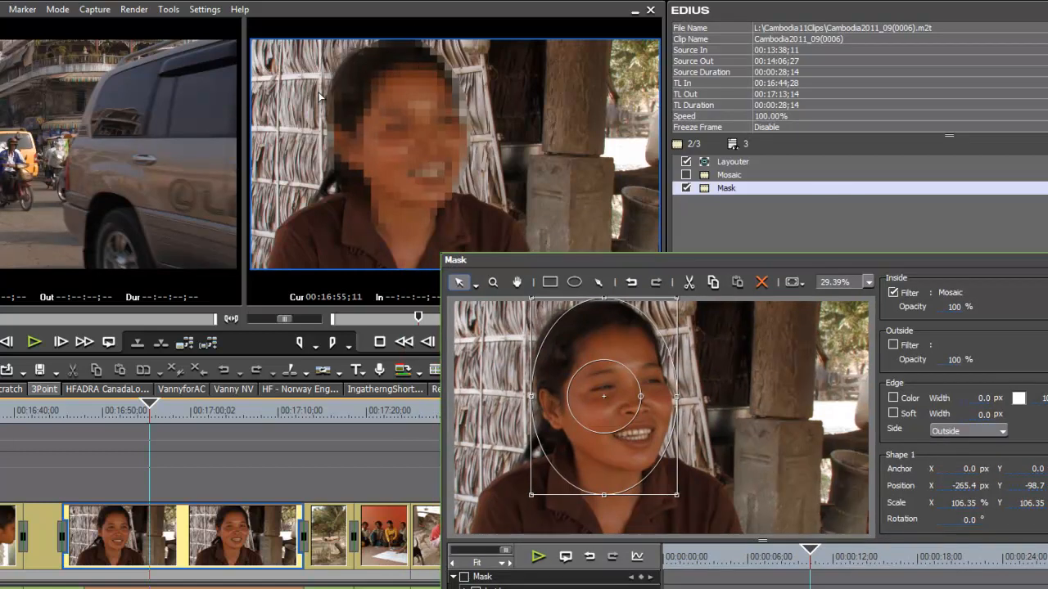
mouse_move(830, 403)
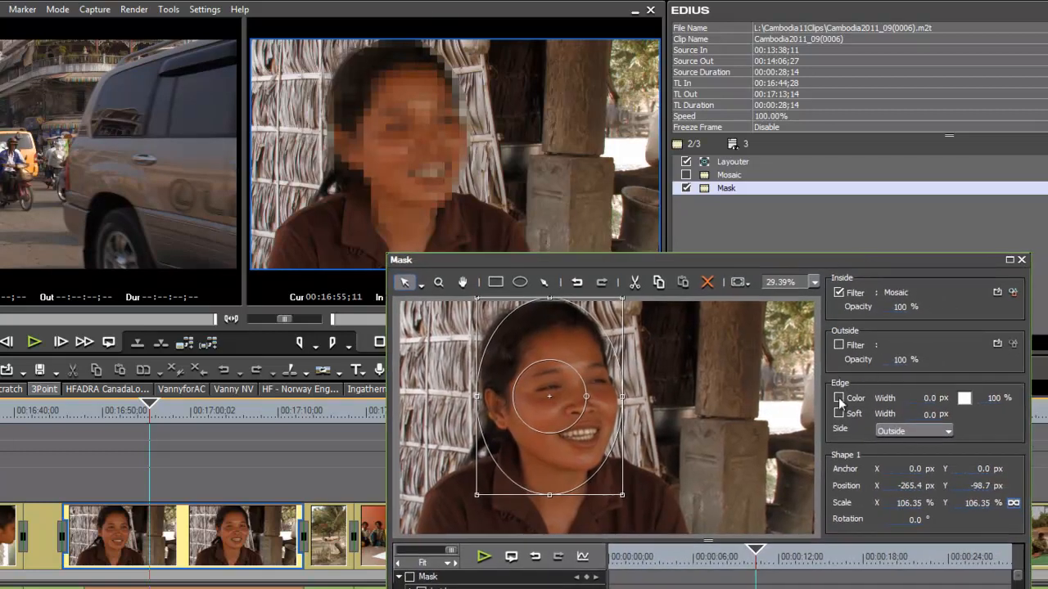
Confirm the woman's Mask filter with OK, leaving her face pixelated.
click(838, 412)
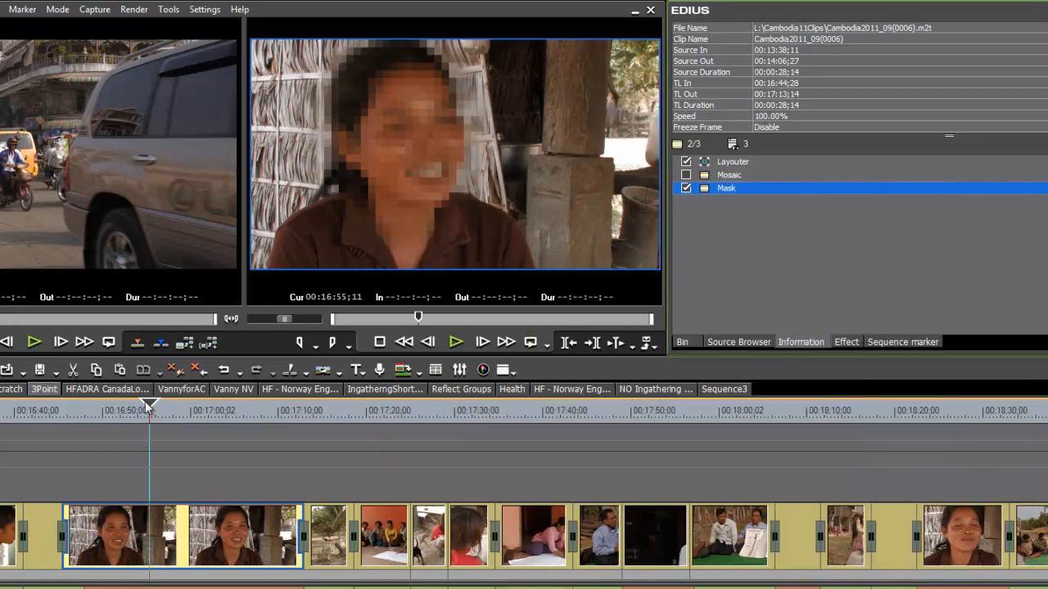
Scrub the playhead along the sequence to the Cam2011_10 chalkboard clip and select it.
click(56, 411)
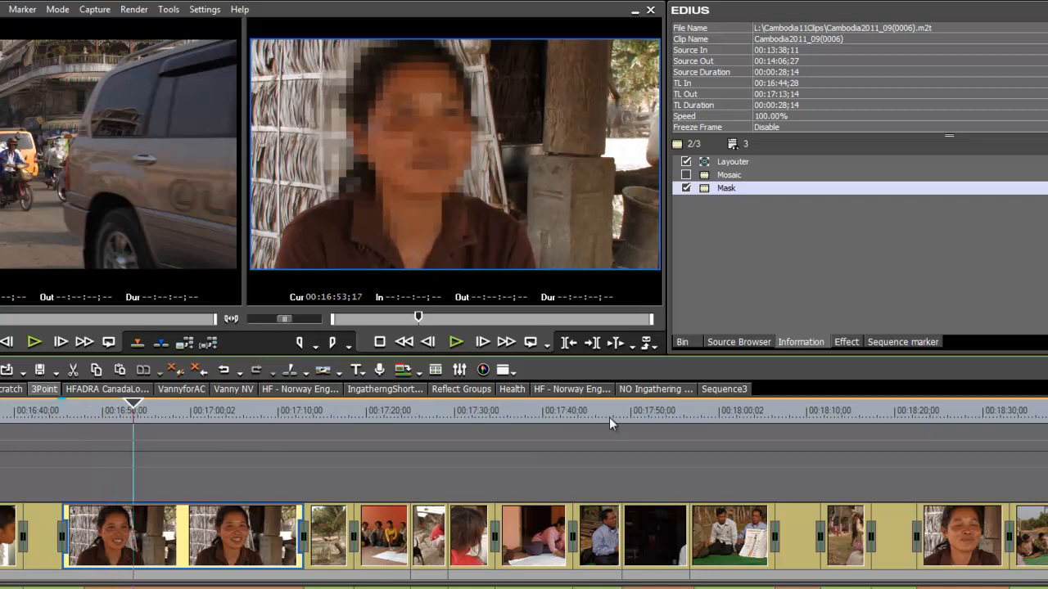
mouse_move(652, 389)
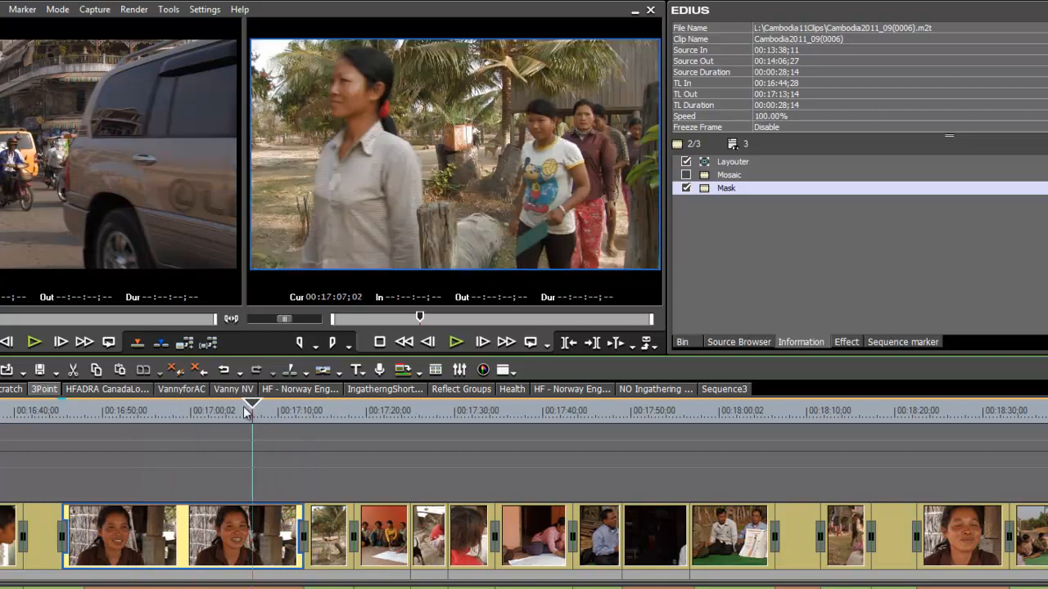
click(121, 413)
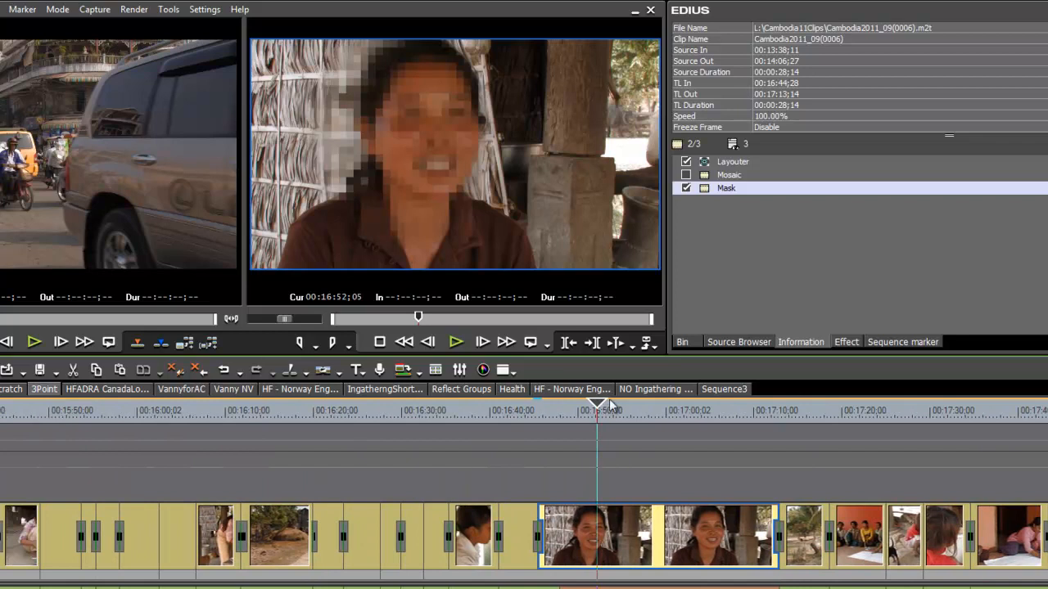
click(442, 406)
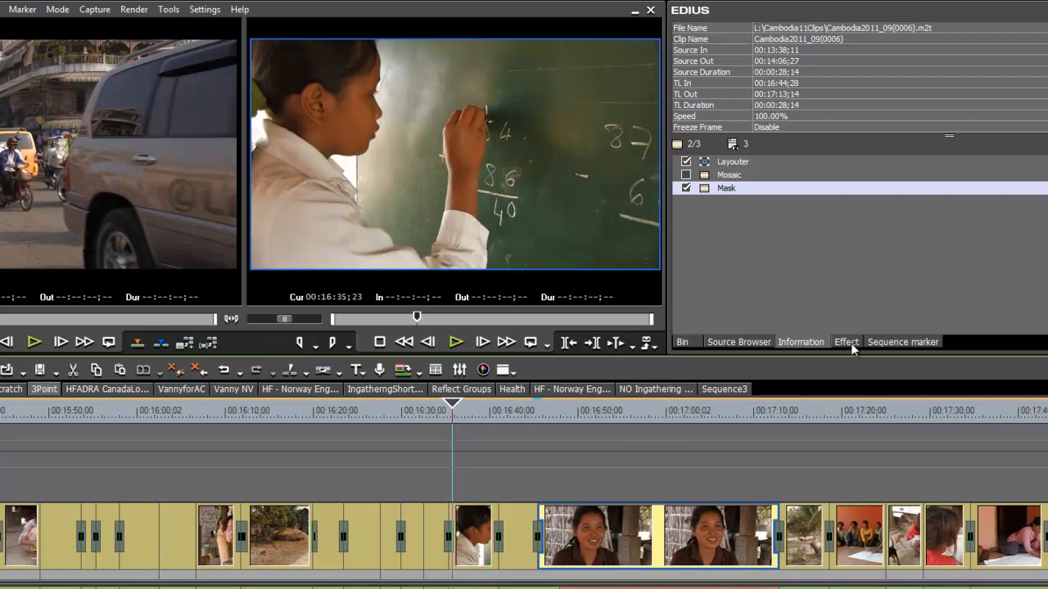
click(845, 343)
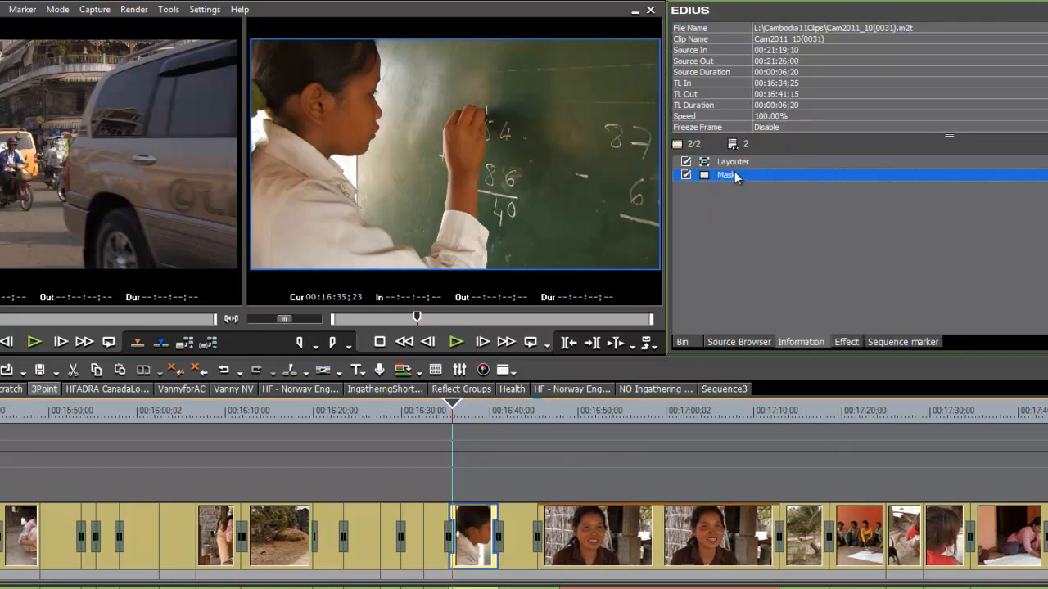
Set the Mask's Inside Filter to Mosaic and draw an ellipse around the girl's head.
double_click(724, 175)
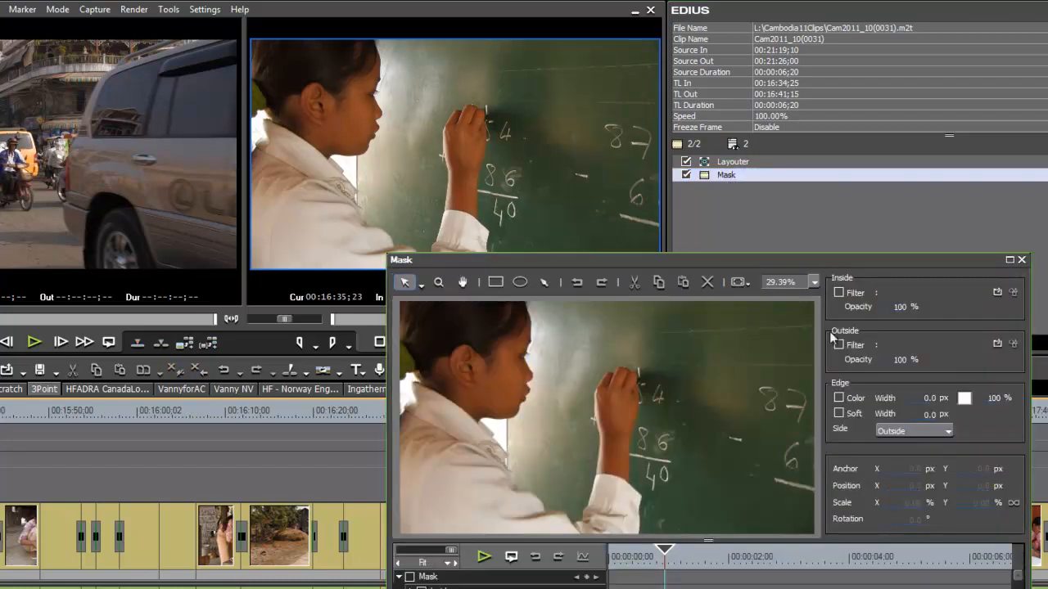
click(838, 291)
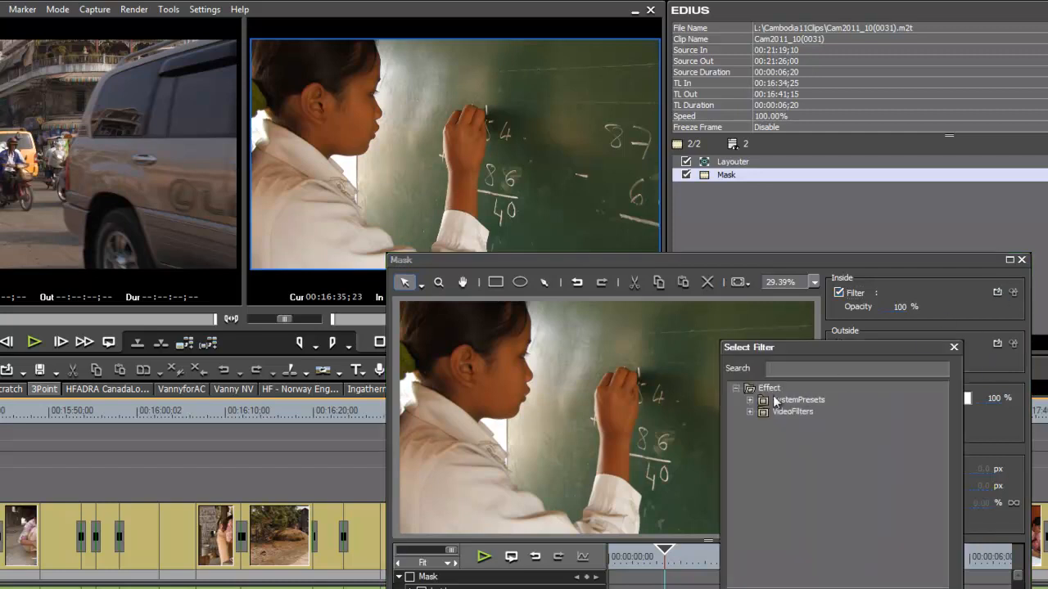
click(750, 413)
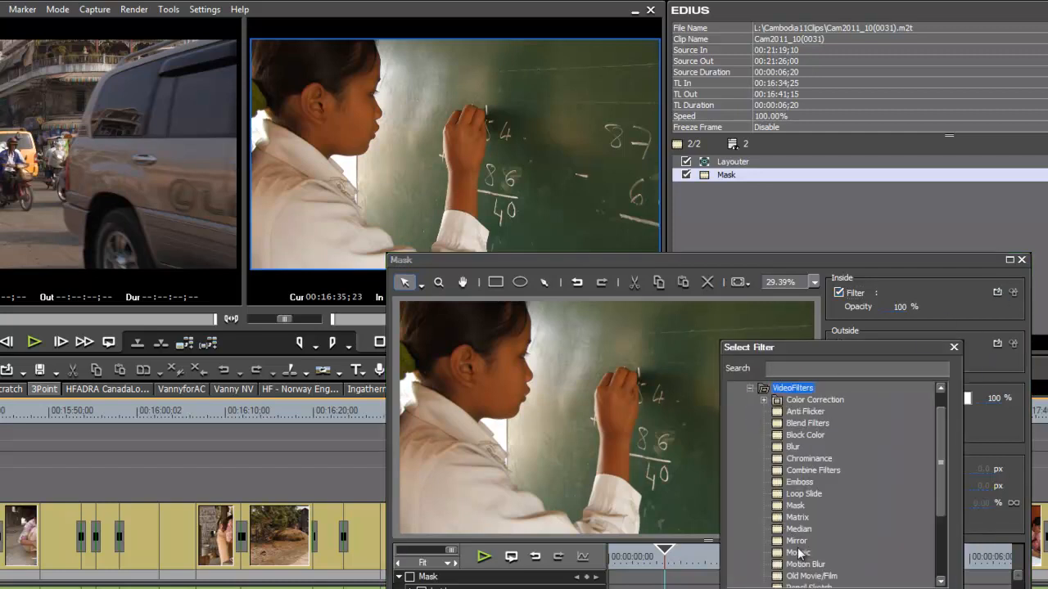
click(797, 551)
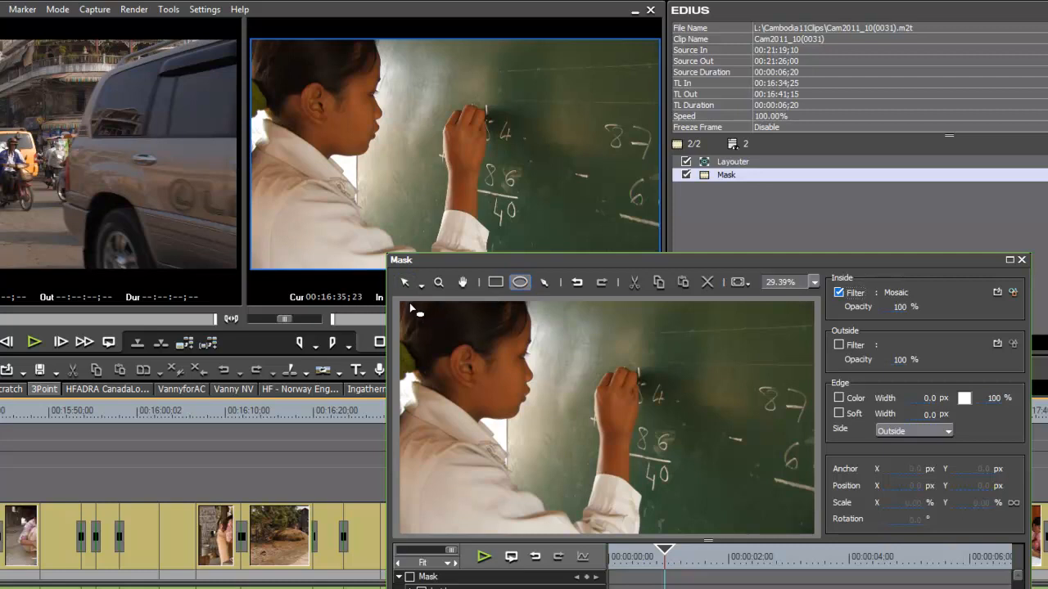
drag(418, 319, 557, 450)
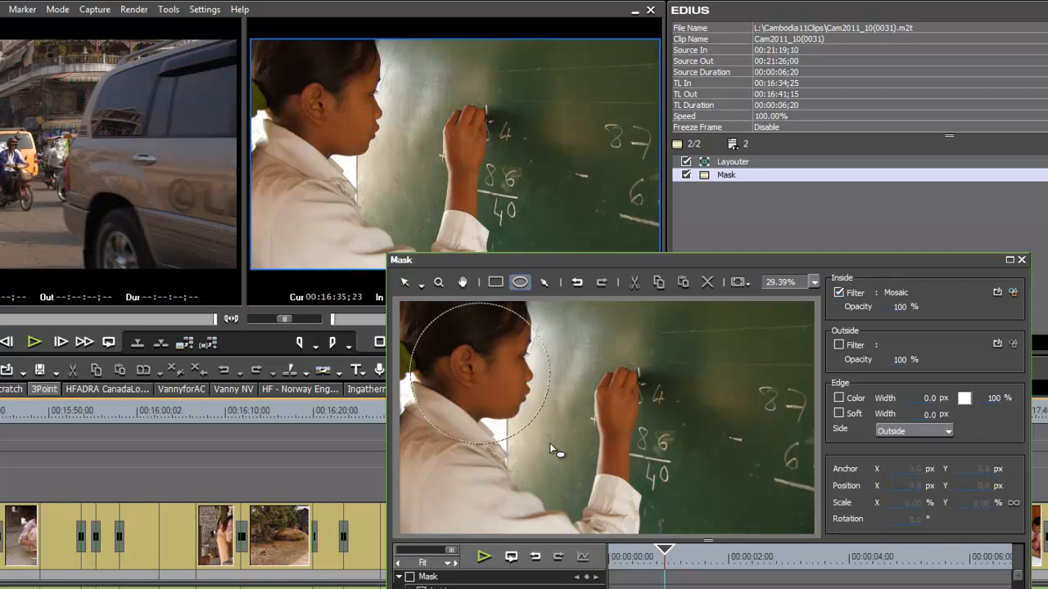
click(406, 282)
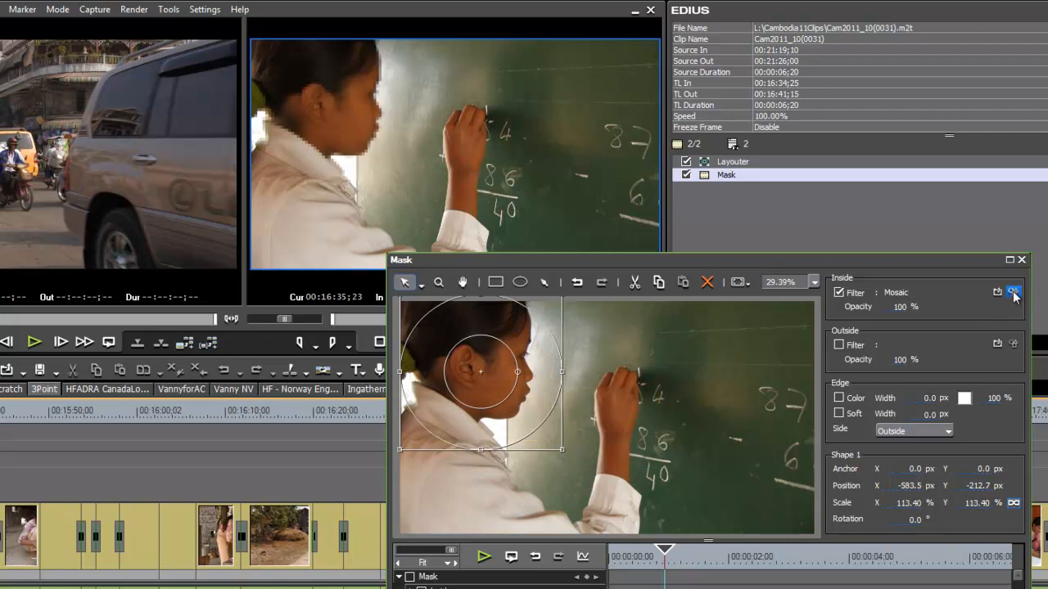
Adjust the inside Mosaic's Block Size slider down to smaller blocks over her face.
click(1012, 291)
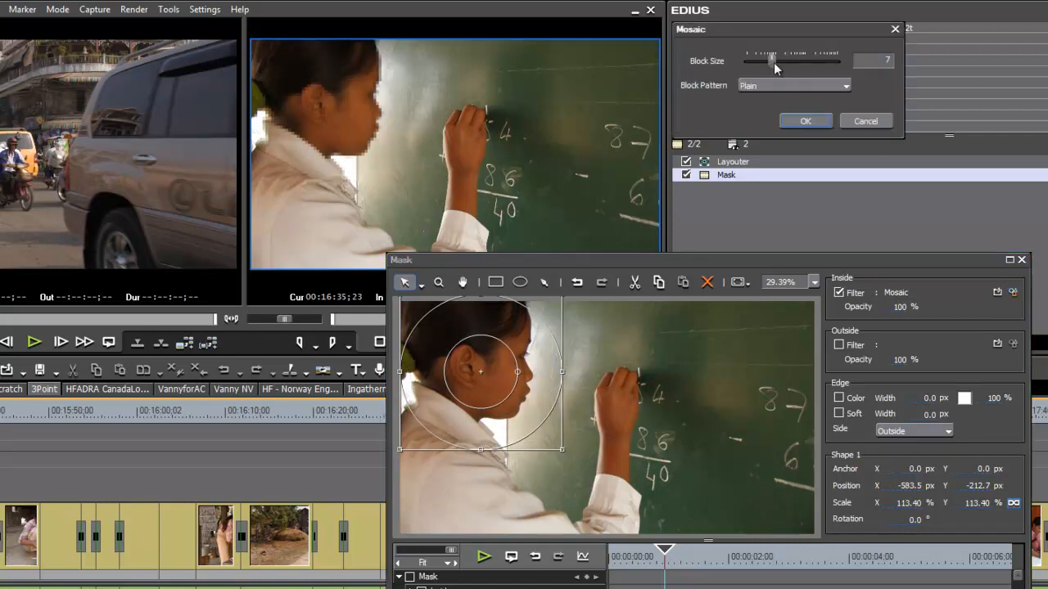
drag(769, 61, 788, 61)
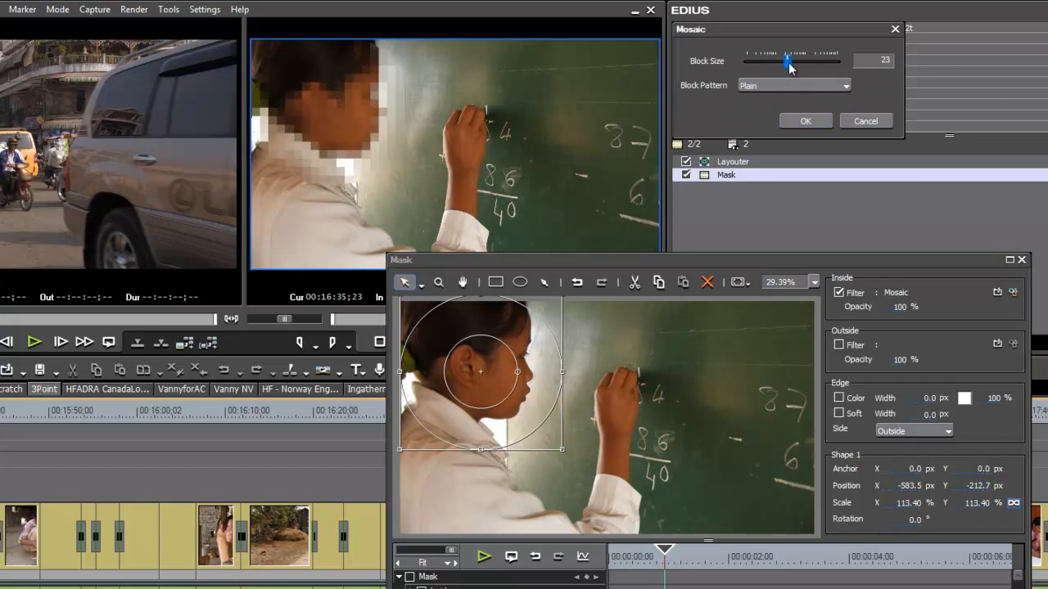
drag(789, 60, 783, 61)
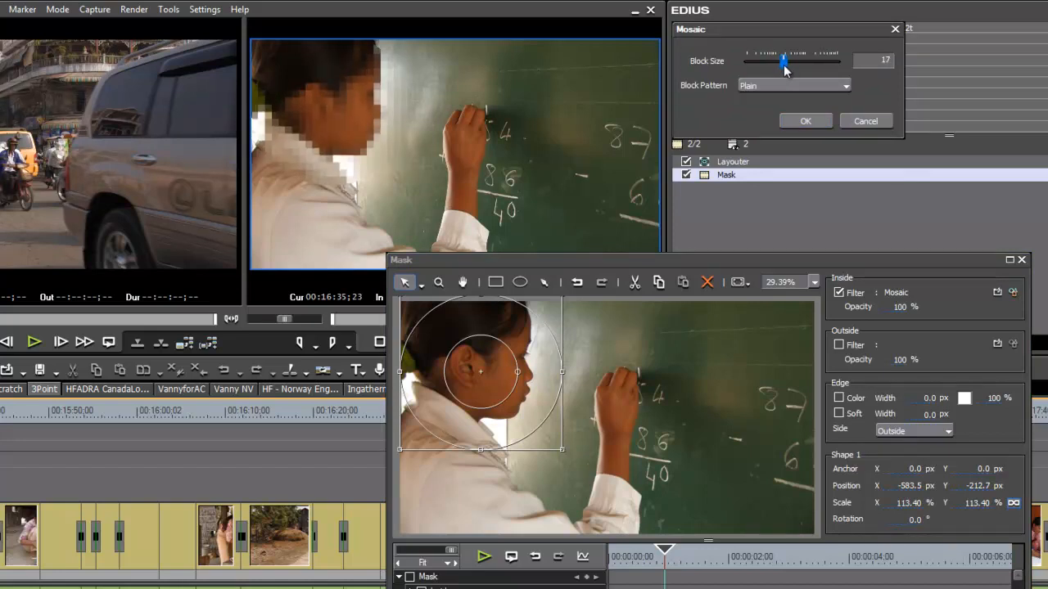
drag(785, 62, 777, 62)
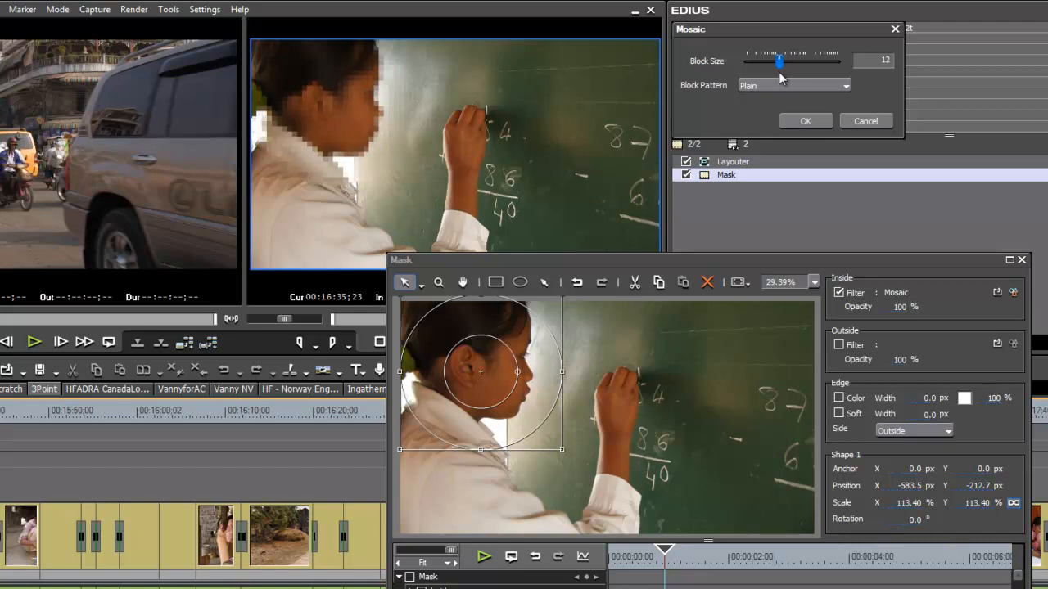
drag(778, 62, 779, 62)
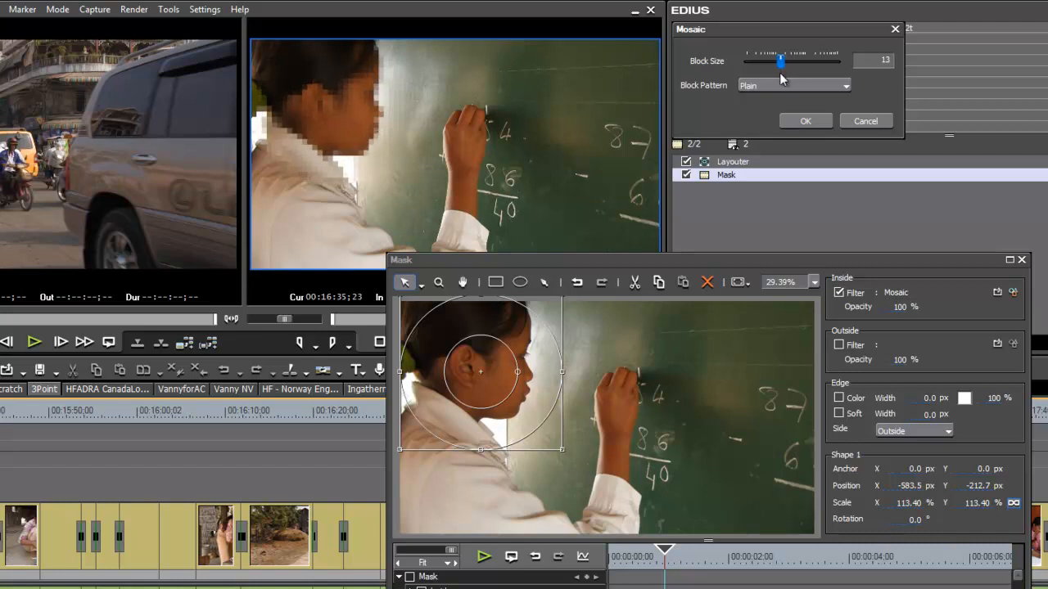
drag(781, 62, 777, 63)
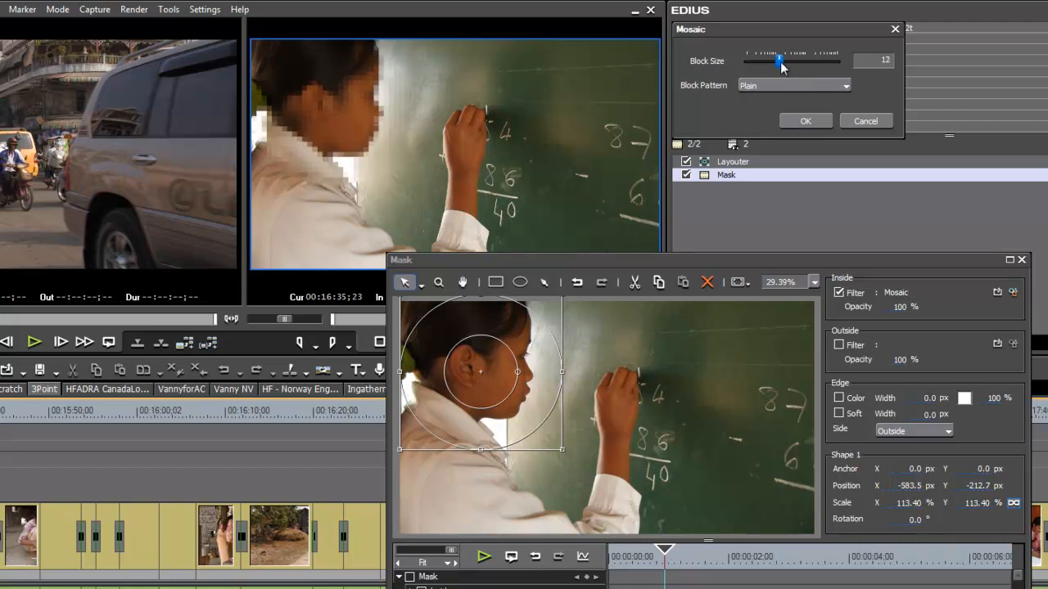
drag(779, 61, 782, 60)
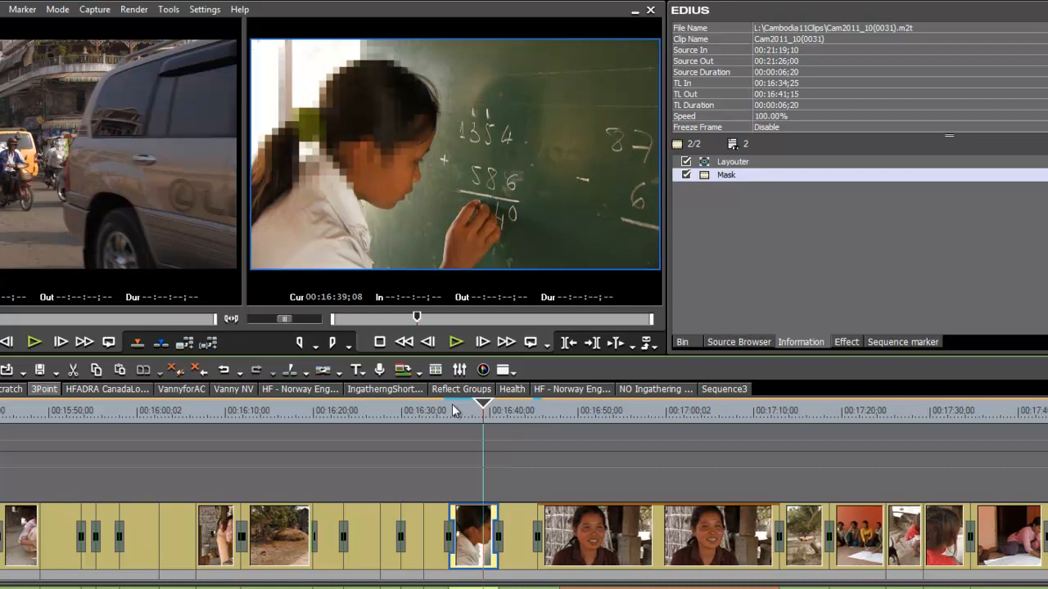
mouse_move(517, 471)
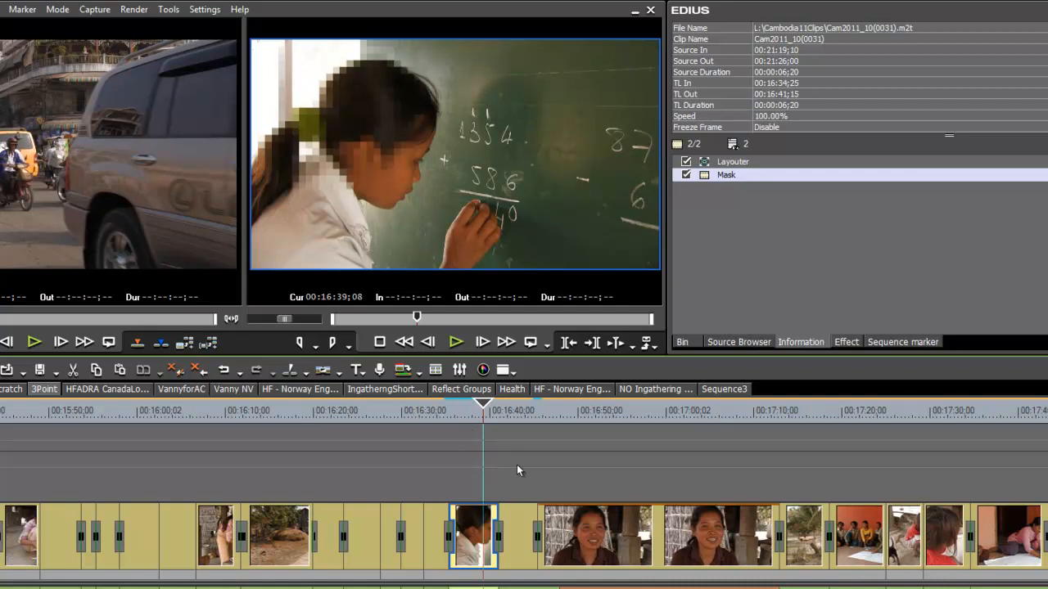
mouse_move(350, 123)
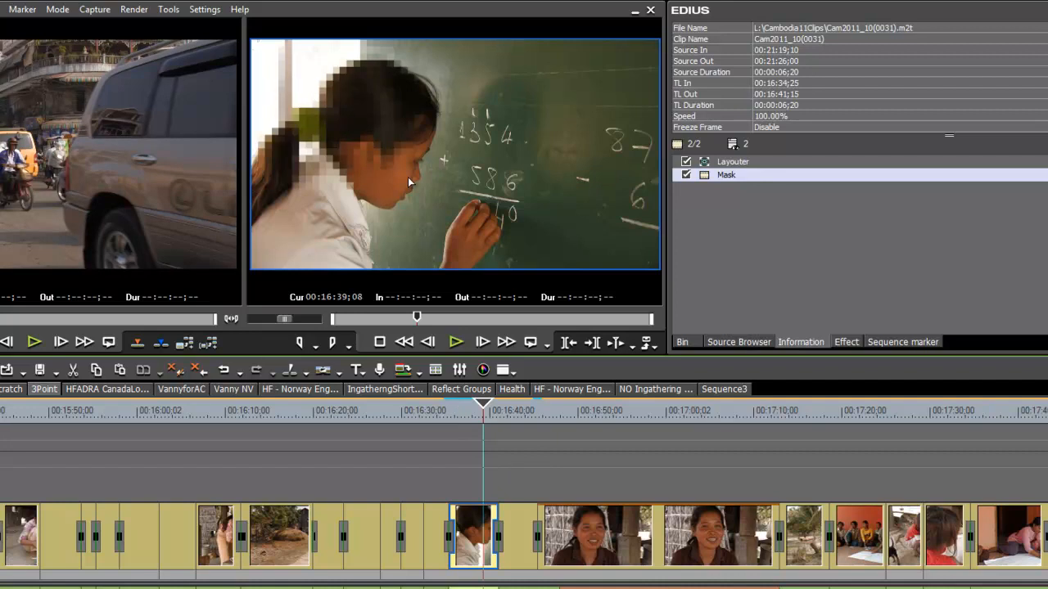
mouse_move(425, 174)
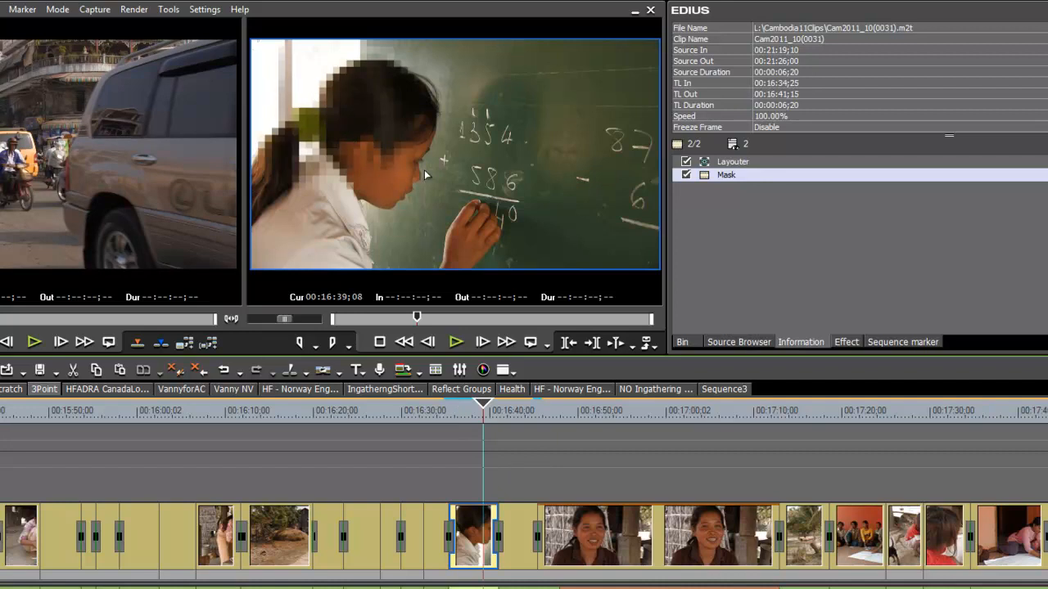
mouse_move(732, 180)
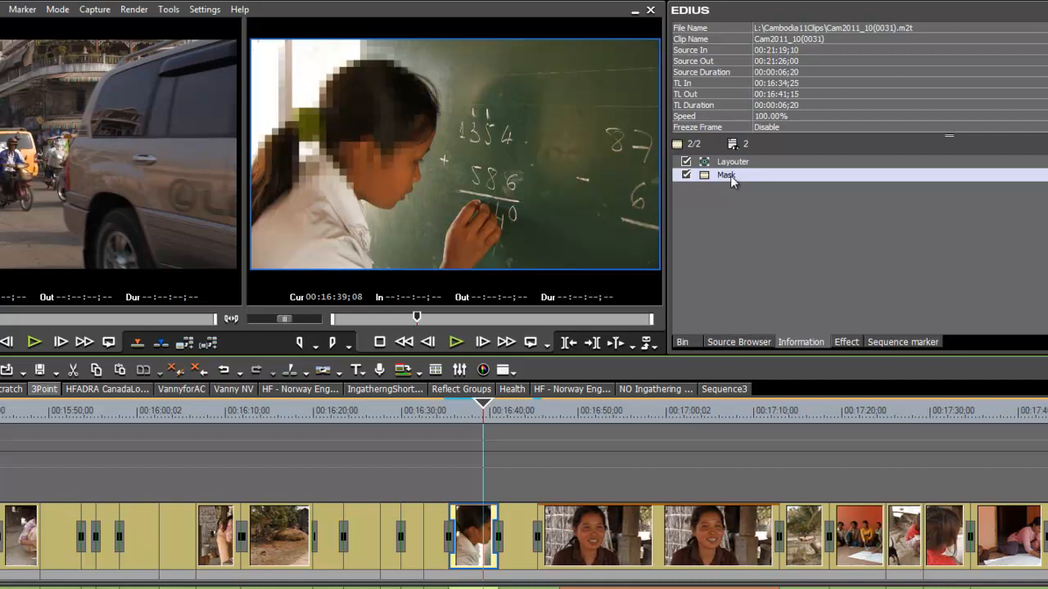
Reopen the chalkboard clip's Mask settings from the Information palette.
double_click(727, 175)
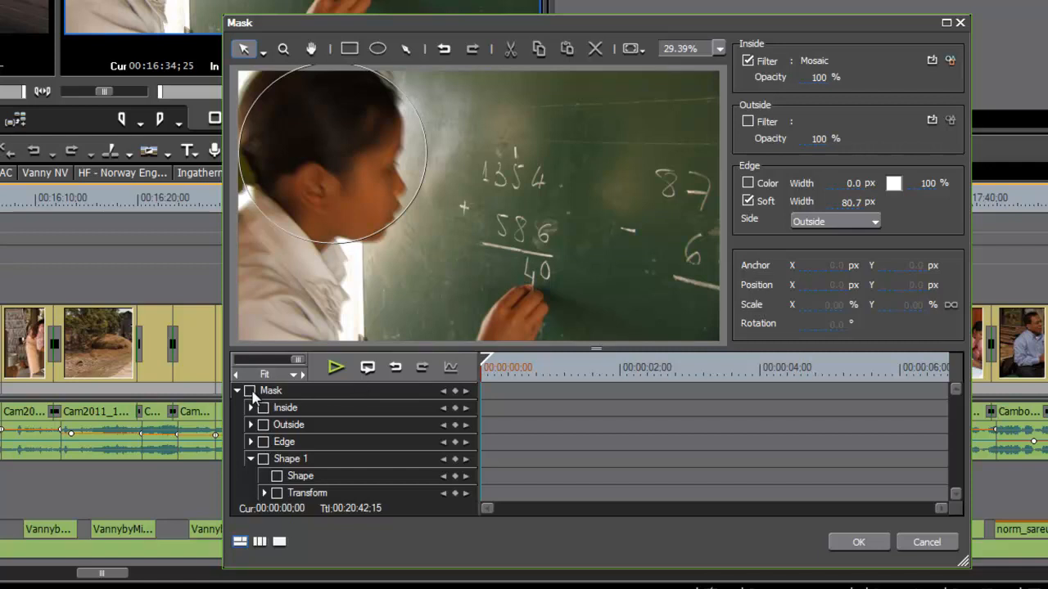
Keyframe the mask oval onto the girl's turned head and scrub the clip to check it follows.
click(252, 390)
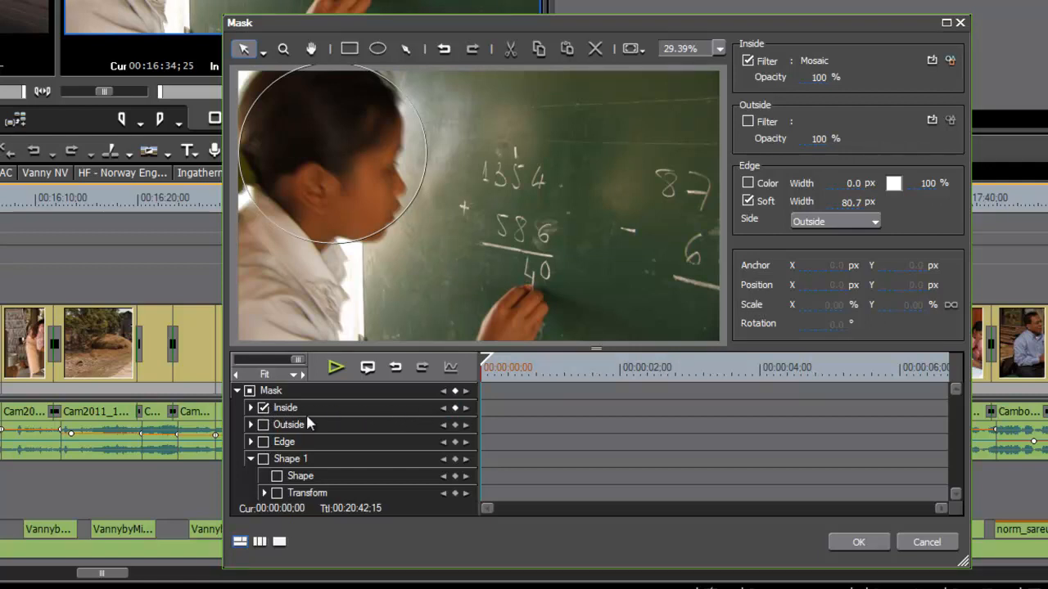
mouse_move(453, 407)
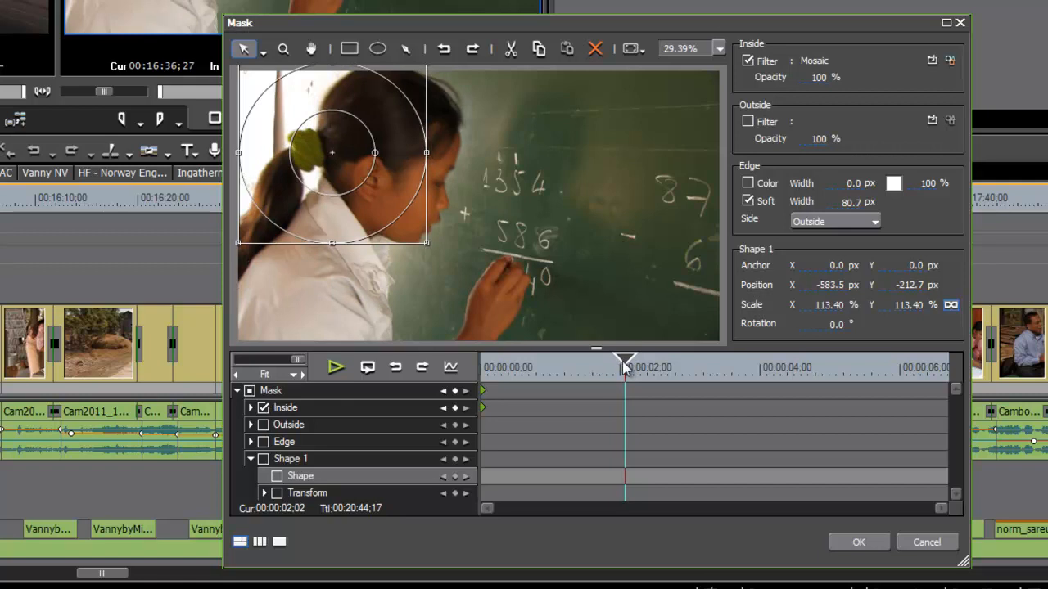
mouse_move(356, 184)
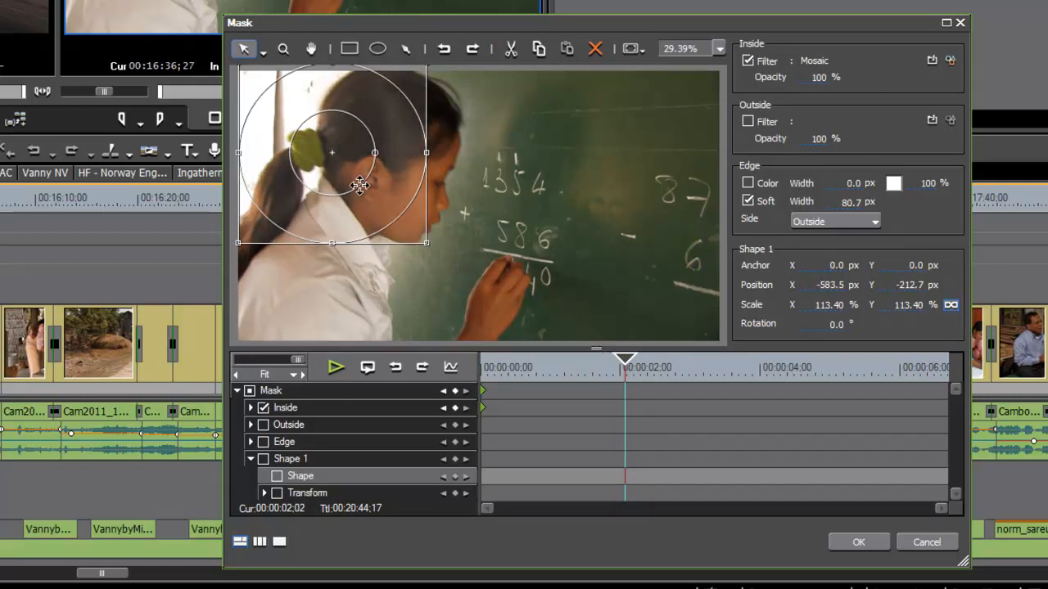
mouse_move(334, 157)
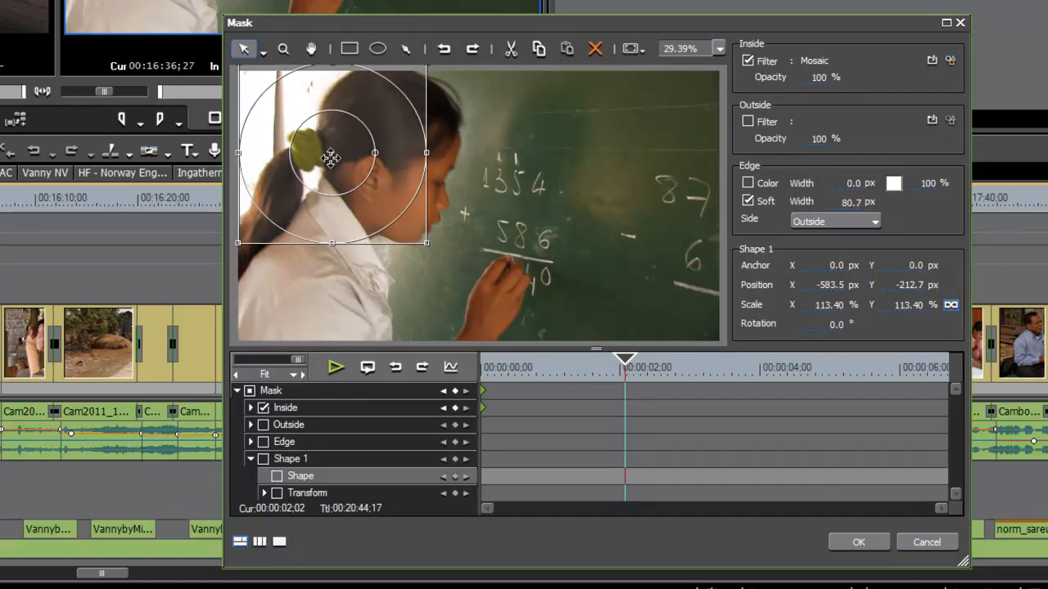
drag(331, 160, 385, 172)
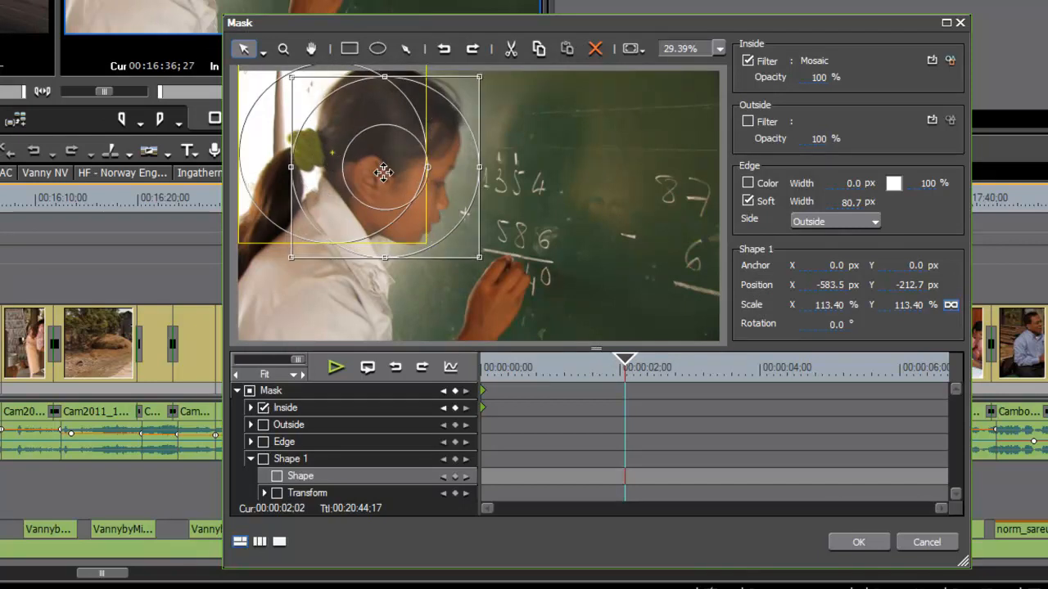
drag(385, 170, 385, 170)
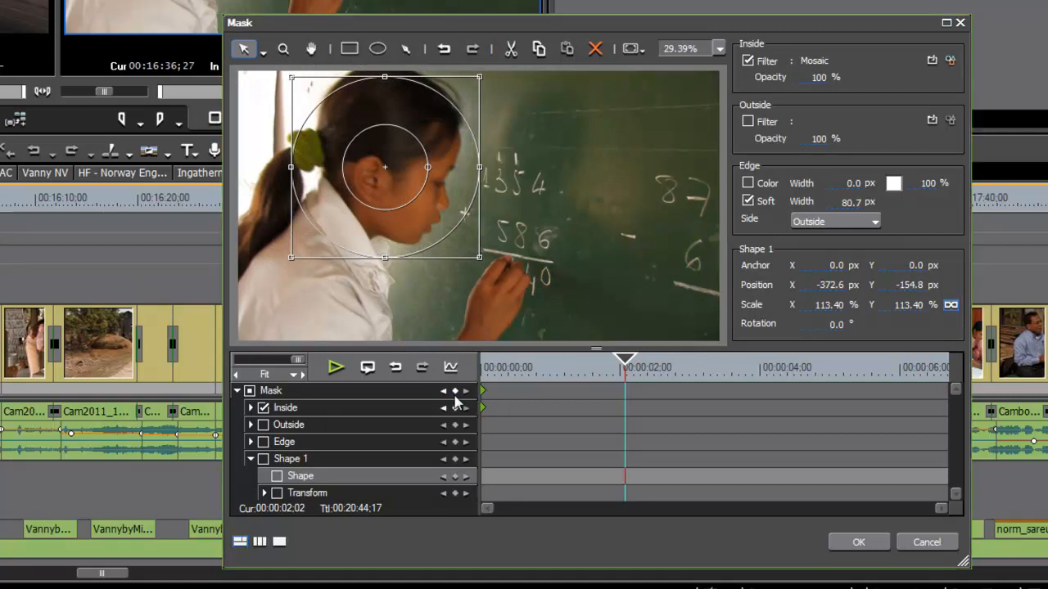
click(453, 389)
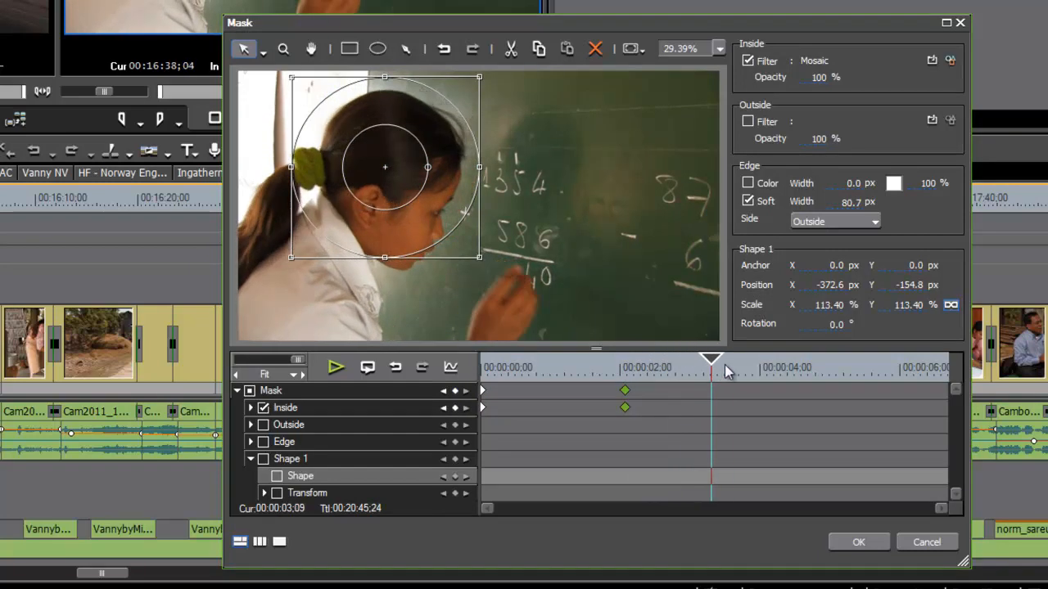
drag(711, 359, 888, 358)
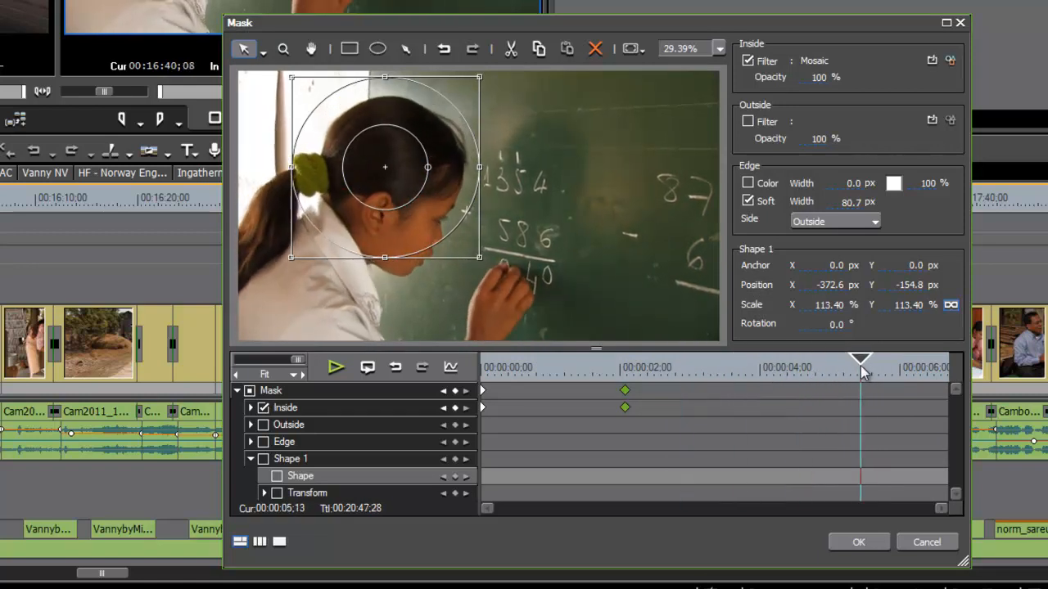
drag(859, 360, 829, 361)
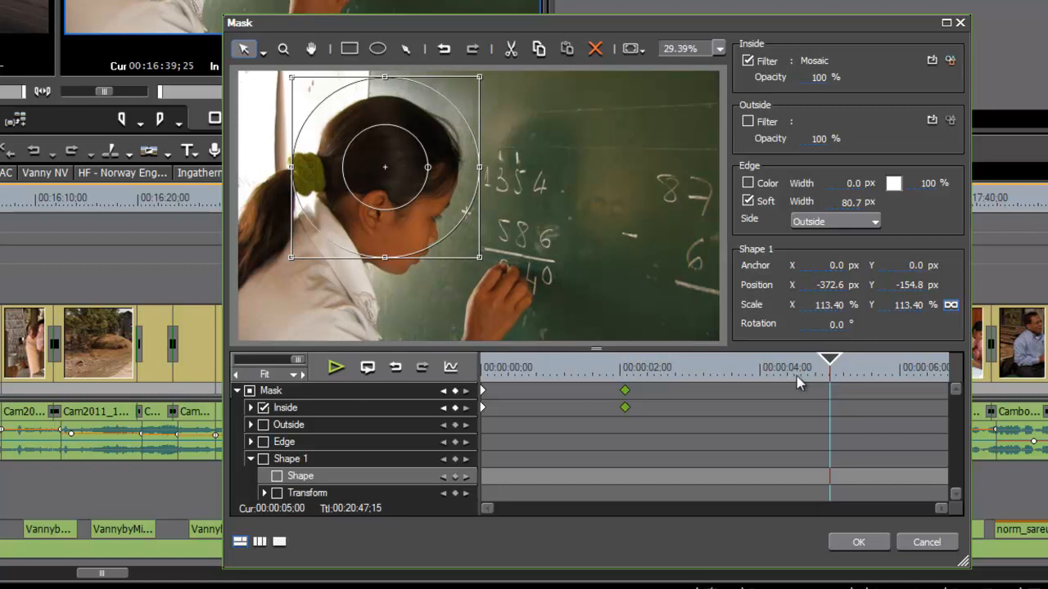
drag(384, 167, 413, 194)
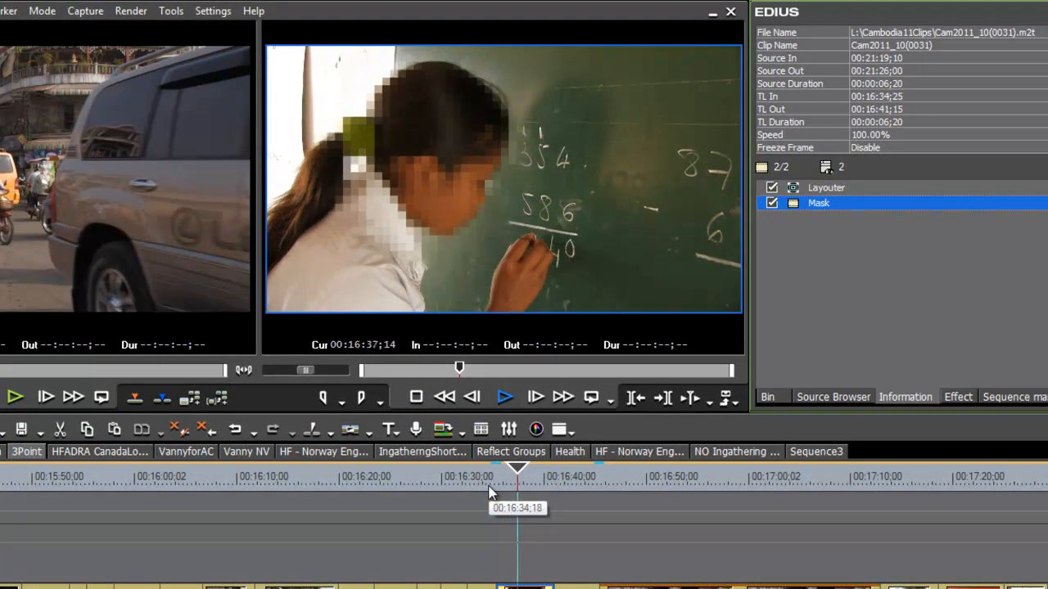
Bring the effects library back up listing the Video Filters.
click(504, 396)
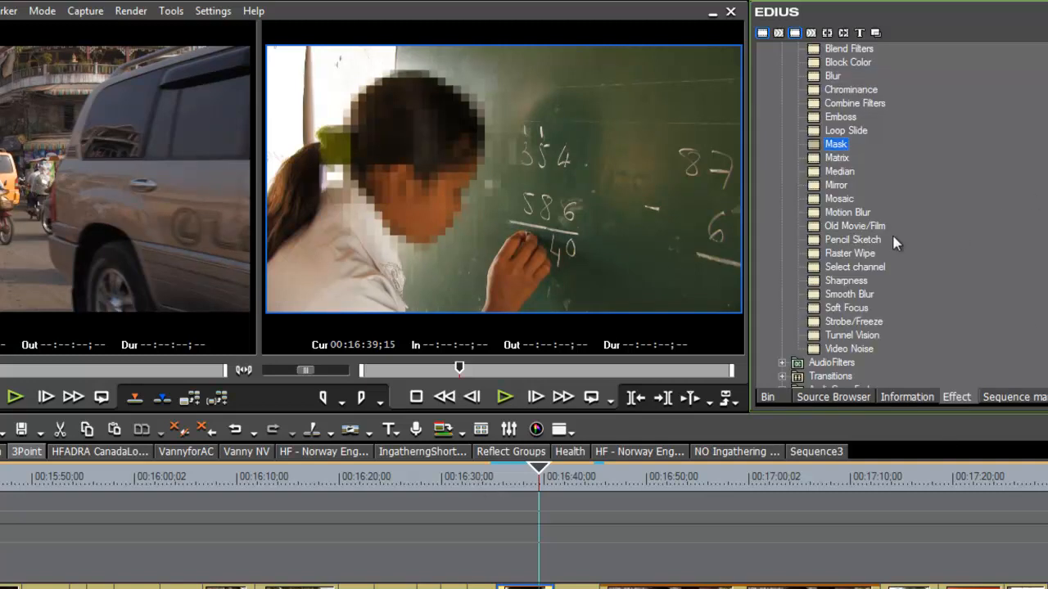
mouse_move(855, 226)
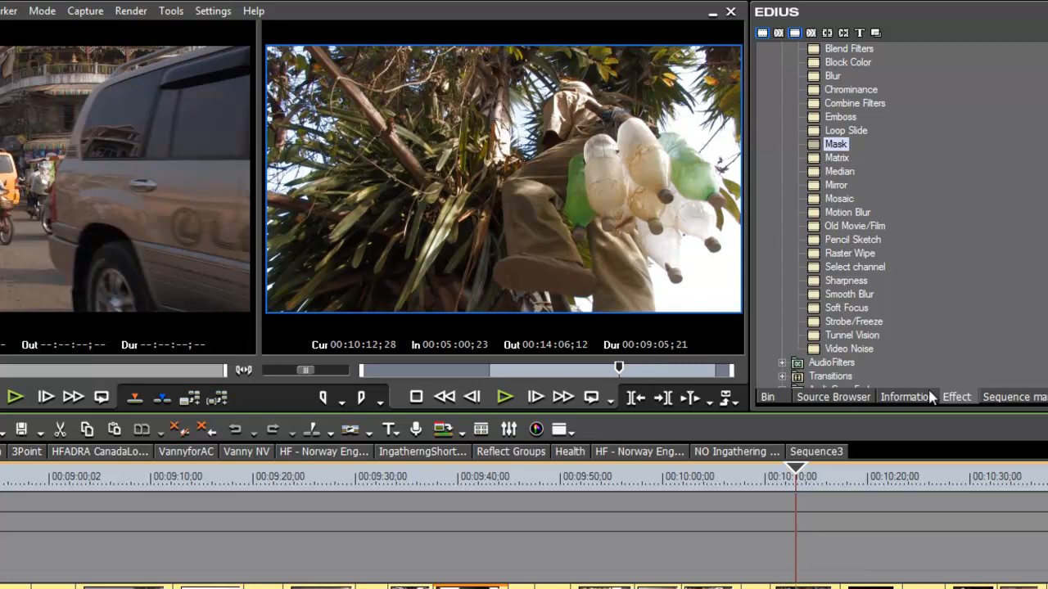
mouse_move(816, 232)
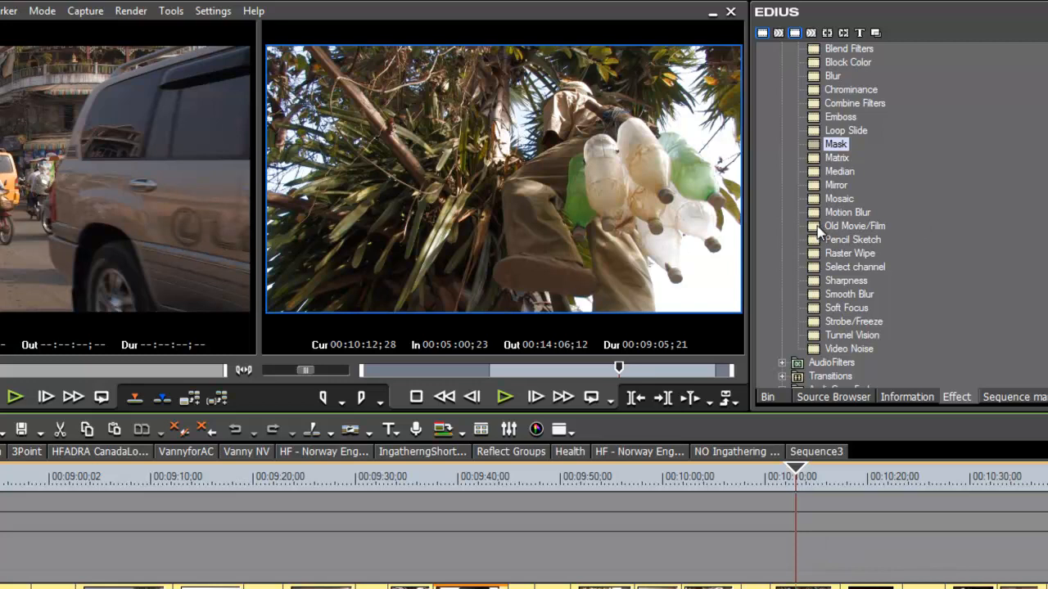
Apply the Old Movie/Film video filter to the palm-tree climbing clip.
click(851, 226)
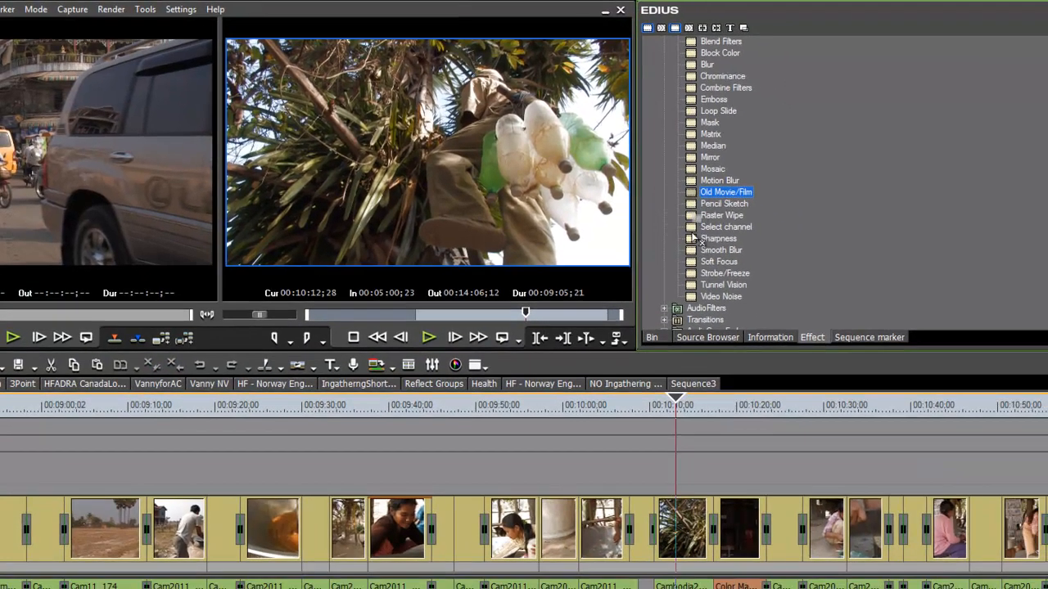
click(682, 530)
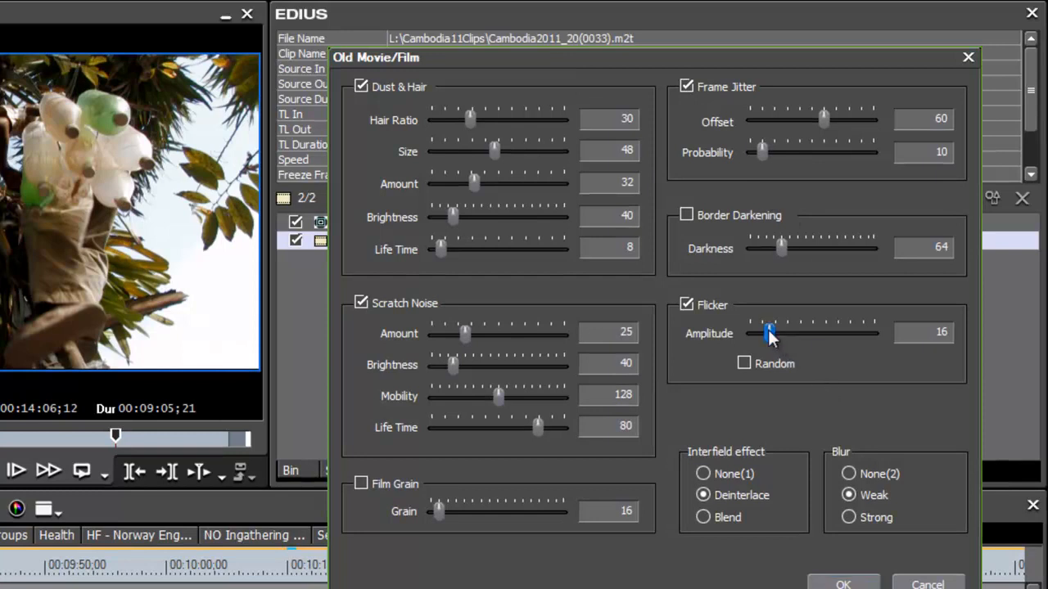
Lower the Flicker amplitude to 5 and the Frame Jitter offset to 8.
drag(769, 334, 756, 334)
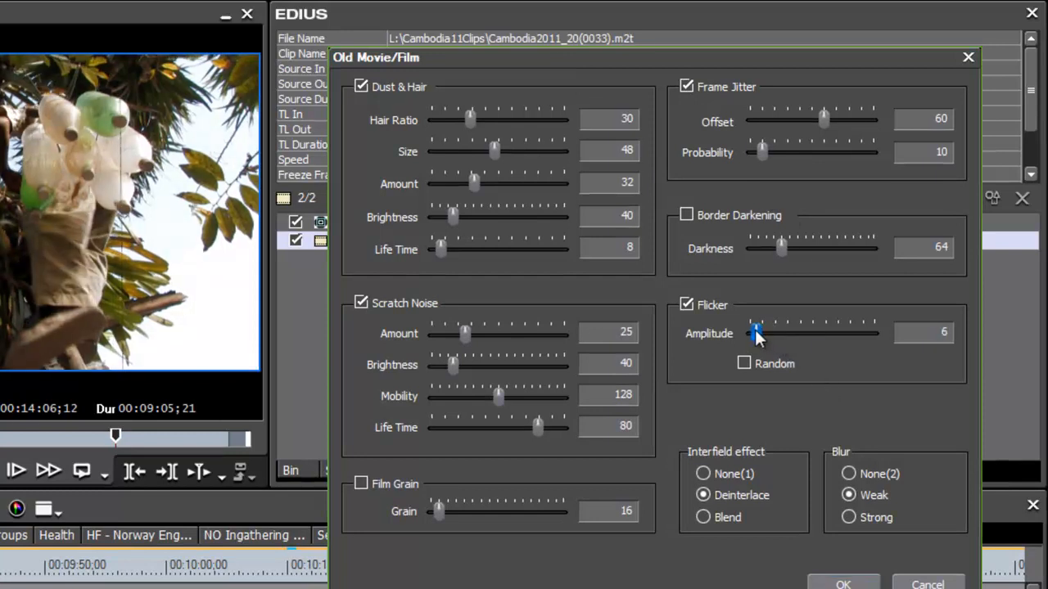
drag(756, 334, 752, 334)
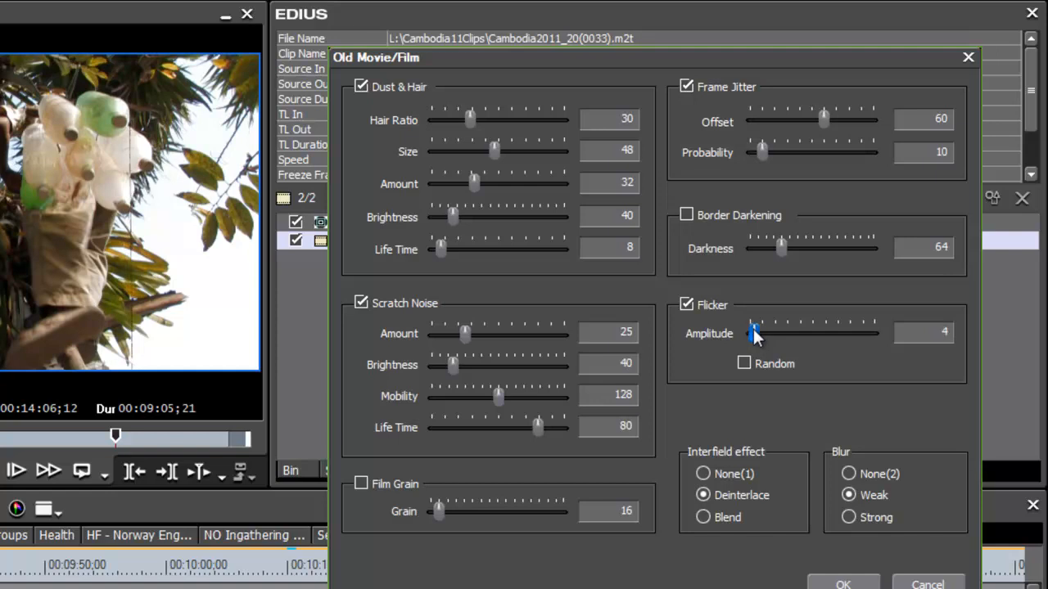
drag(753, 334, 756, 334)
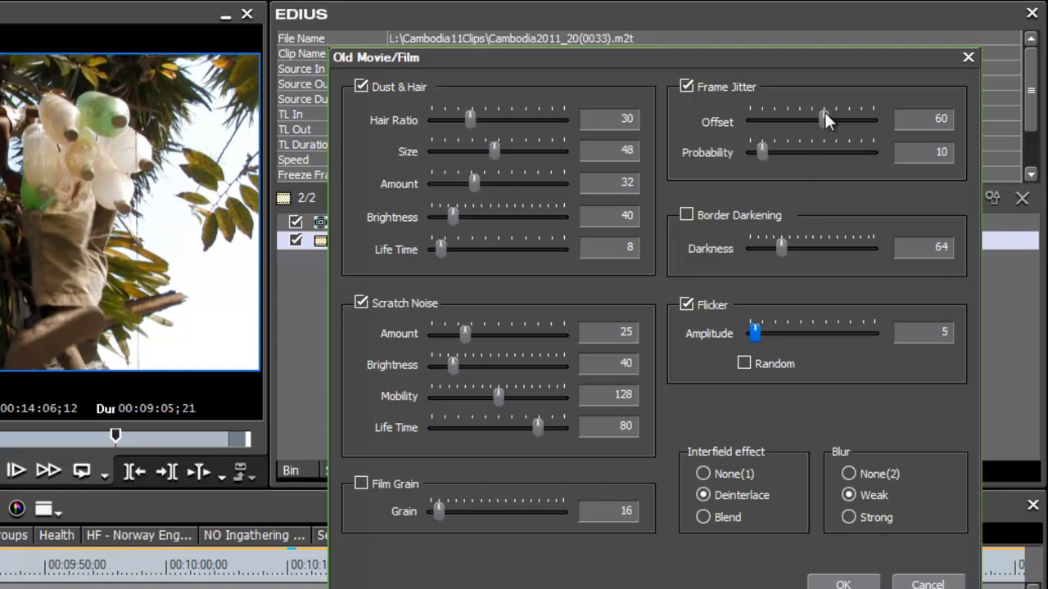
drag(822, 119, 769, 120)
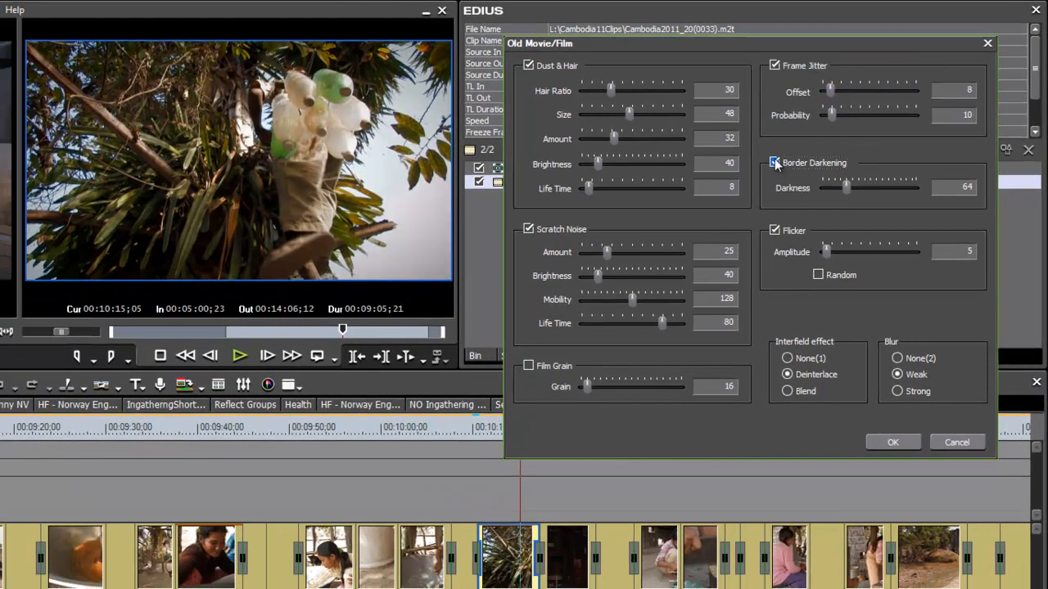
Turn on Border Darkening and settle its darkness at 78.
drag(845, 187, 851, 187)
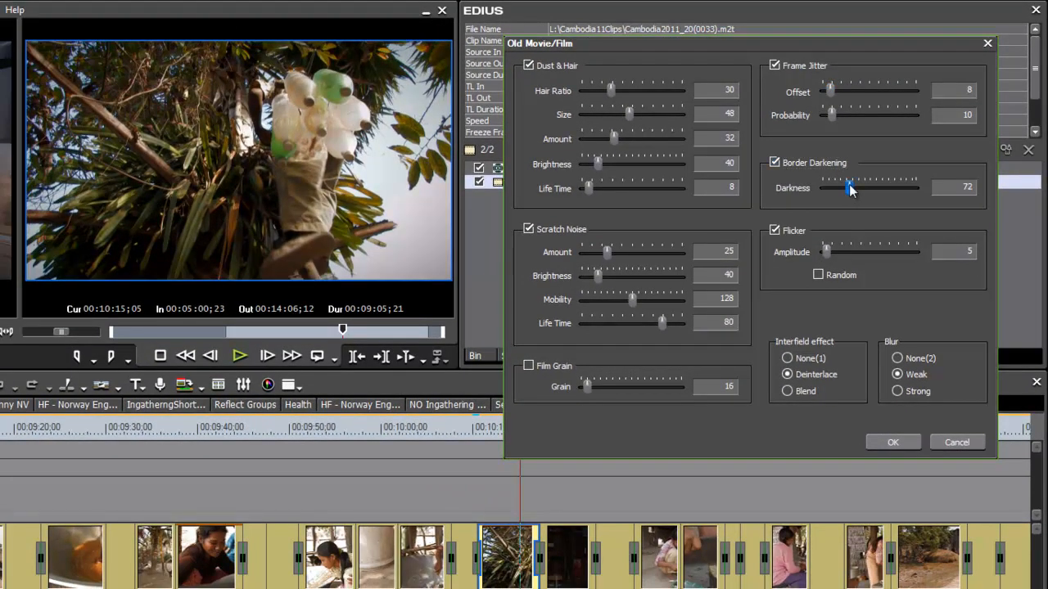
drag(848, 187, 854, 186)
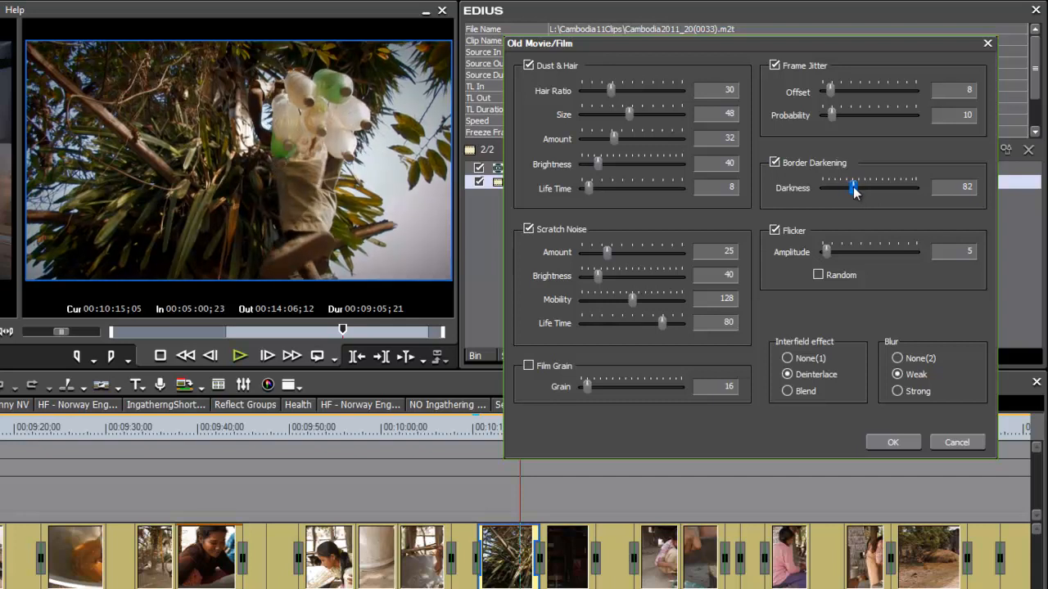
drag(854, 186, 861, 186)
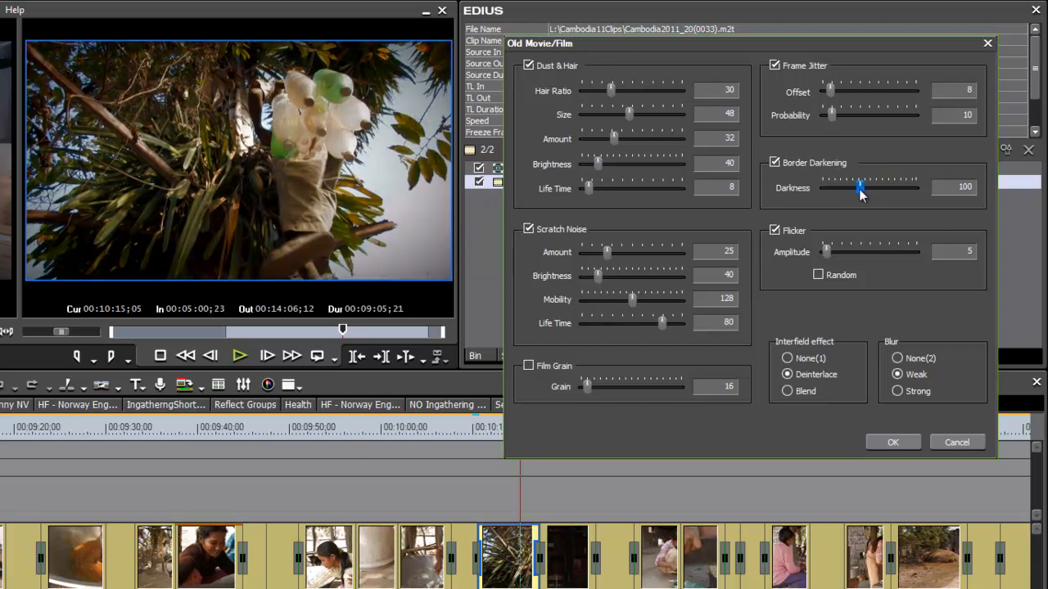
drag(860, 187, 851, 187)
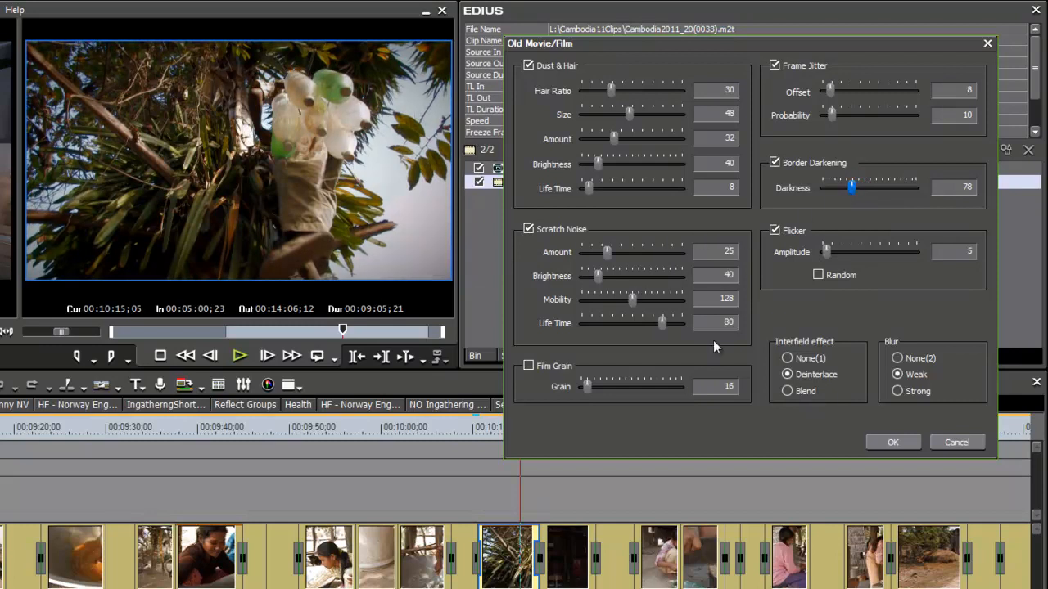
Enable Film Grain and settle its amount at 30.
click(527, 367)
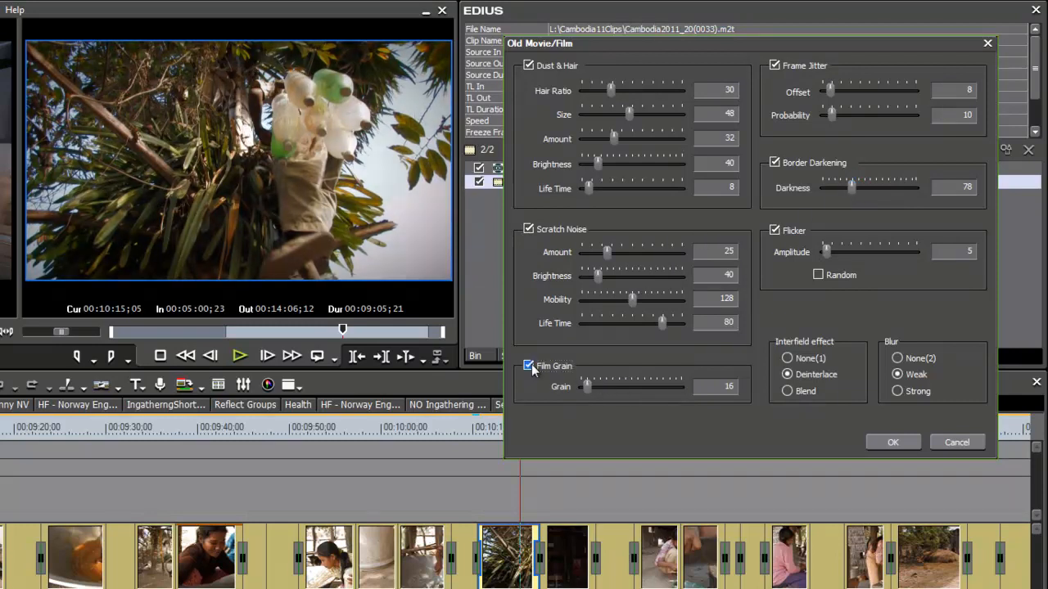
drag(586, 386, 596, 386)
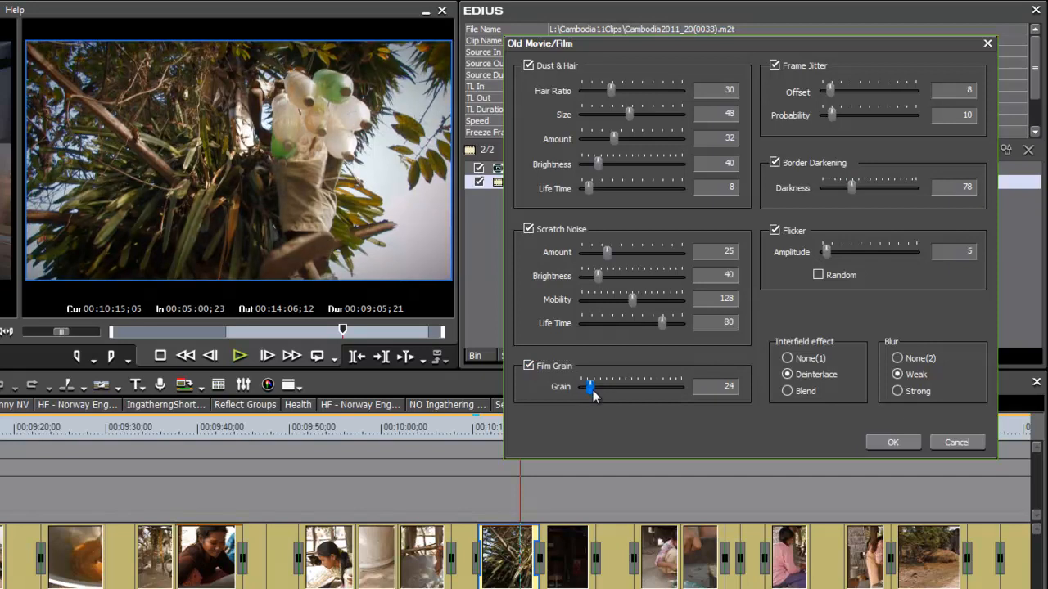
drag(588, 386, 596, 386)
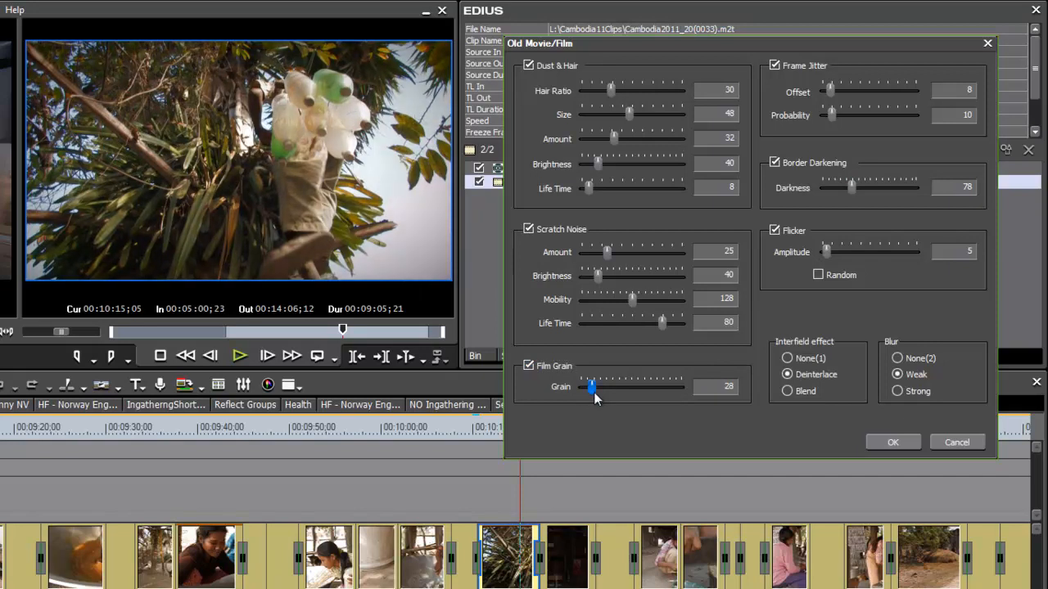
drag(591, 386, 597, 387)
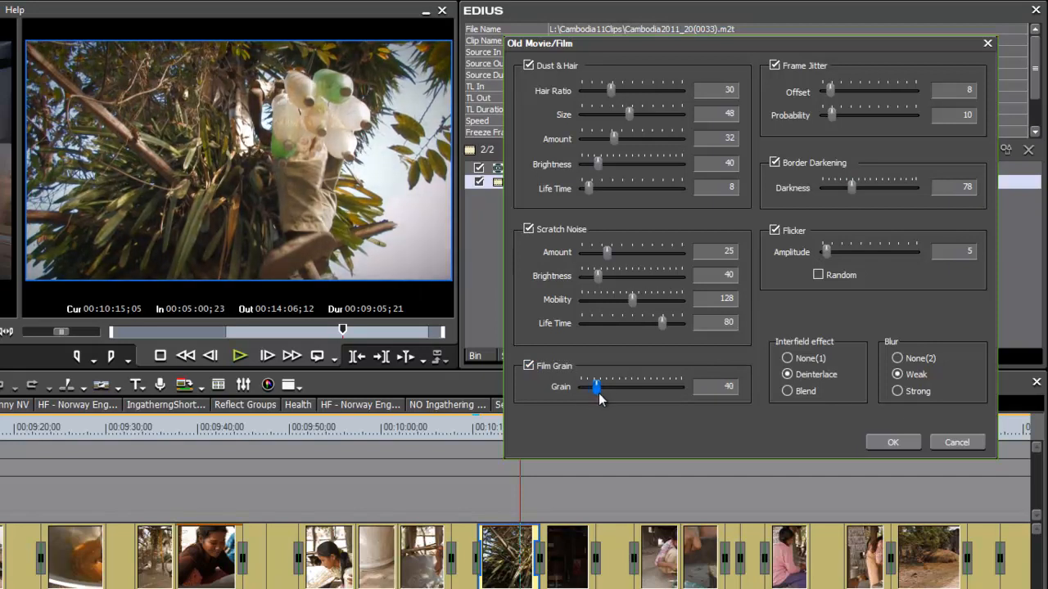
drag(596, 386, 593, 387)
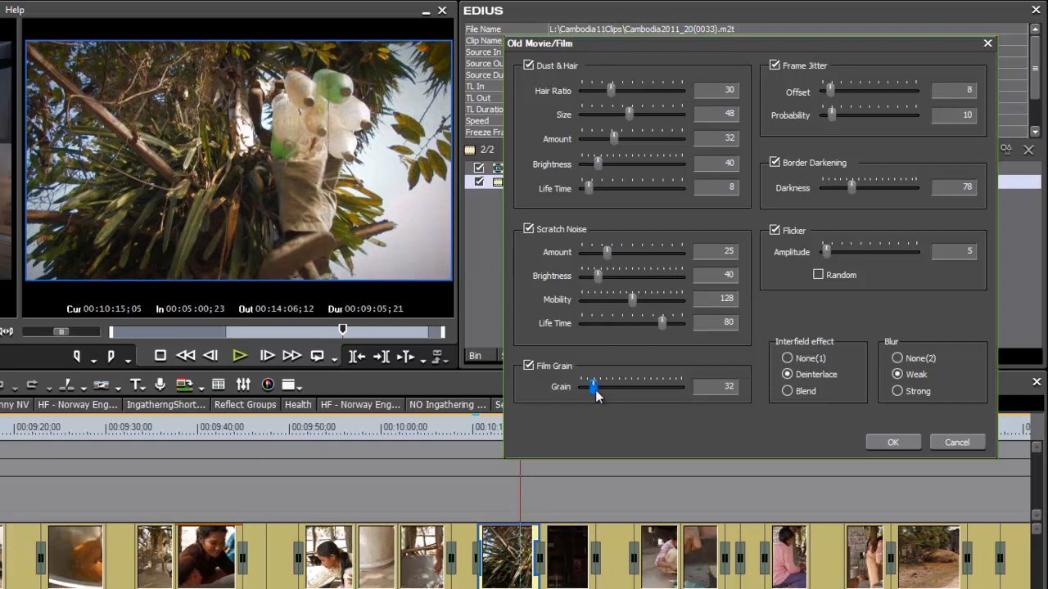
drag(593, 387, 602, 387)
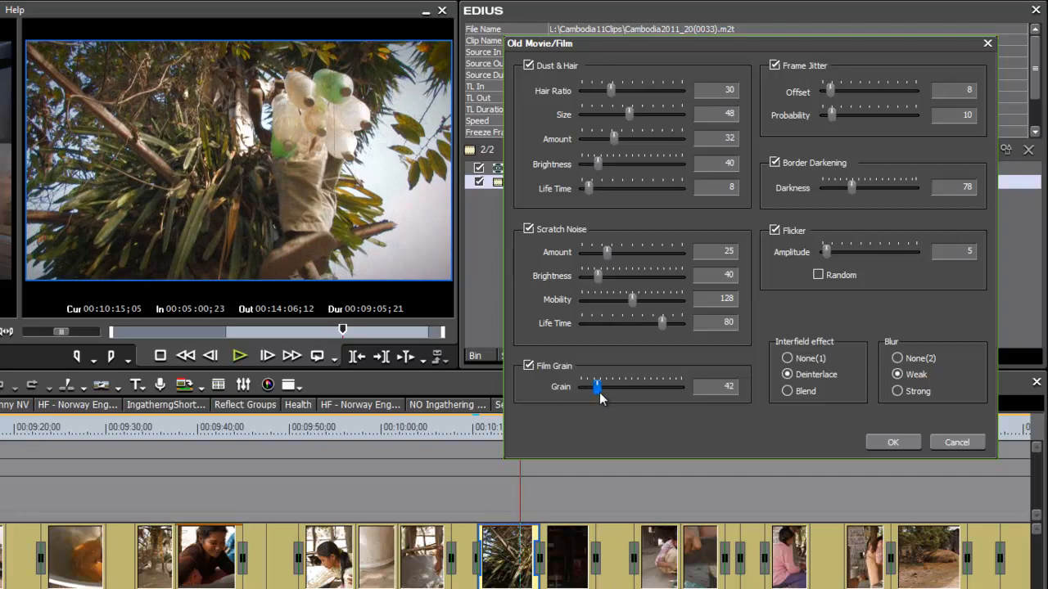
drag(597, 387, 592, 386)
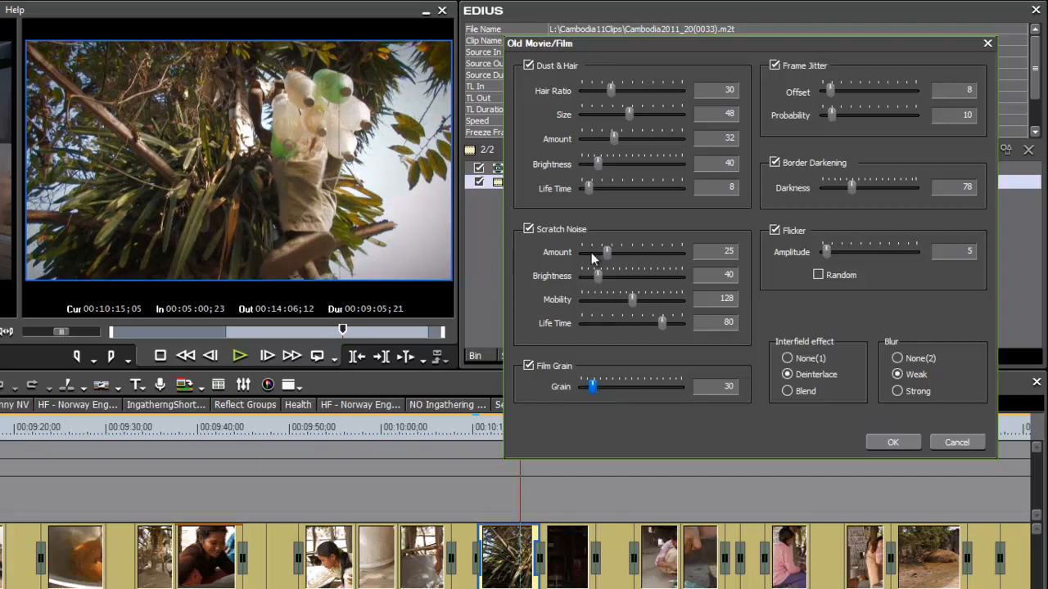
Set the Scratch Noise amount to 26 and the scratch Life Time to 72.
drag(608, 252, 602, 252)
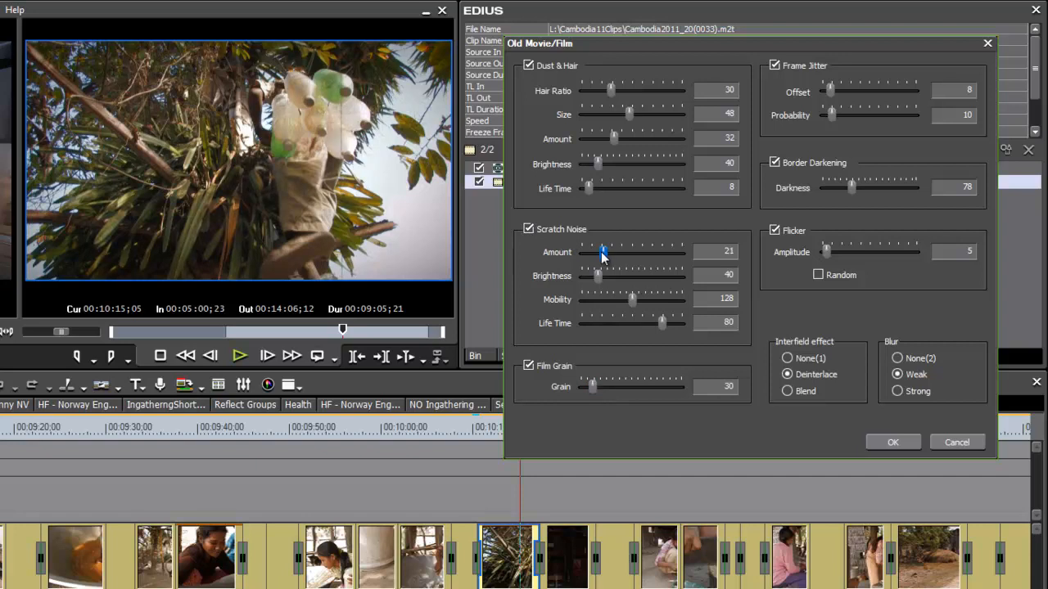
drag(603, 252, 606, 252)
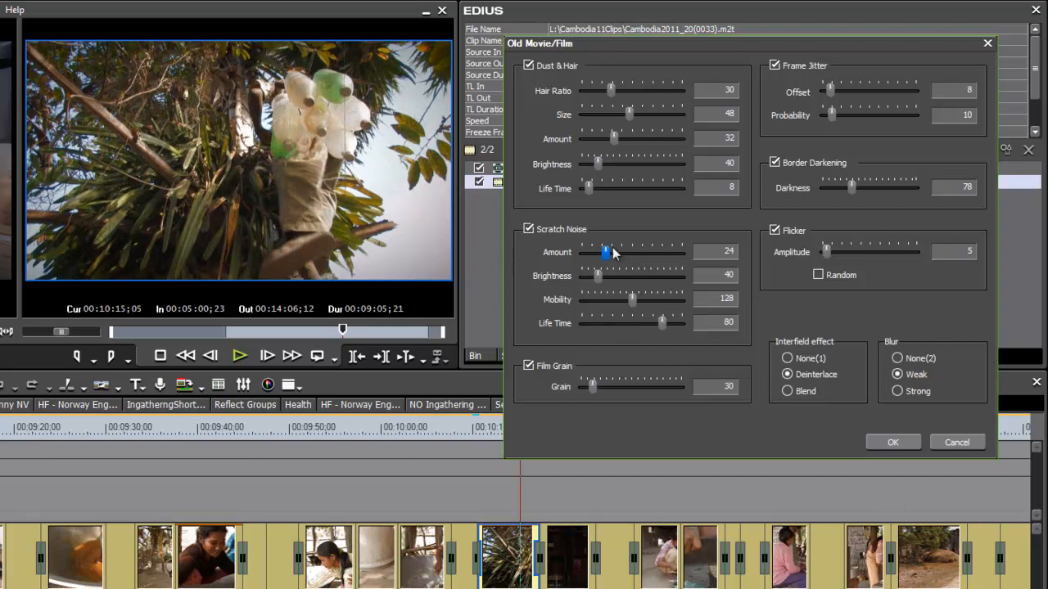
drag(606, 252, 603, 252)
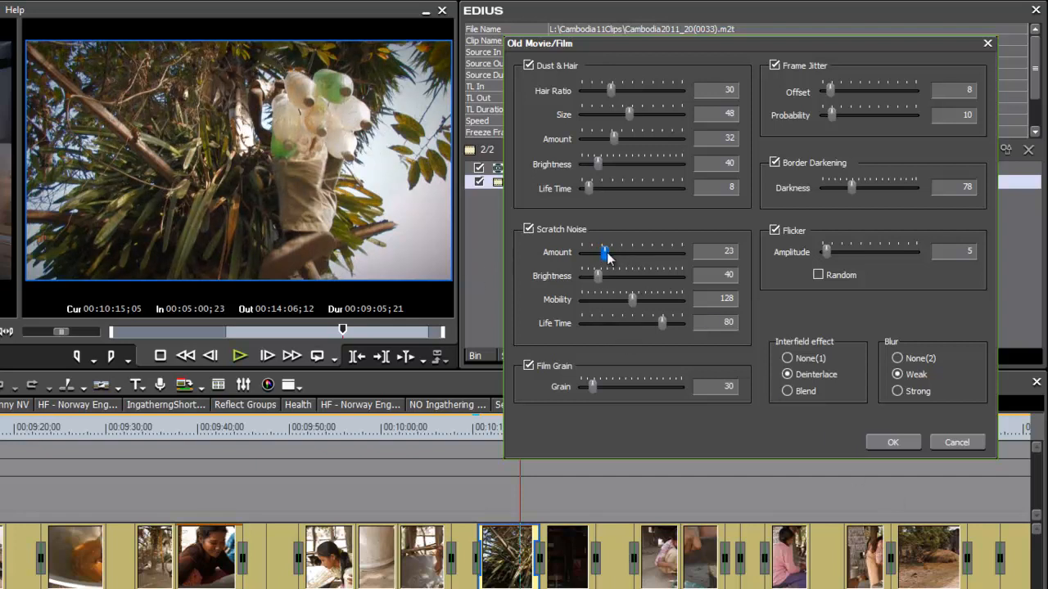
drag(604, 253, 609, 252)
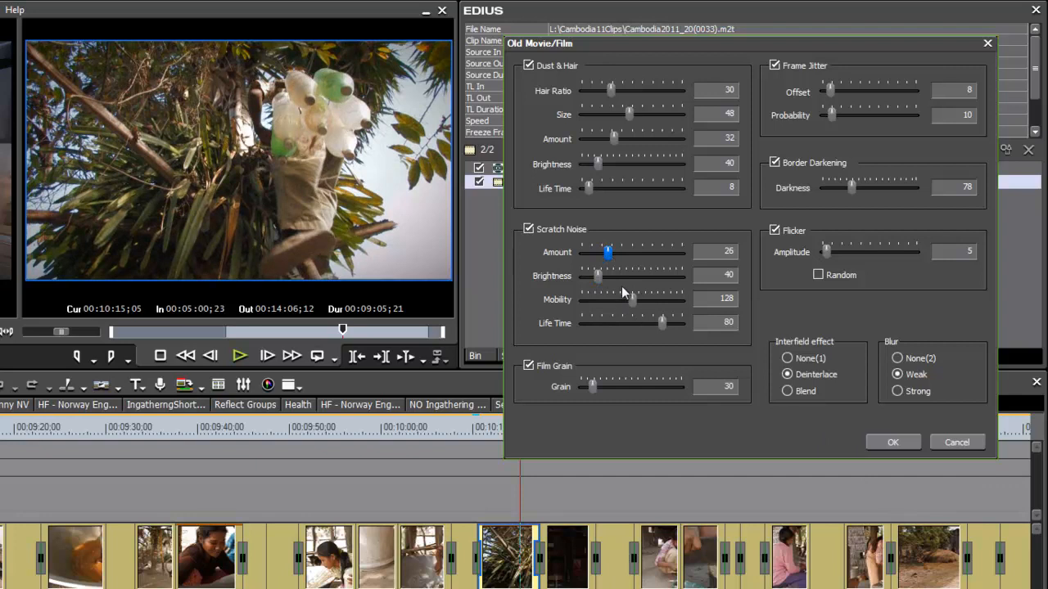
drag(662, 321, 637, 325)
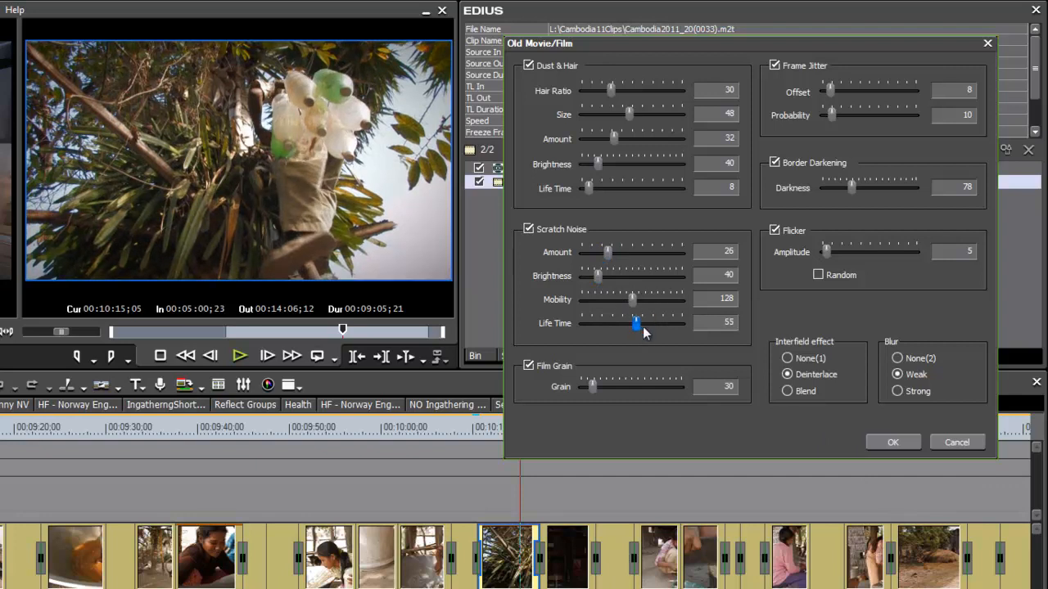
drag(637, 324, 654, 324)
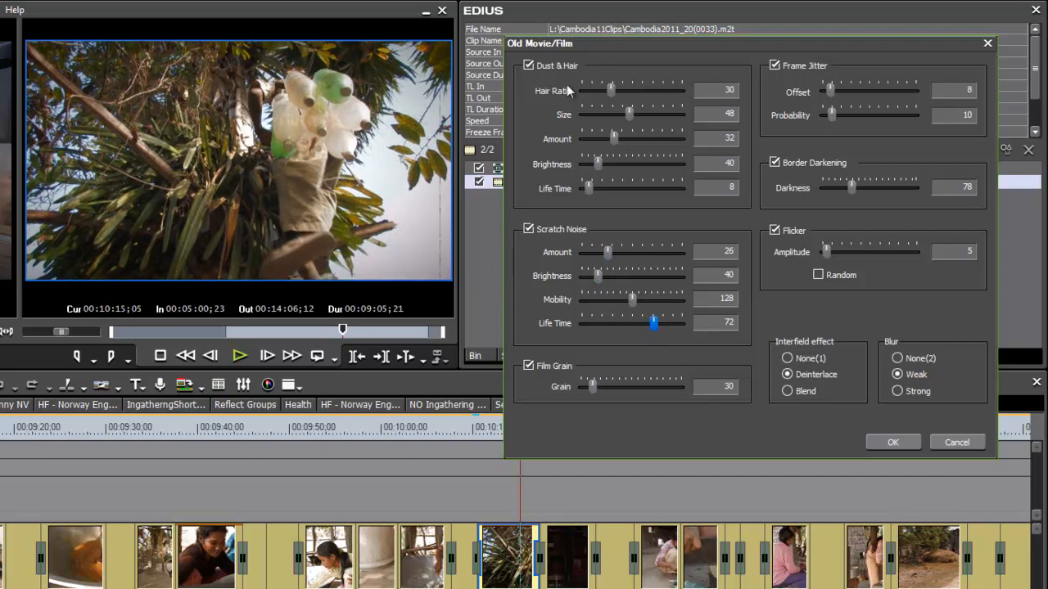
Reduce the Dust & Hair ratio to about 26 and amount to 29, then confirm the Old Movie/Film settings.
drag(609, 90, 604, 90)
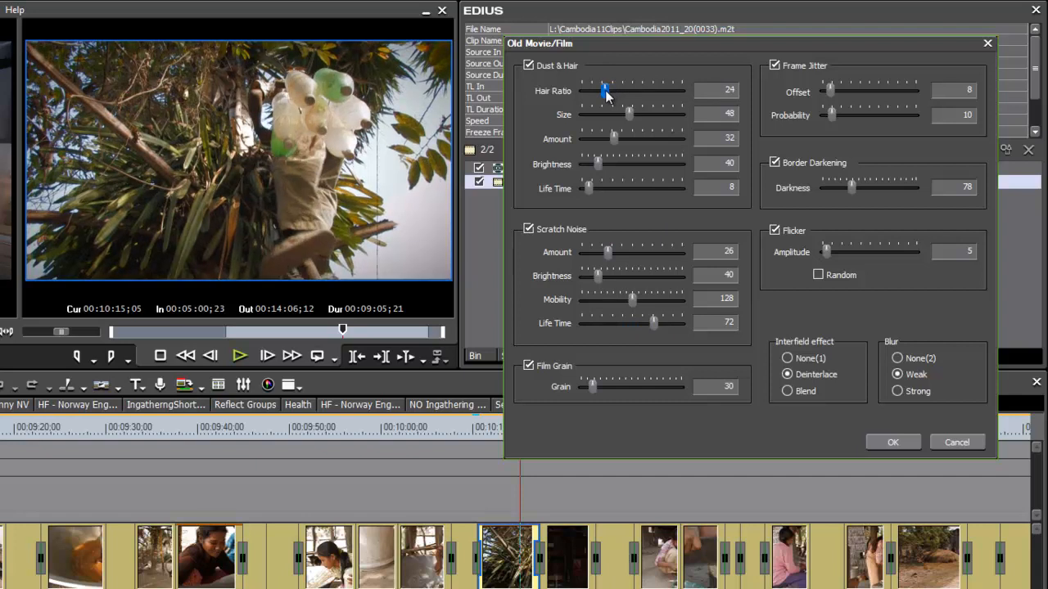
drag(604, 91, 597, 92)
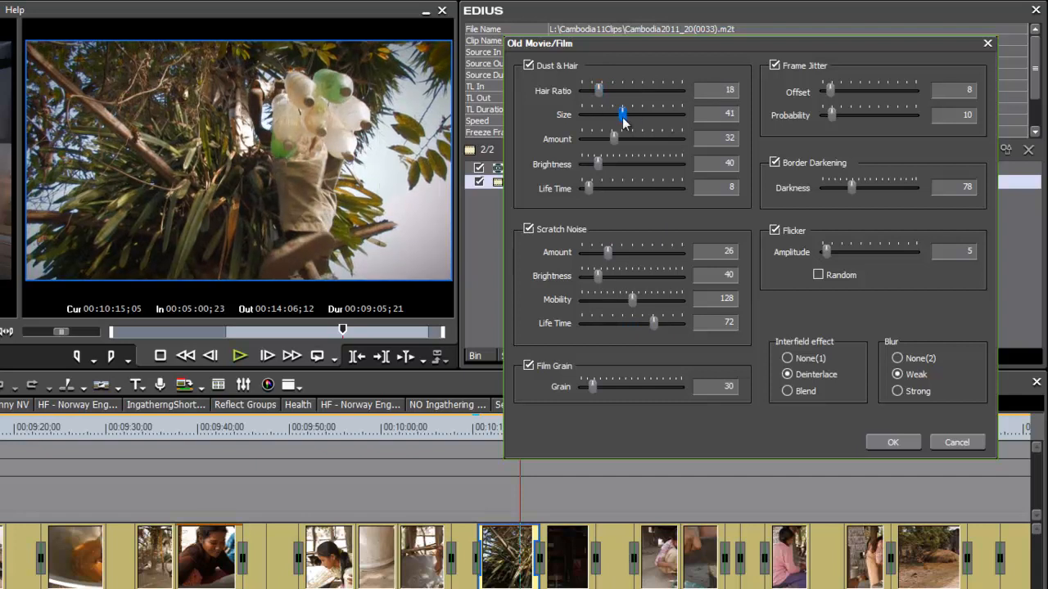
drag(614, 137, 609, 137)
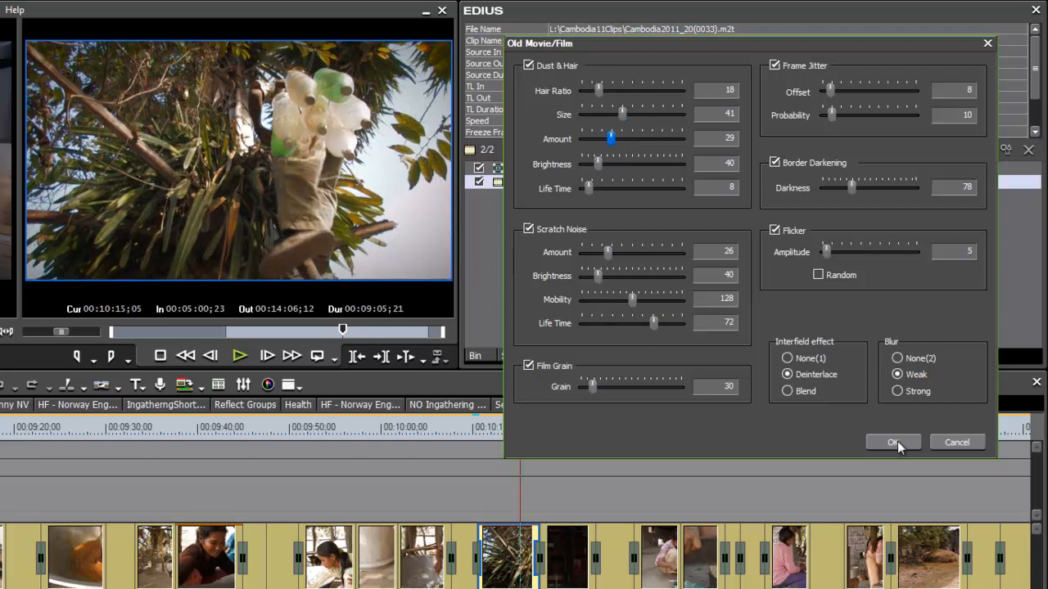
click(893, 442)
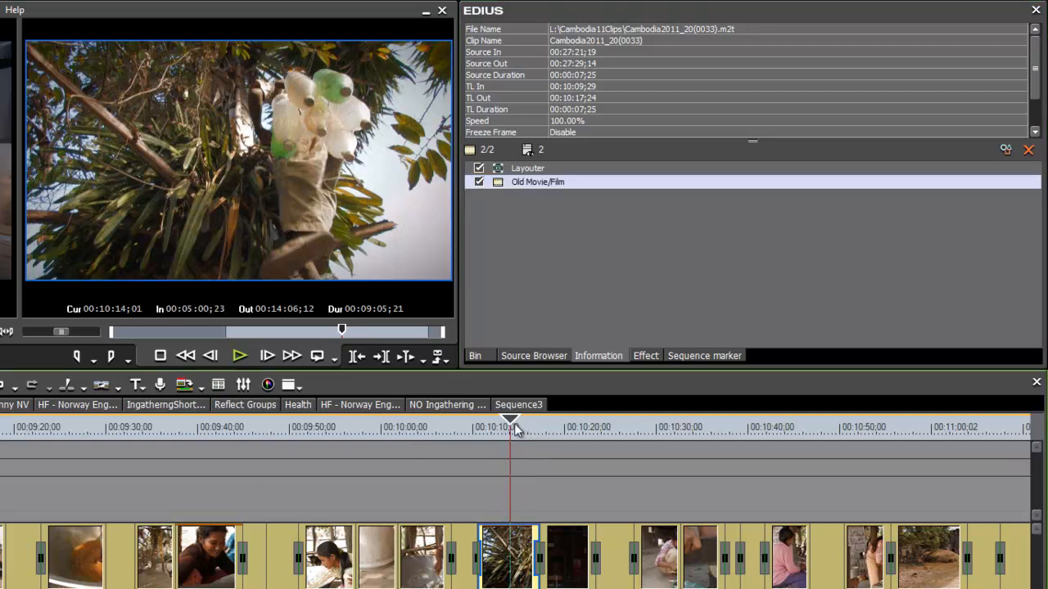
Apply the Sepiatone colour-correction filter to the palm-tree clip, tinting it warm brown.
drag(514, 426, 482, 426)
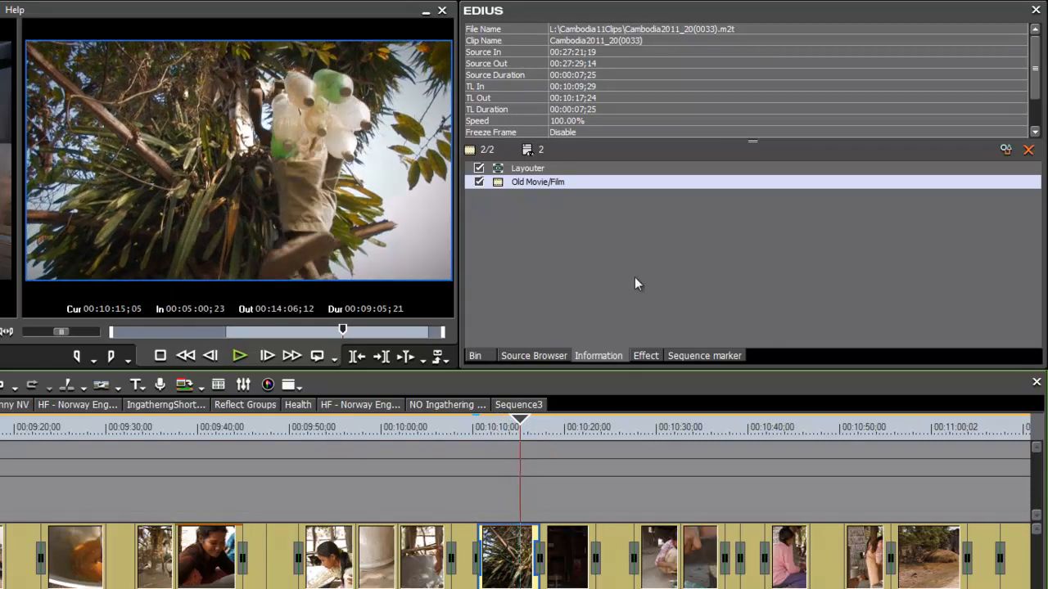
mouse_move(646, 259)
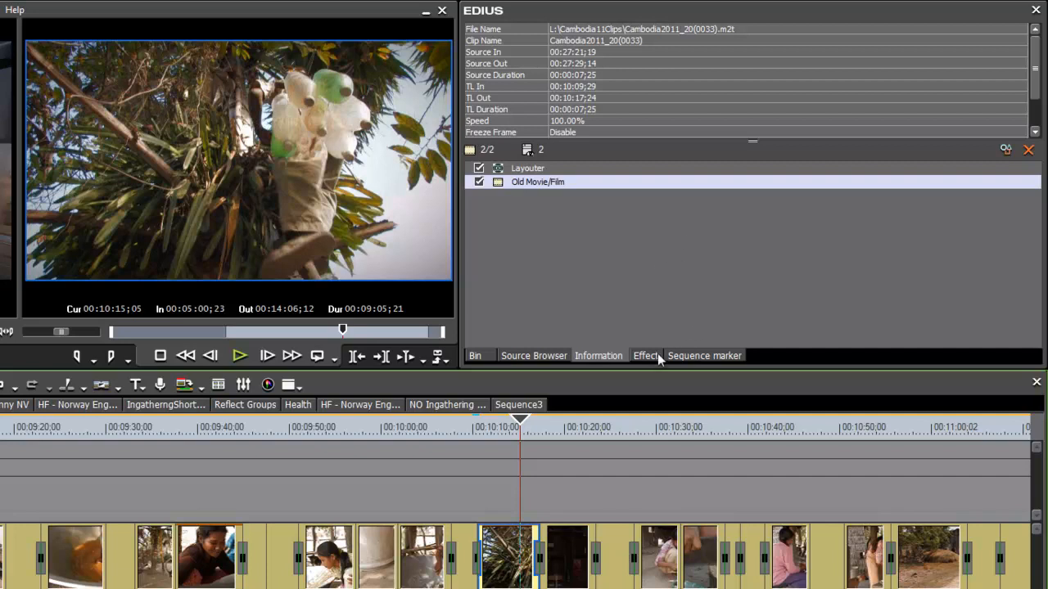
mouse_move(655, 357)
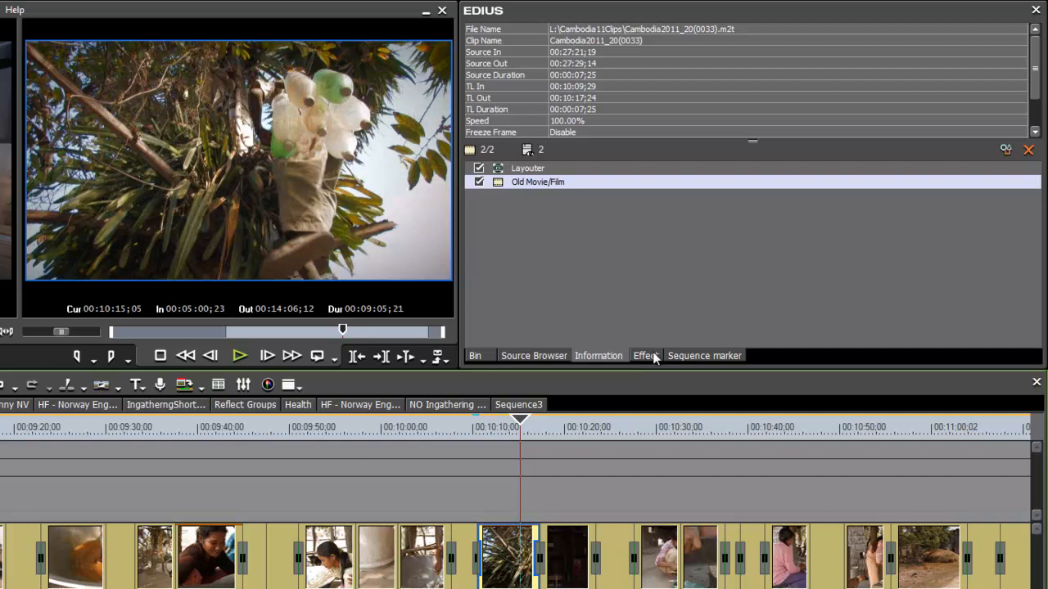
mouse_move(648, 357)
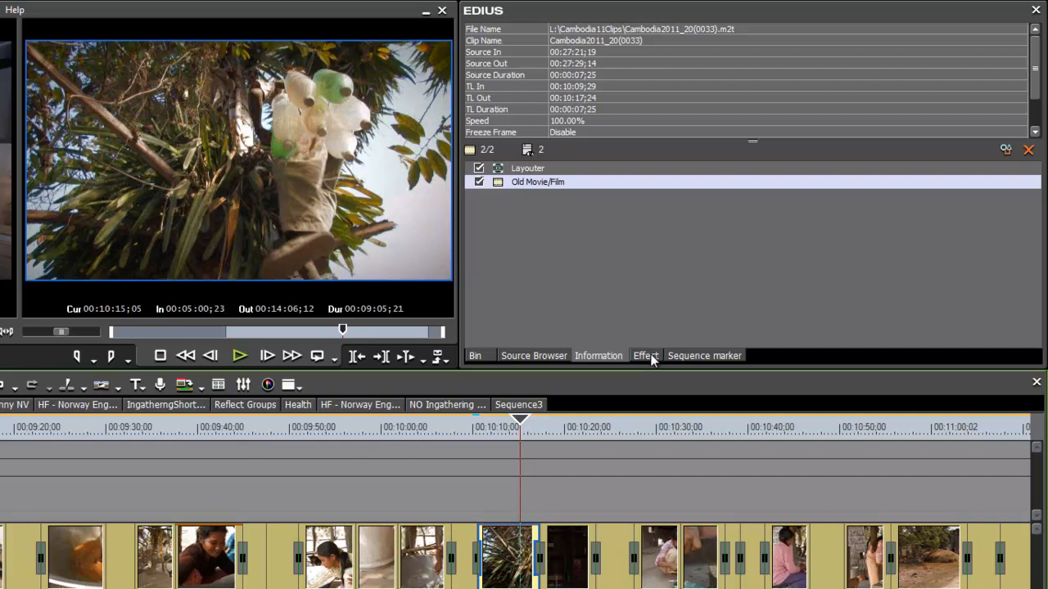
click(645, 355)
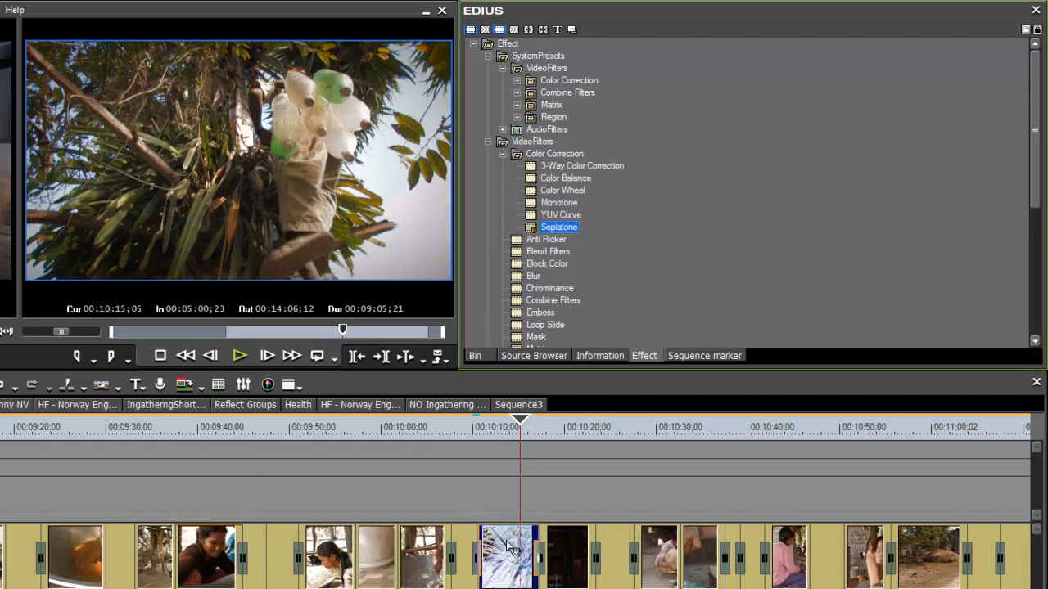
click(600, 355)
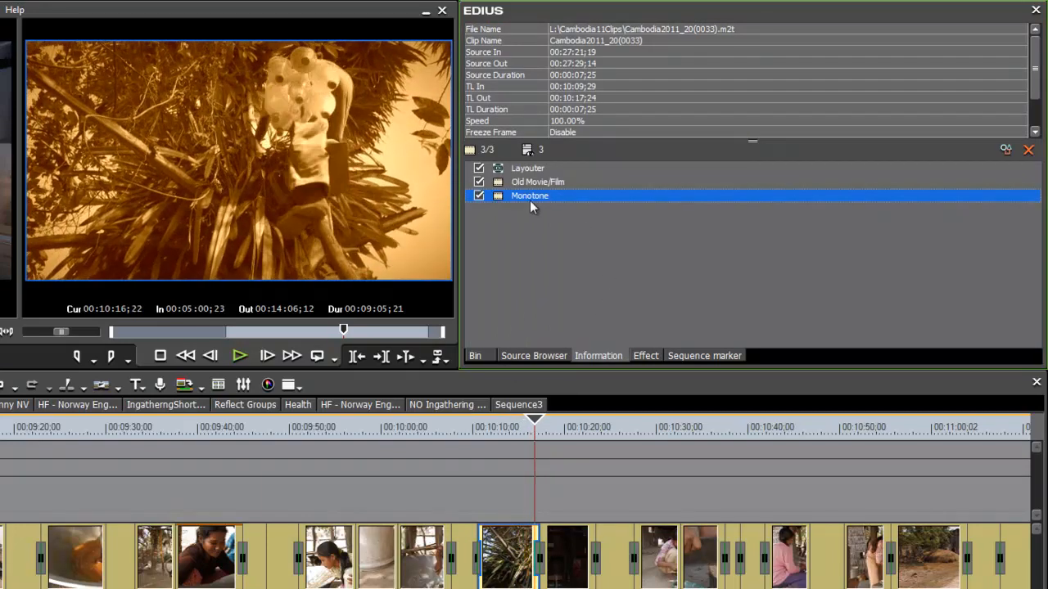
Retune the Monotone tint, keeping U at 88 and lowering V to 149, then confirm.
double_click(530, 197)
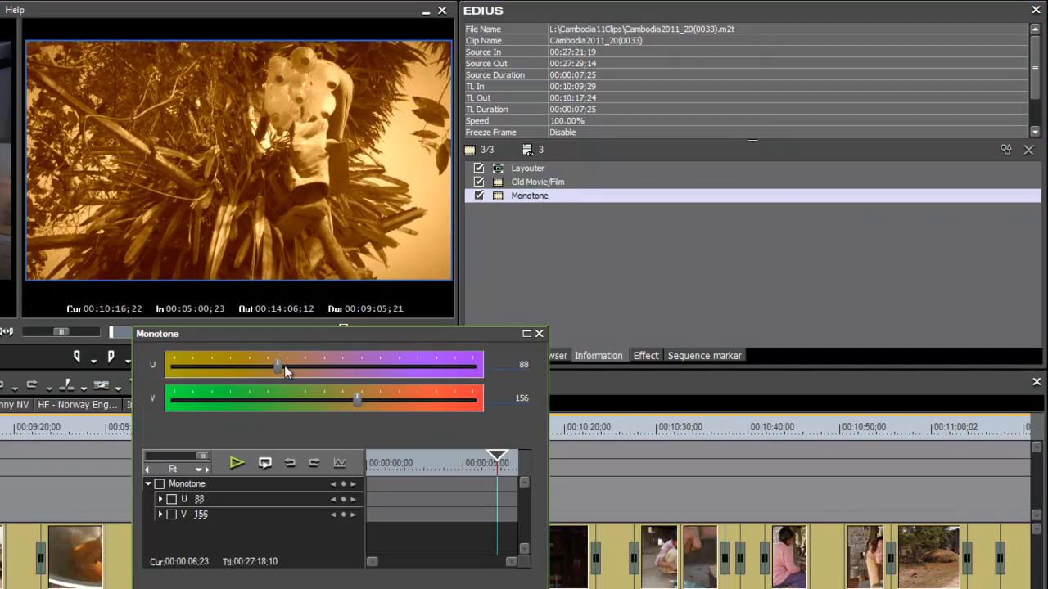
drag(277, 367, 239, 367)
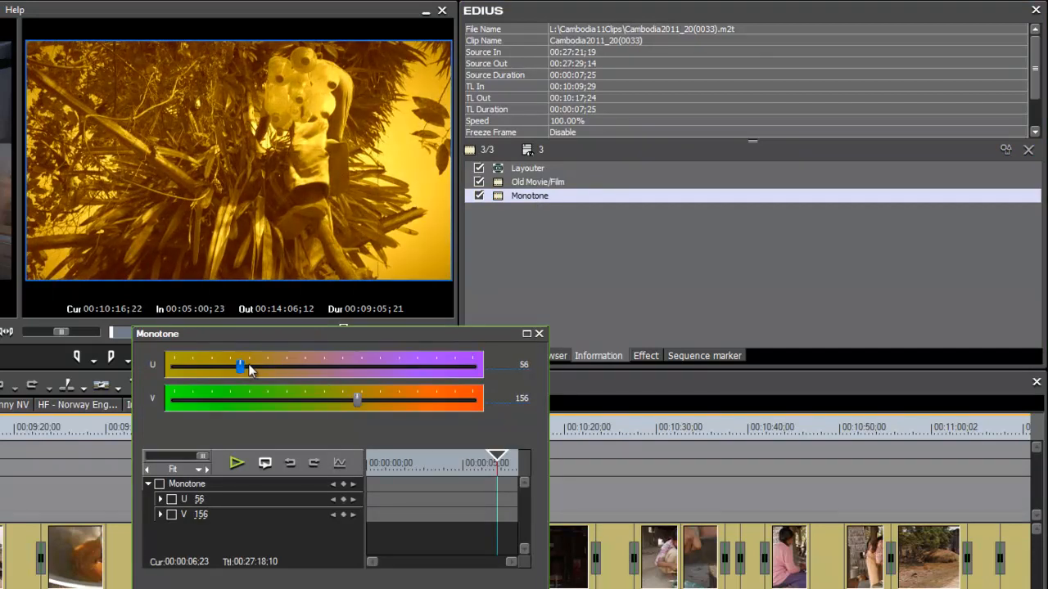
drag(239, 367, 277, 367)
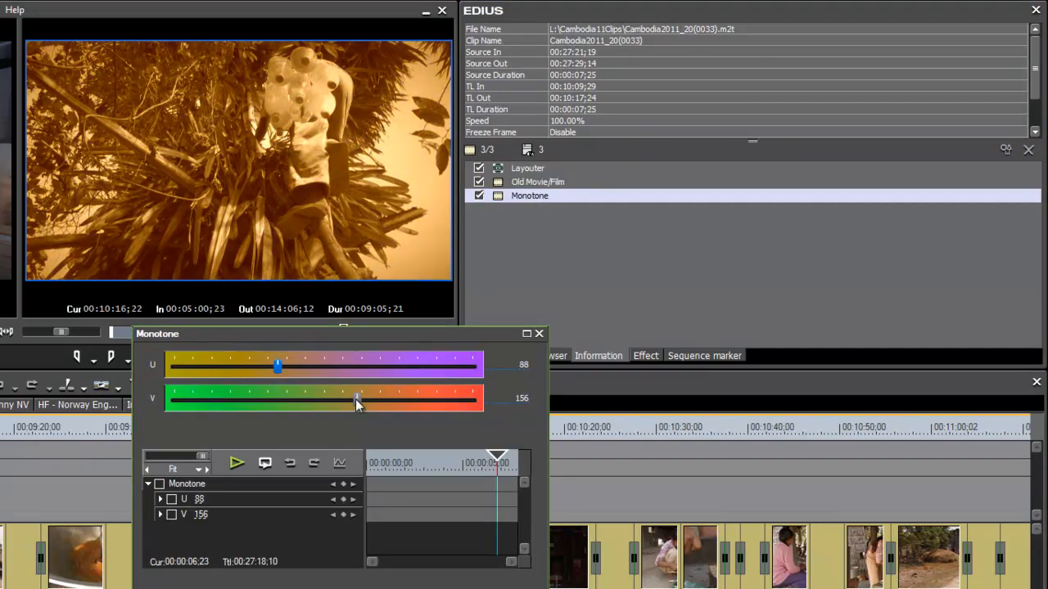
drag(357, 401, 347, 401)
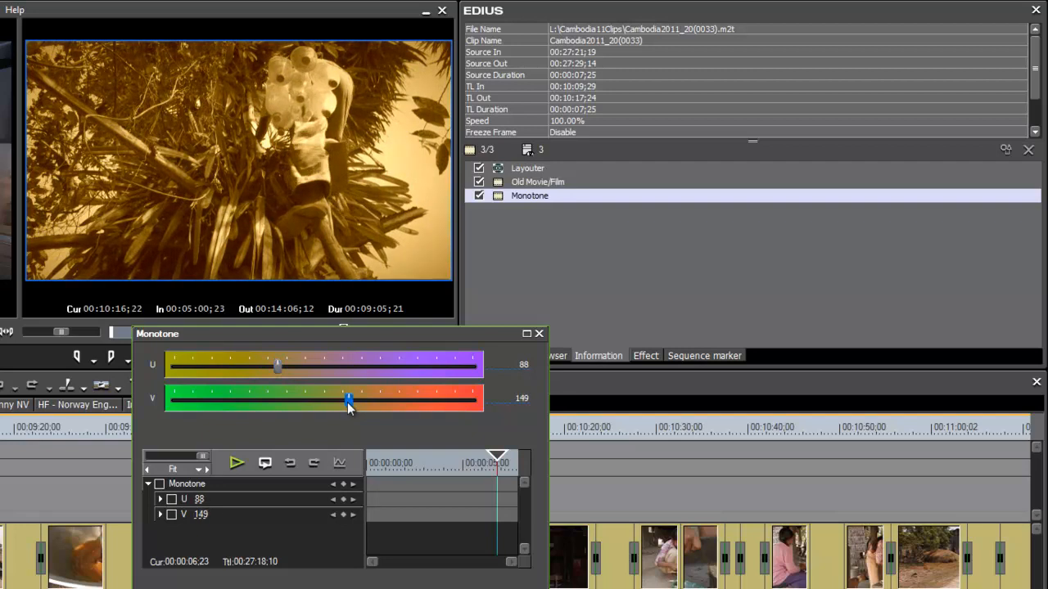
drag(279, 367, 285, 367)
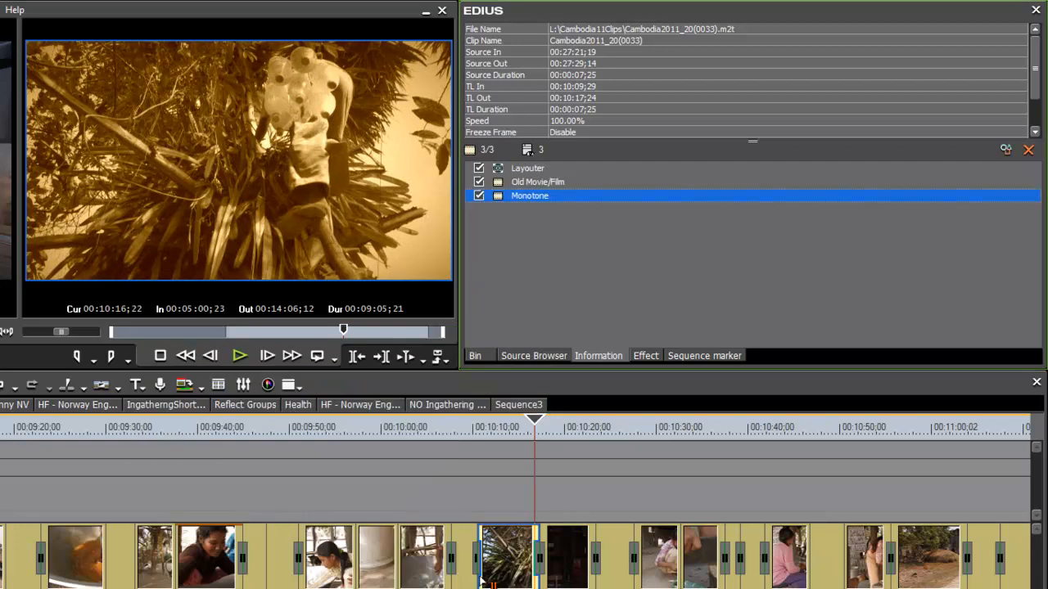
click(544, 423)
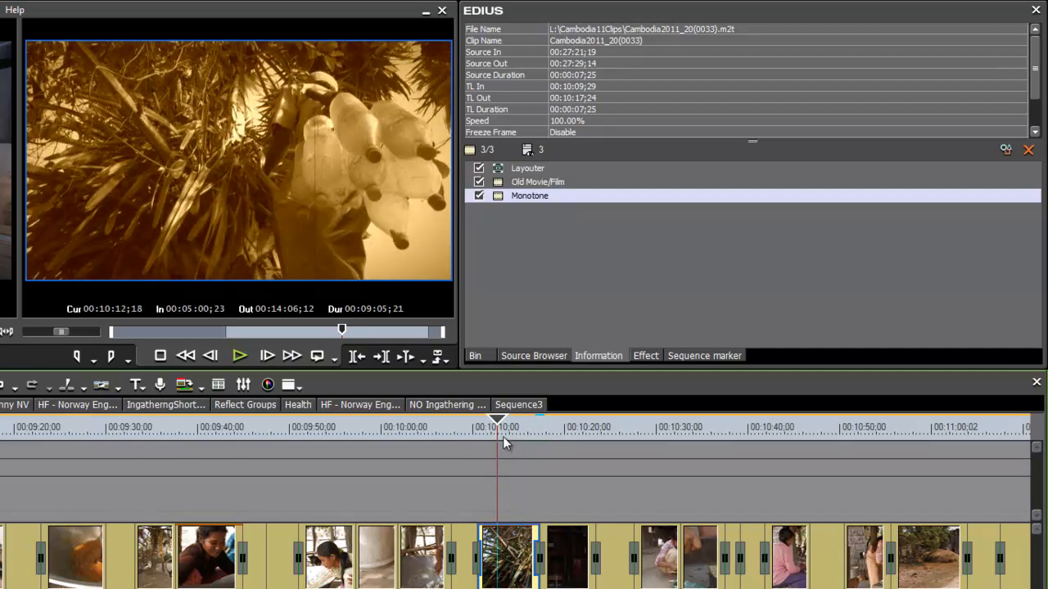
mouse_move(527, 291)
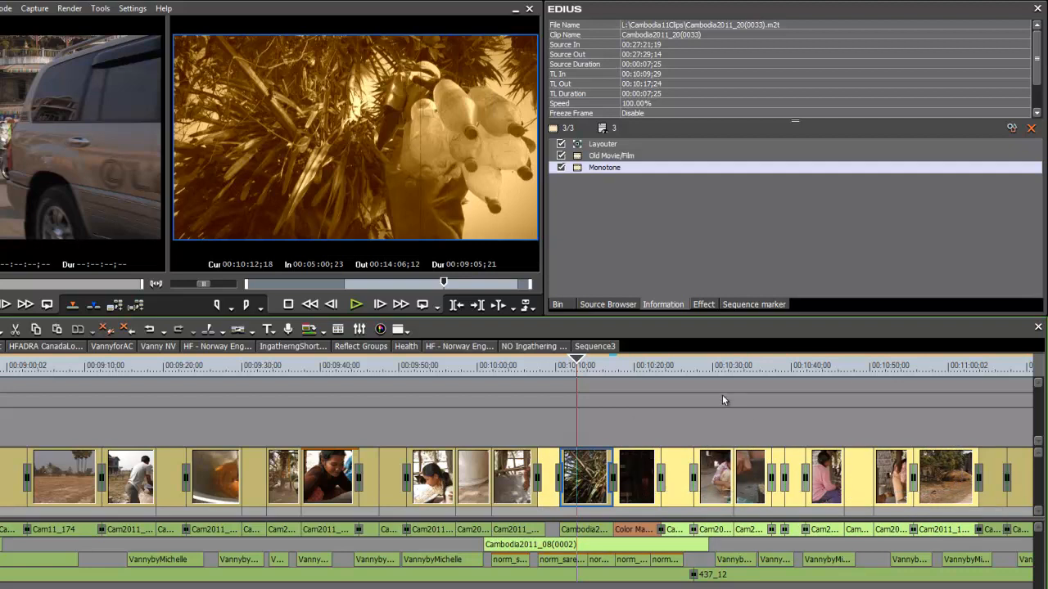
mouse_move(584, 481)
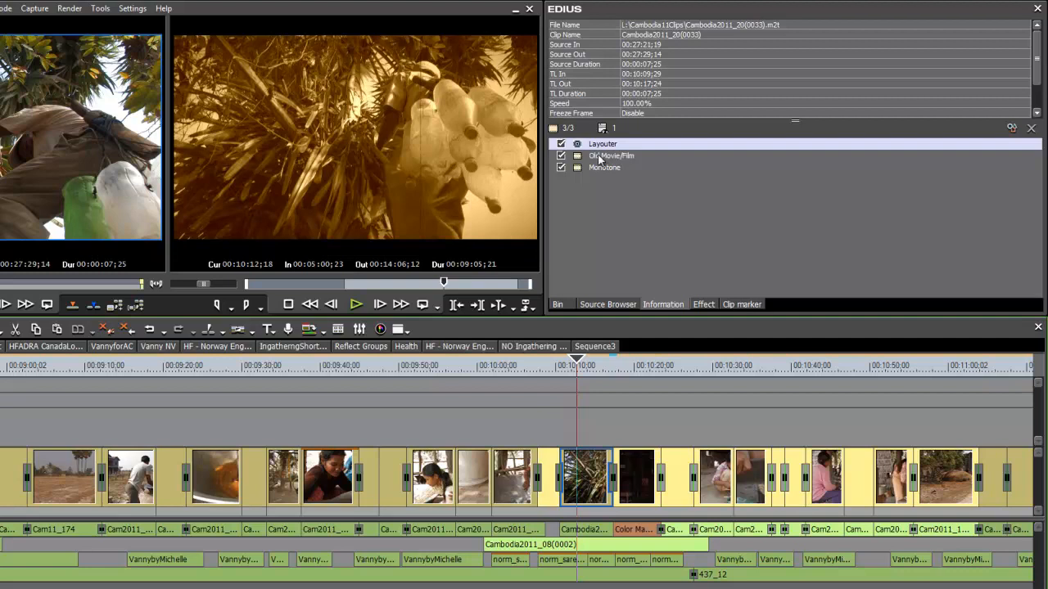
Select Old Movie/Film and Monotone together and apply them to the later clip group.
click(610, 155)
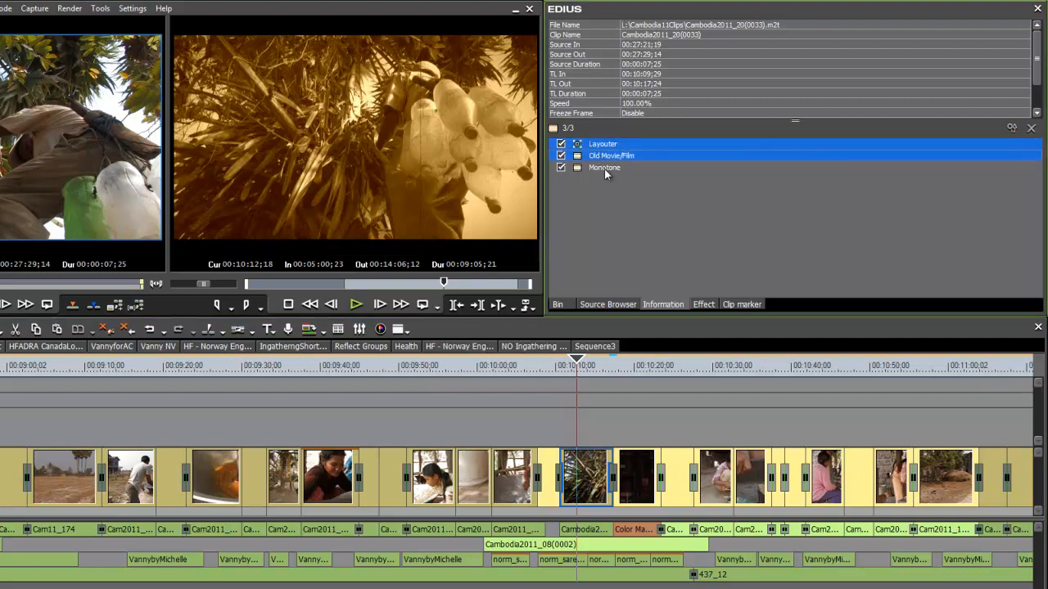
click(606, 167)
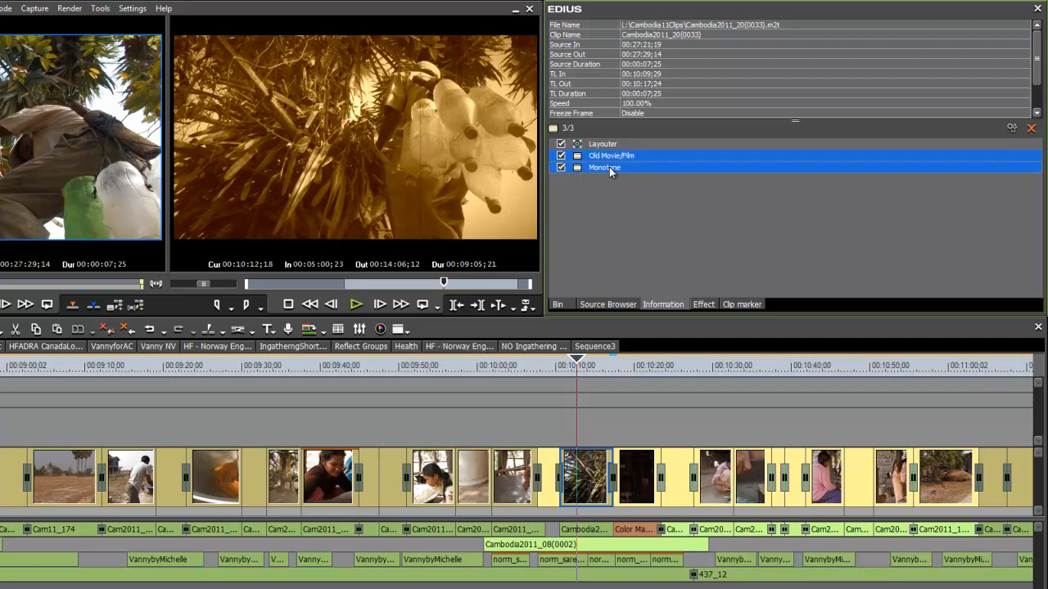
mouse_move(596, 174)
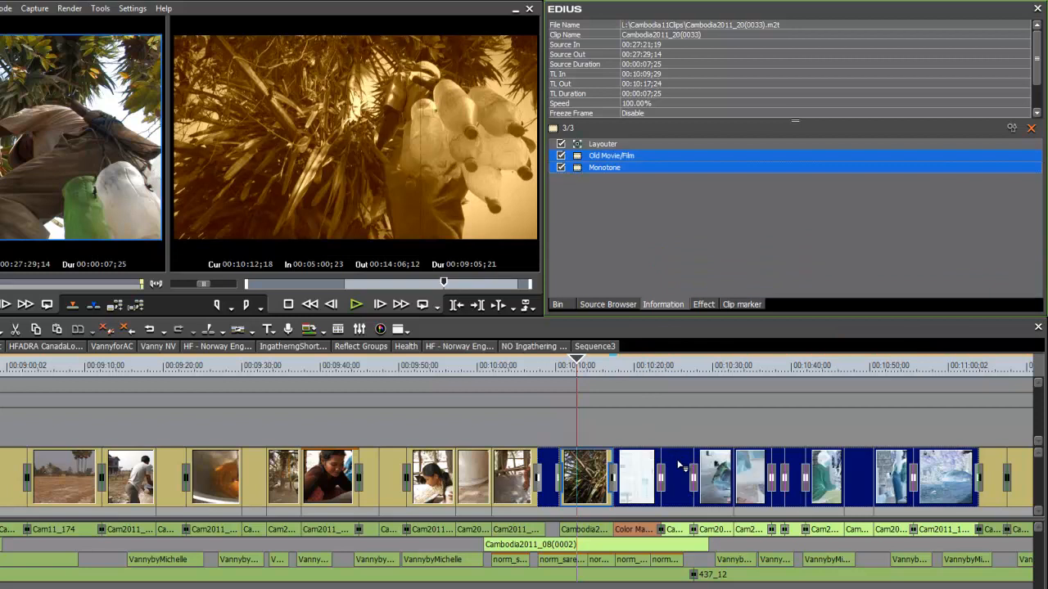
mouse_move(676, 469)
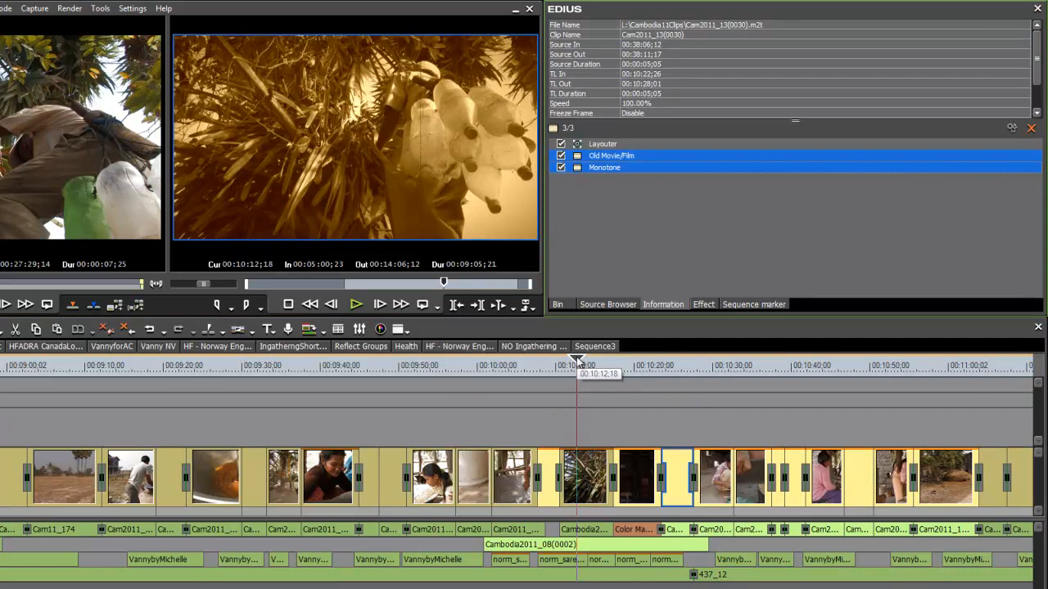
click(714, 365)
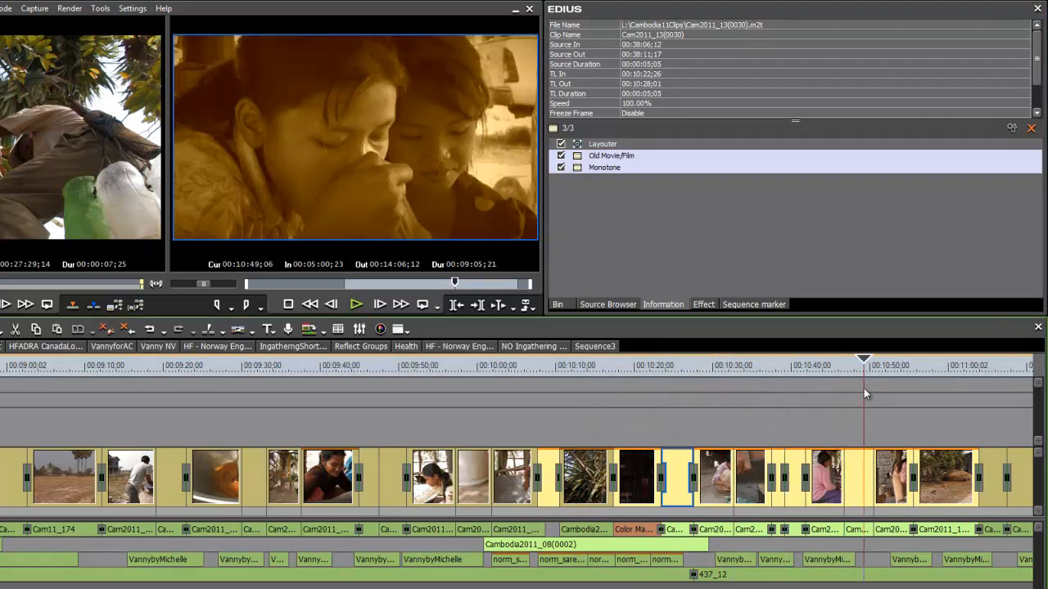
Preview a later sepia old-film clip and return to the Effect library's Color Correction presets.
click(963, 358)
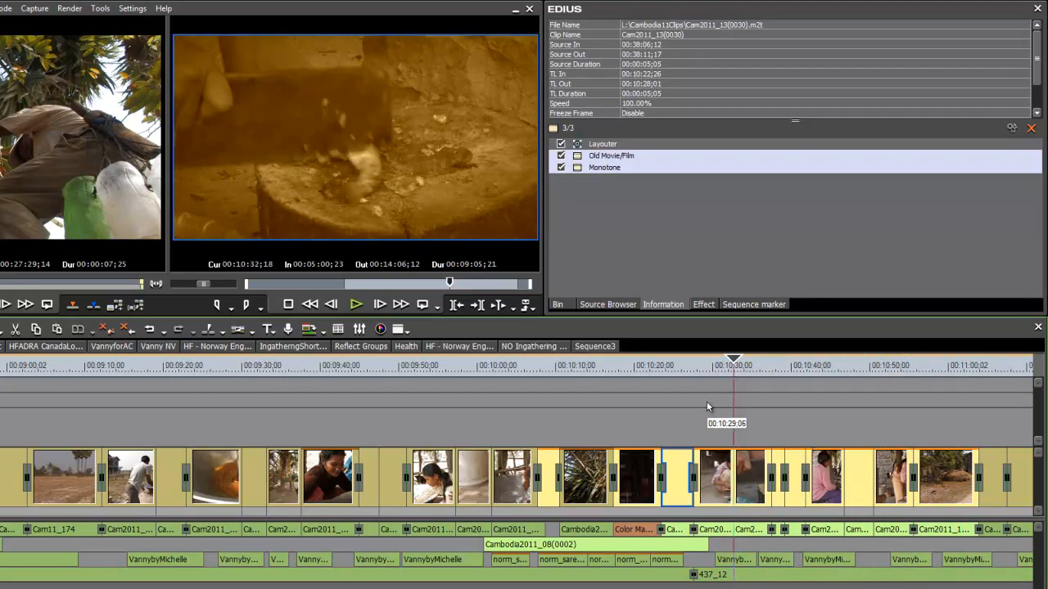
mouse_move(724, 488)
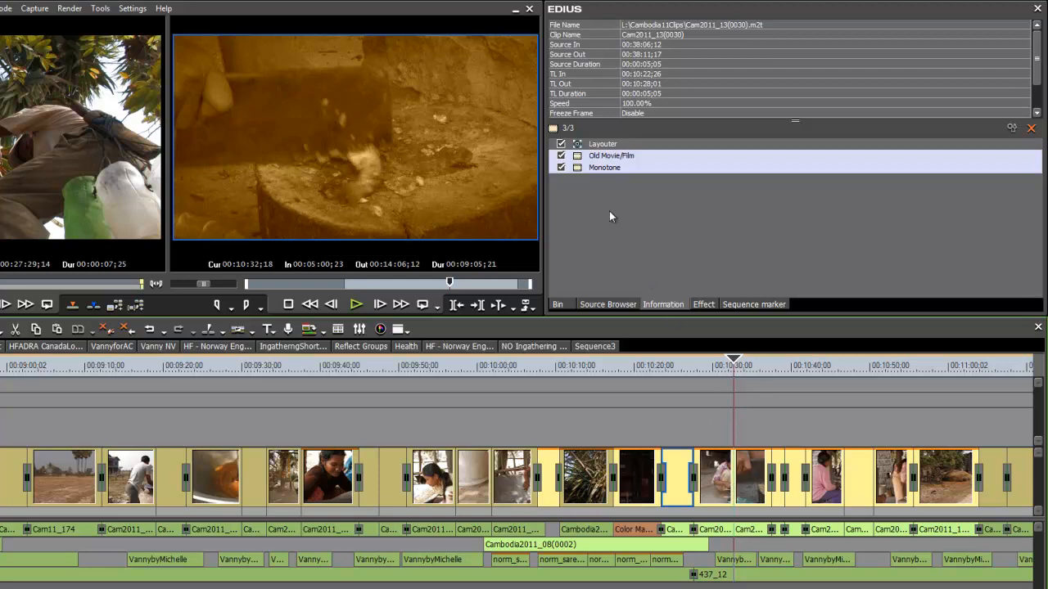
mouse_move(777, 494)
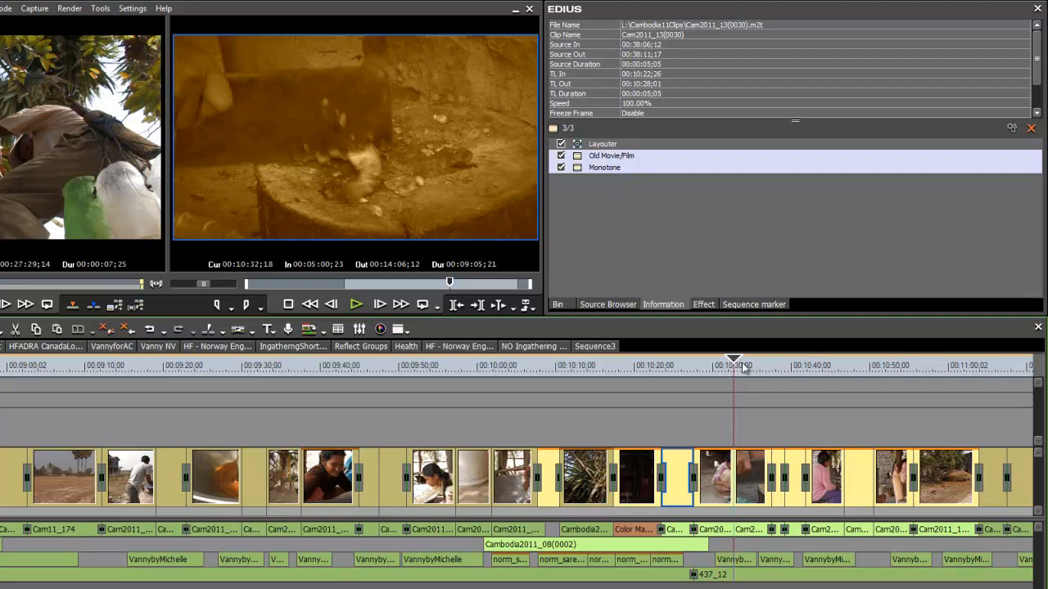
mouse_move(742, 367)
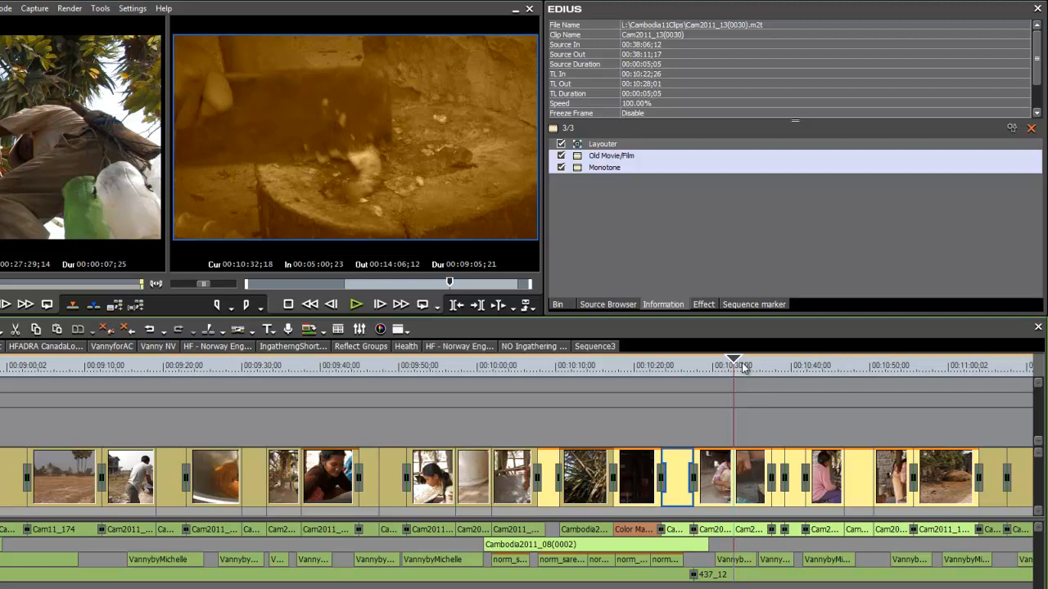
mouse_move(642, 471)
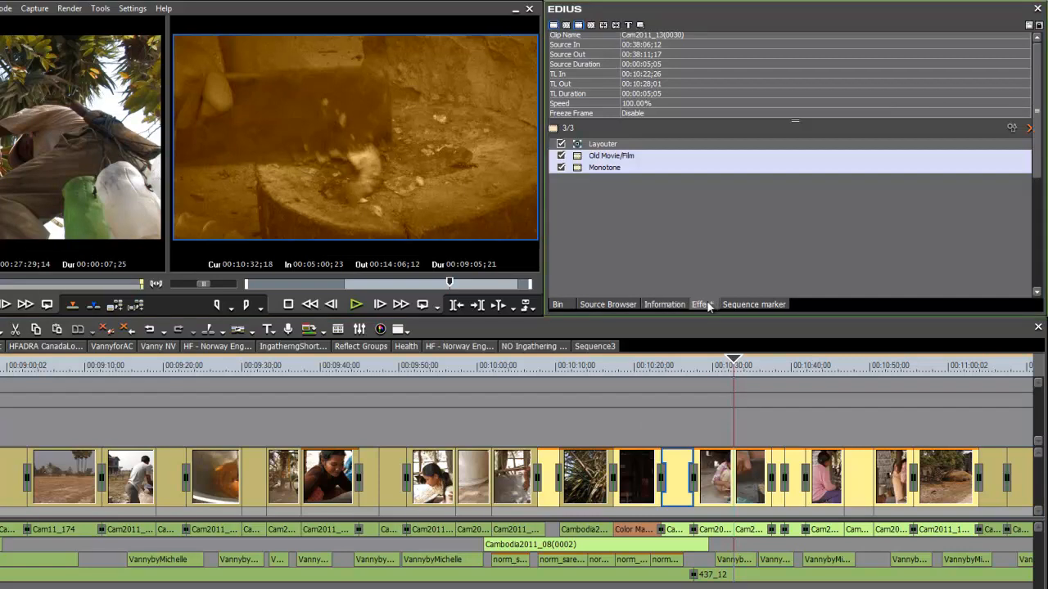
click(702, 303)
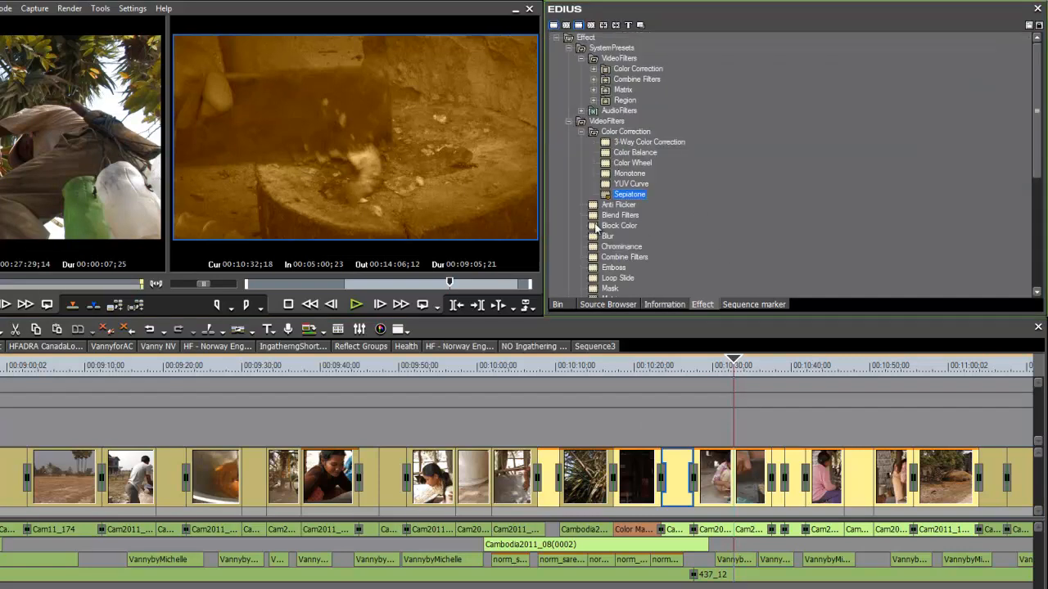